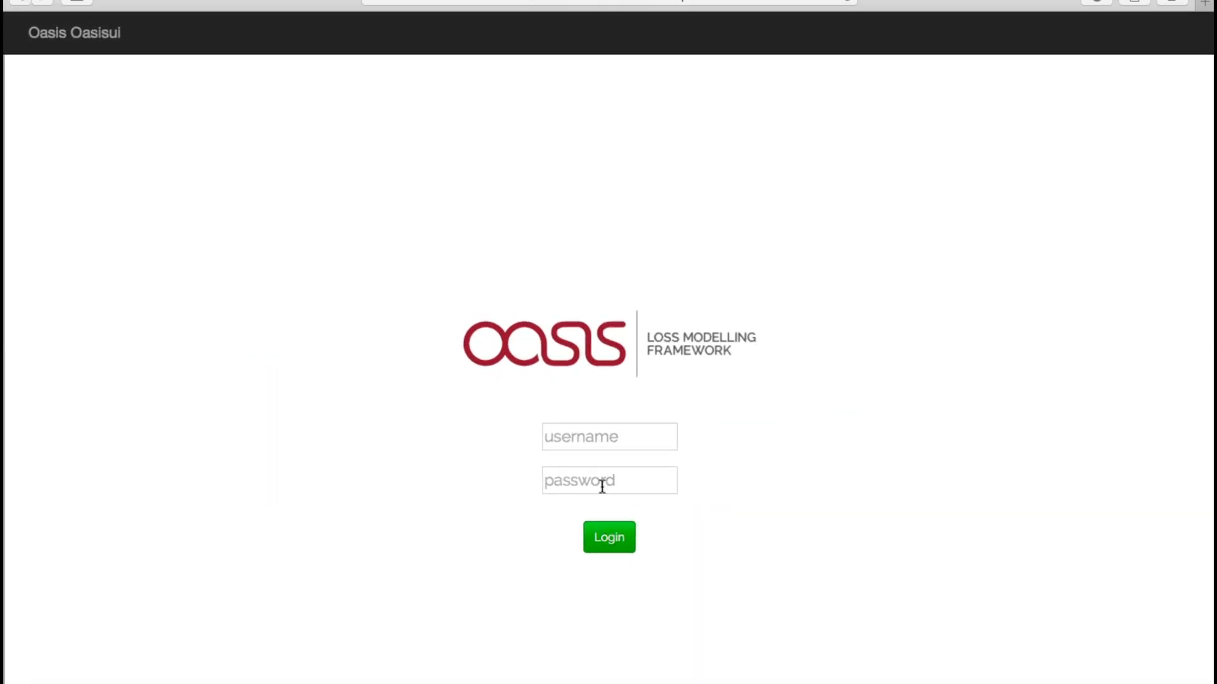
Step: Log in to Oasis UI and land on the home page's empty analyses table
click(609, 479)
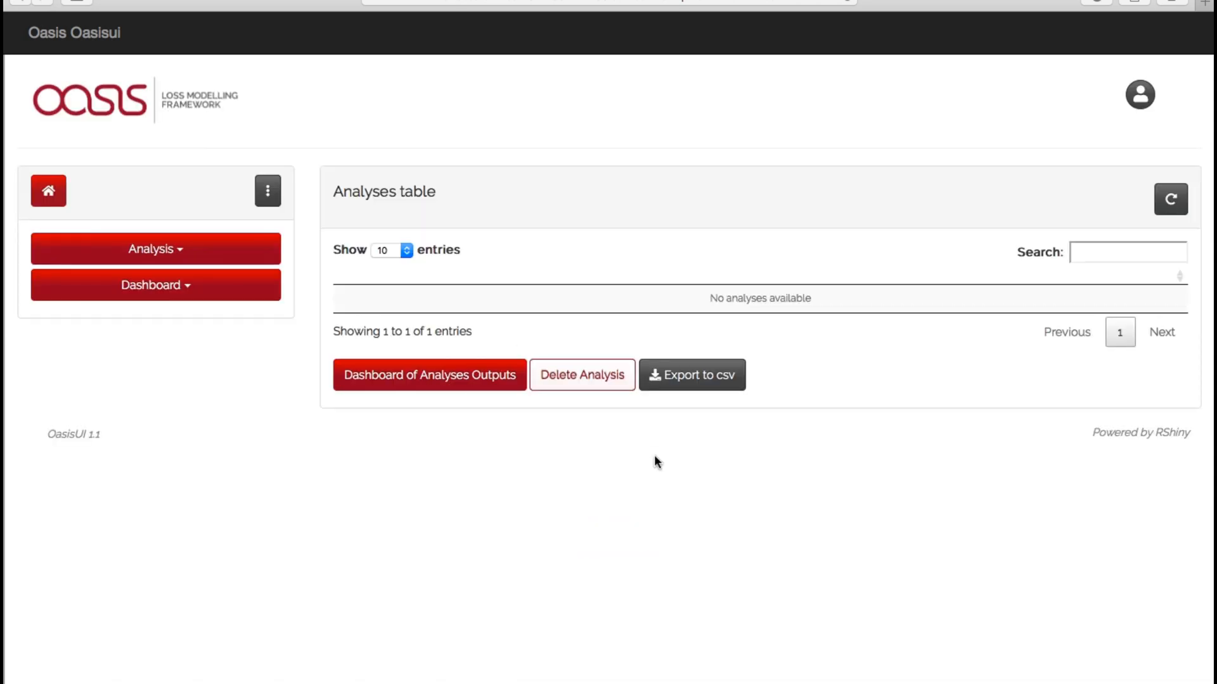
mouse_move(674, 466)
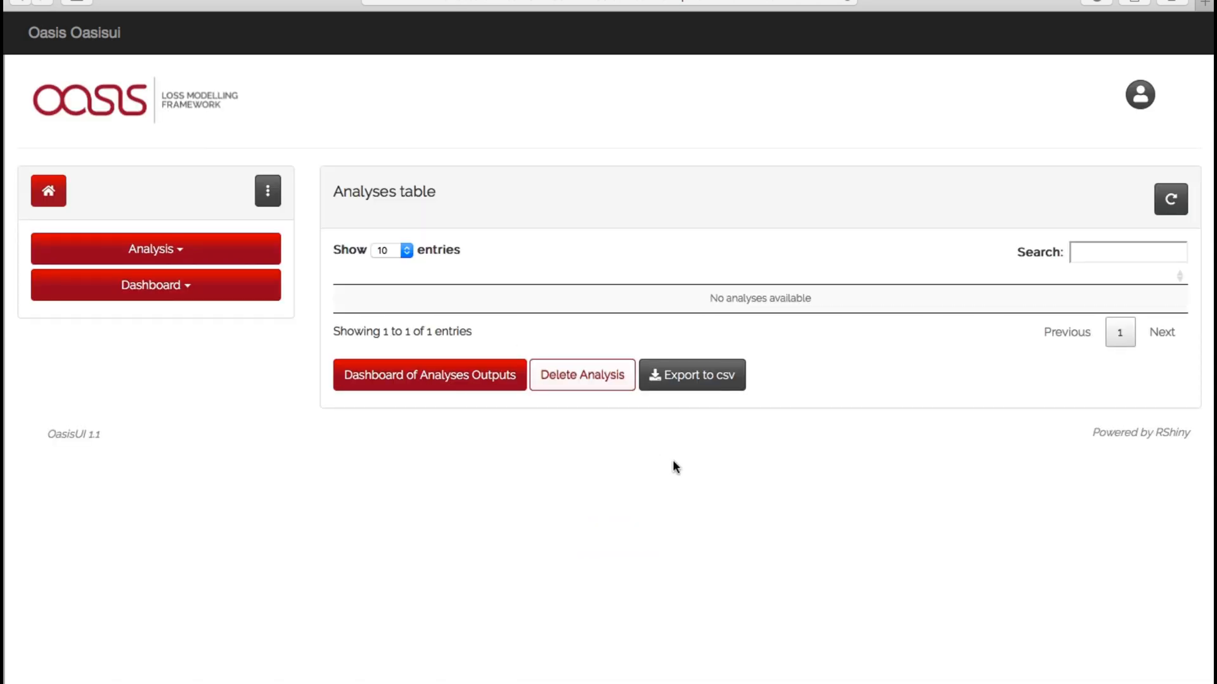
mouse_move(660, 465)
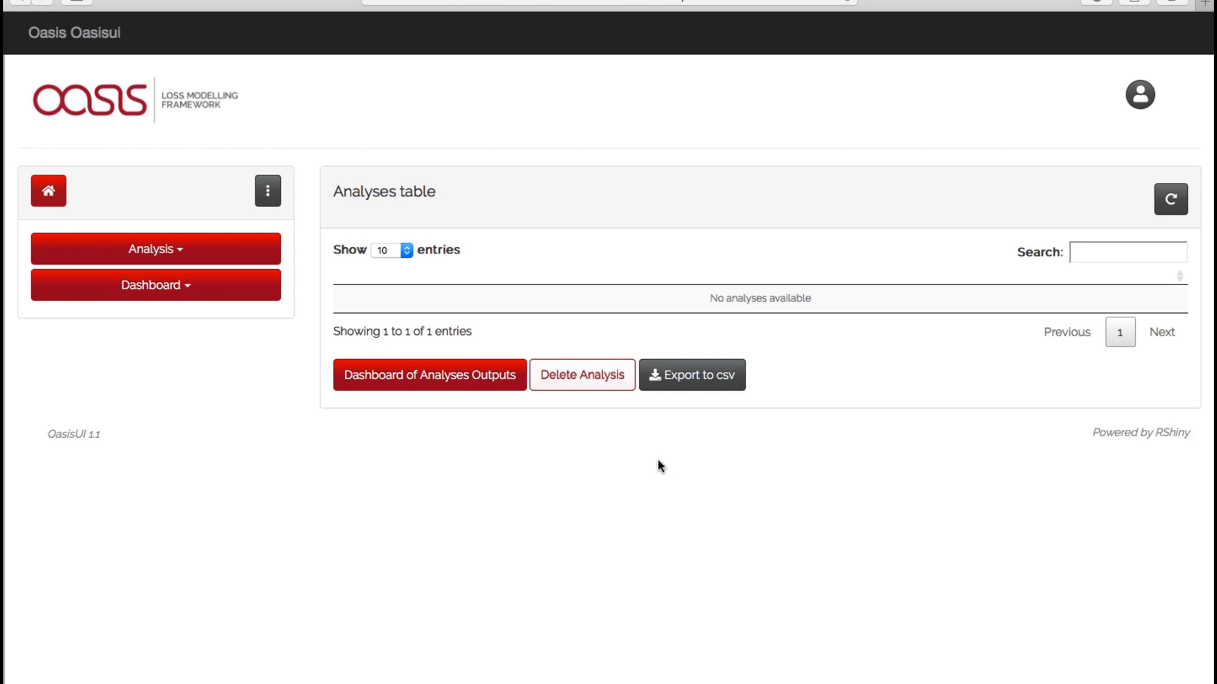
mouse_move(645, 464)
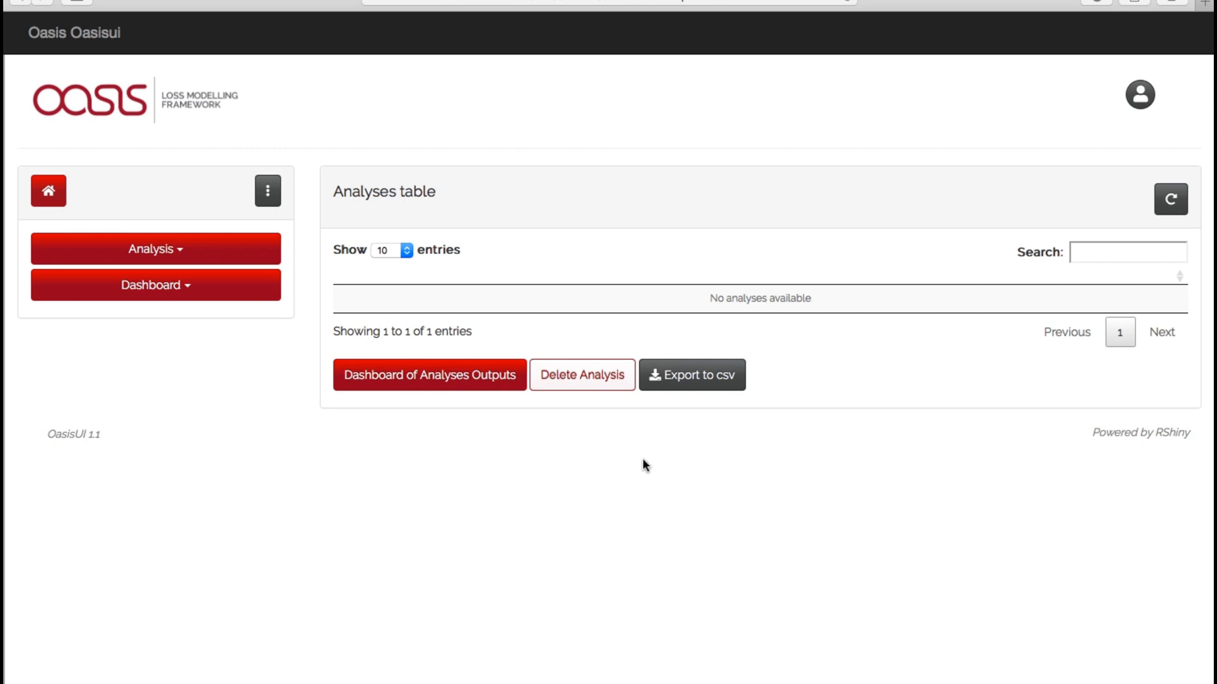
mouse_move(720, 485)
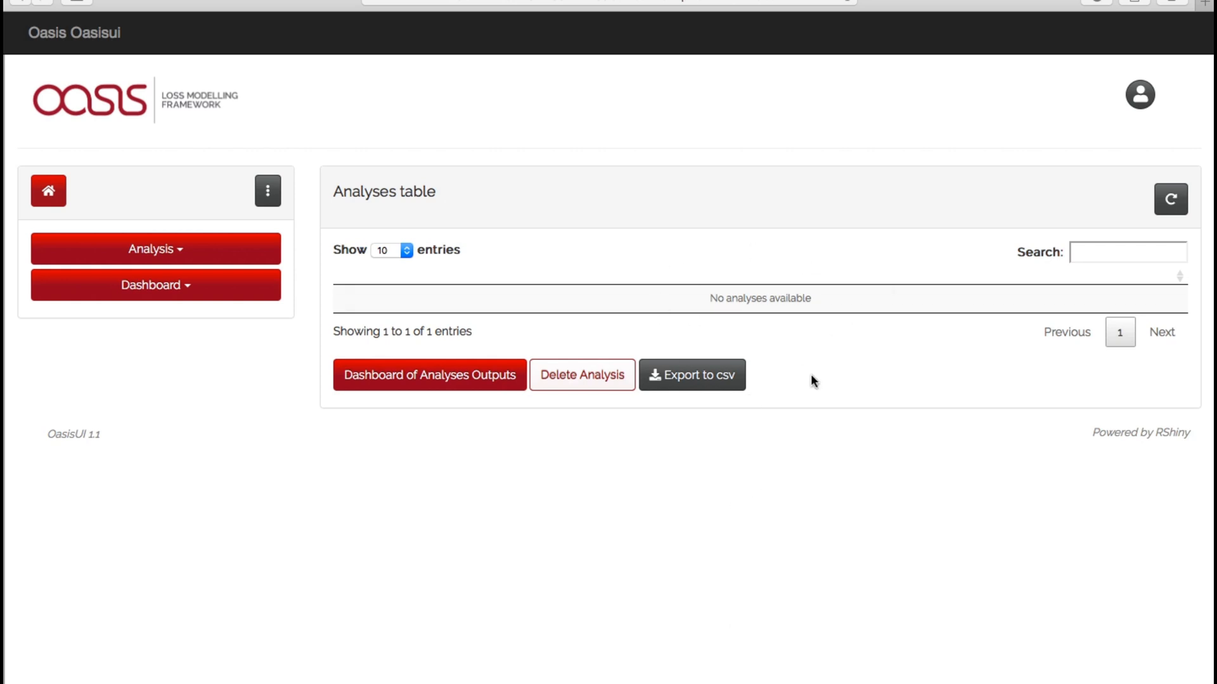
mouse_move(816, 387)
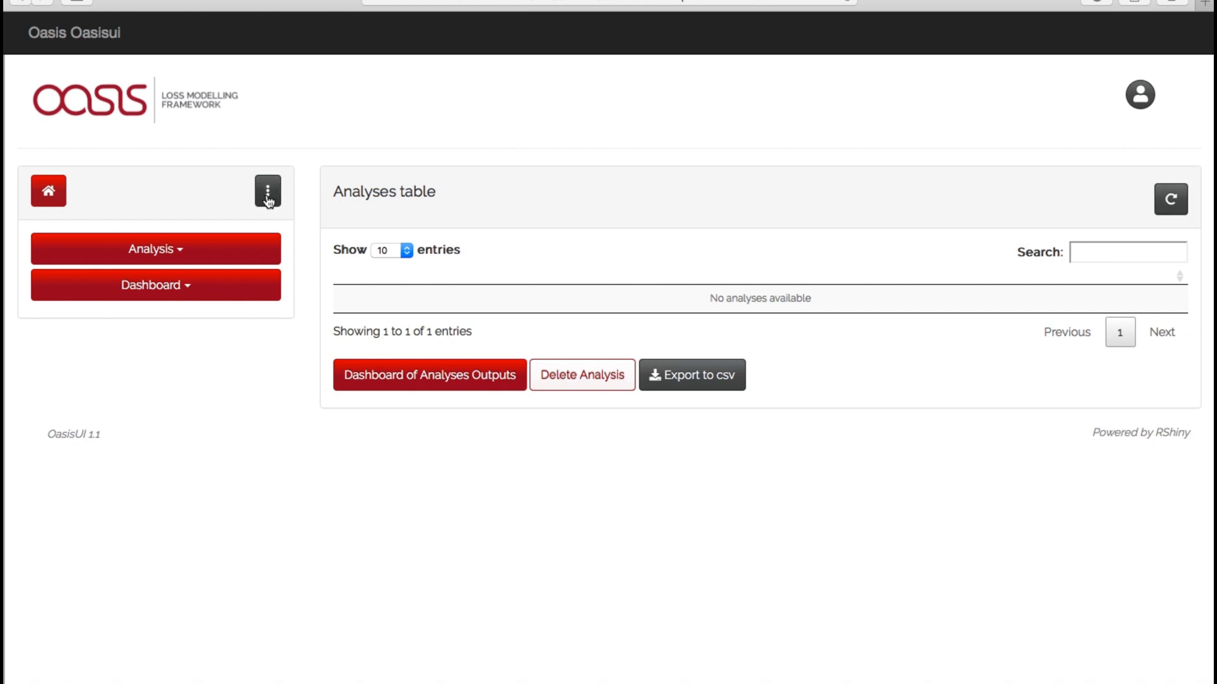
click(267, 191)
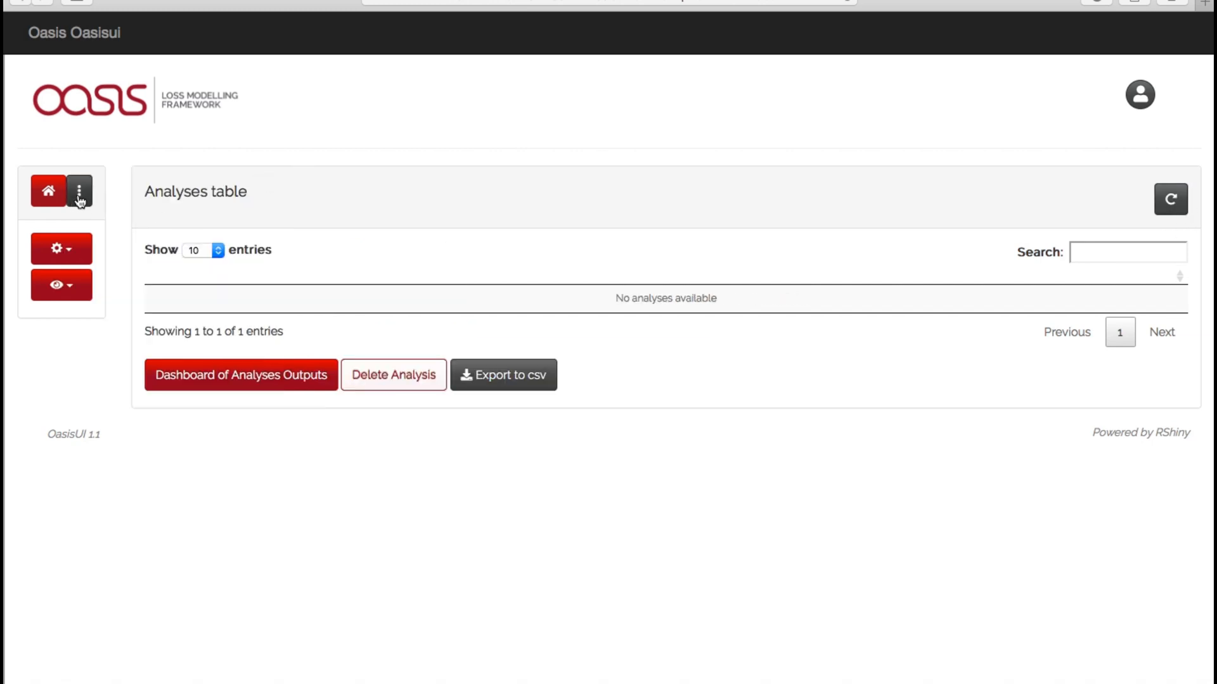
click(78, 192)
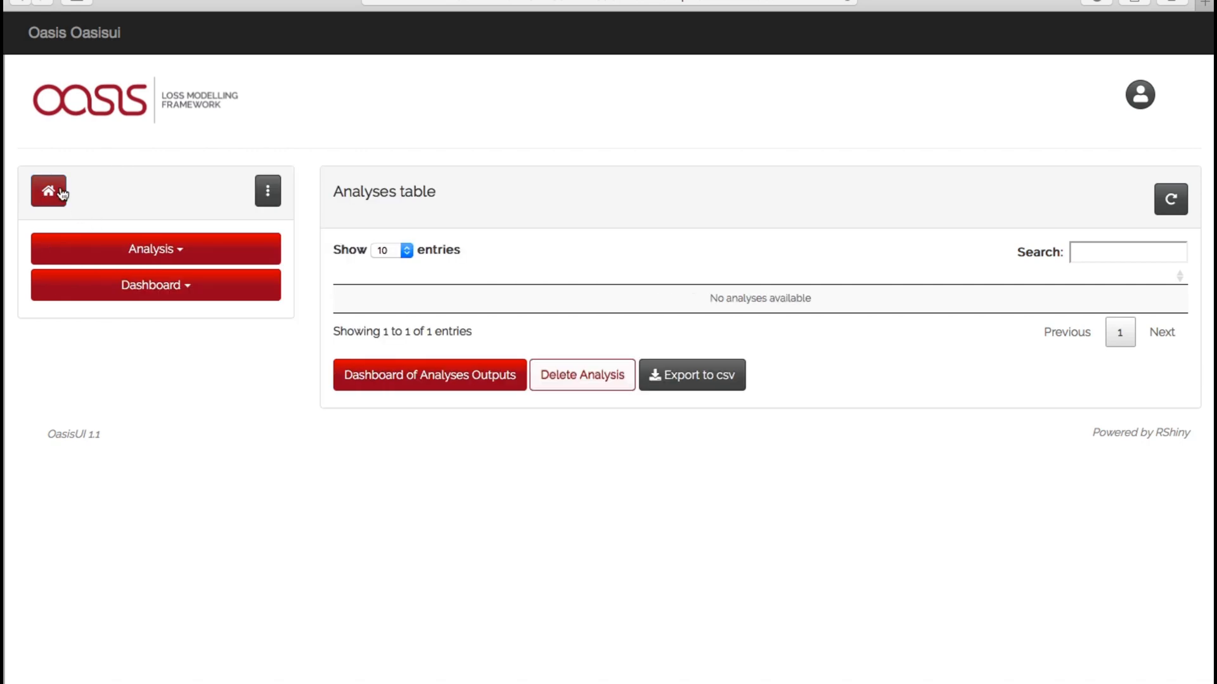
mouse_move(625, 367)
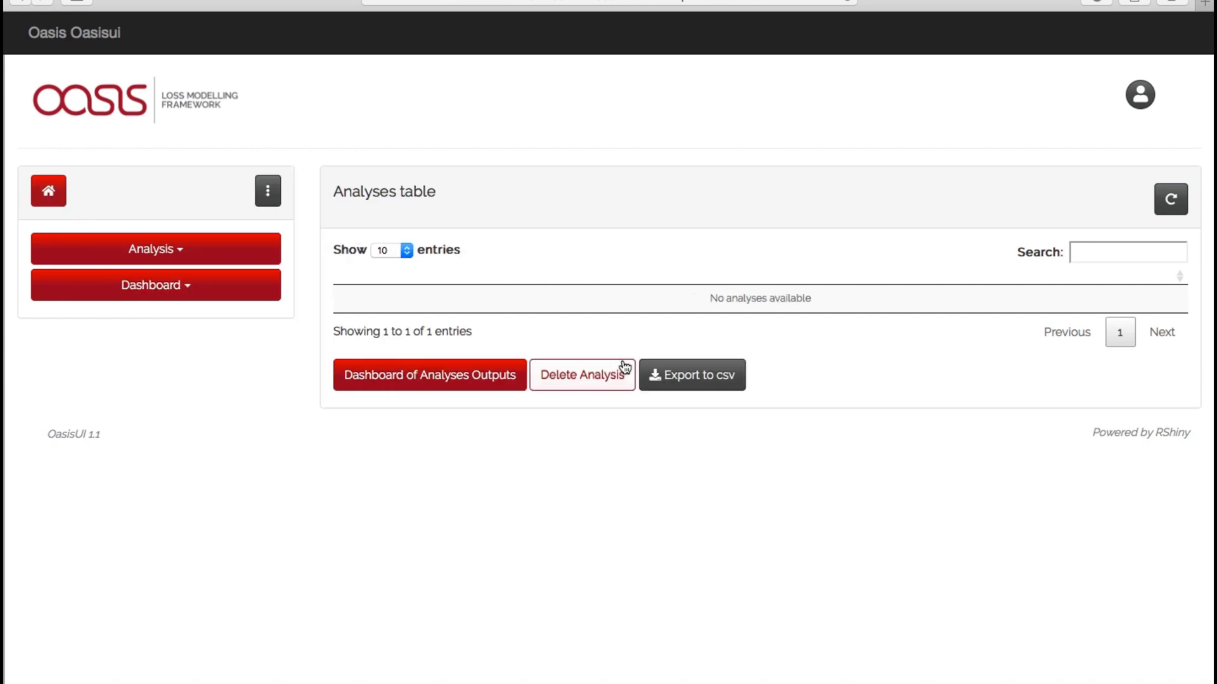
mouse_move(652, 409)
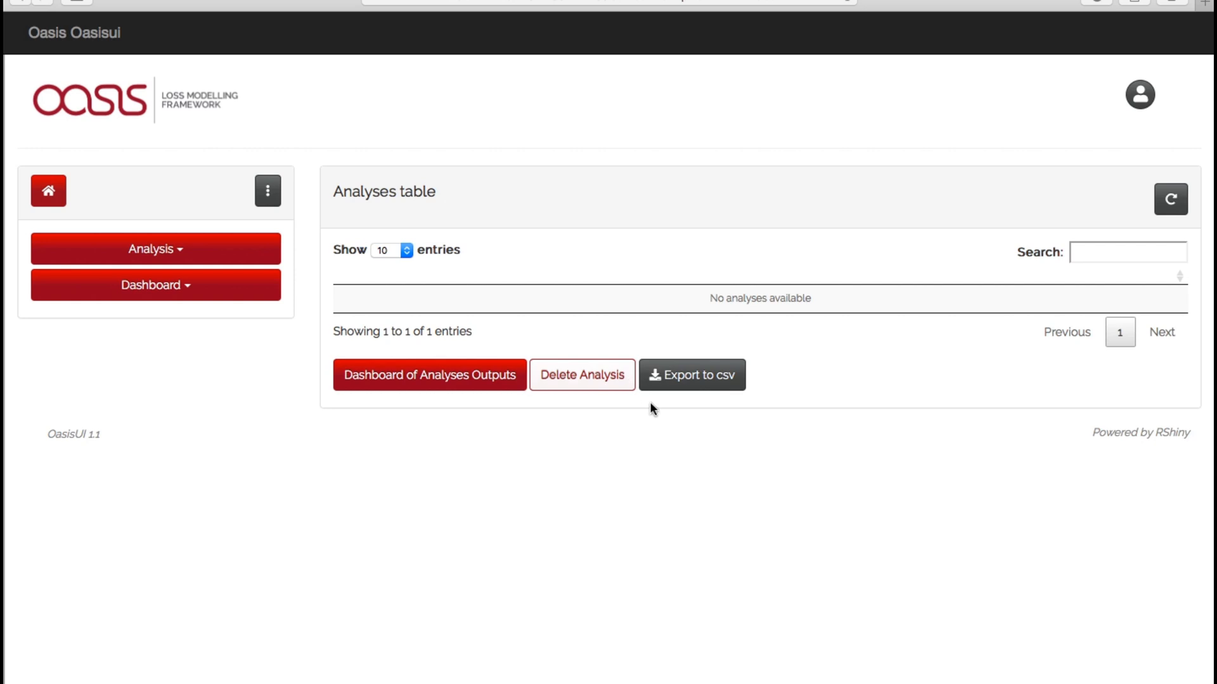
mouse_move(198, 255)
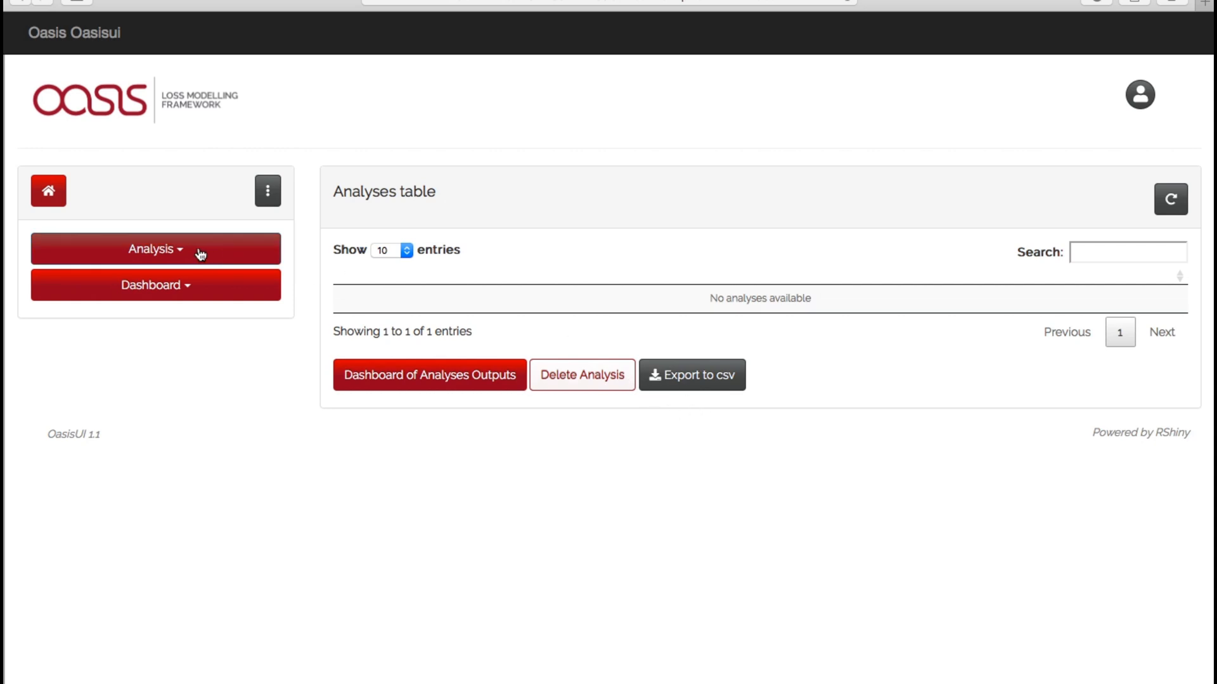
Step: Begin a Single Analysis and submit a new portfolio named UI_TEST
click(154, 249)
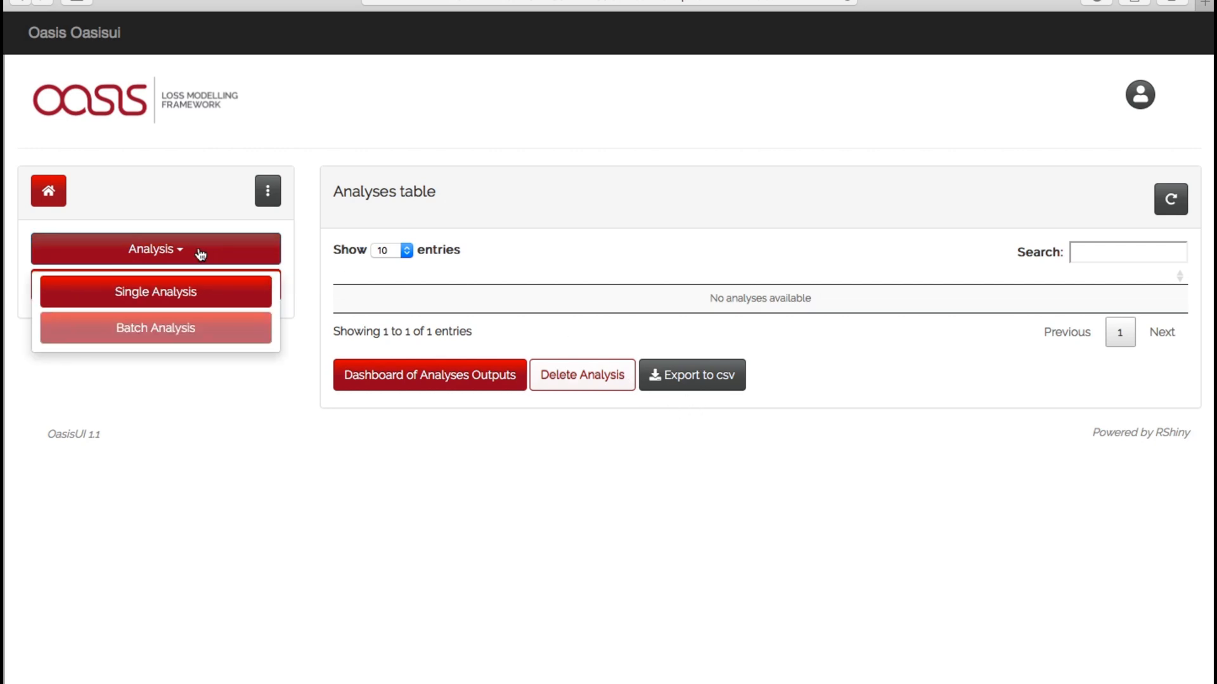
click(154, 291)
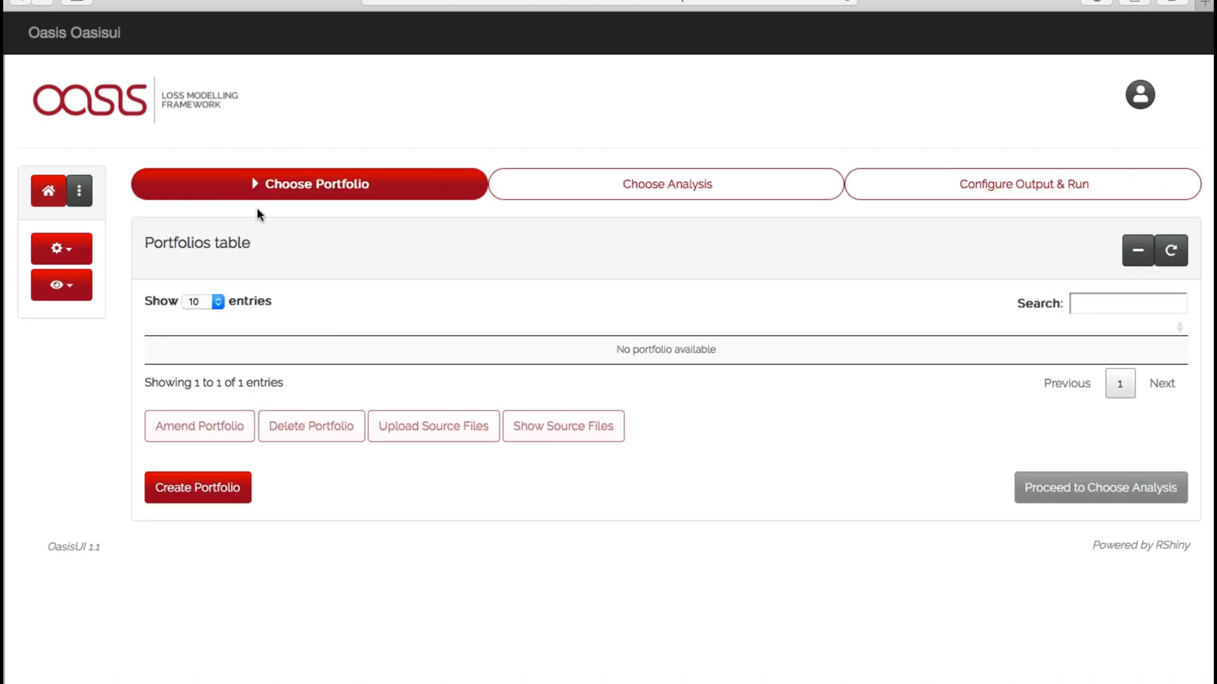
mouse_move(291, 270)
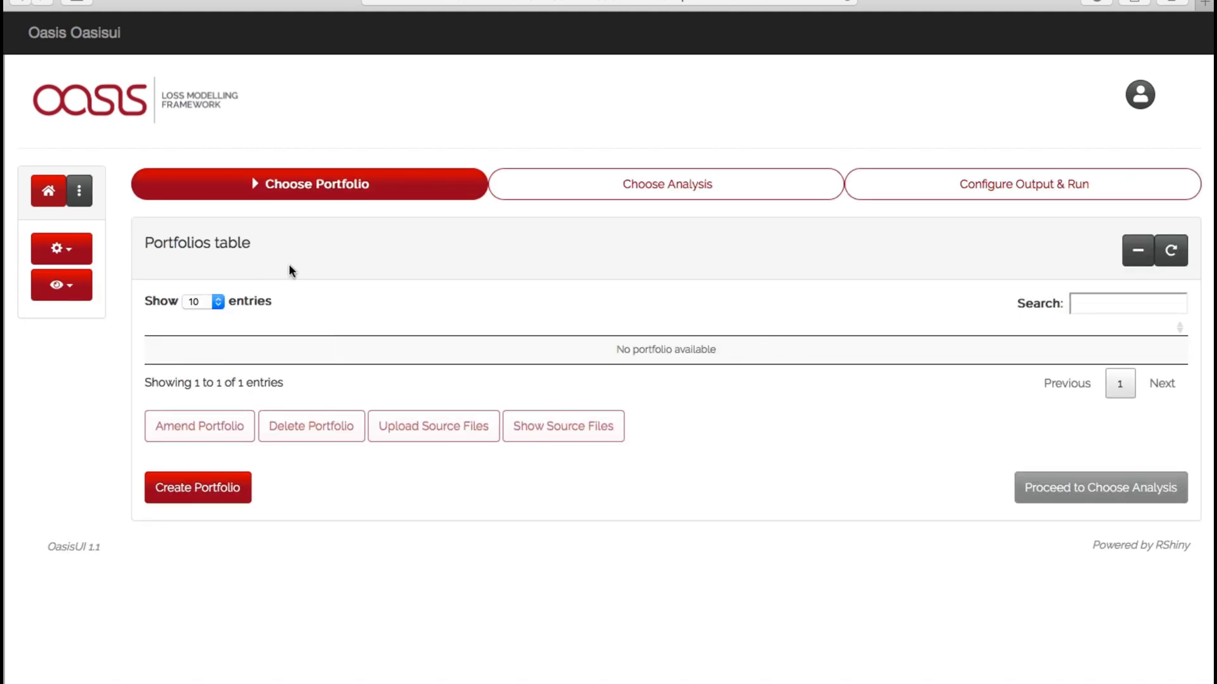
click(197, 487)
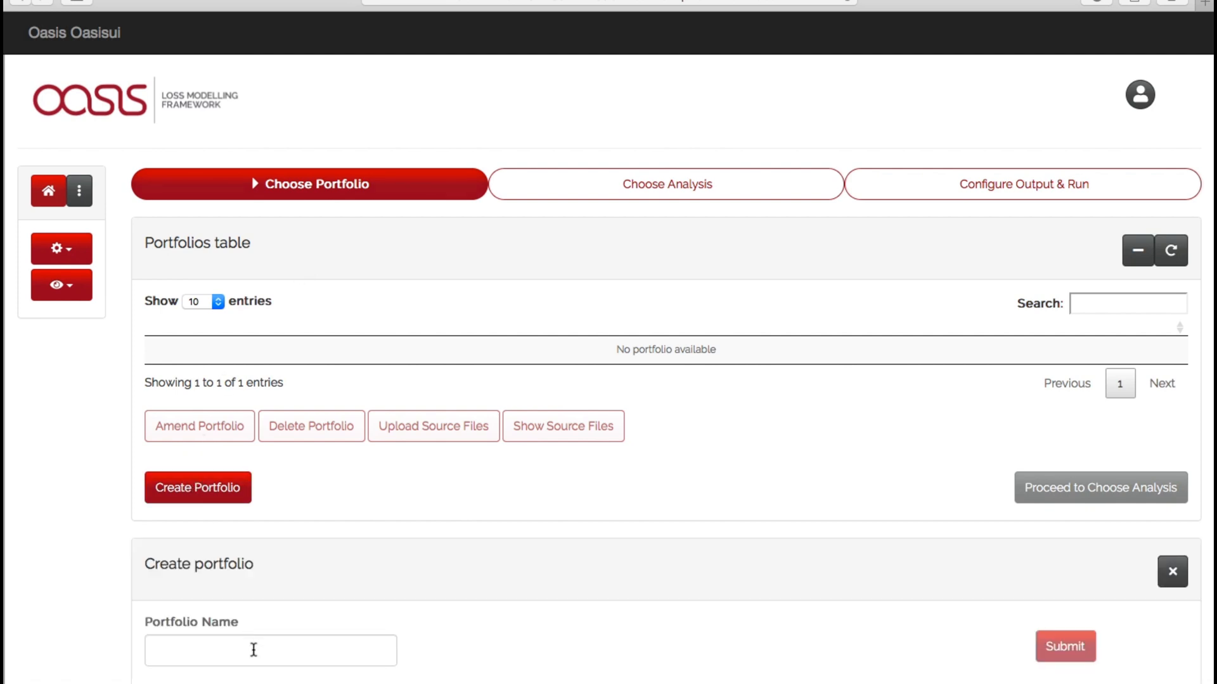
text(UI_TEST)
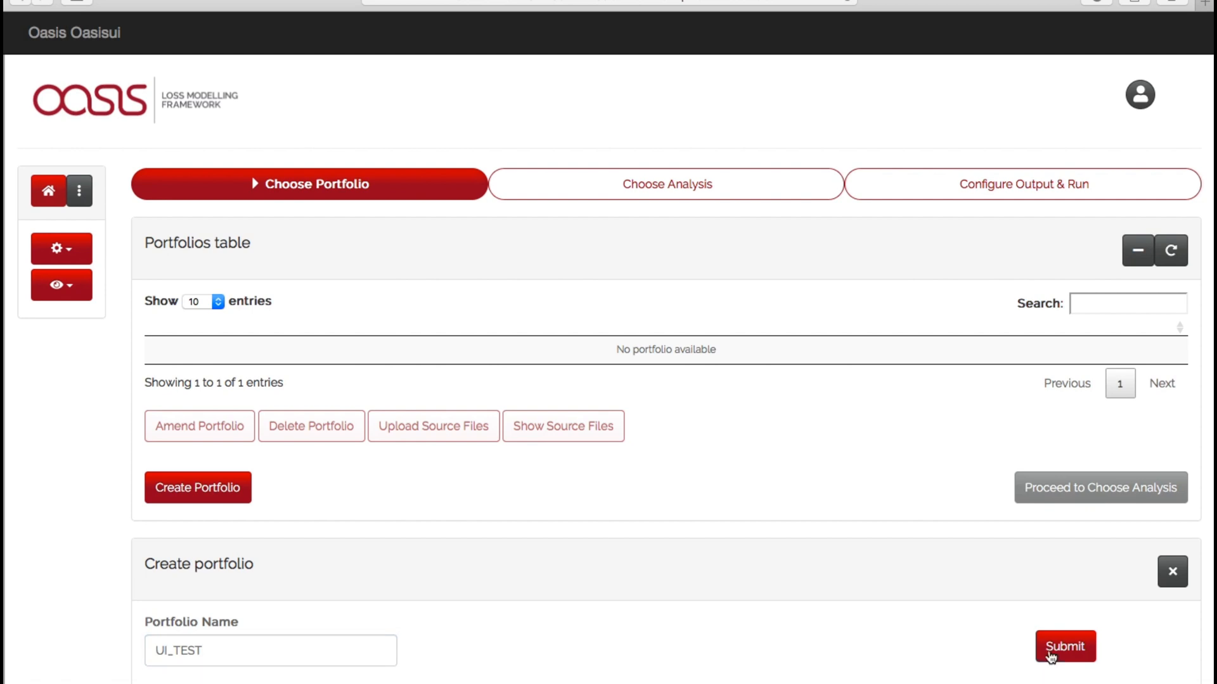
click(1064, 646)
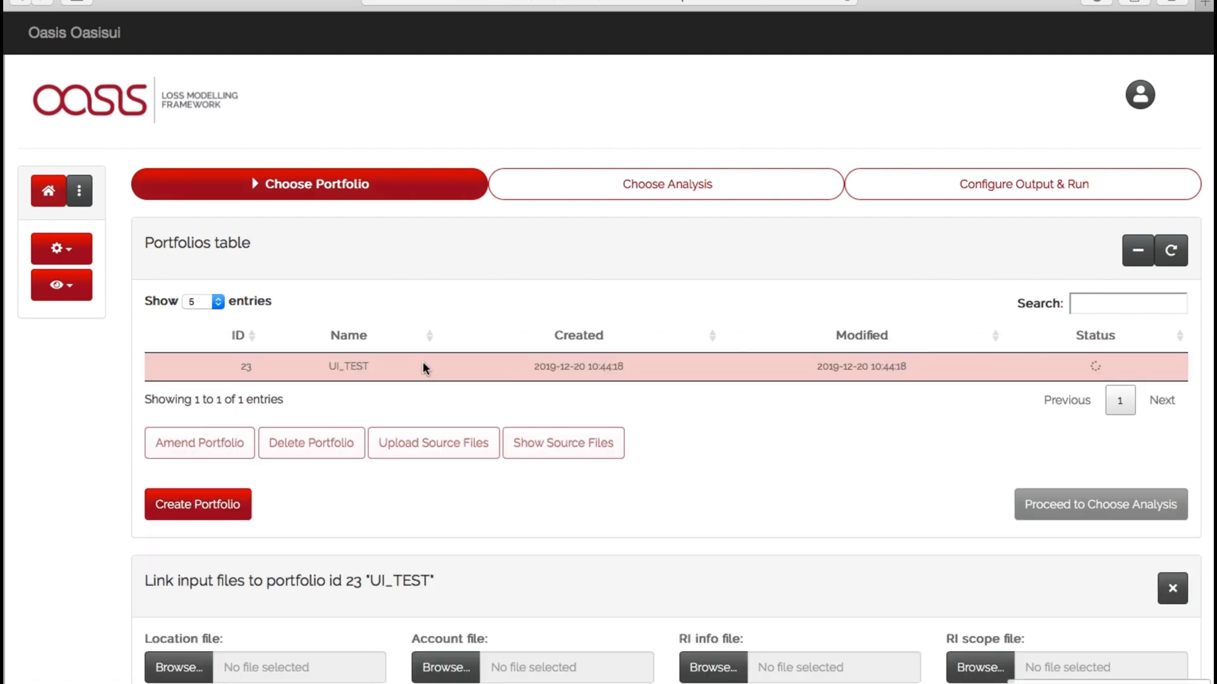
mouse_move(1077, 376)
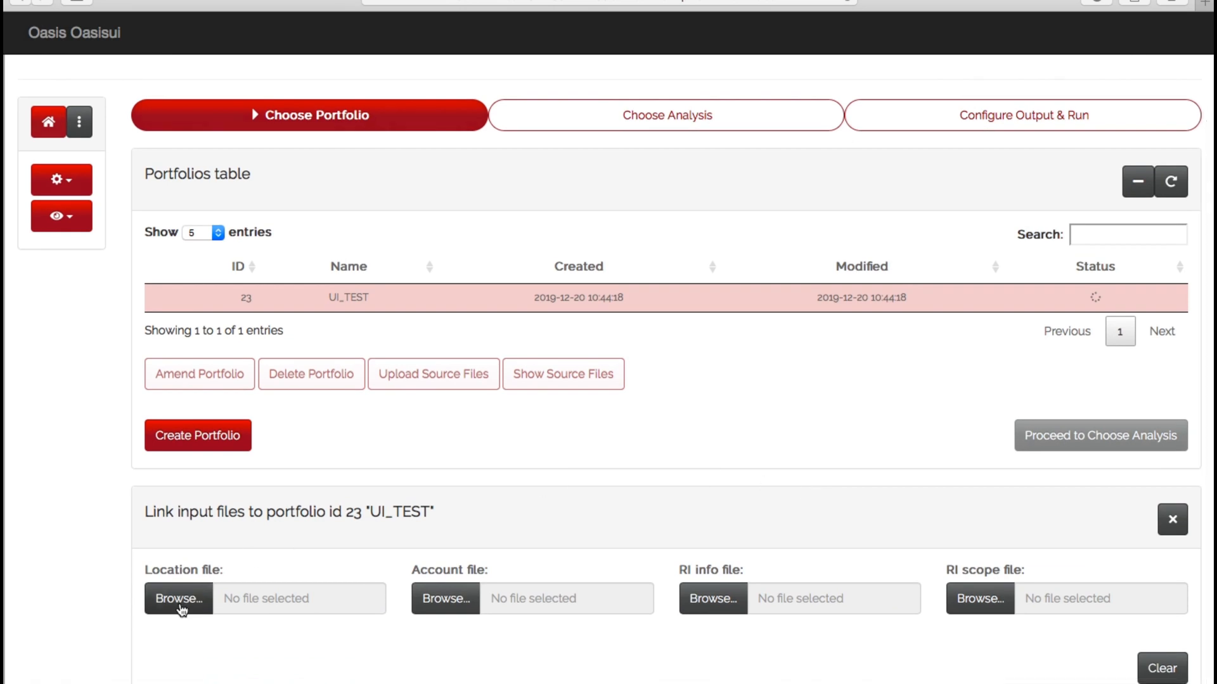
Step: Upload dom-oed-location_v2_numstoreys_100 as the UI_TEST portfolio's location file
click(178, 598)
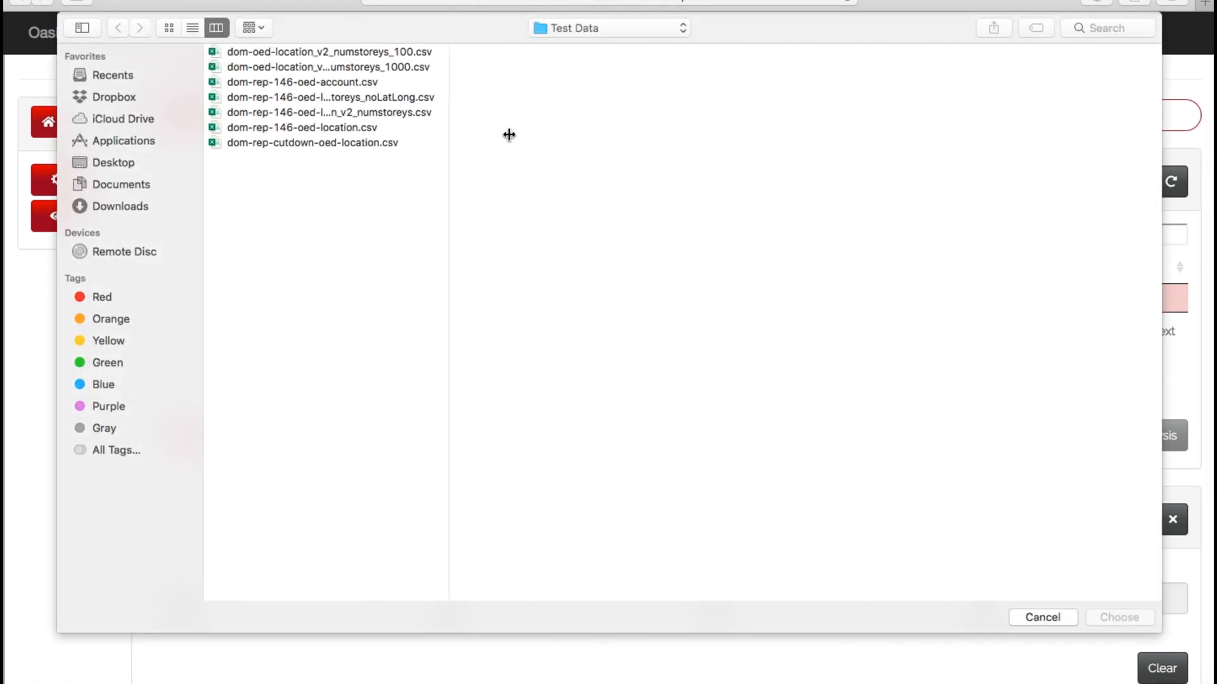
drag(448, 311, 511, 310)
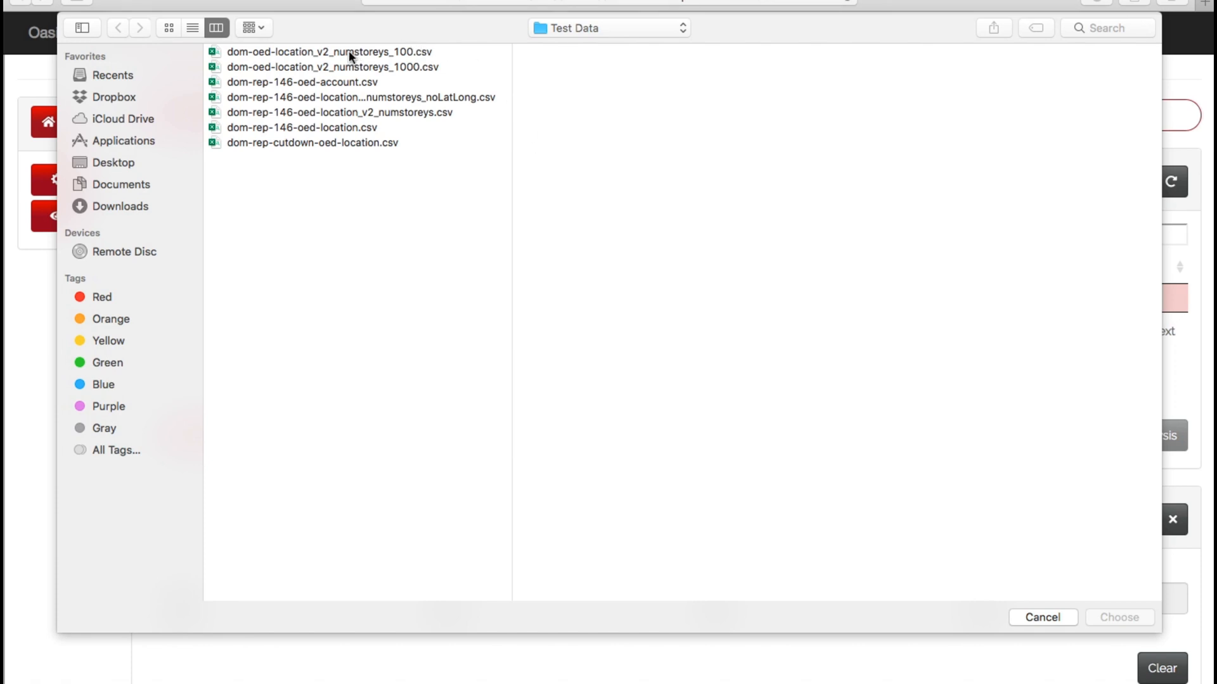
click(1119, 616)
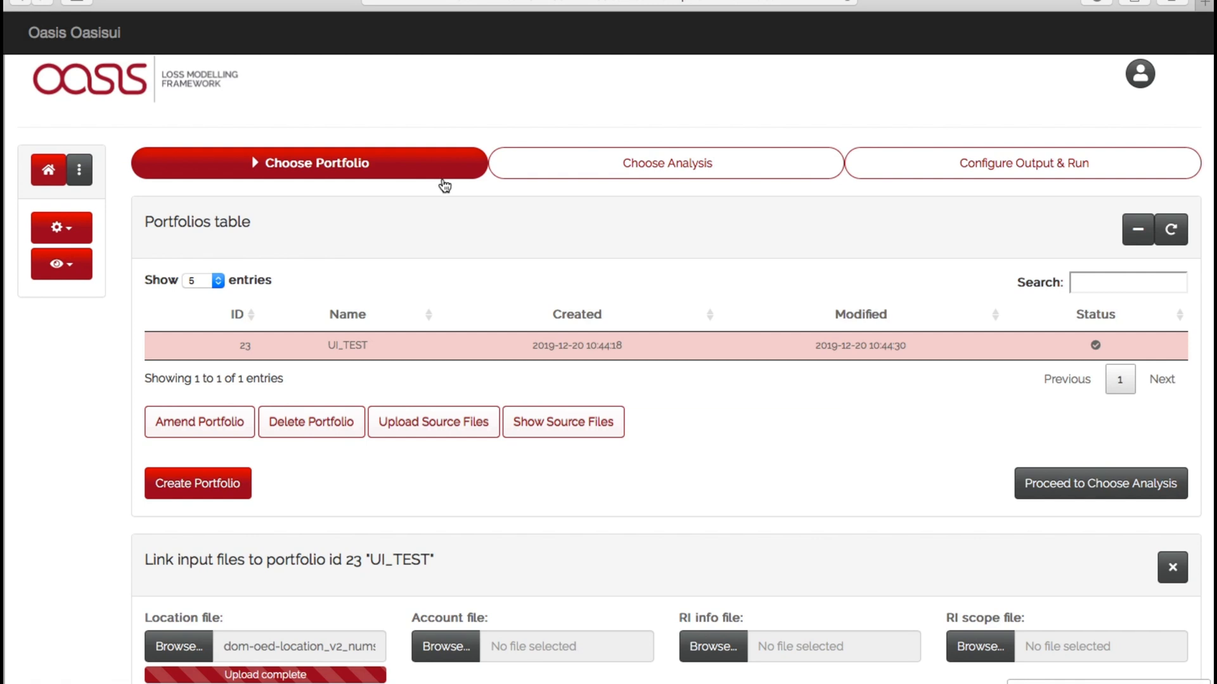
mouse_move(432, 184)
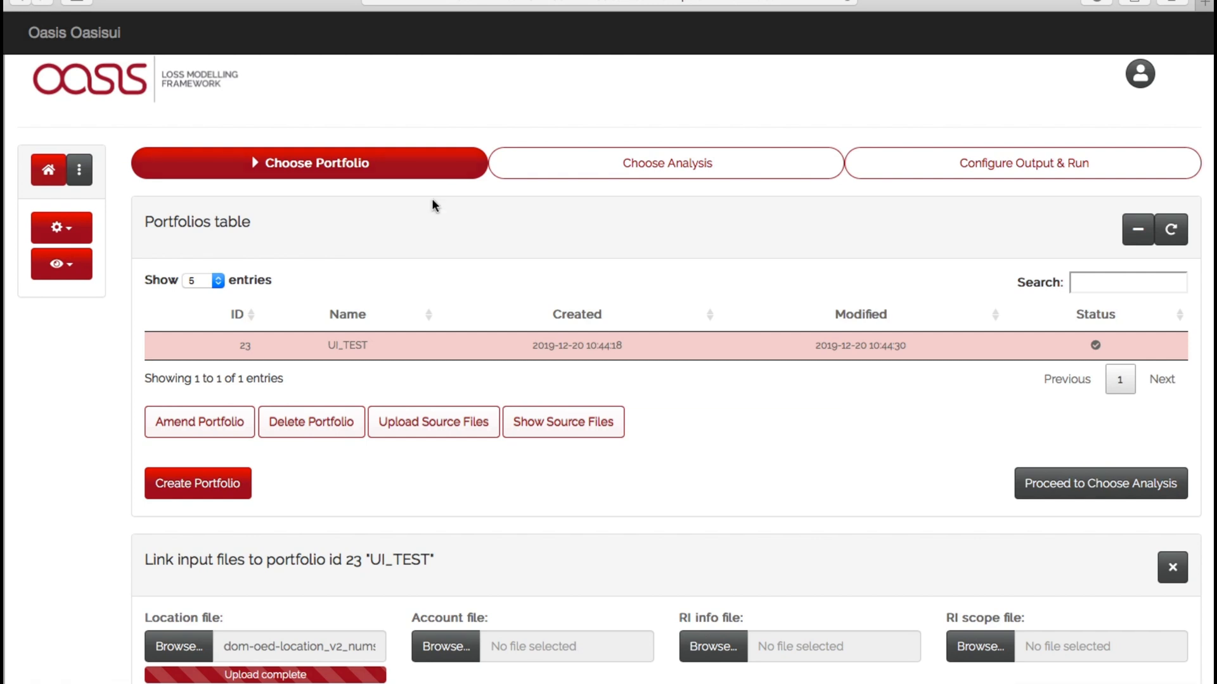
mouse_move(425, 565)
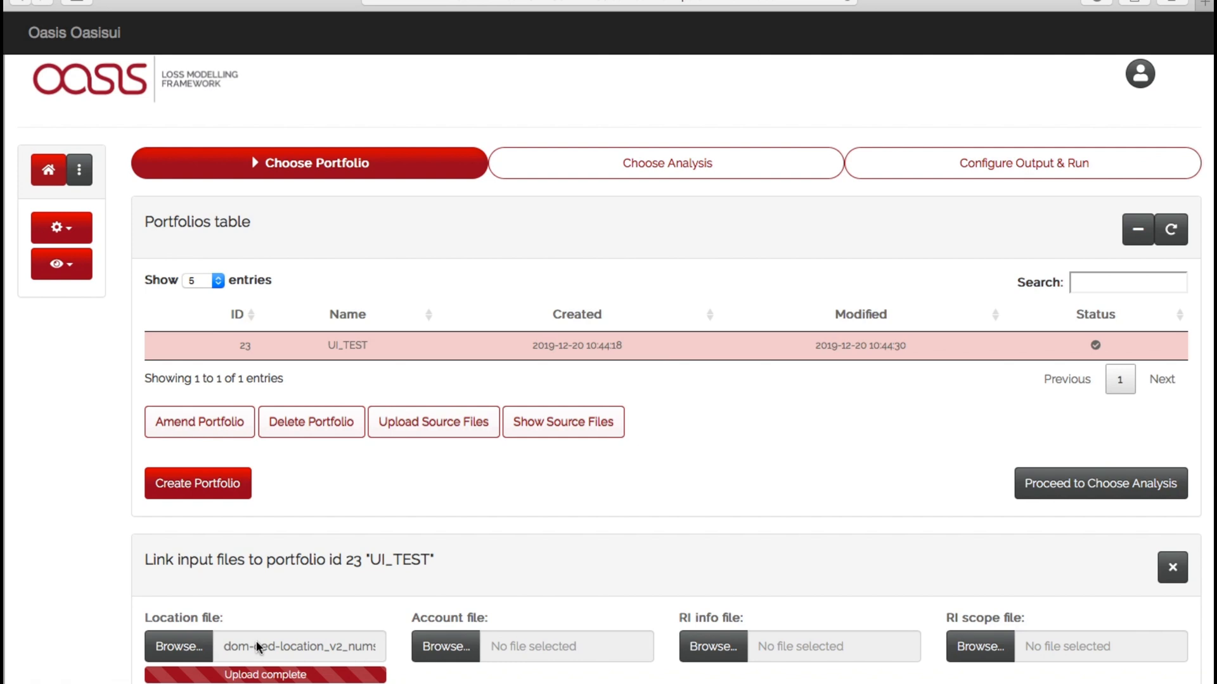
mouse_move(503, 671)
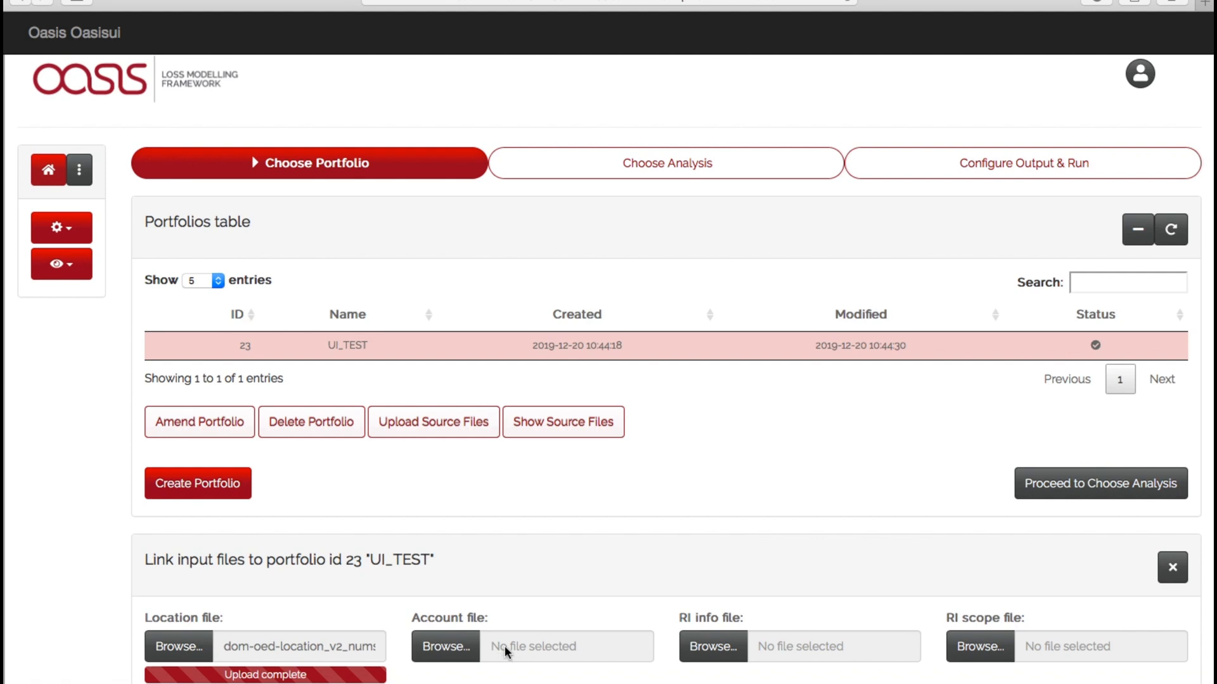
mouse_move(499, 650)
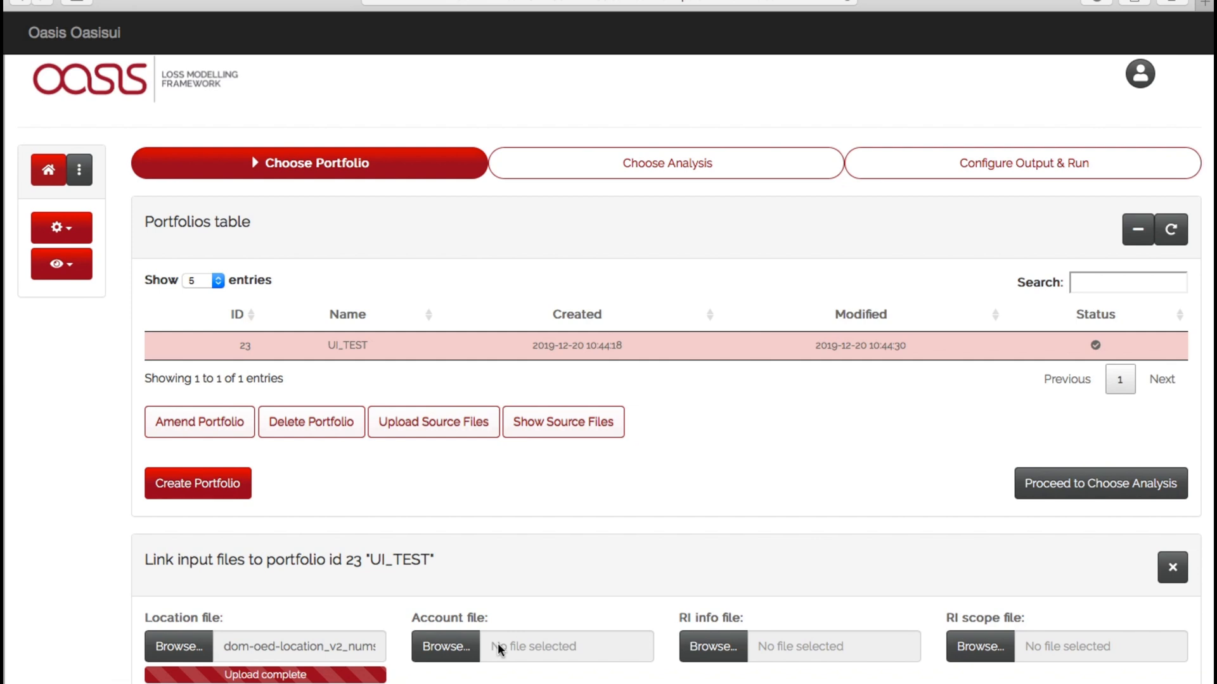
mouse_move(979, 646)
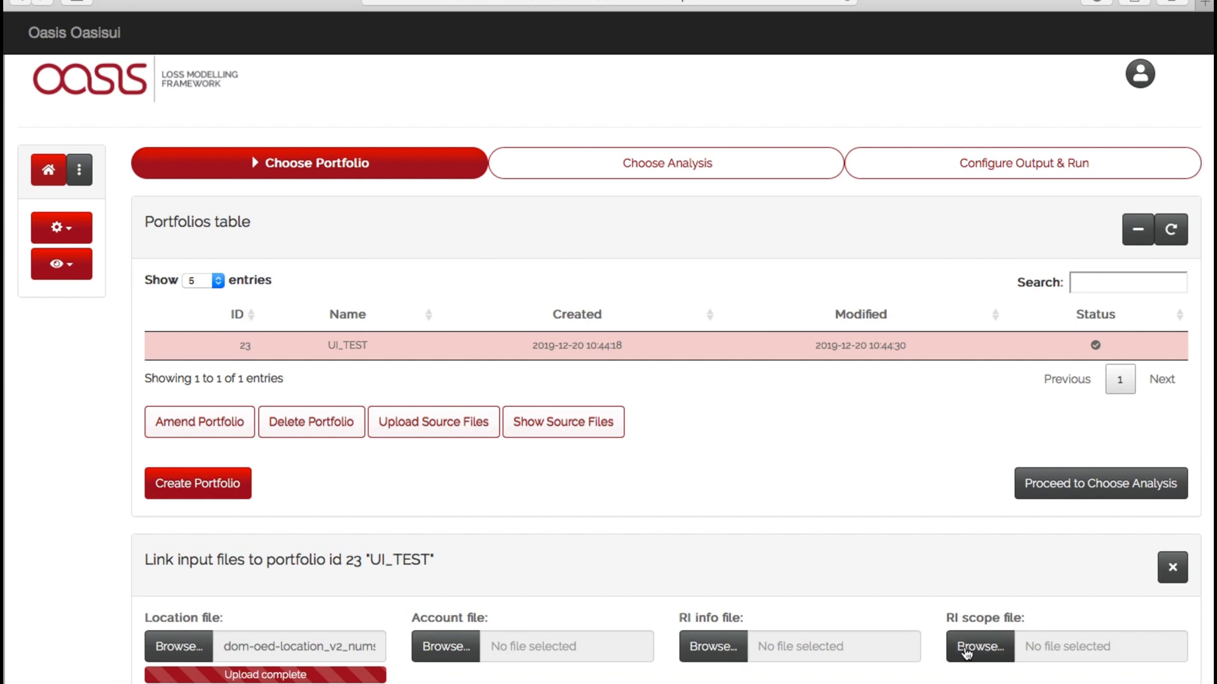
mouse_move(791, 645)
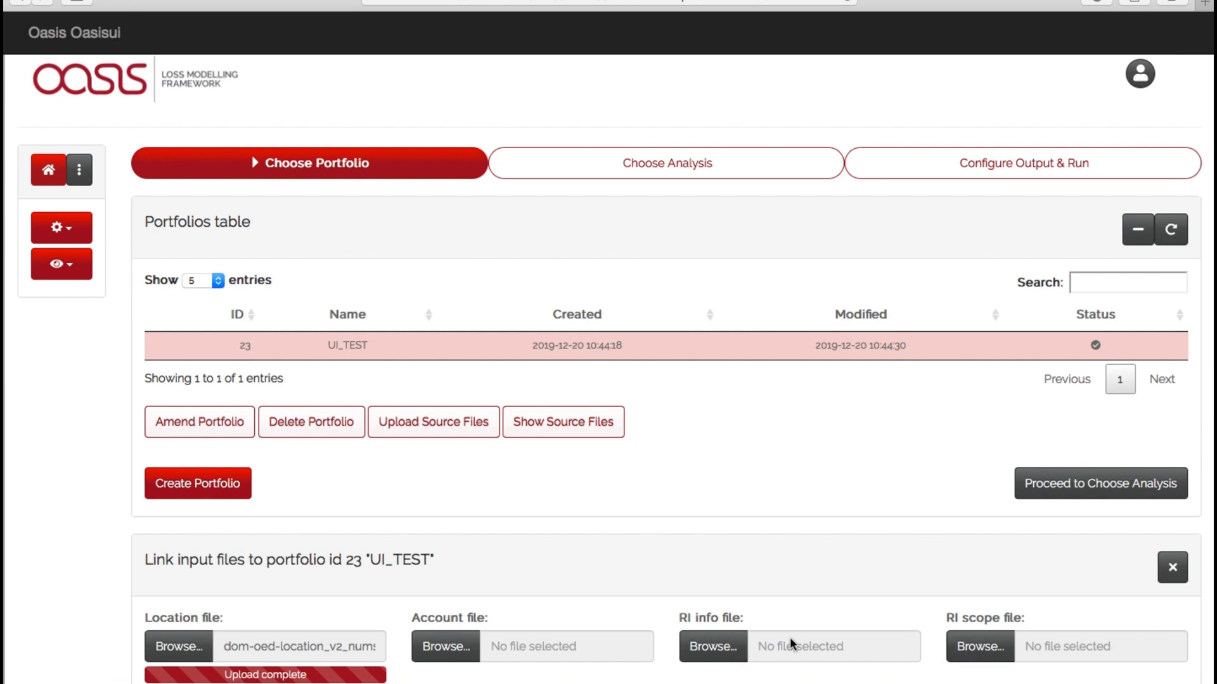
mouse_move(802, 639)
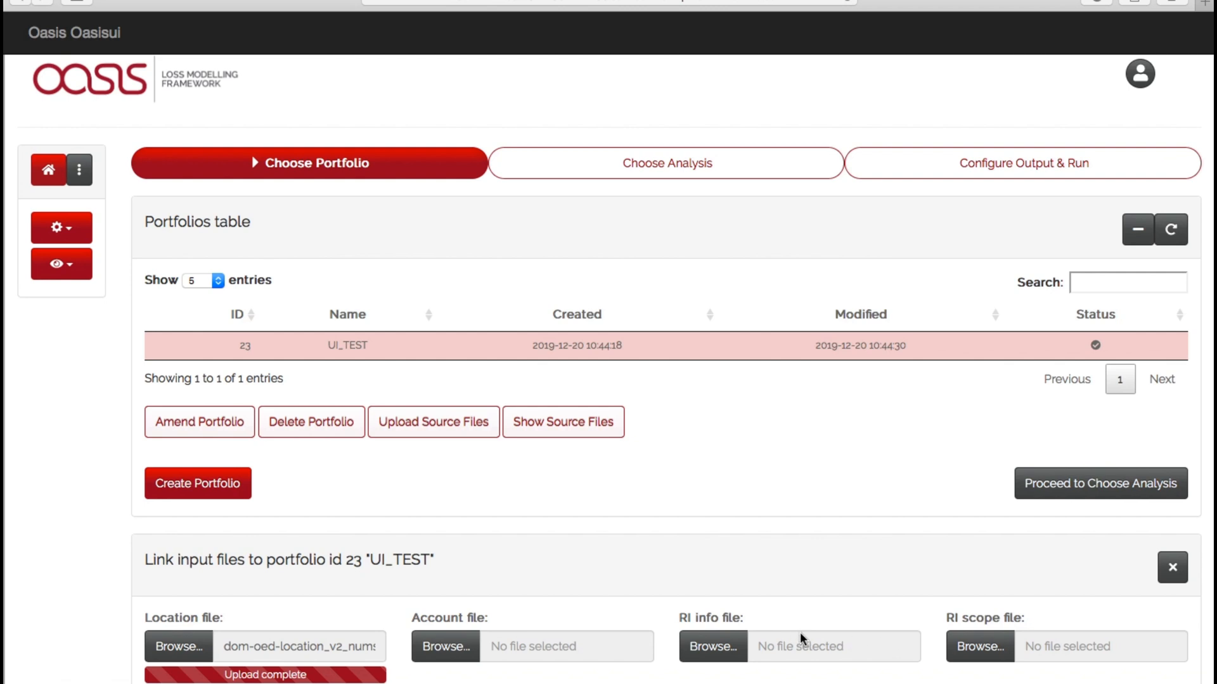
mouse_move(134, 597)
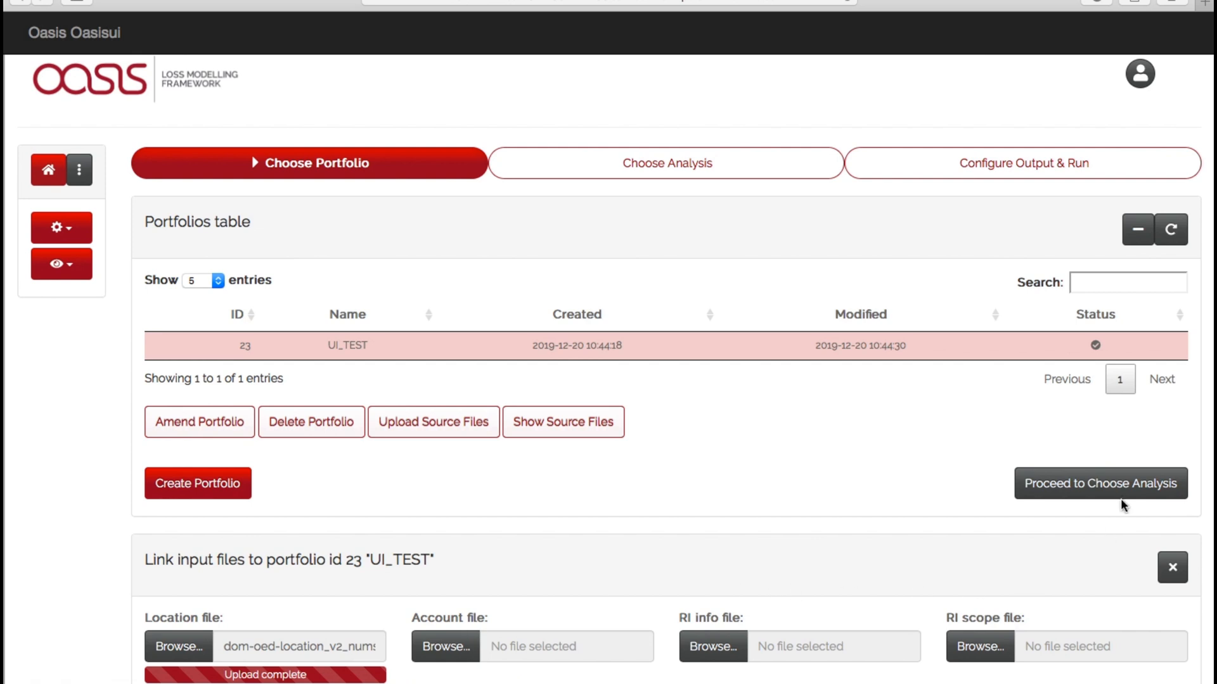
Step: Create a new analysis using the GemFoundation GMO model, named UI_TEST_v1
click(1100, 482)
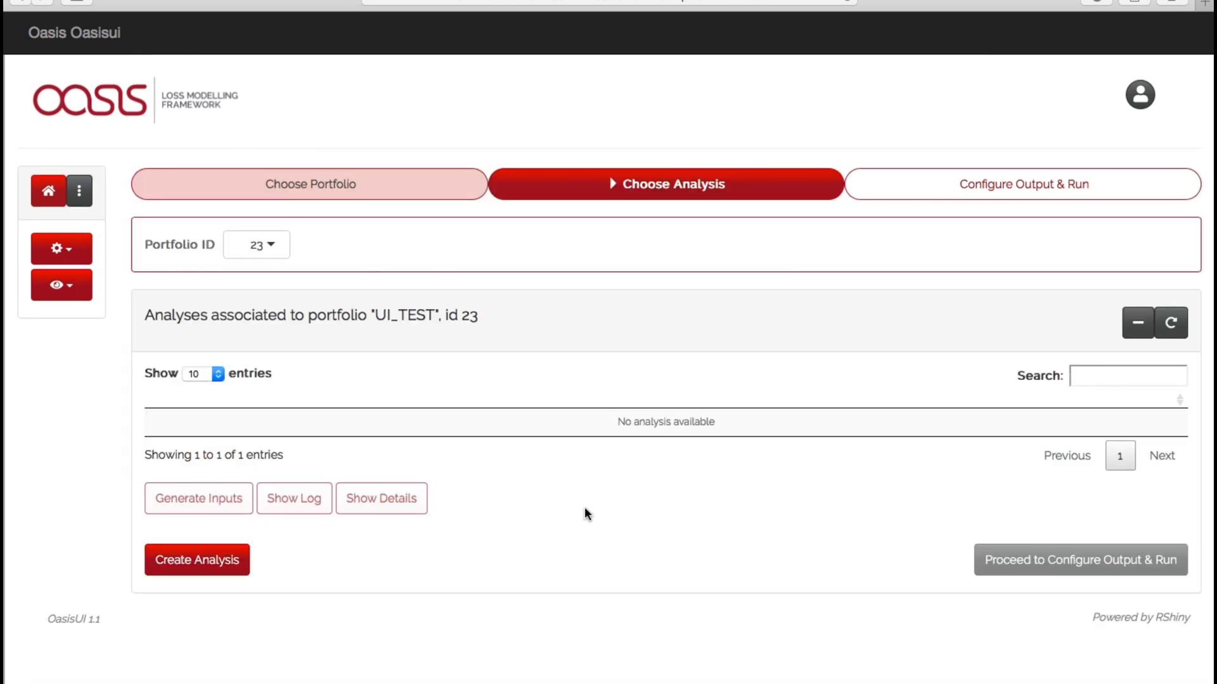
click(197, 560)
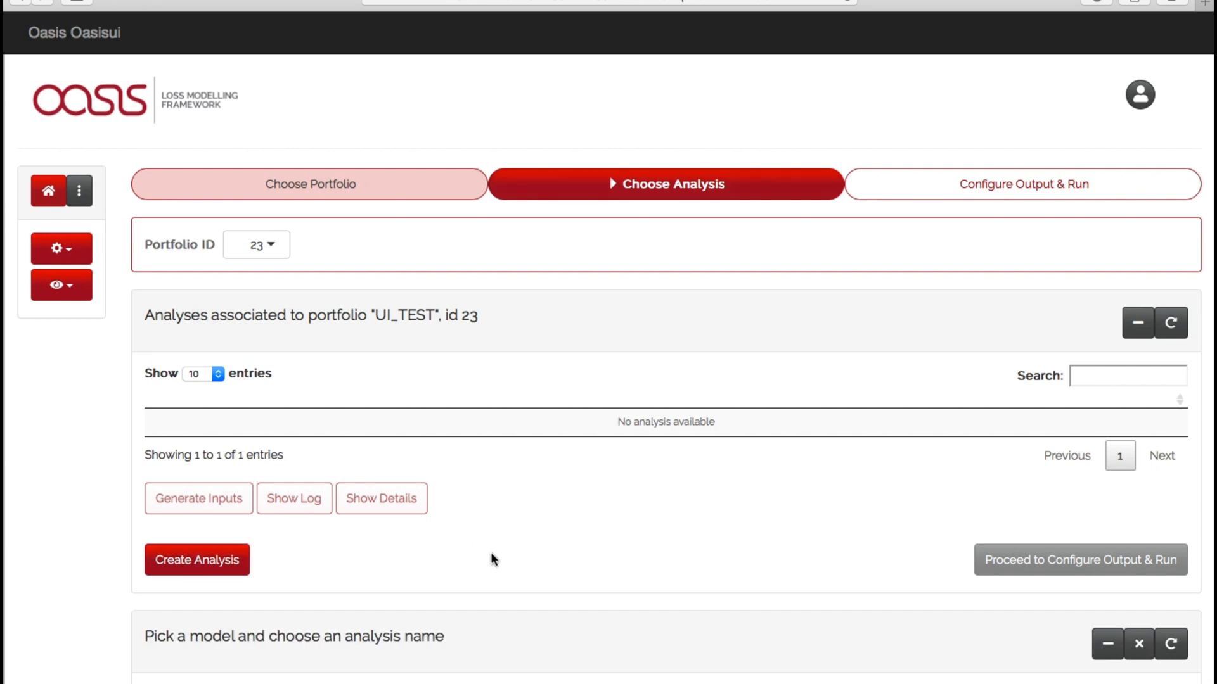
scroll(down, 3)
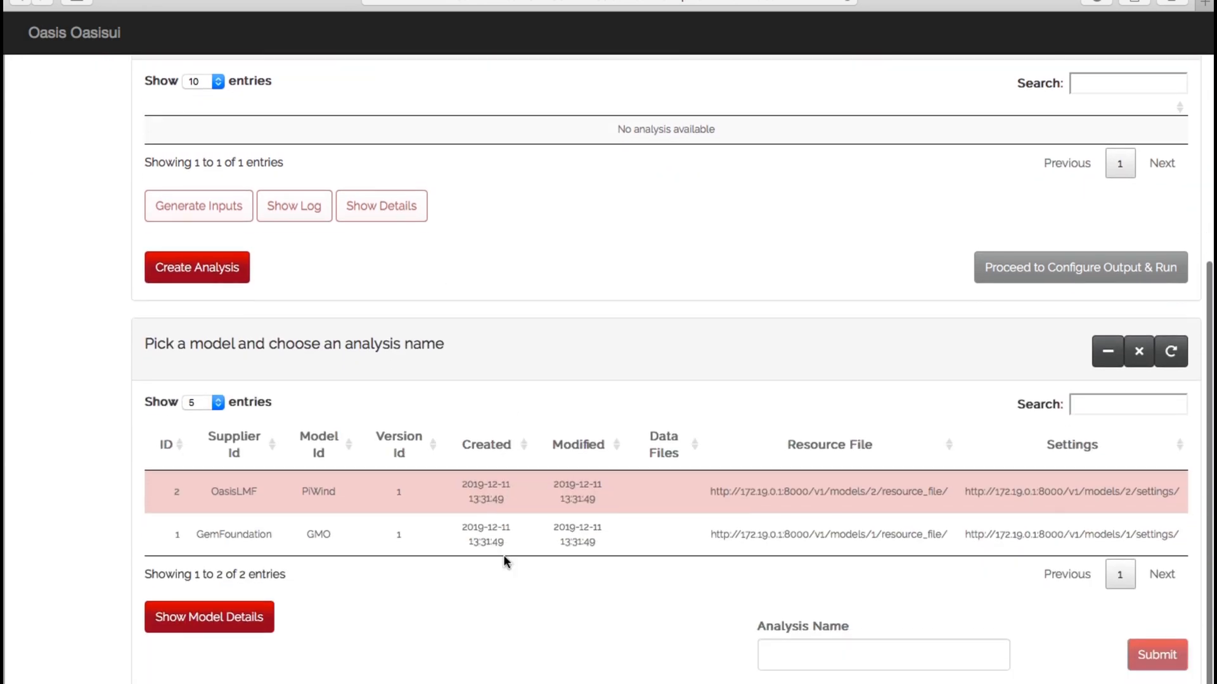
mouse_move(521, 499)
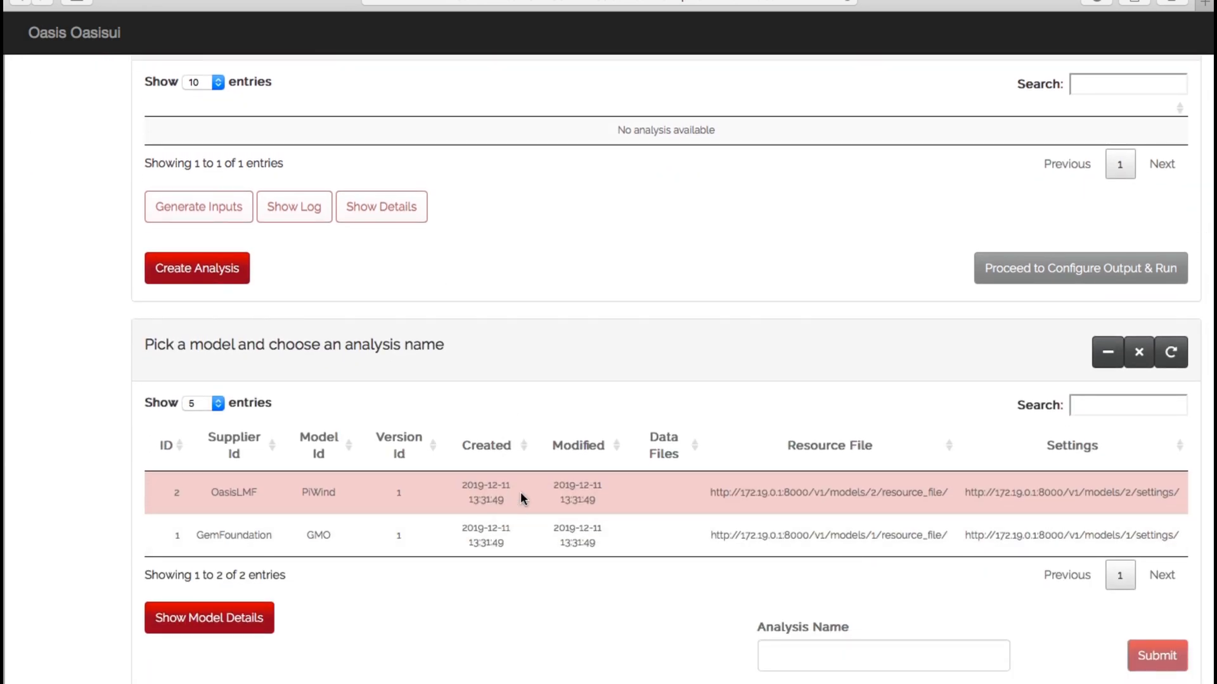
mouse_move(532, 521)
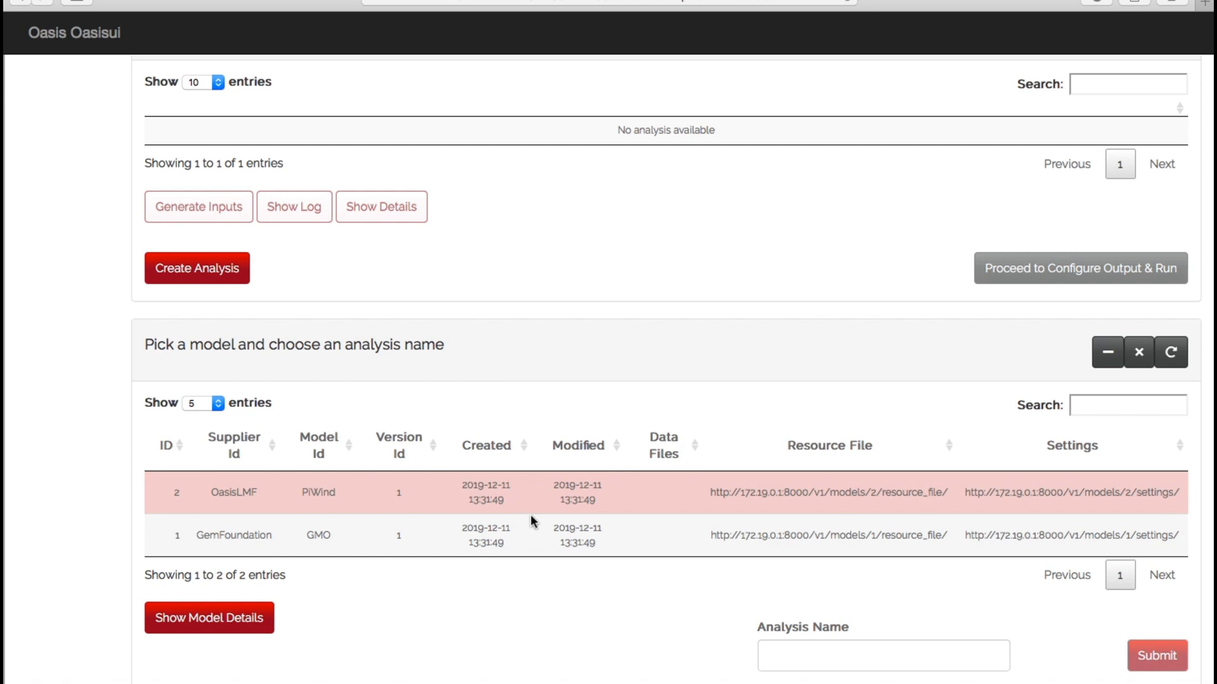
mouse_move(370, 491)
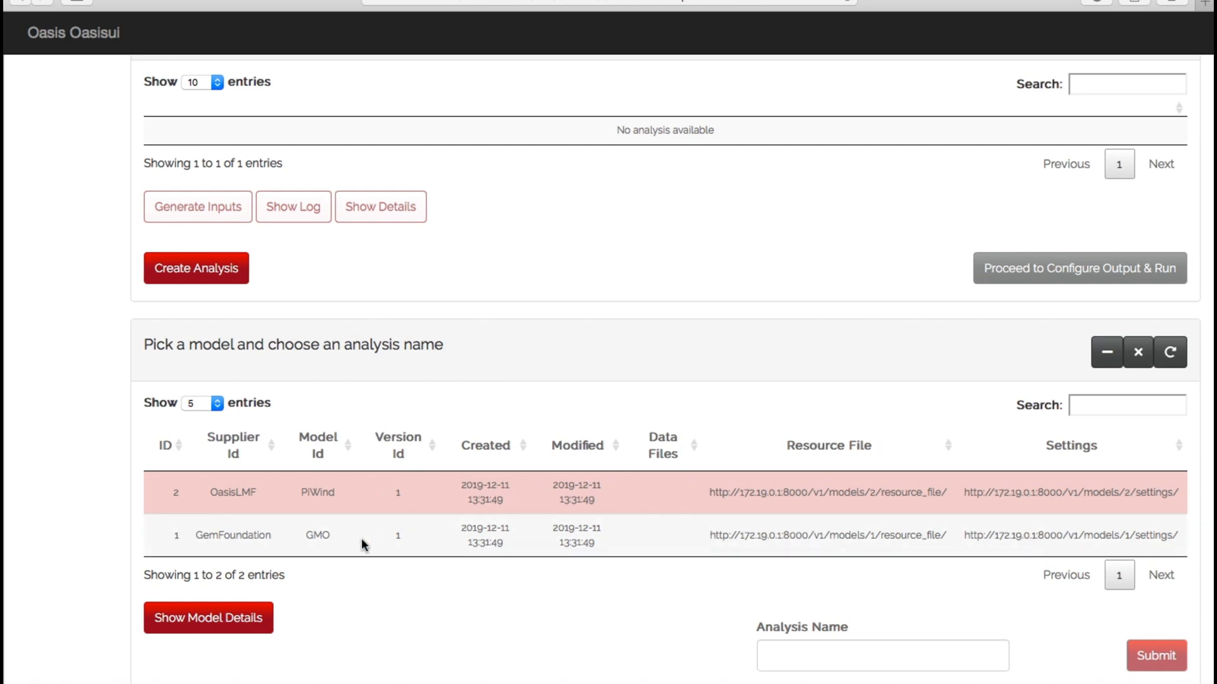
click(365, 536)
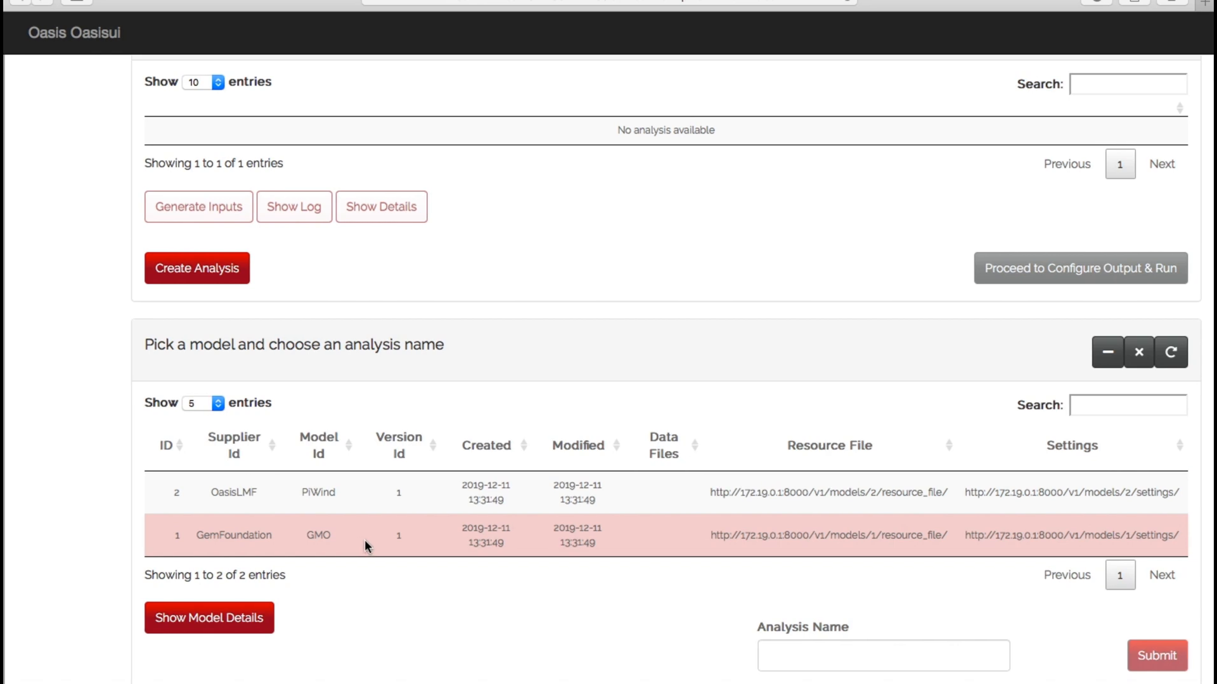
click(882, 656)
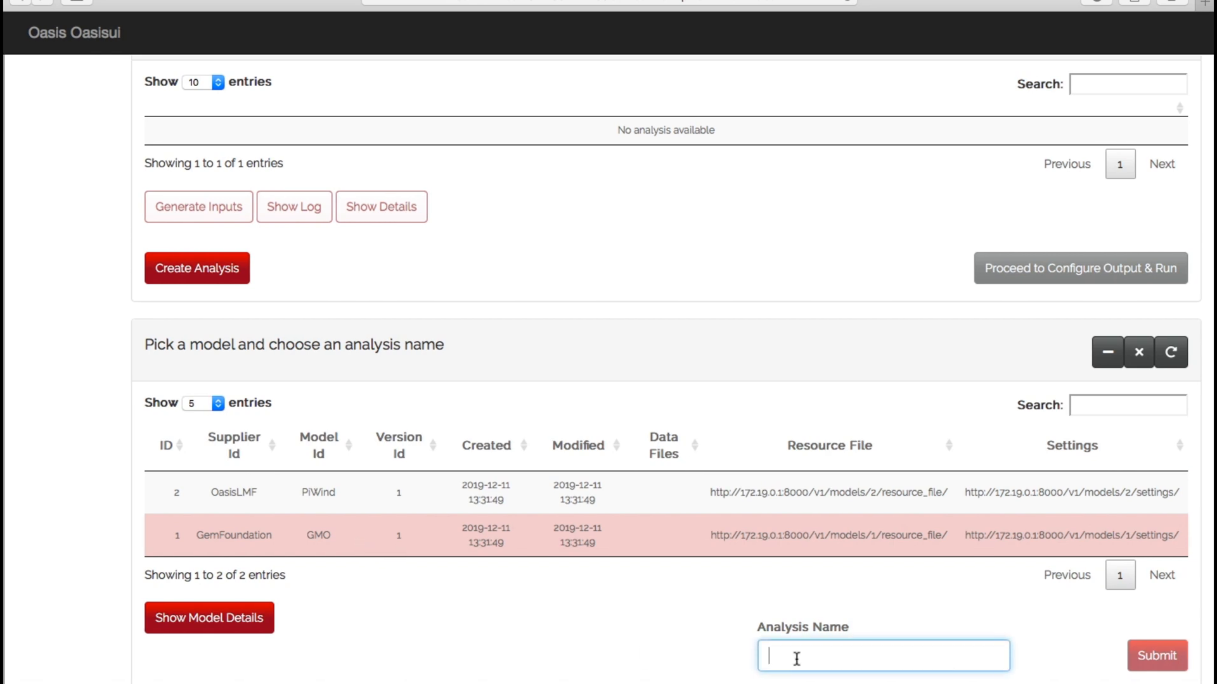
text(UI_YE)
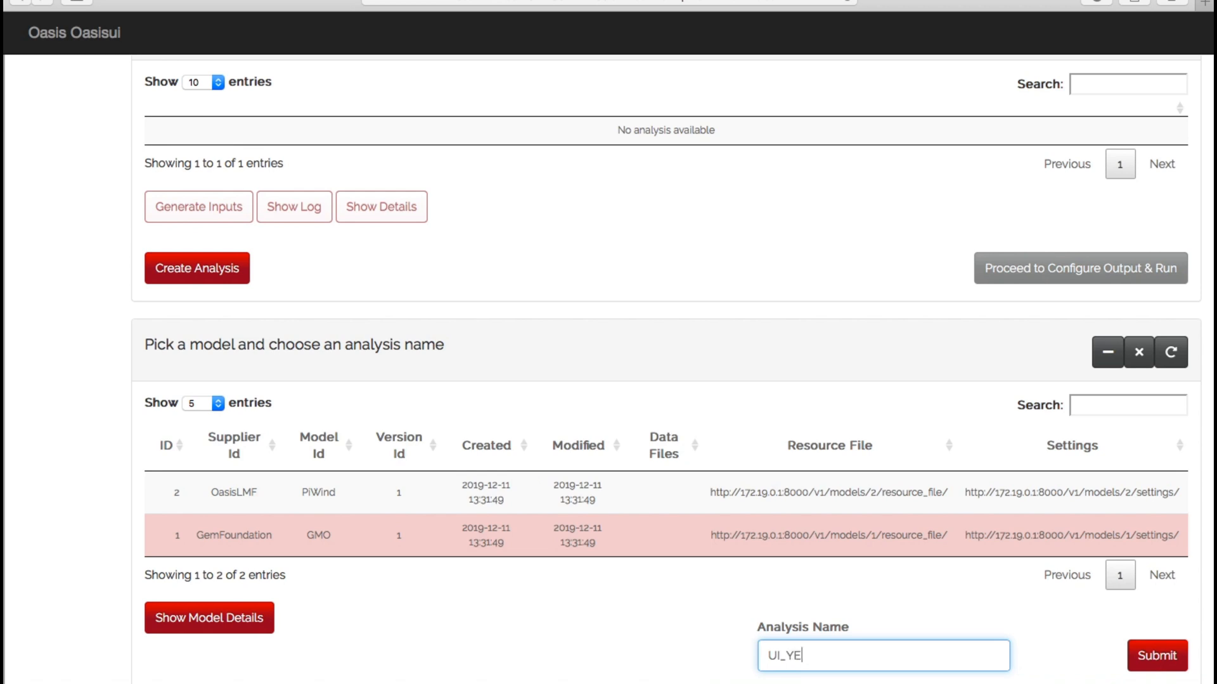
text(UI_TEST_v1)
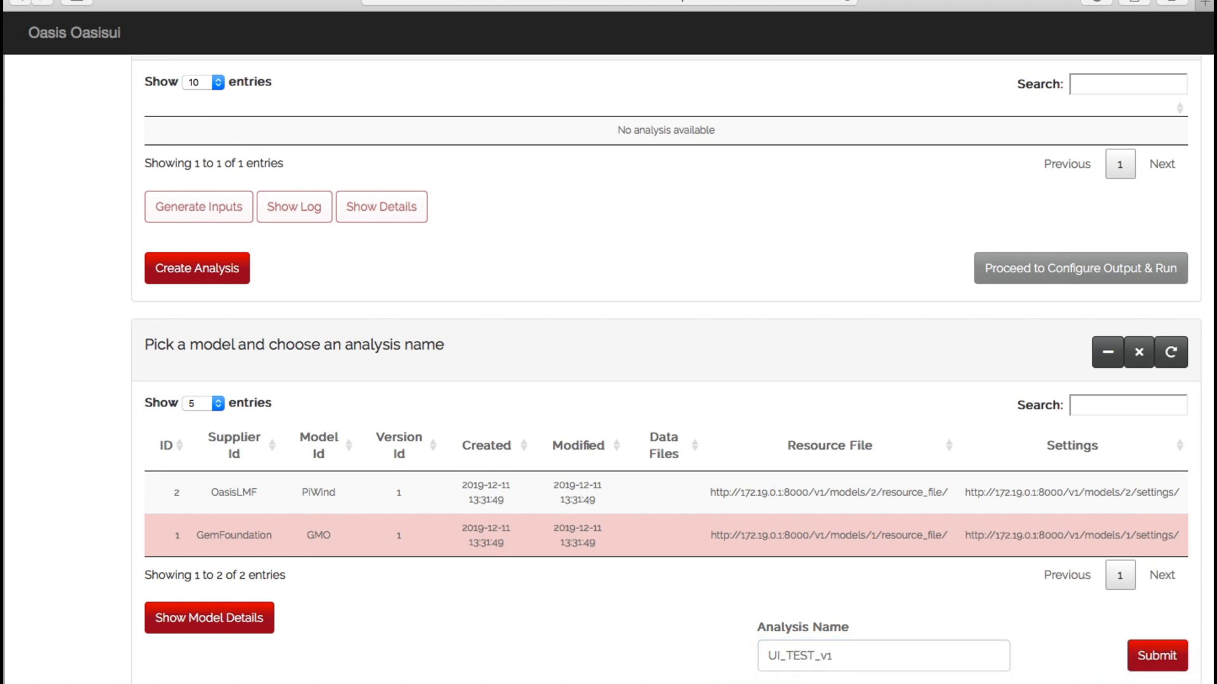
Step: Submit UI_TEST_v1 and refresh the analyses panel until its status shows ready
click(1155, 656)
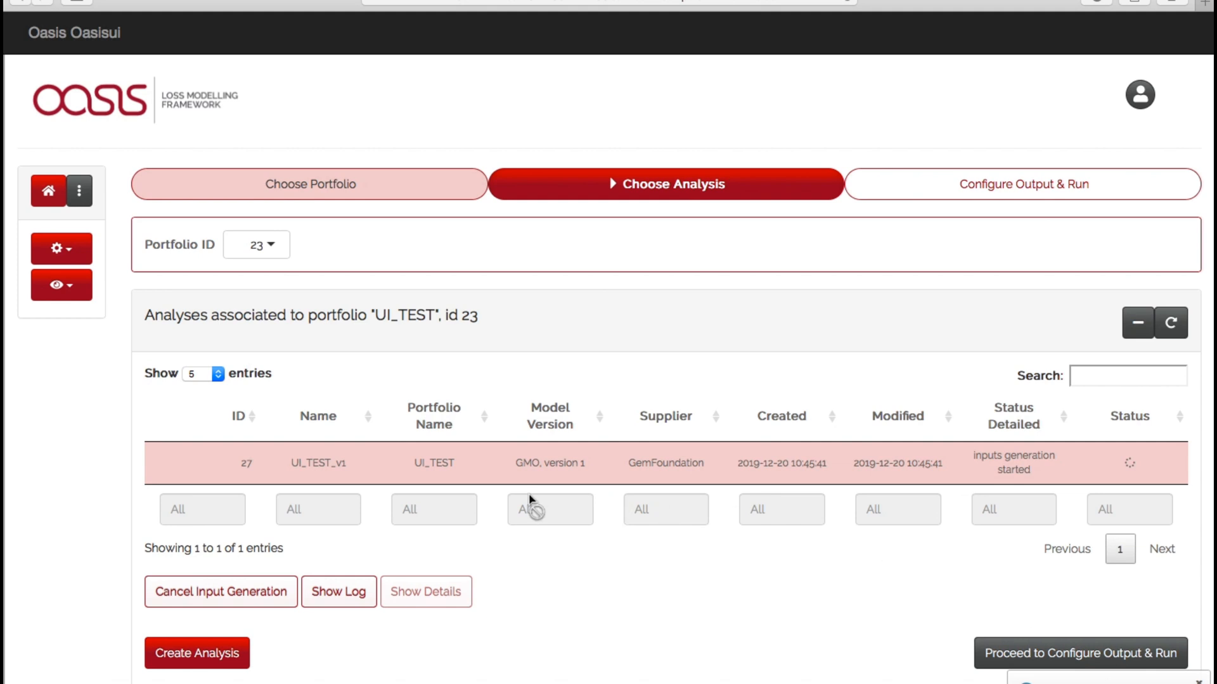
mouse_move(615, 477)
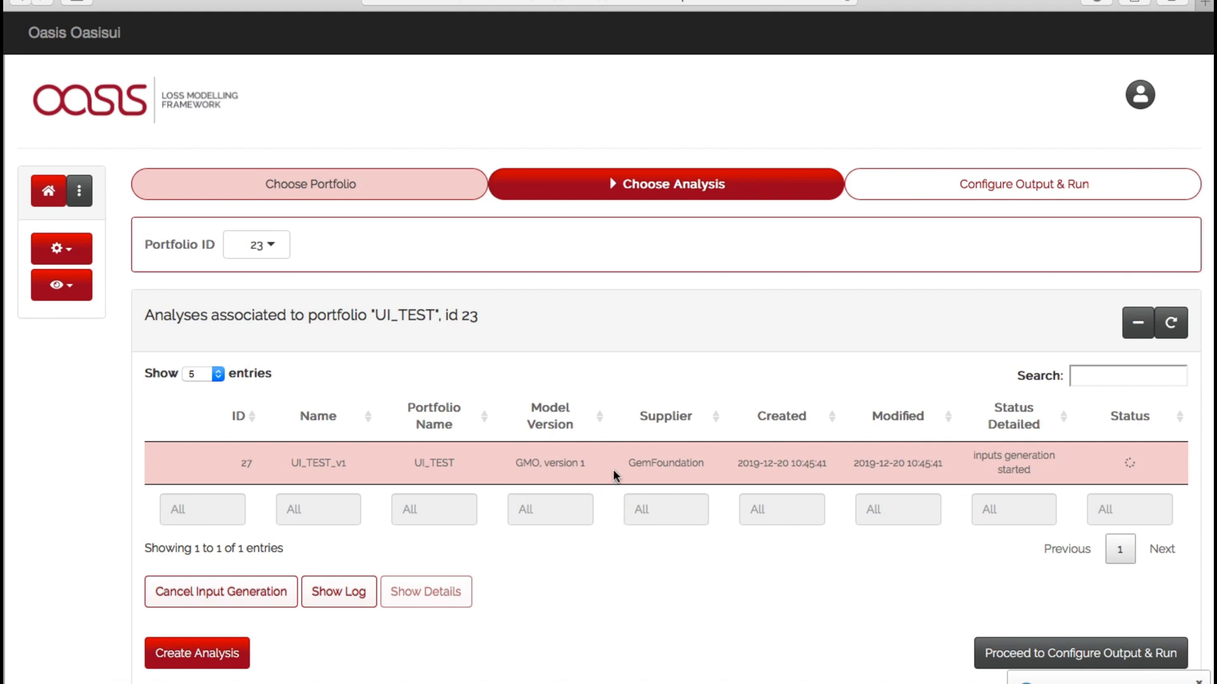
mouse_move(663, 466)
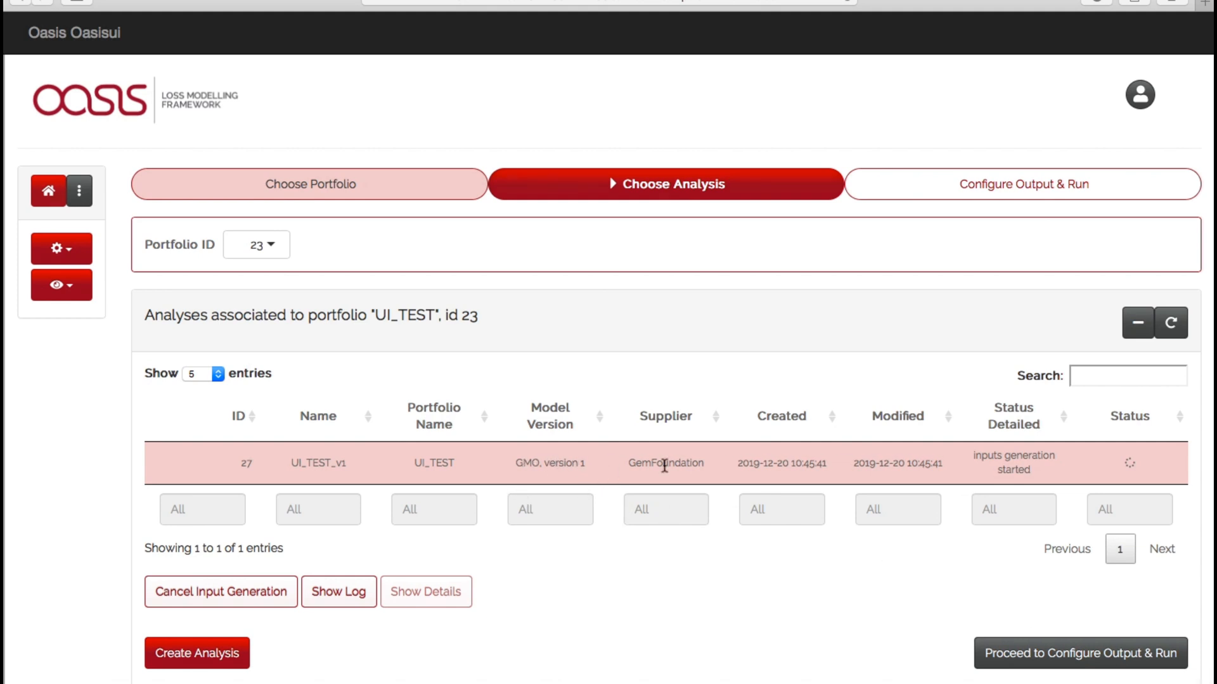
mouse_move(1064, 462)
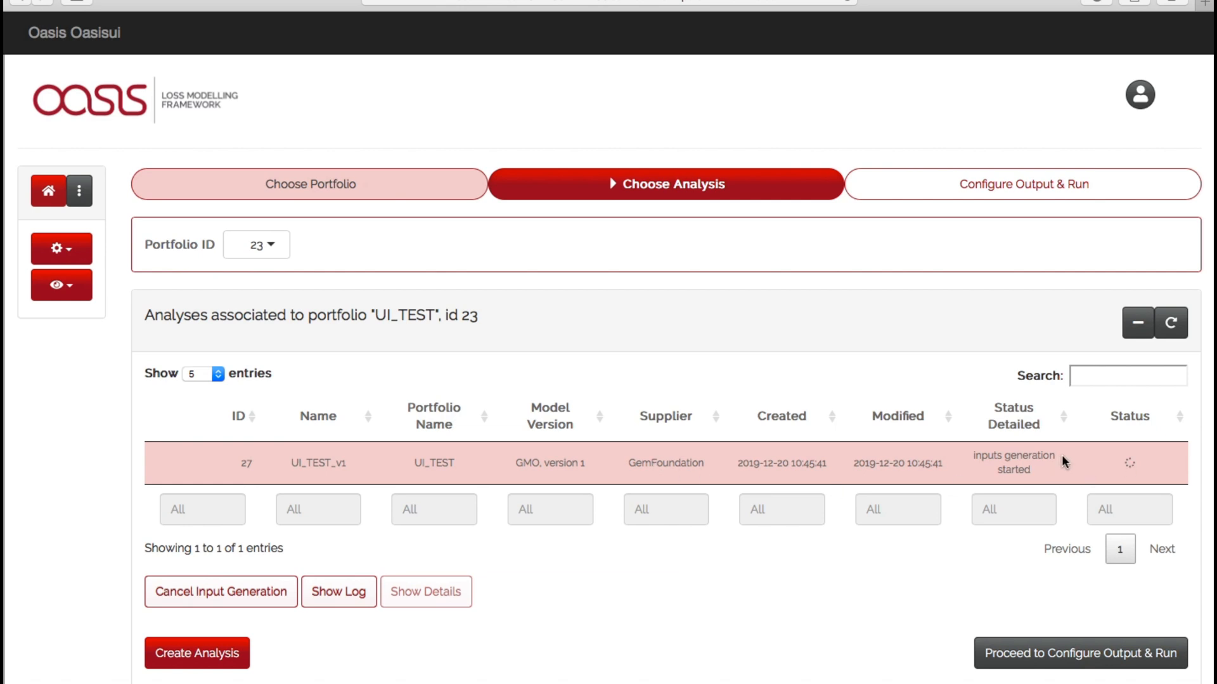
mouse_move(853, 532)
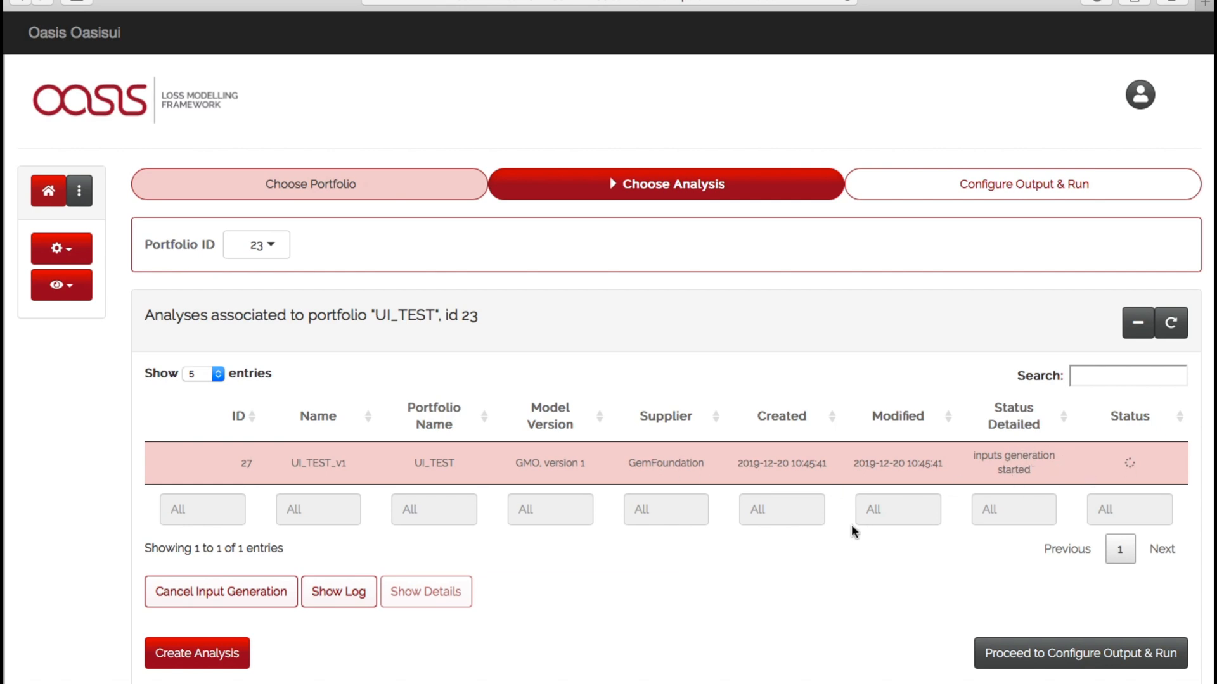
mouse_move(1182, 350)
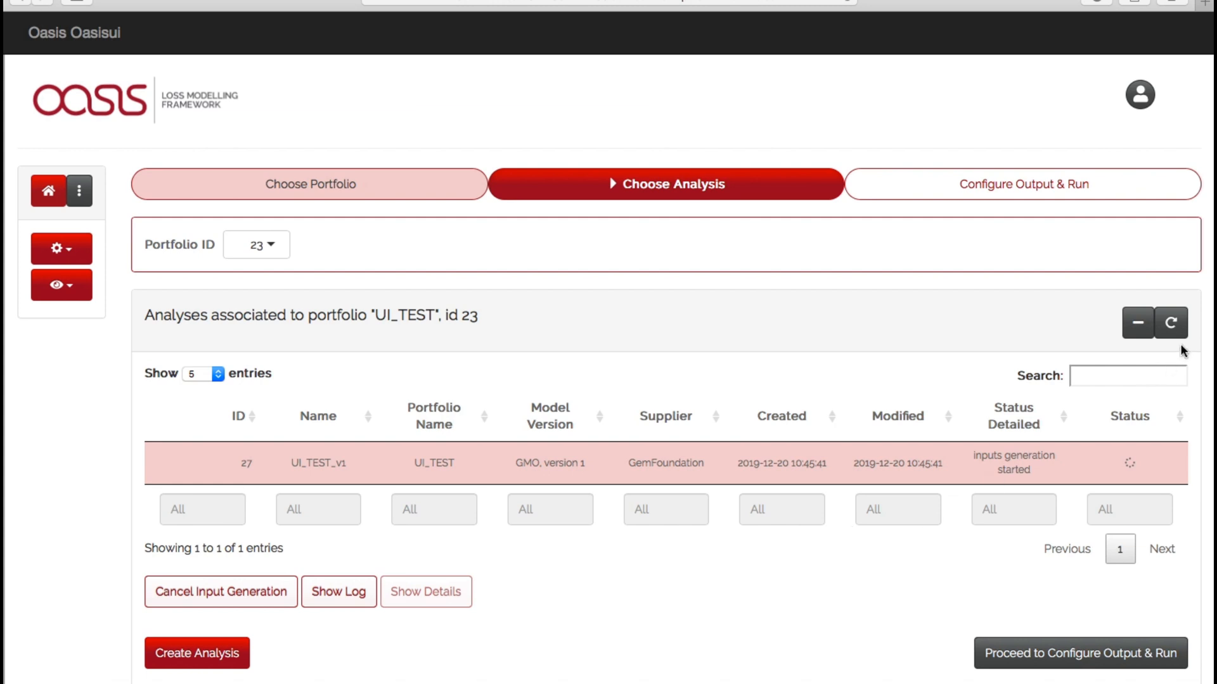
click(1171, 322)
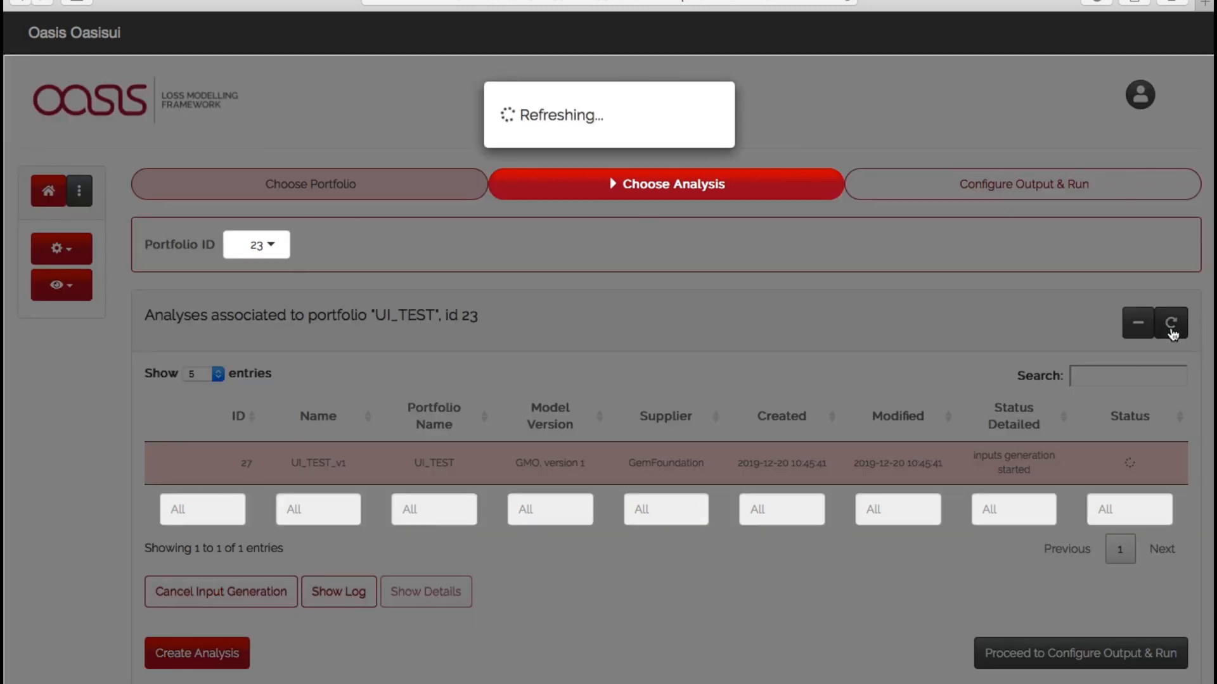
click(1171, 324)
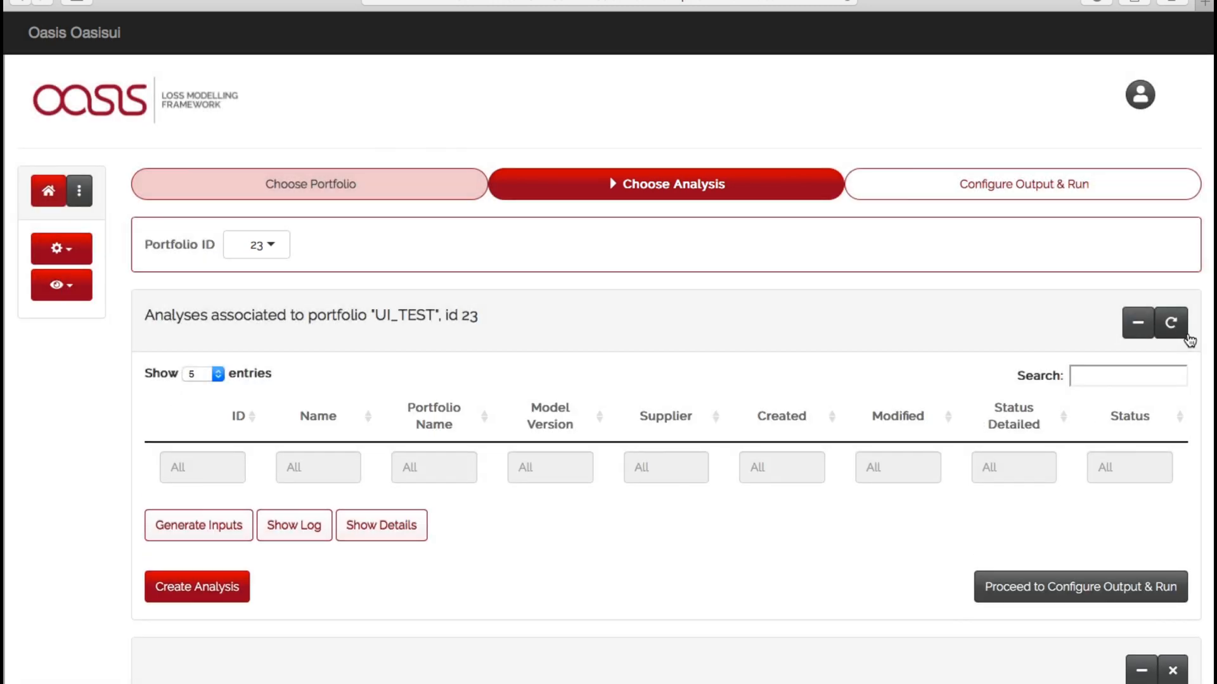
click(1170, 322)
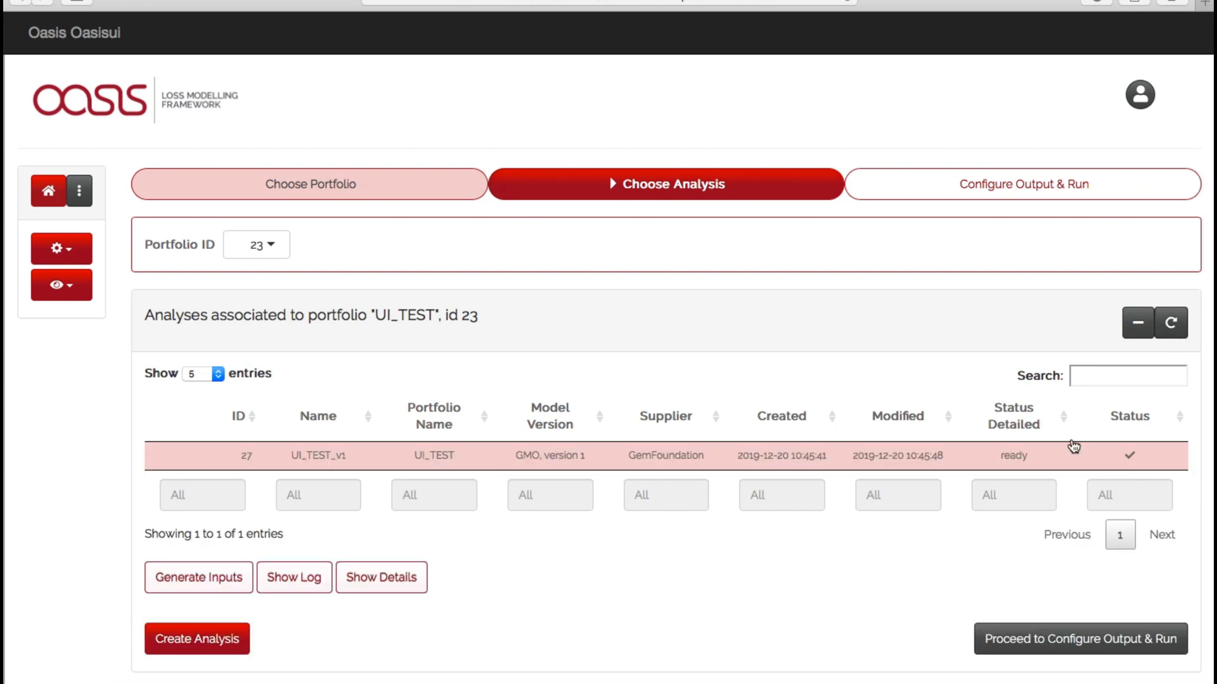
Step: Show UI_TEST_v1 details and scroll to the validation summary with 100% earthquake success
click(380, 578)
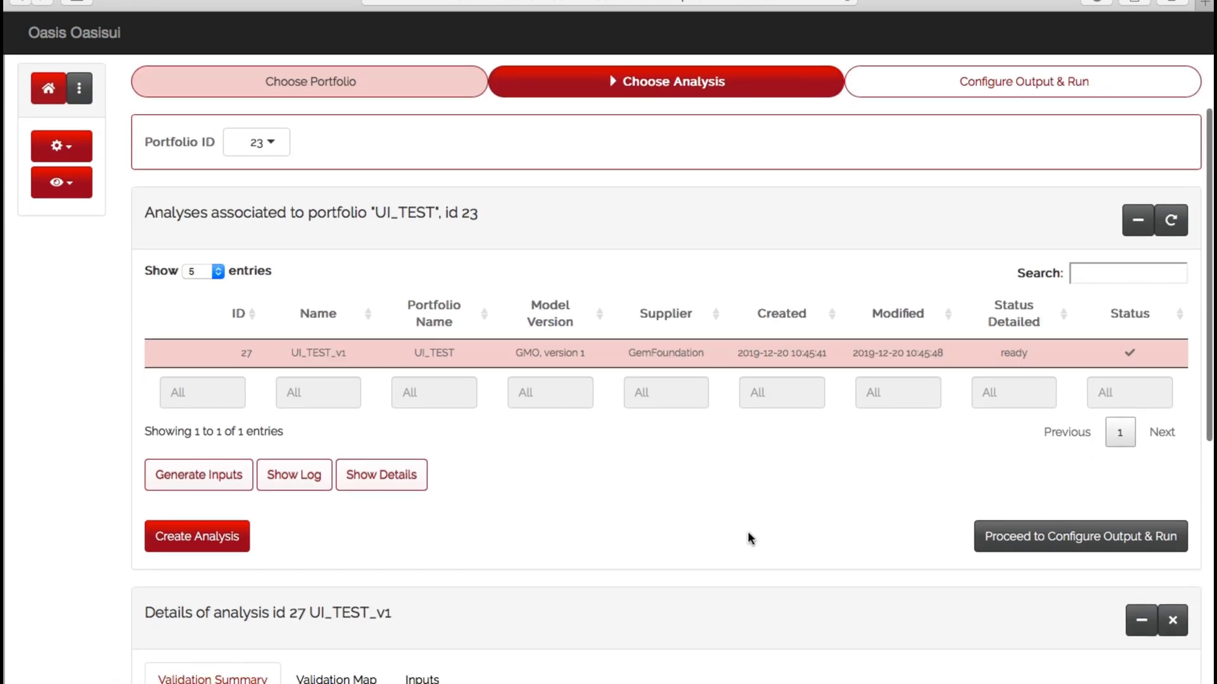
mouse_move(785, 532)
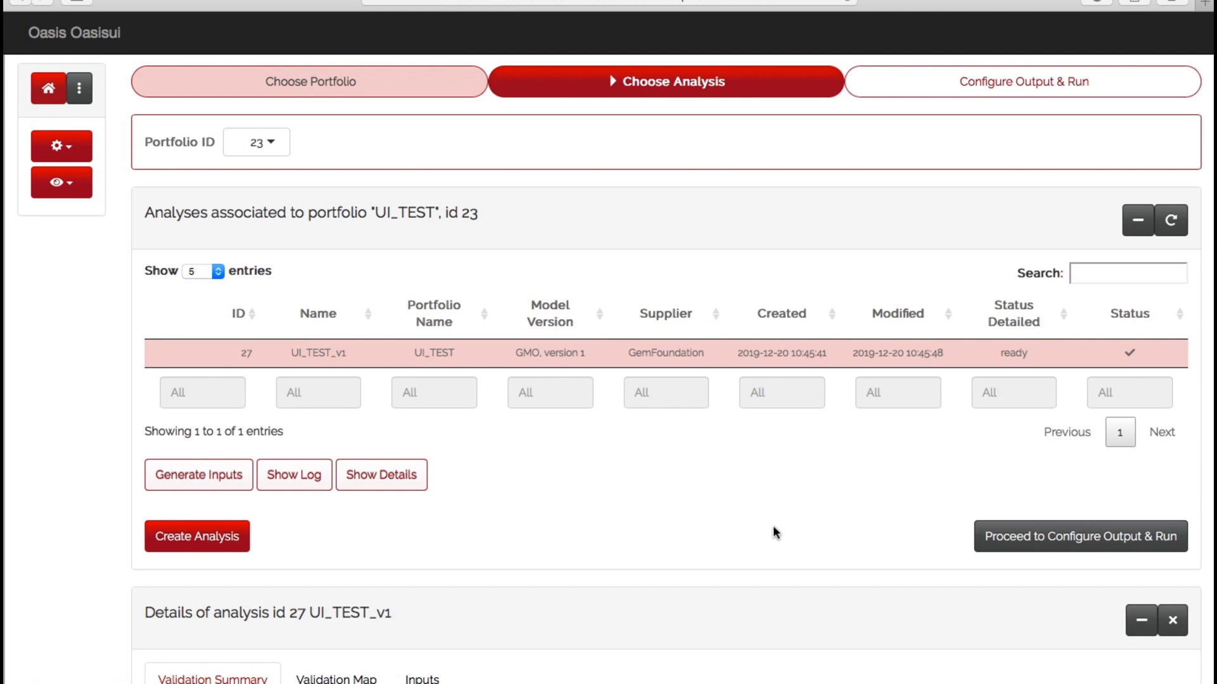
scroll(down, 3)
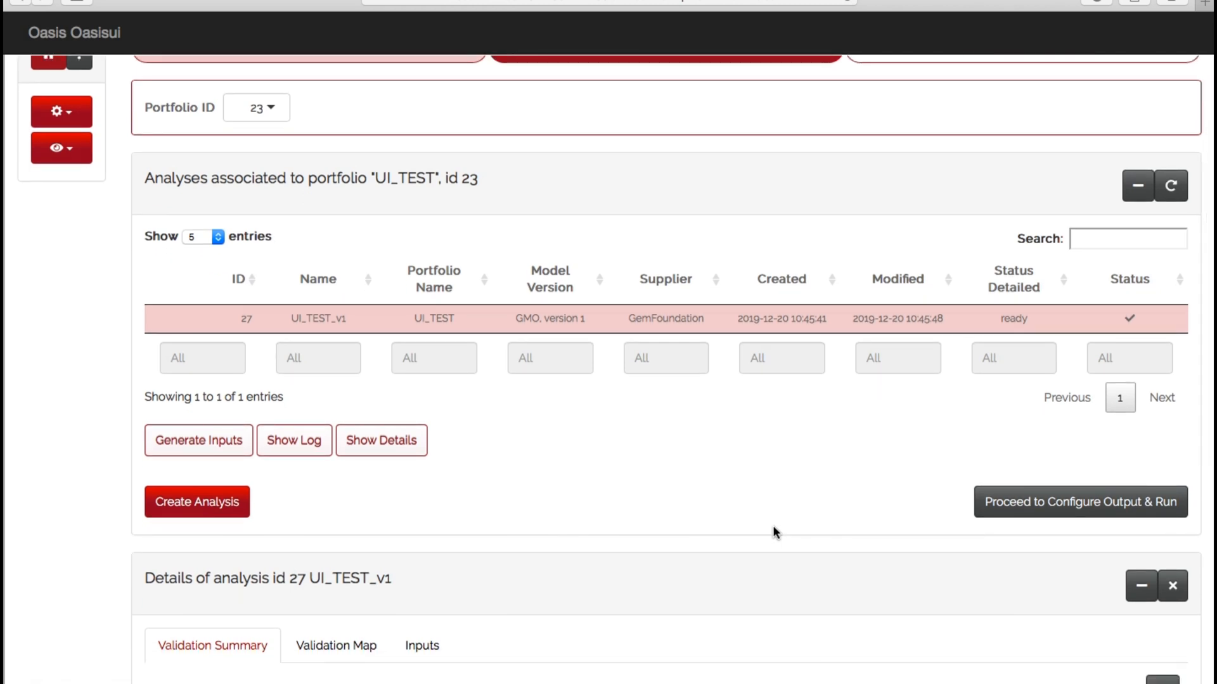
scroll(down, 3)
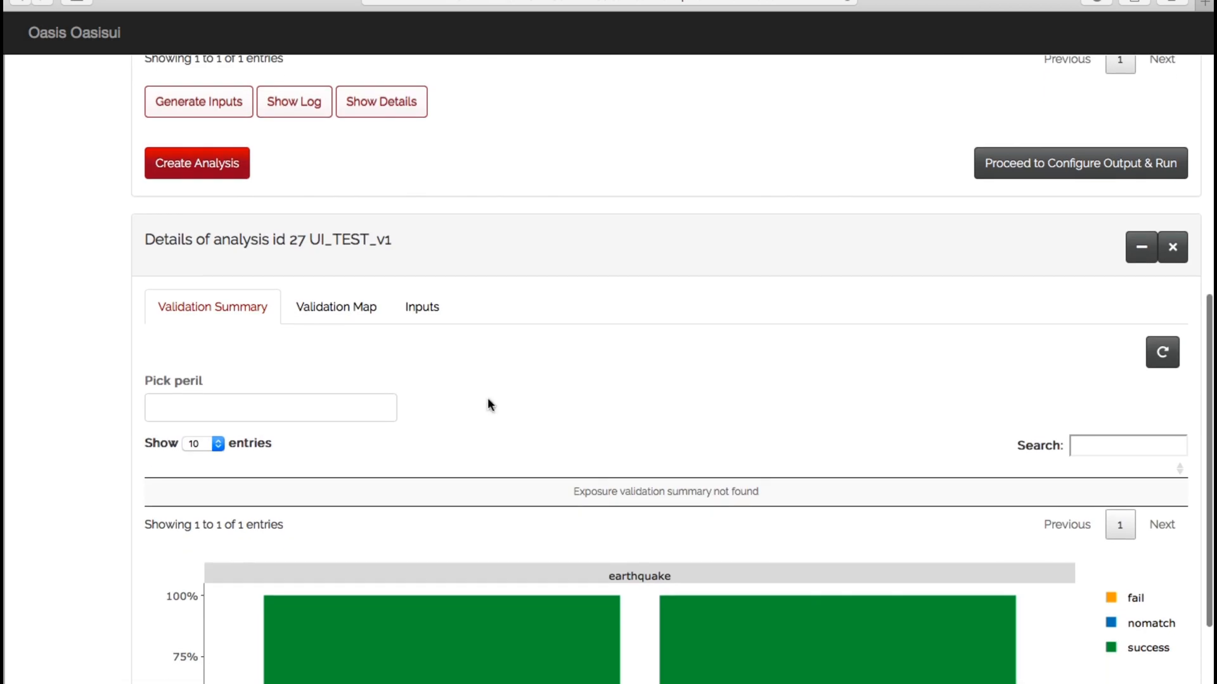
scroll(down, 3)
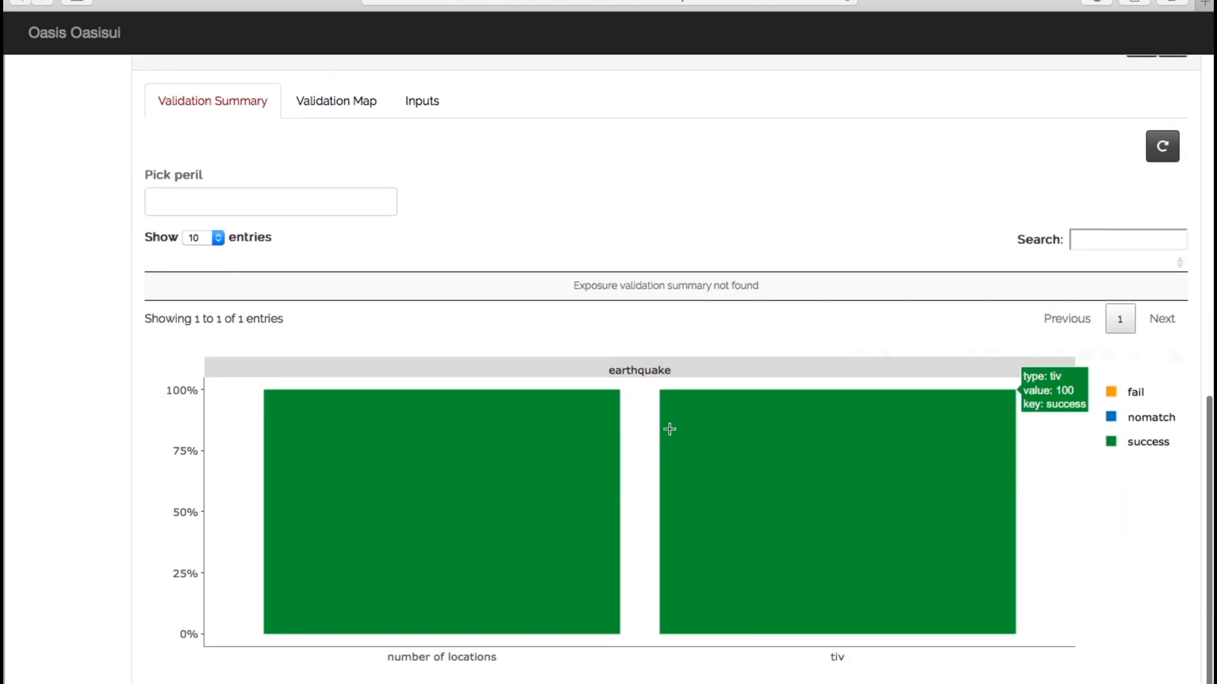
mouse_move(501, 450)
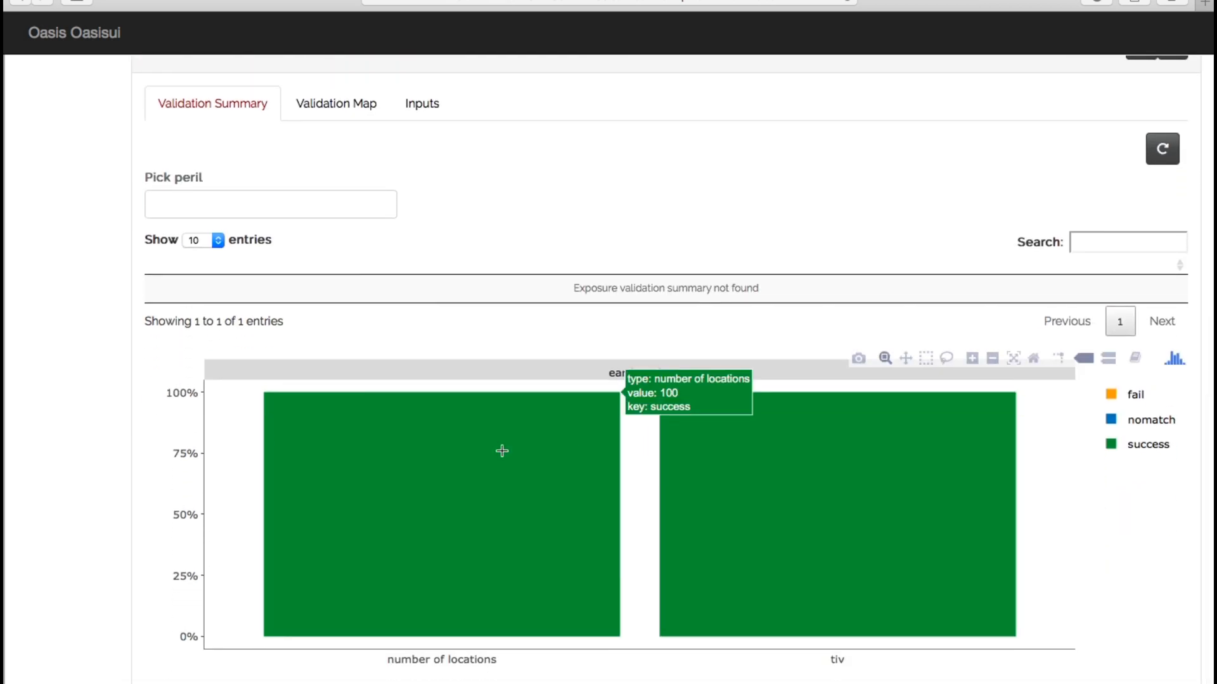
mouse_move(785, 464)
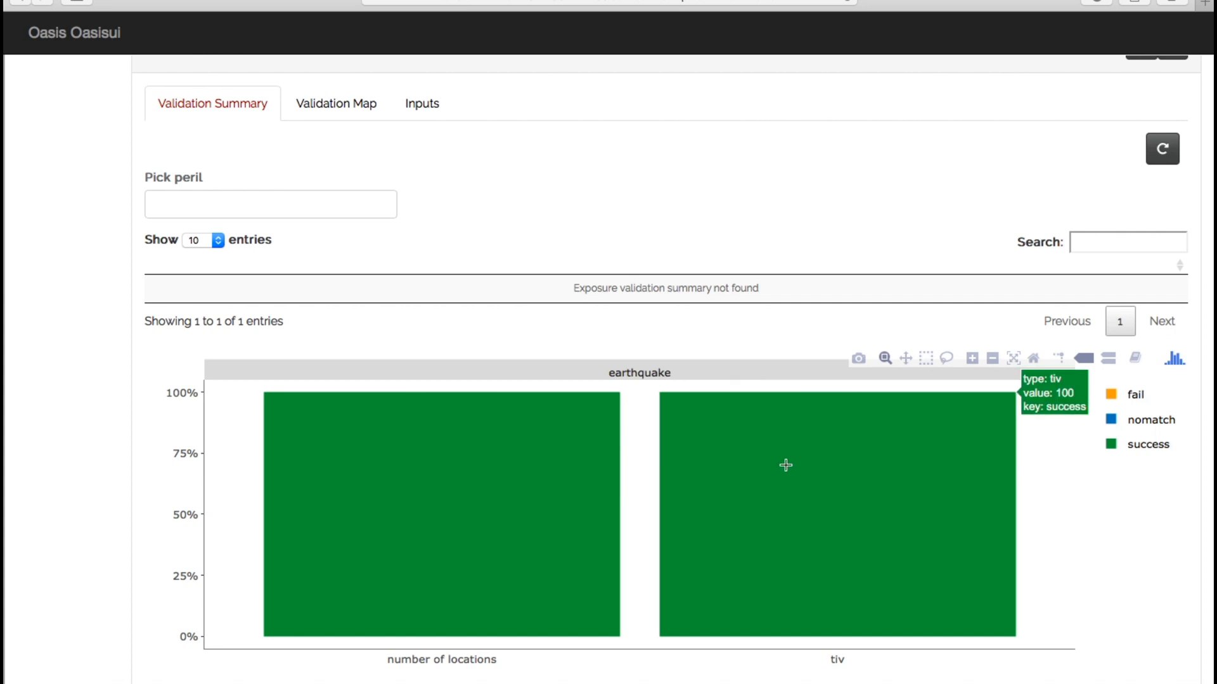
mouse_move(846, 454)
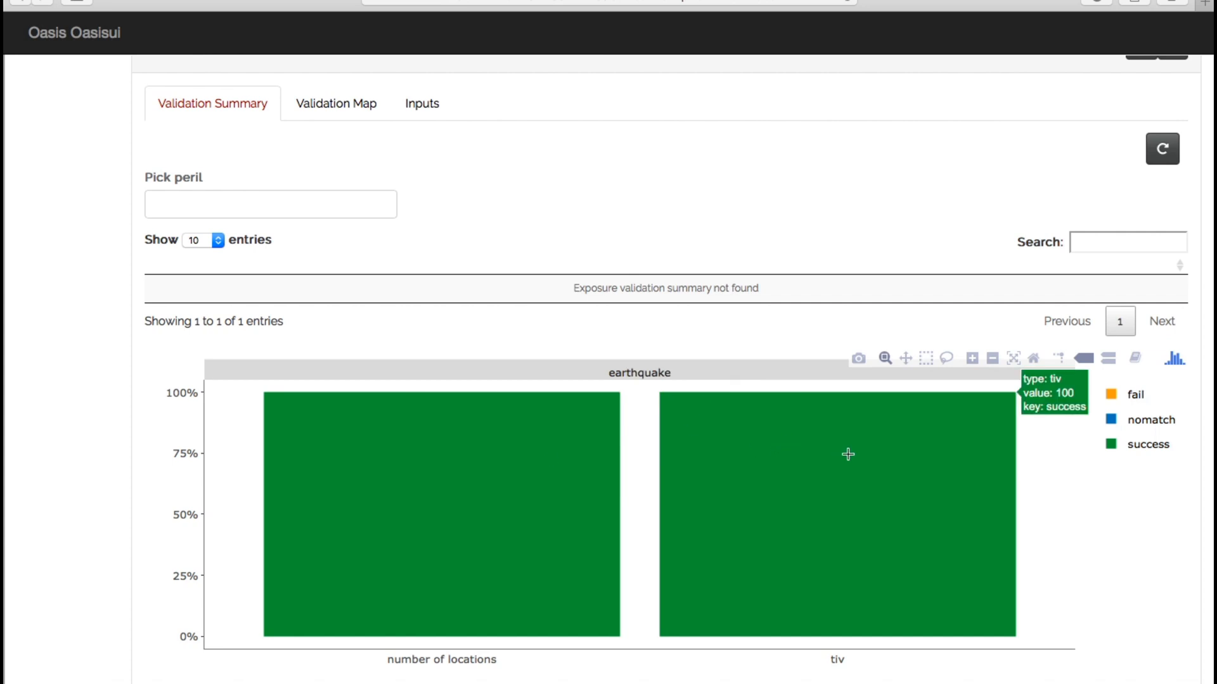
mouse_move(338, 388)
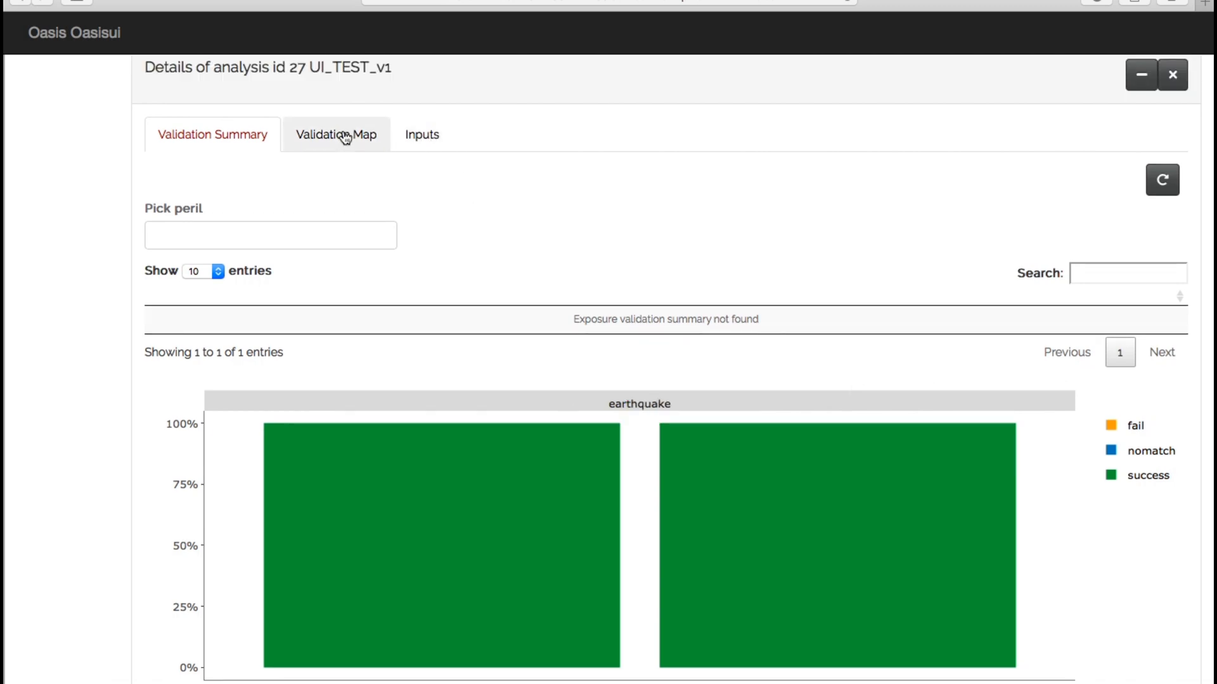
Step: Open the validation map full-screen and zoom in on the location clusters near Moca
click(336, 135)
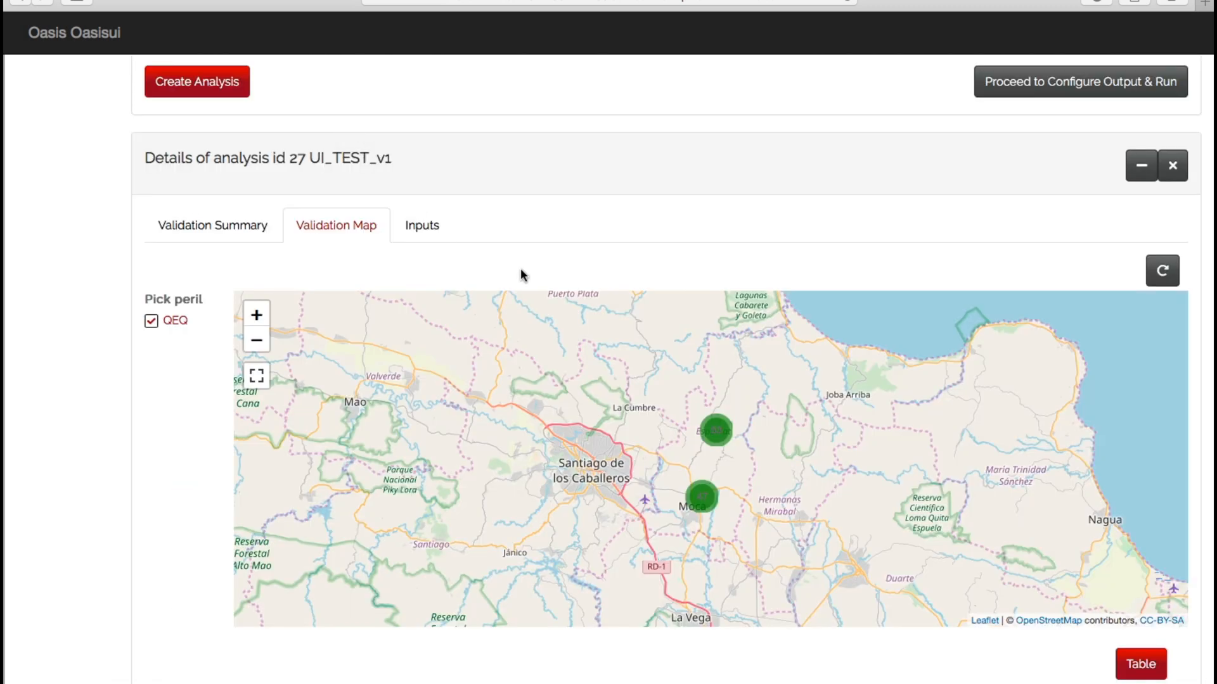
click(256, 376)
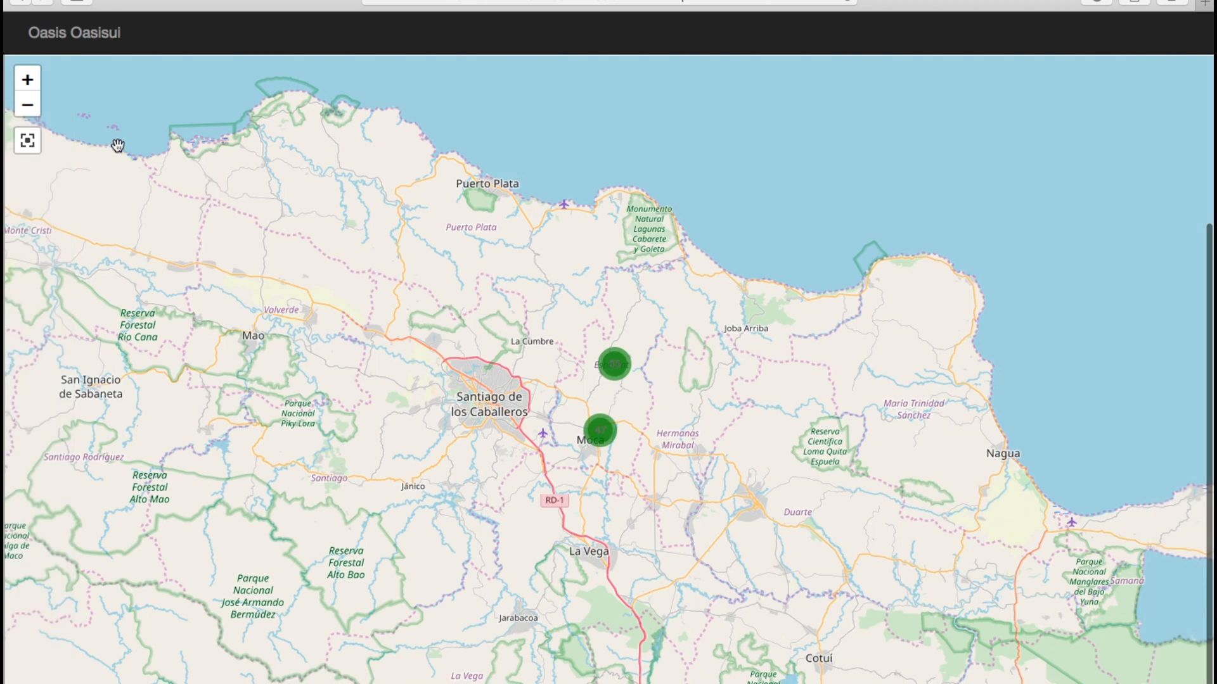
click(28, 106)
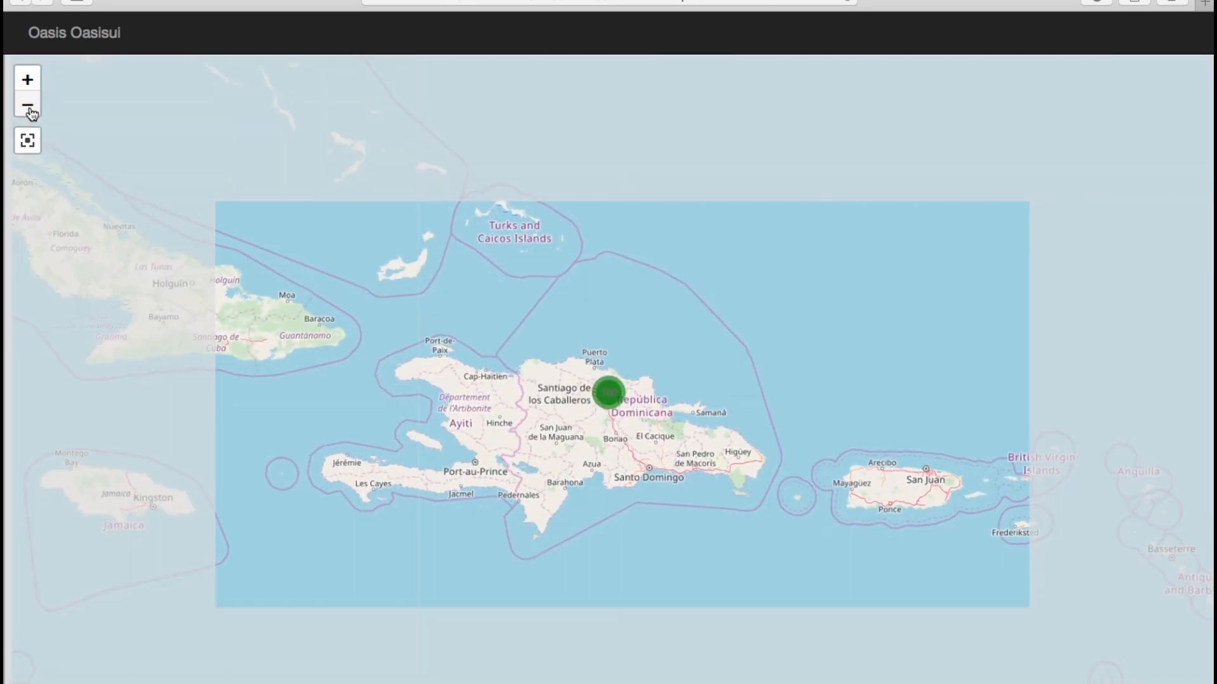
click(28, 106)
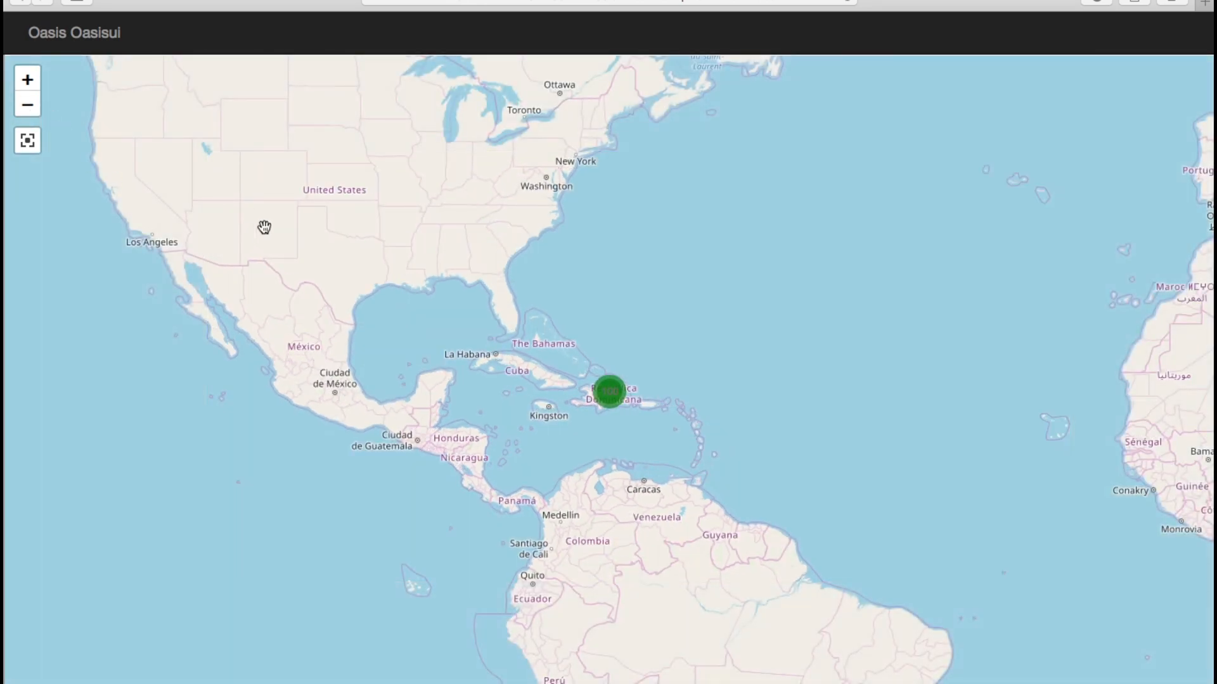
click(27, 80)
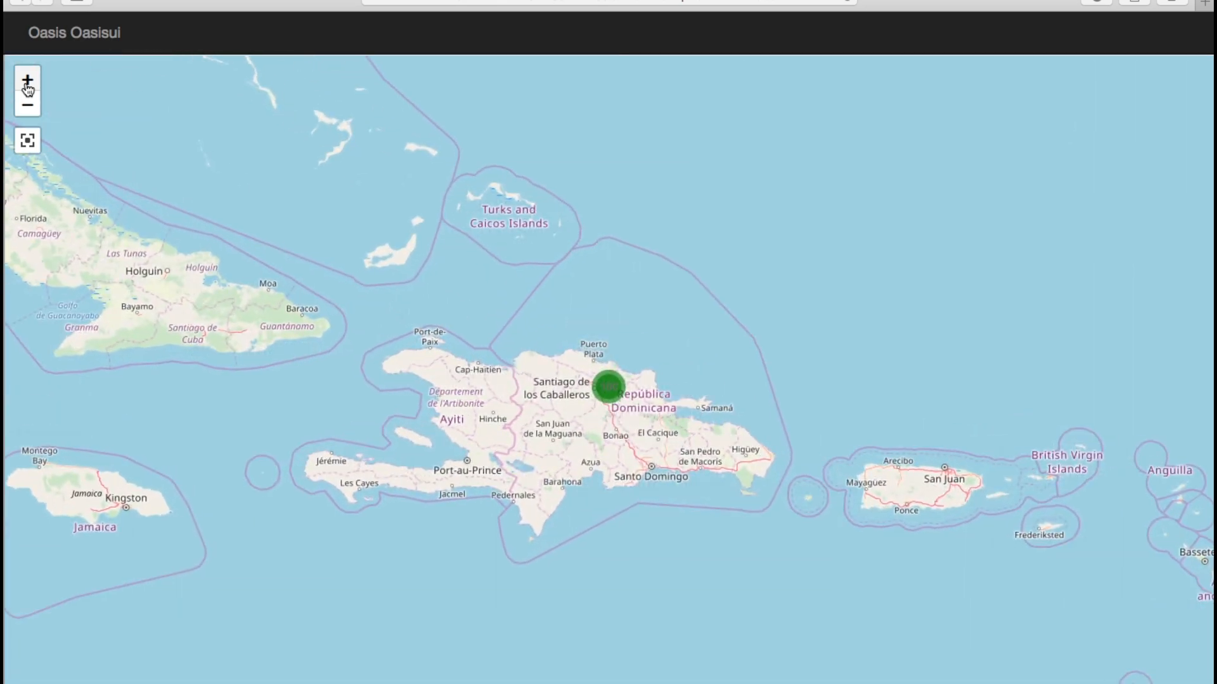
click(28, 81)
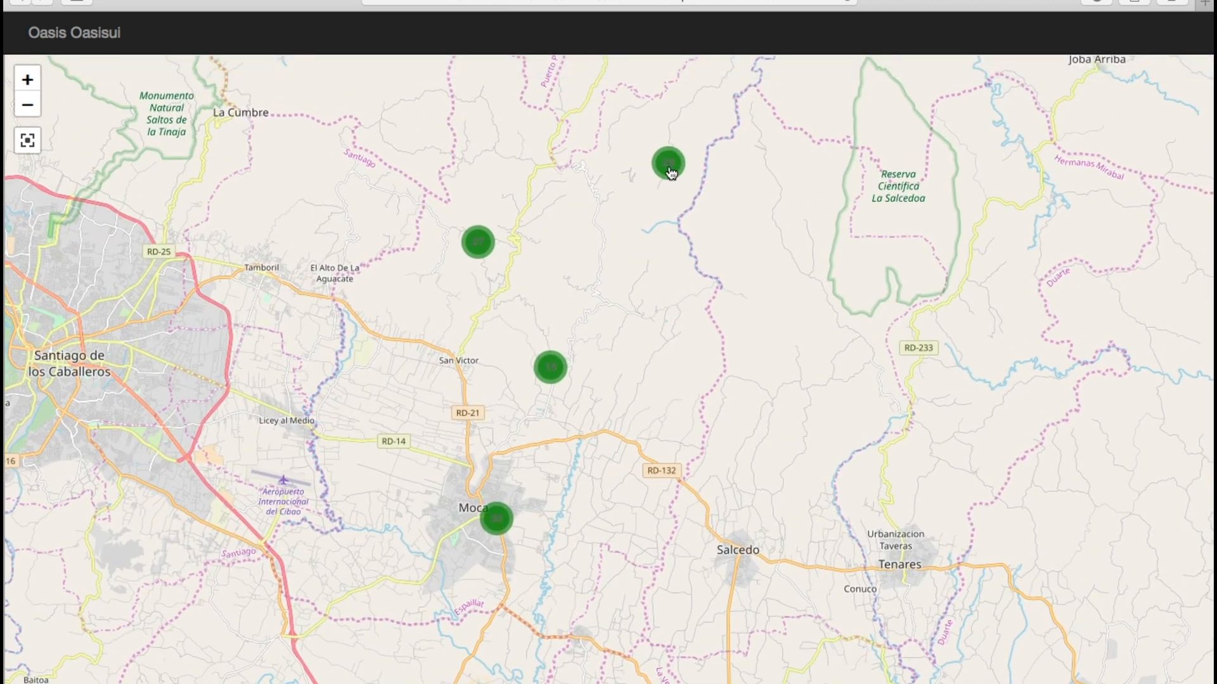
Step: Spiderfy the cluster north of Moca and show location 37's details, TIV 19,160,064.0
click(669, 165)
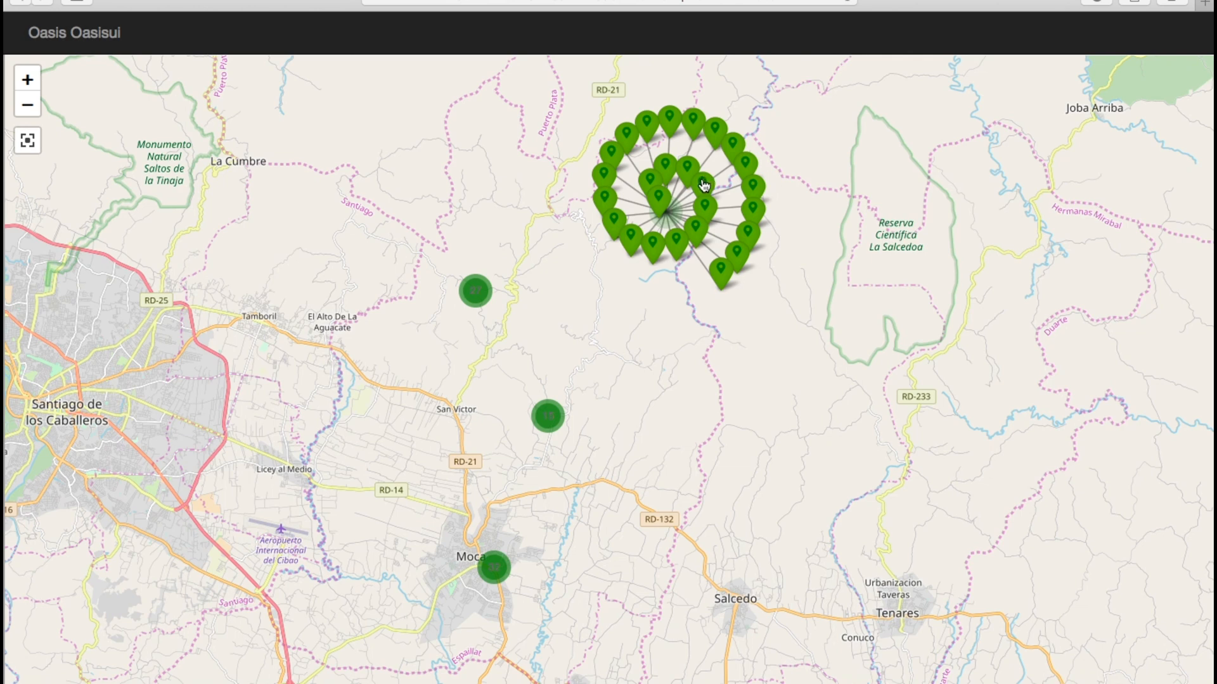
click(700, 186)
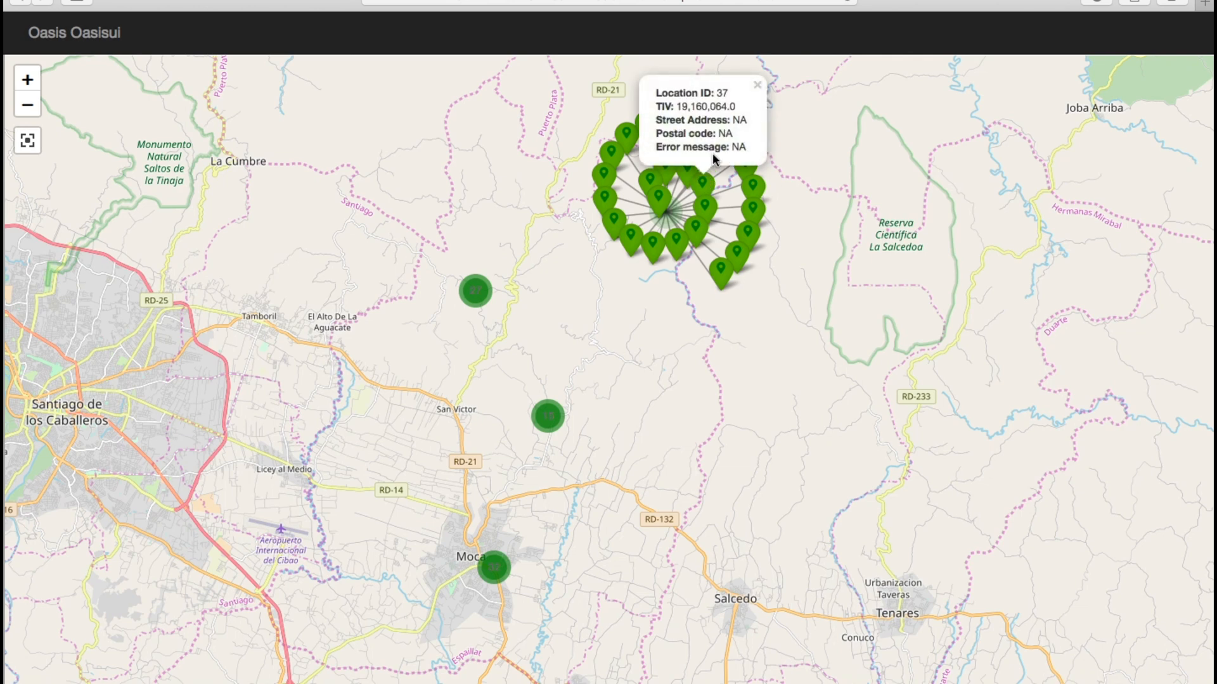
mouse_move(733, 95)
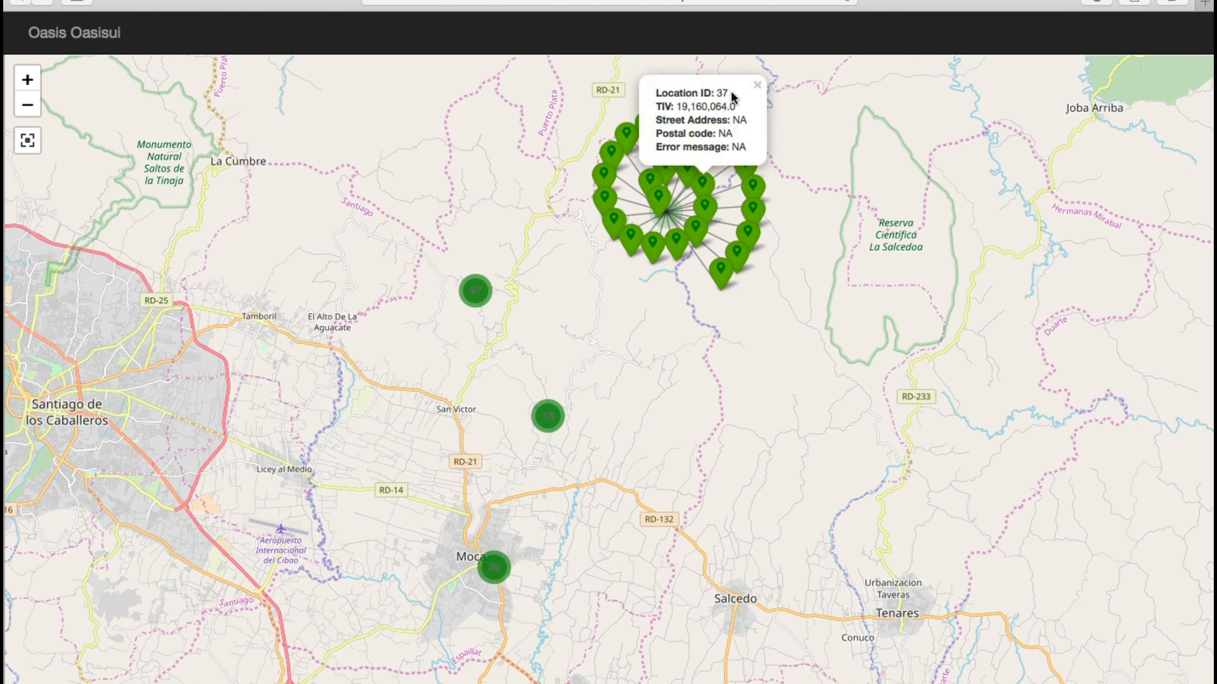
mouse_move(726, 91)
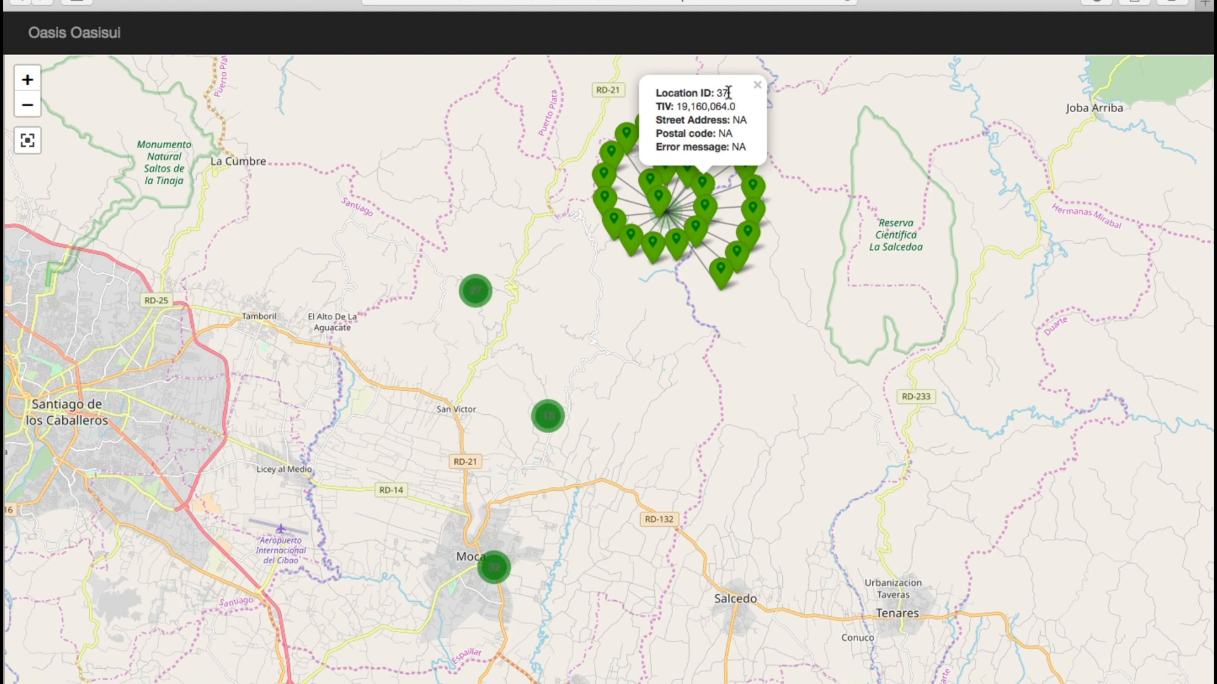
mouse_move(728, 106)
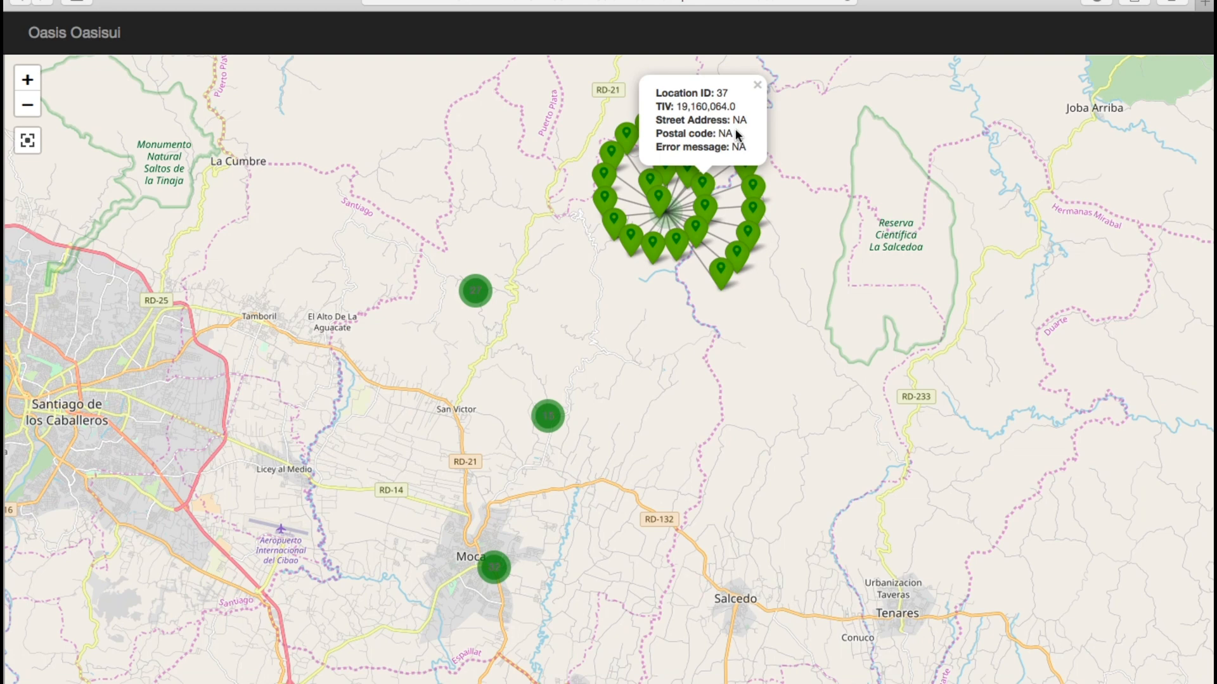
mouse_move(736, 136)
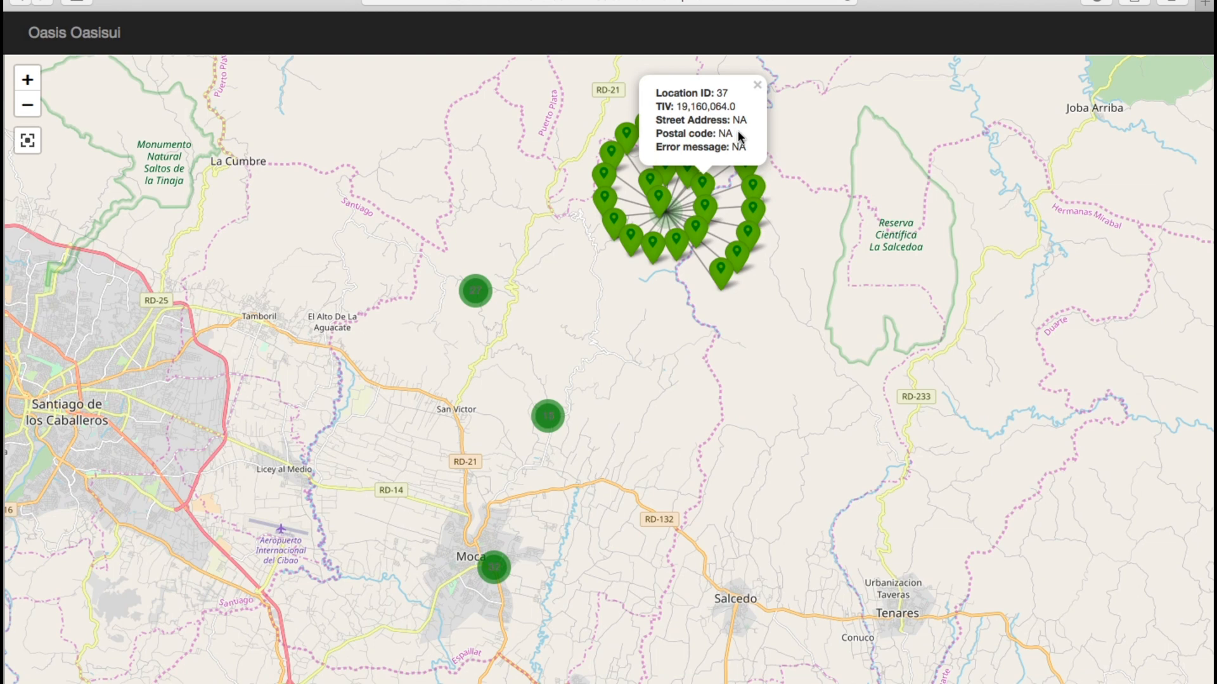
mouse_move(737, 135)
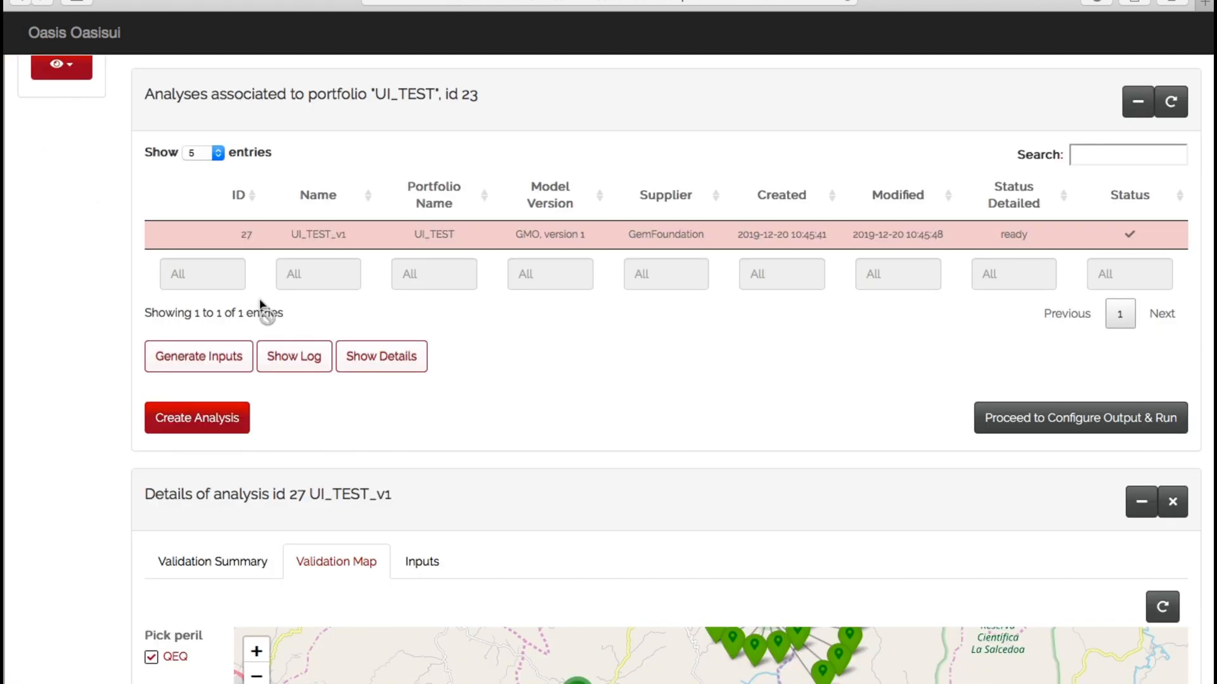
Step: Scroll to the 18 generated input files, starting with account.csv and coverages.csv
scroll(down, 3)
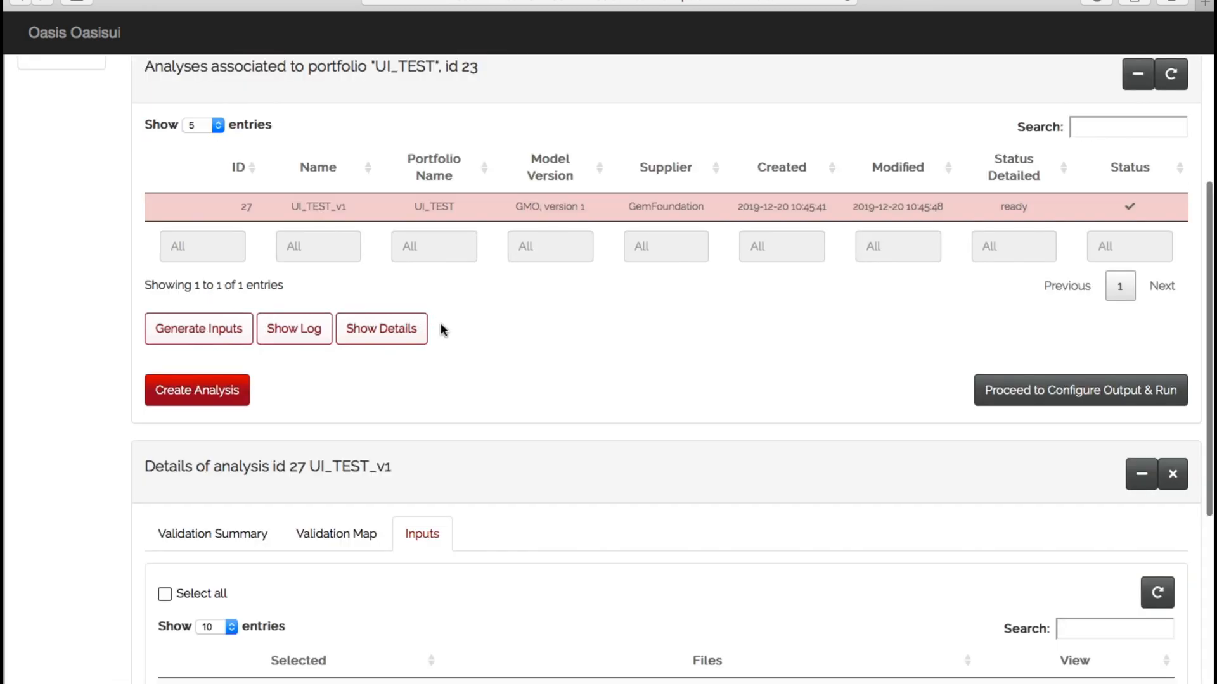
mouse_move(713, 452)
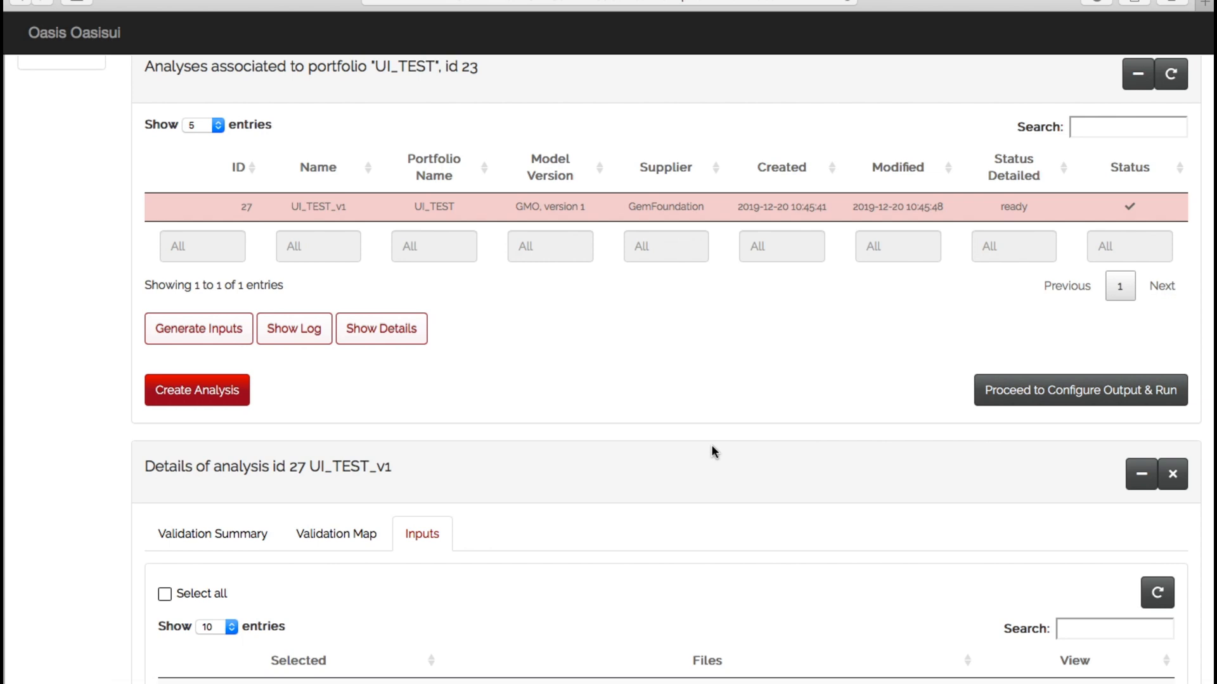
scroll(down, 3)
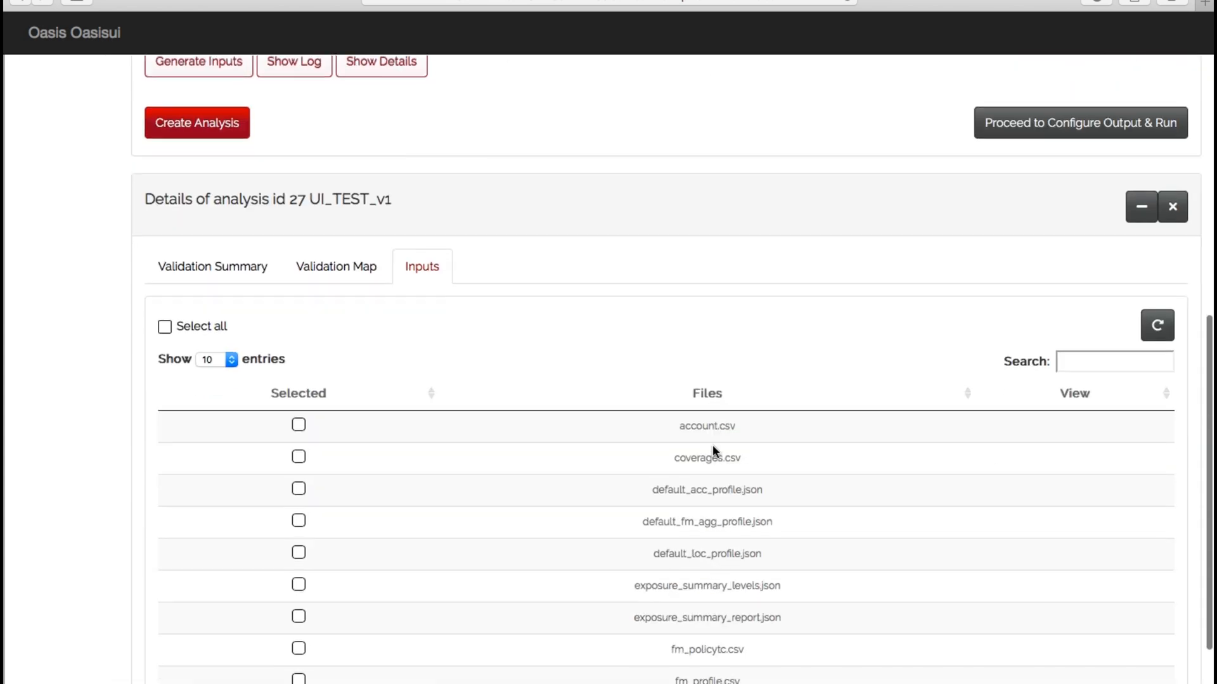
scroll(down, 3)
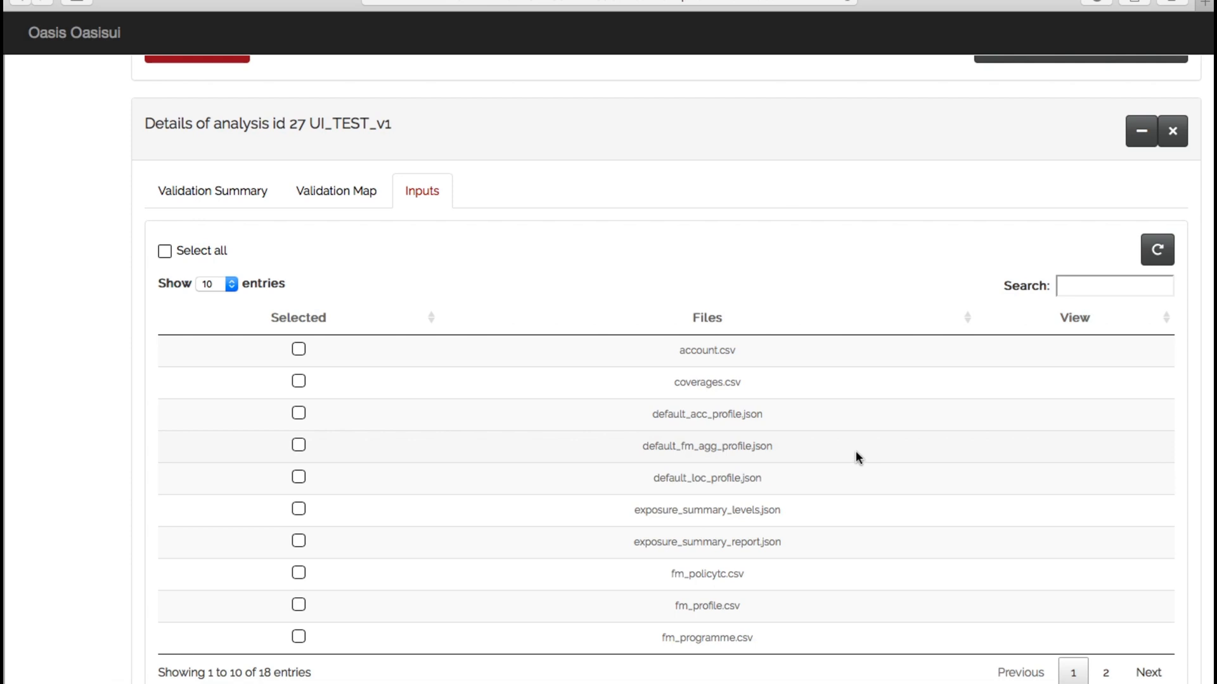
mouse_move(889, 462)
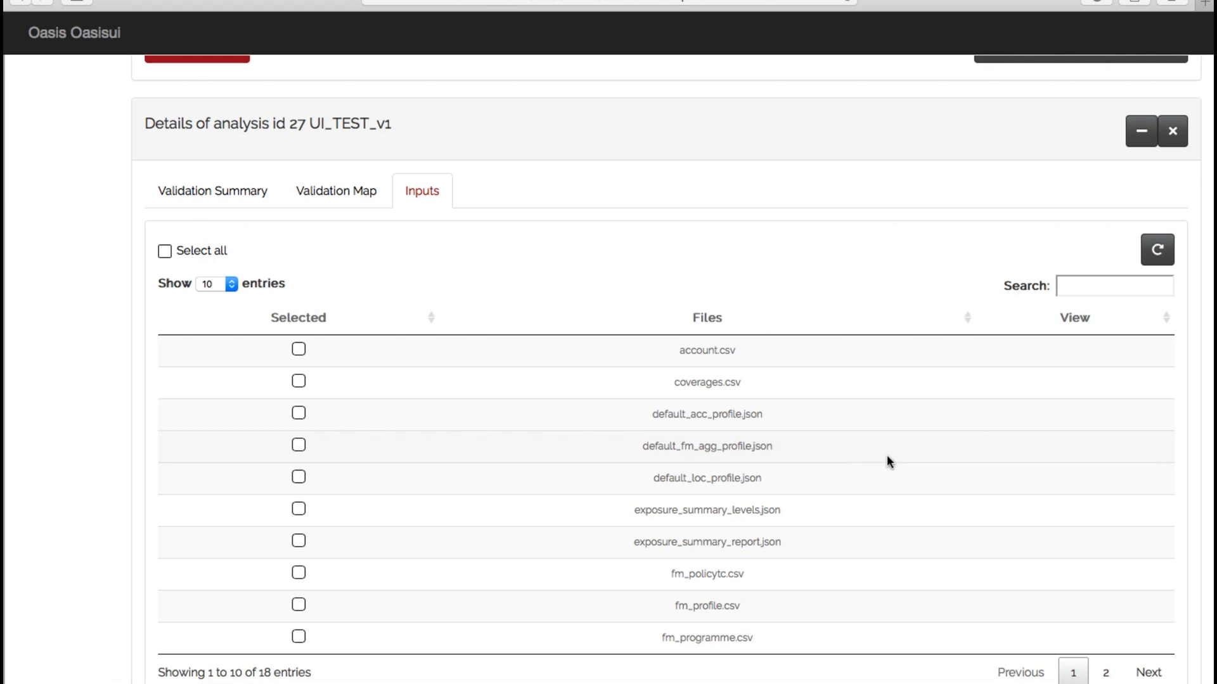
mouse_move(774, 356)
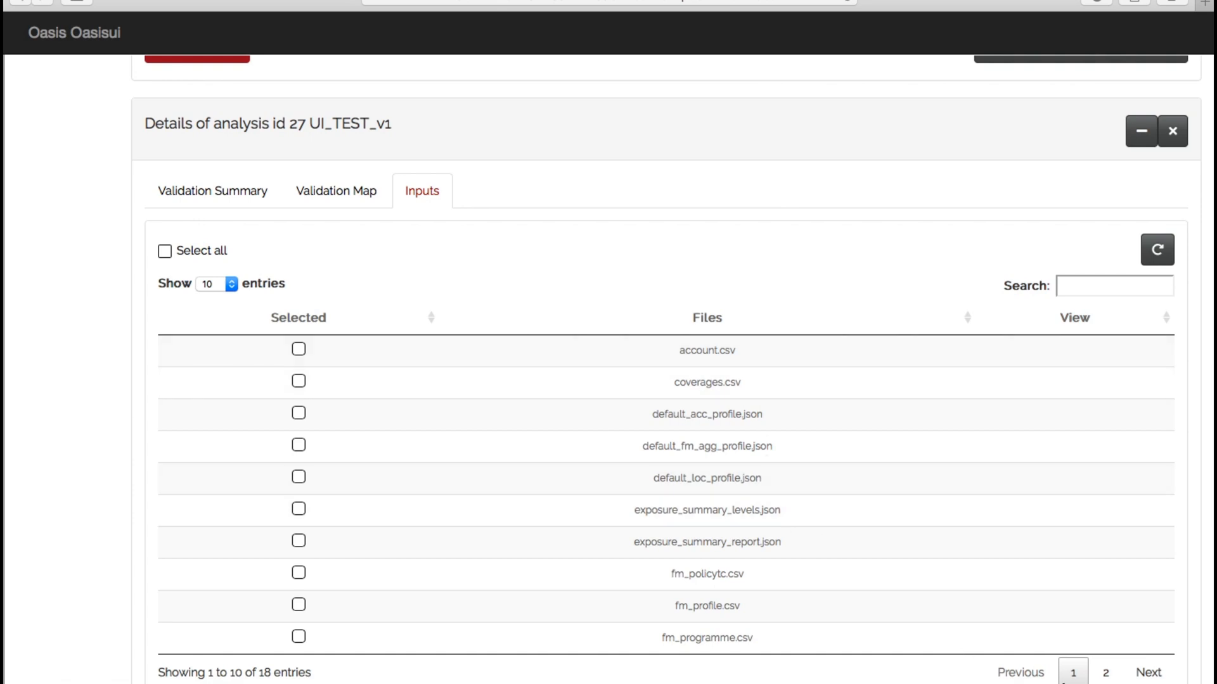
mouse_move(826, 559)
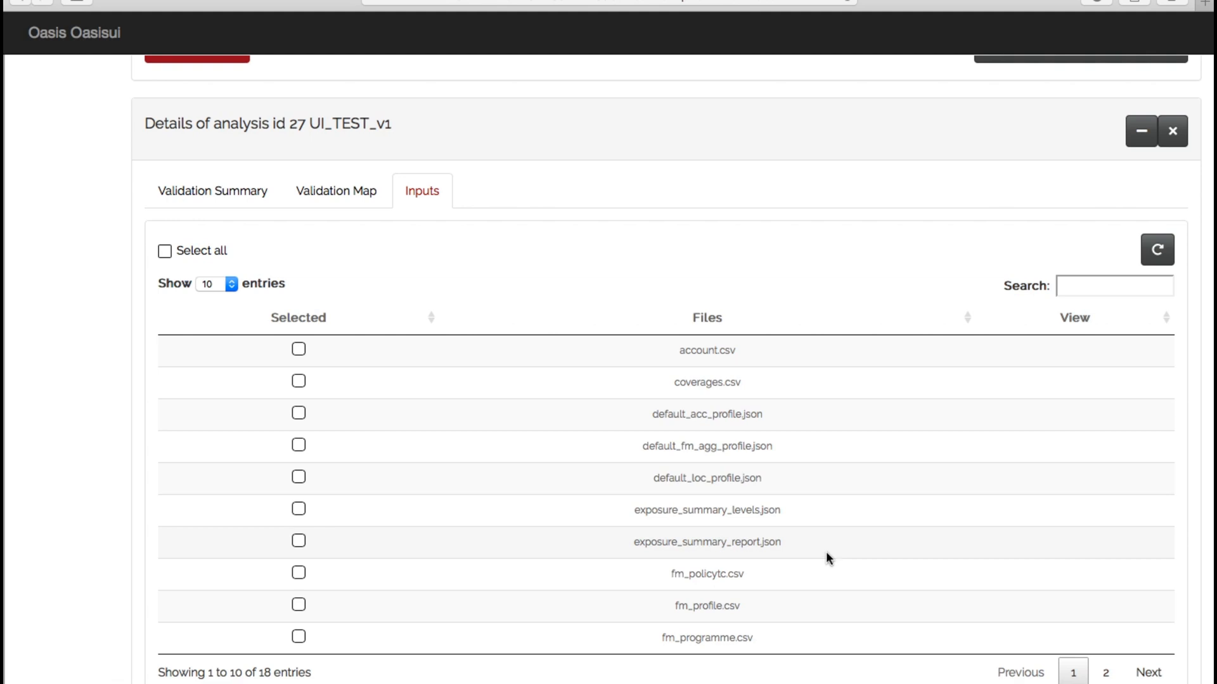
Step: View exposure_summary_levels.json, read its GUL and IL fields, then dismiss it
click(1067, 517)
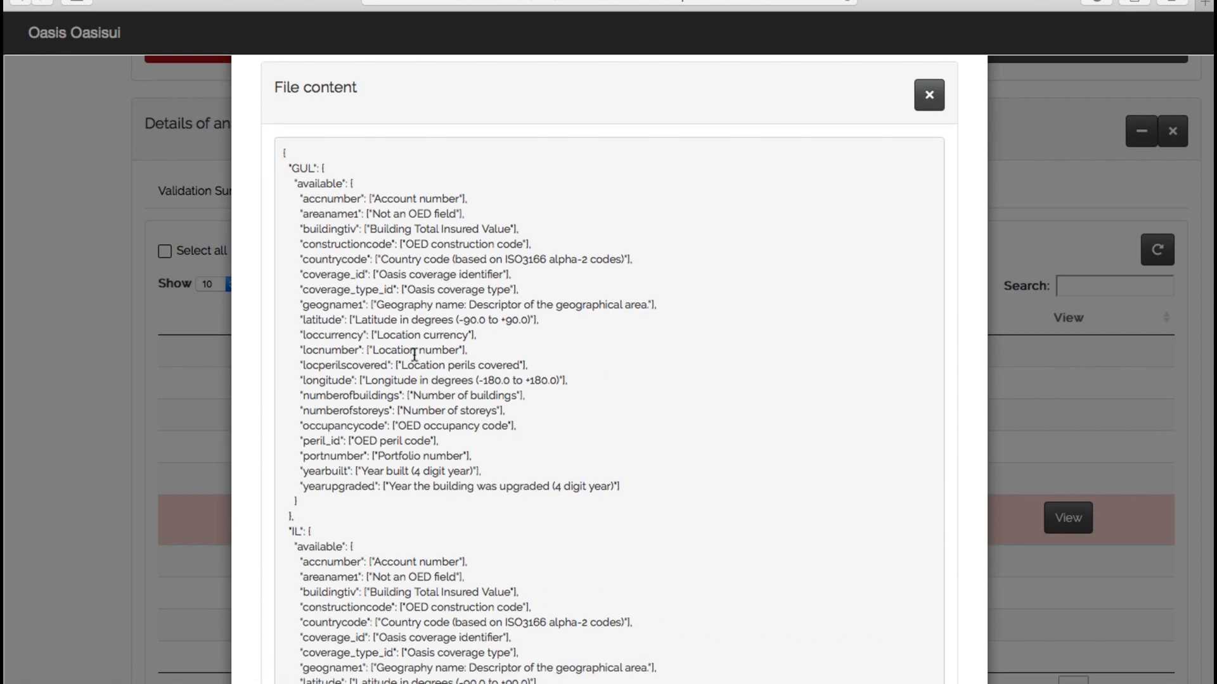
scroll(down, 3)
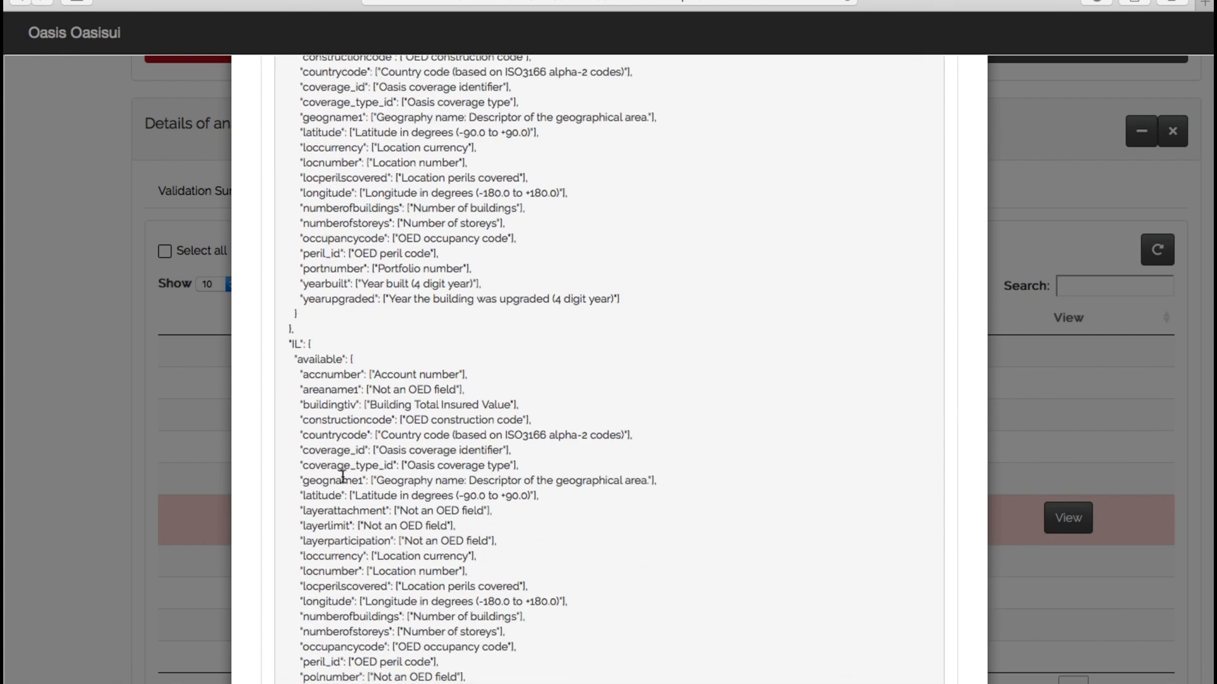
mouse_move(479, 529)
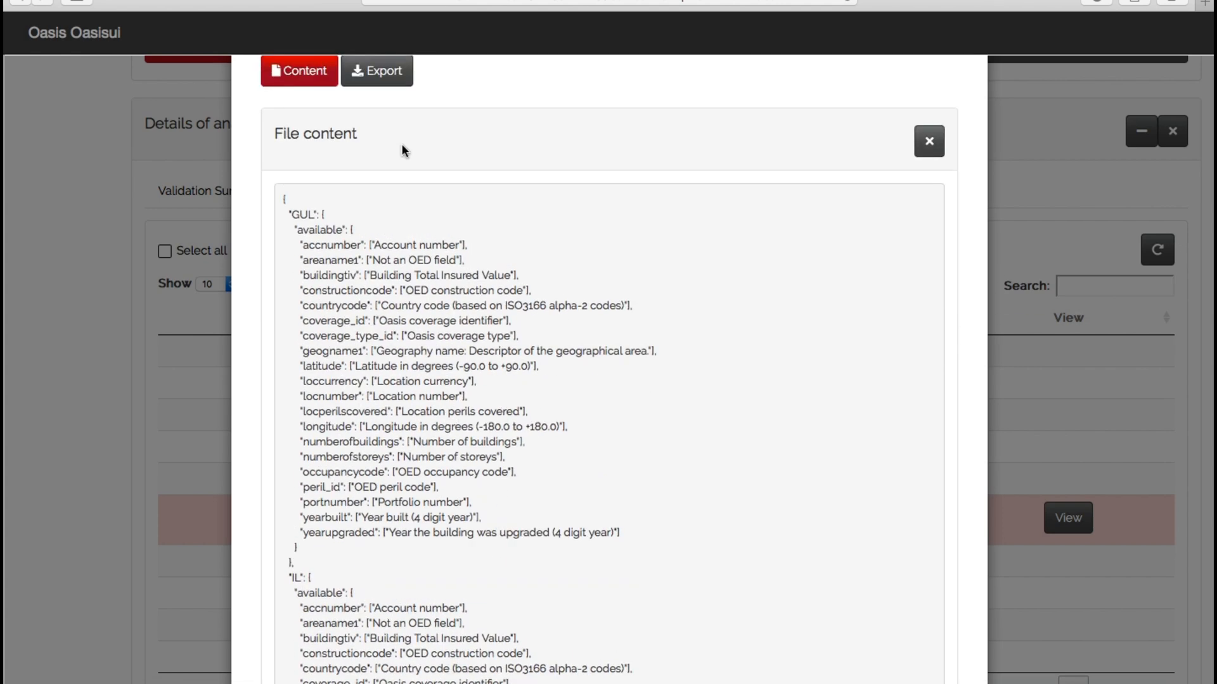
scroll(down, 3)
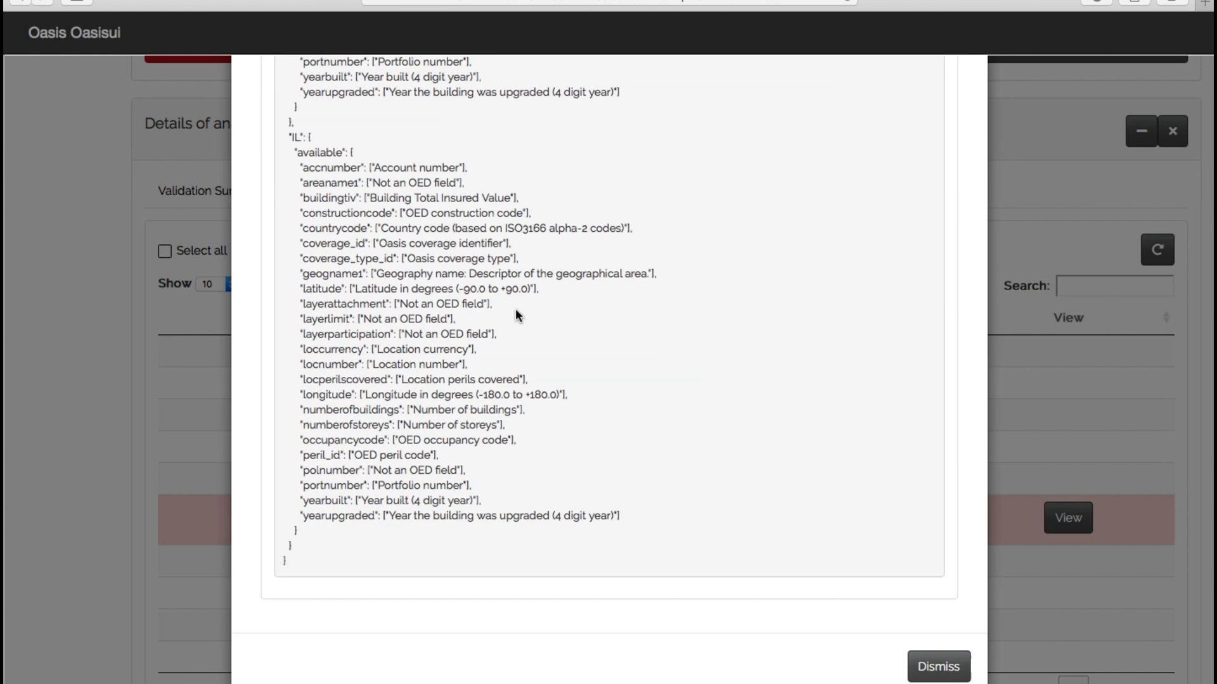
click(937, 666)
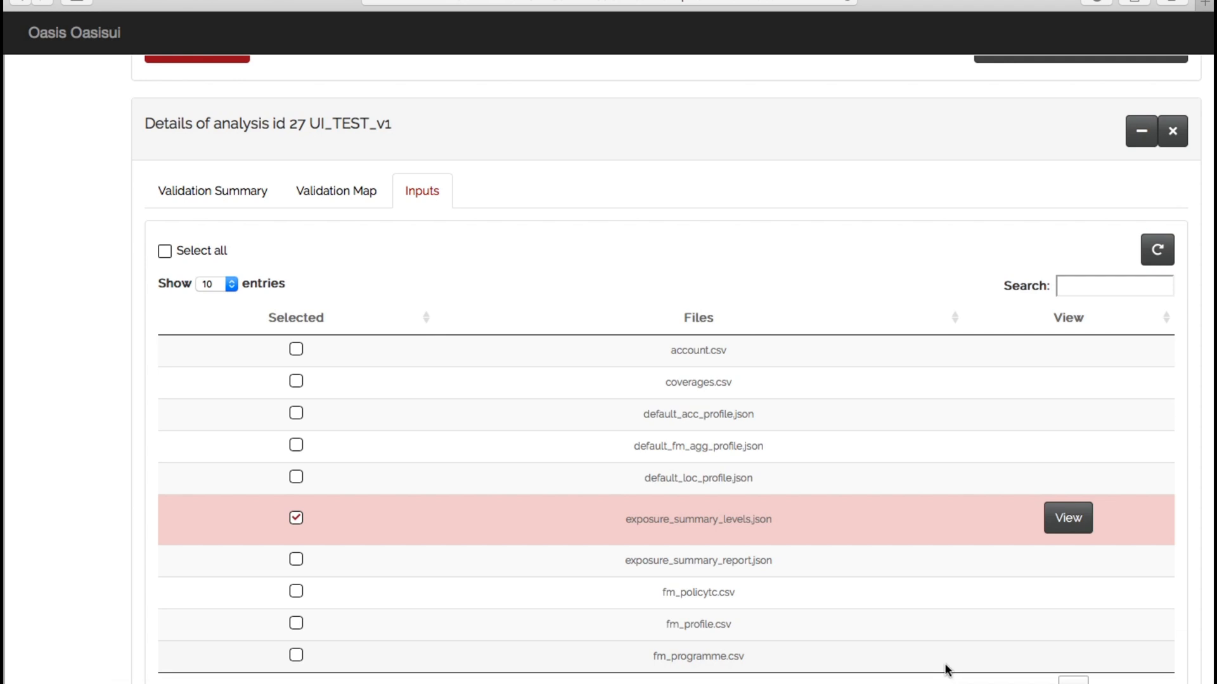
Step: Advance to Configure Output & Run and open UI_TEST_v1's output configuration with GUL checked
scroll(up, 3)
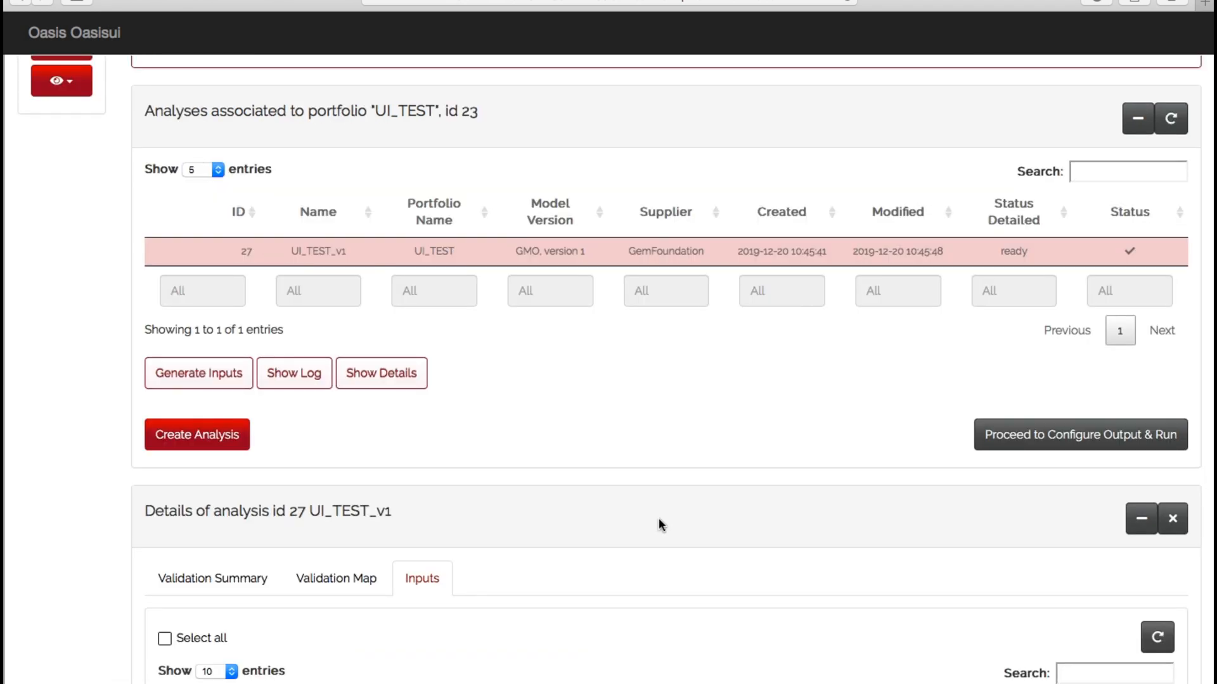
click(1078, 433)
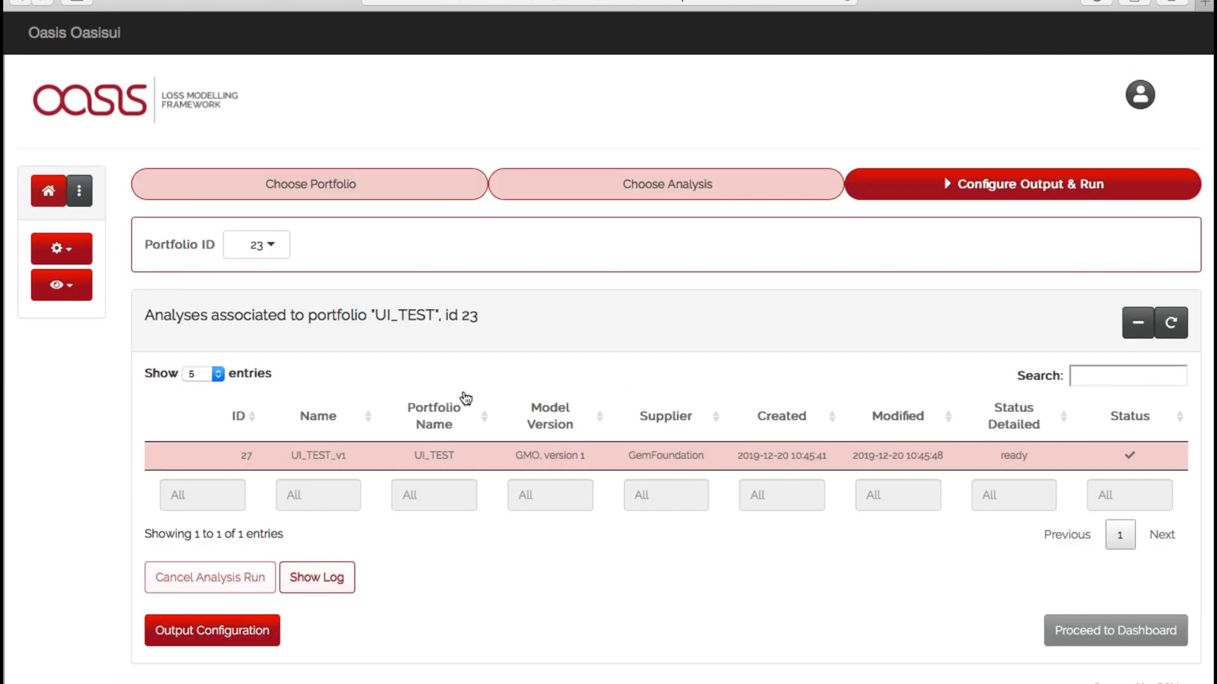
mouse_move(652, 542)
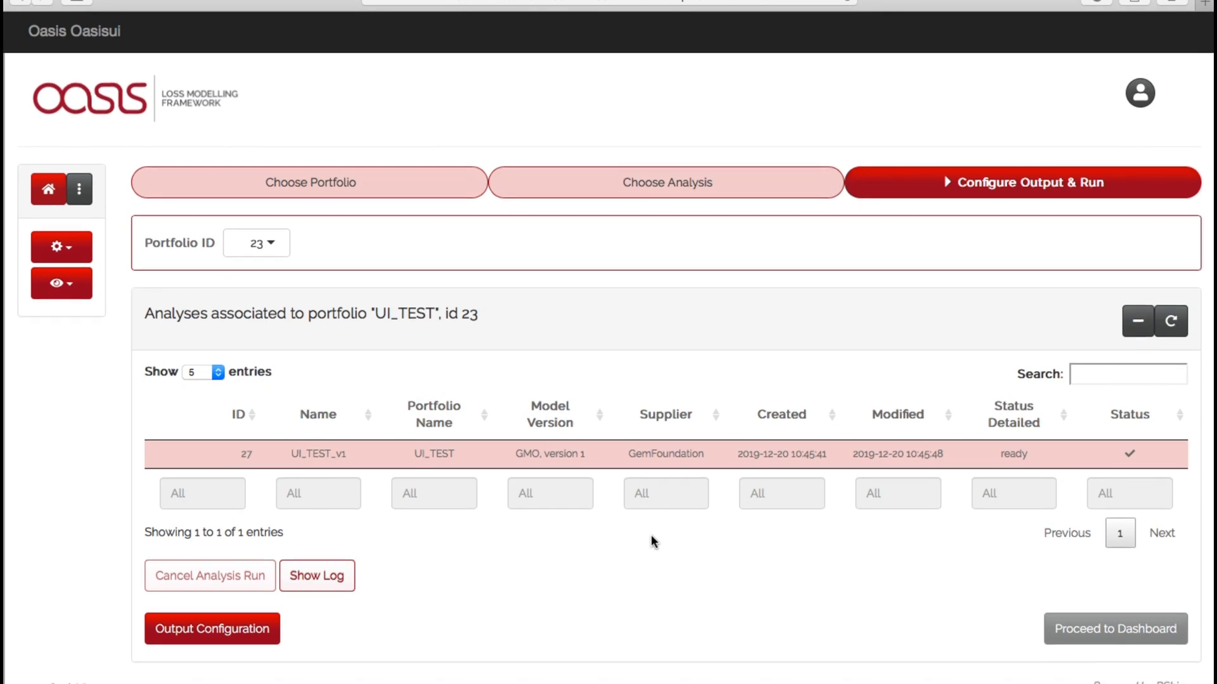
mouse_move(593, 551)
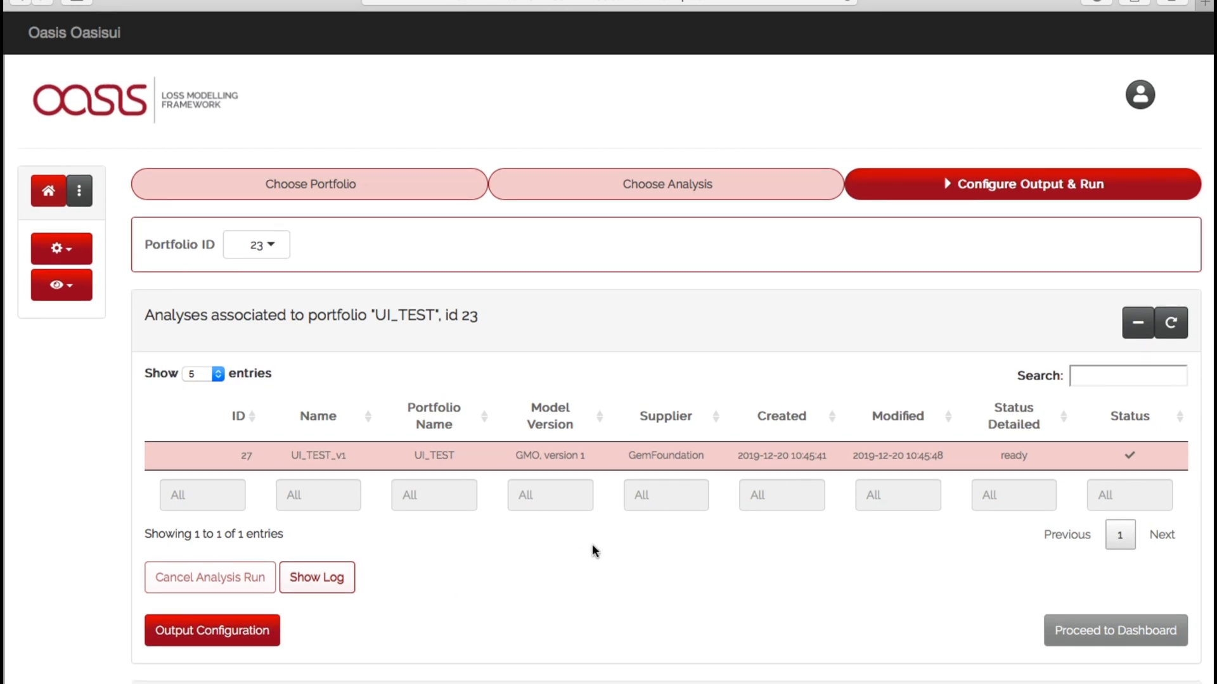
click(211, 630)
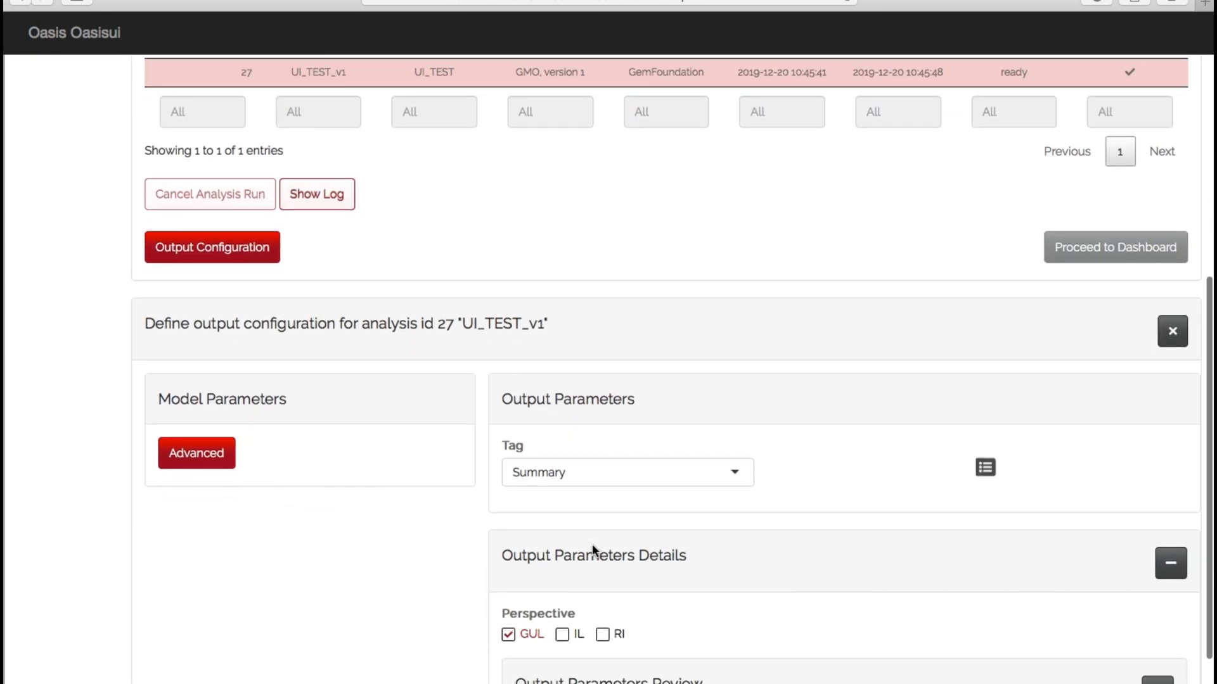
scroll(down, 3)
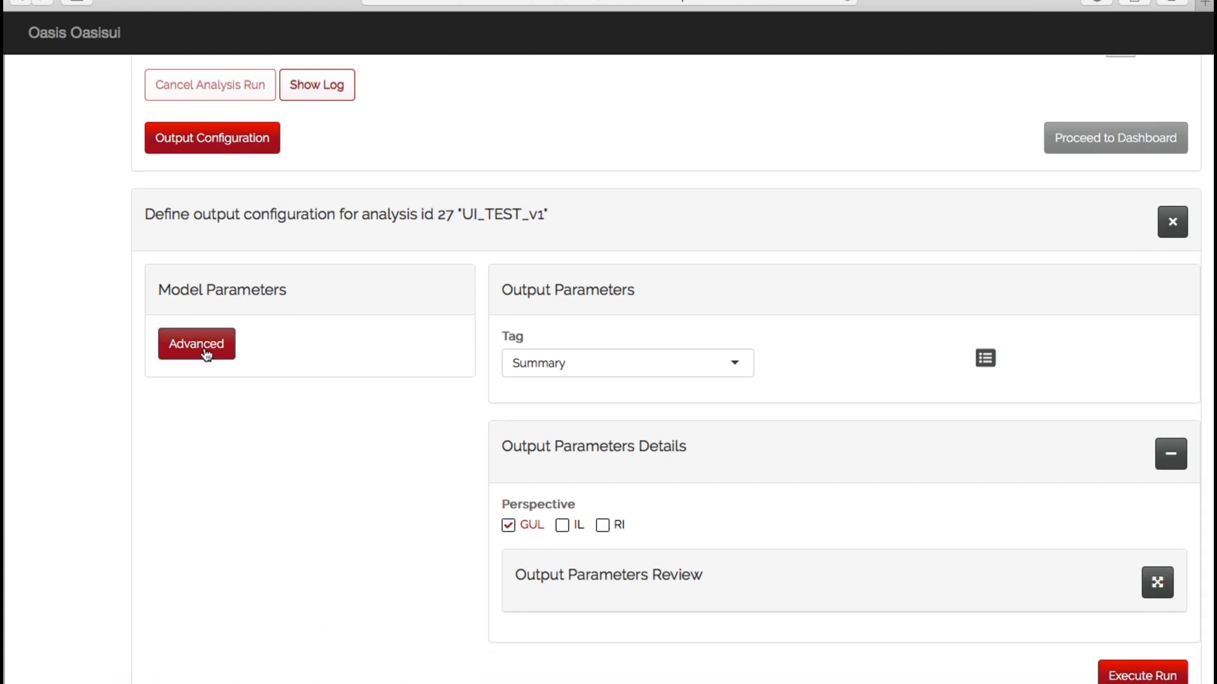
Step: Reveal UI_TEST_v1's advanced model parameters: 10 samples and loss threshold 0
click(196, 344)
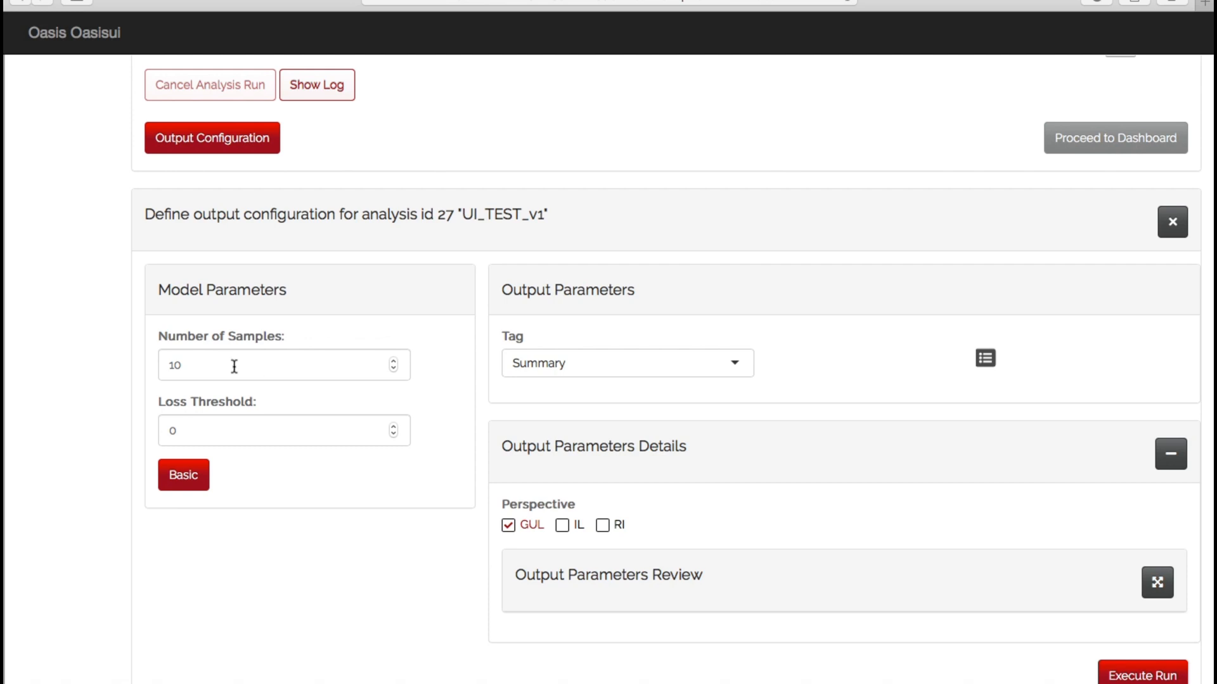
mouse_move(694, 420)
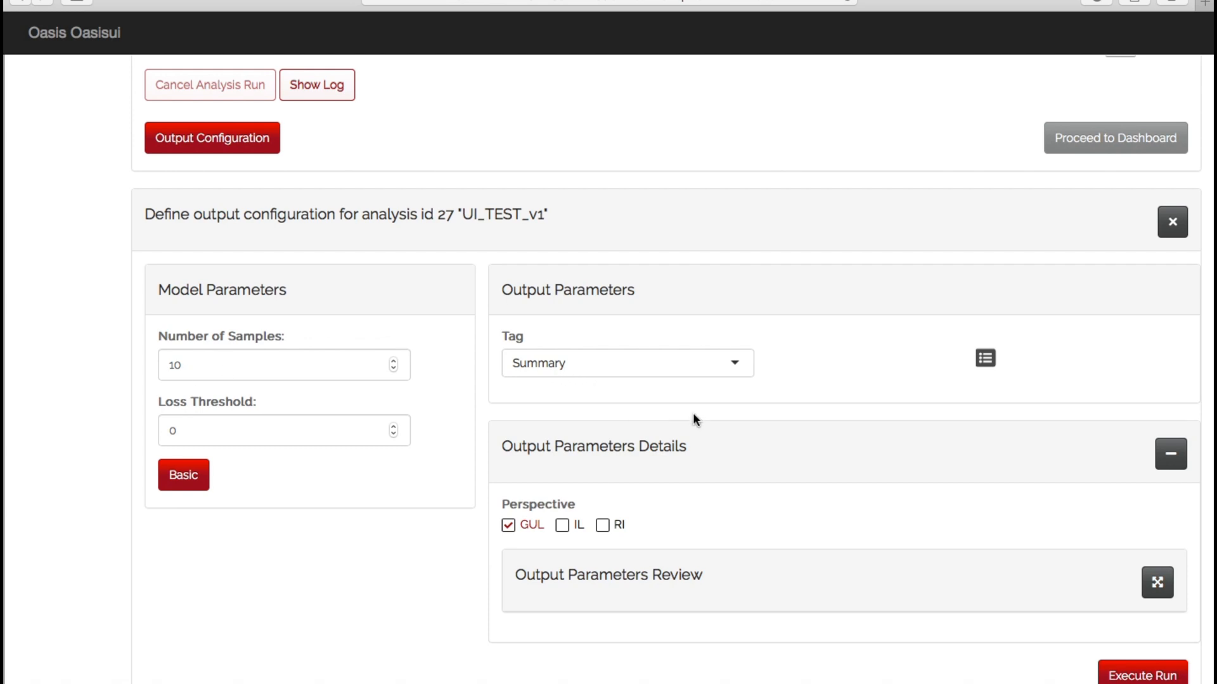
scroll(up, 3)
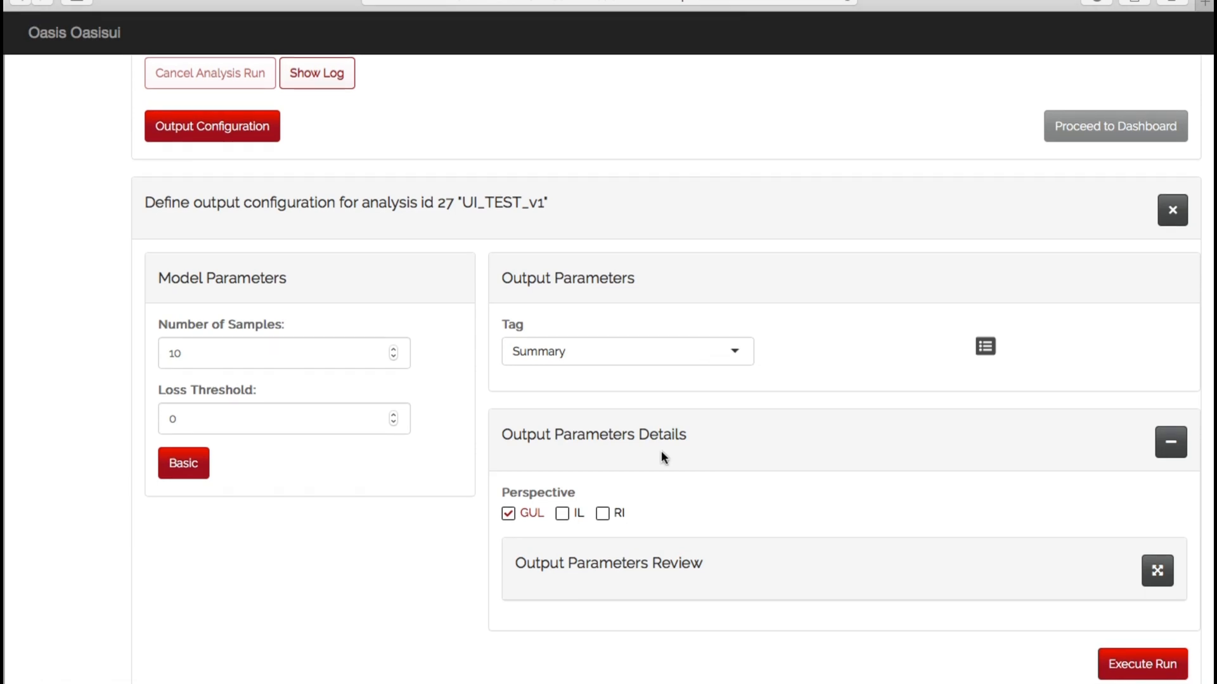
mouse_move(510, 514)
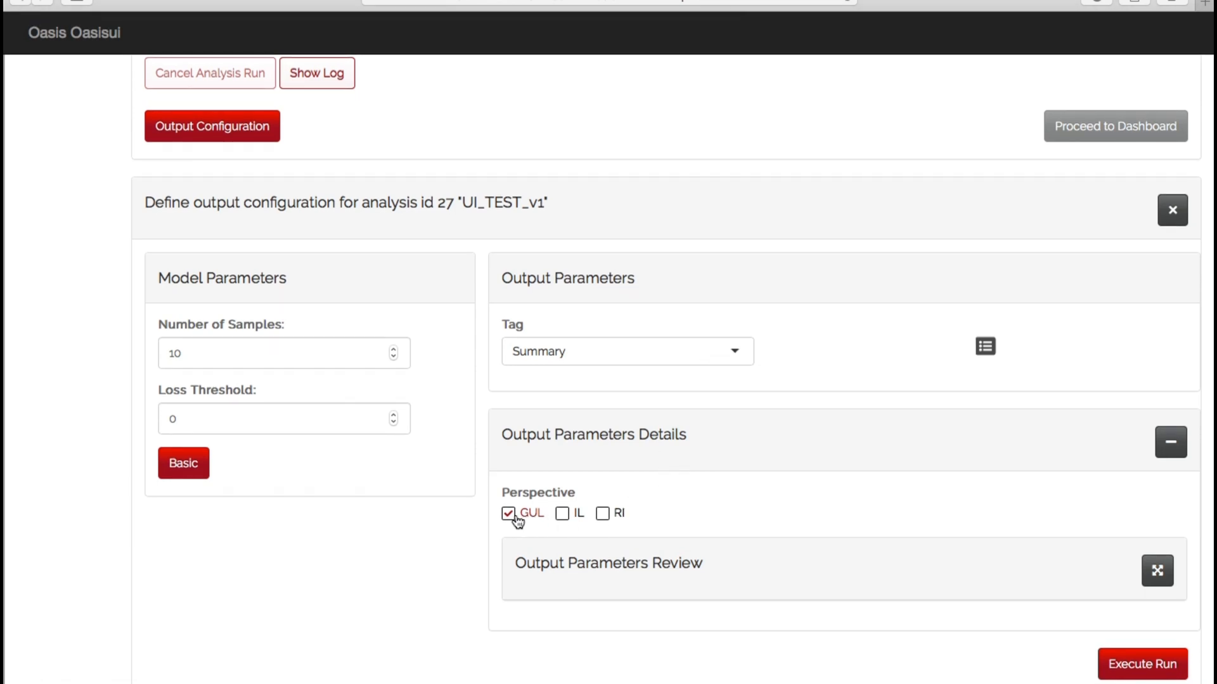
mouse_move(563, 515)
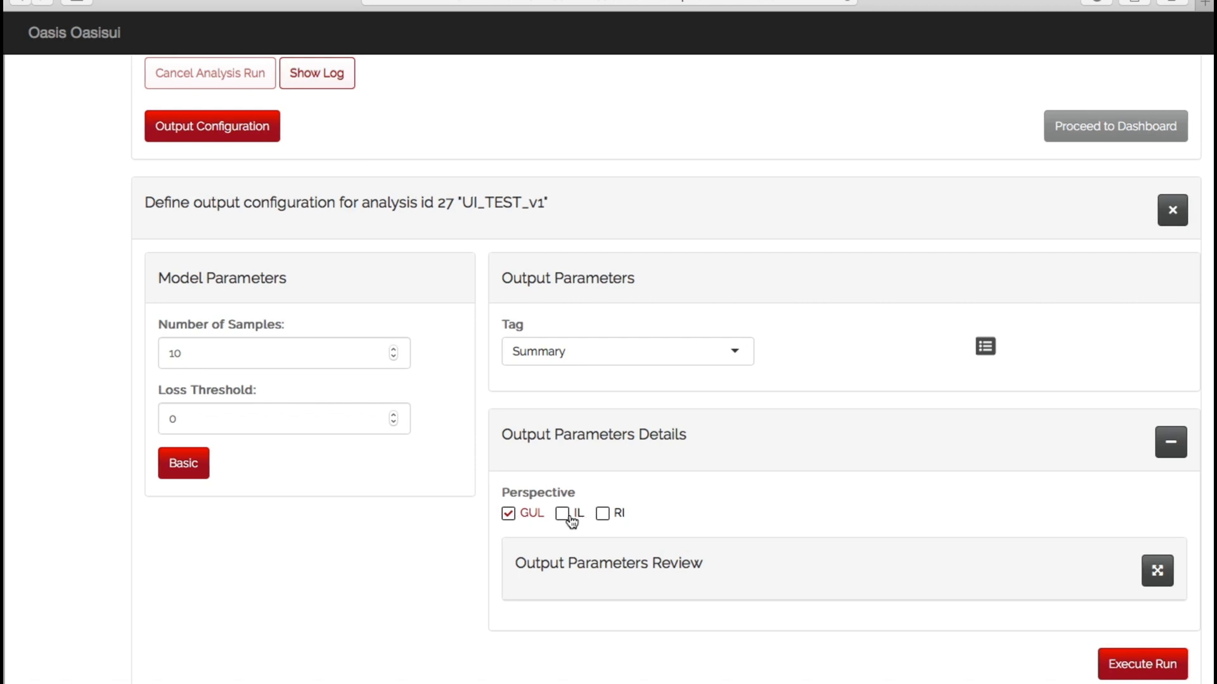
mouse_move(1139, 588)
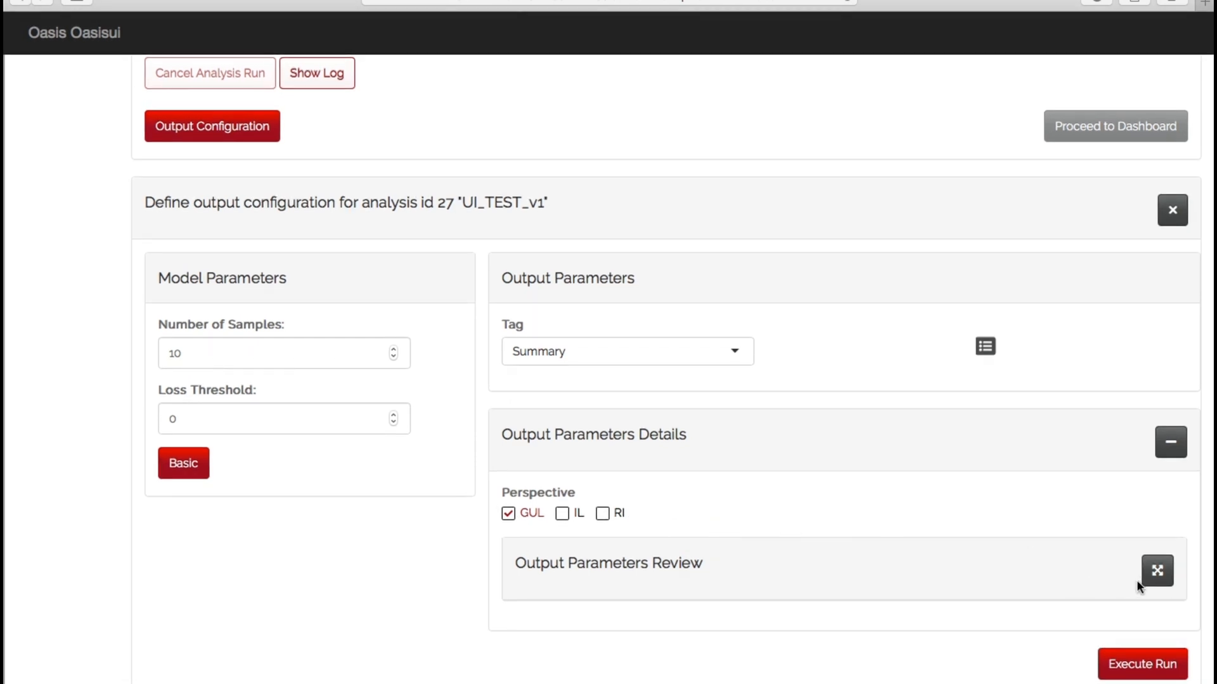
Step: Expand the review of GUL AAL, AEP and OEP reports, briefly adding then removing IL
click(1157, 570)
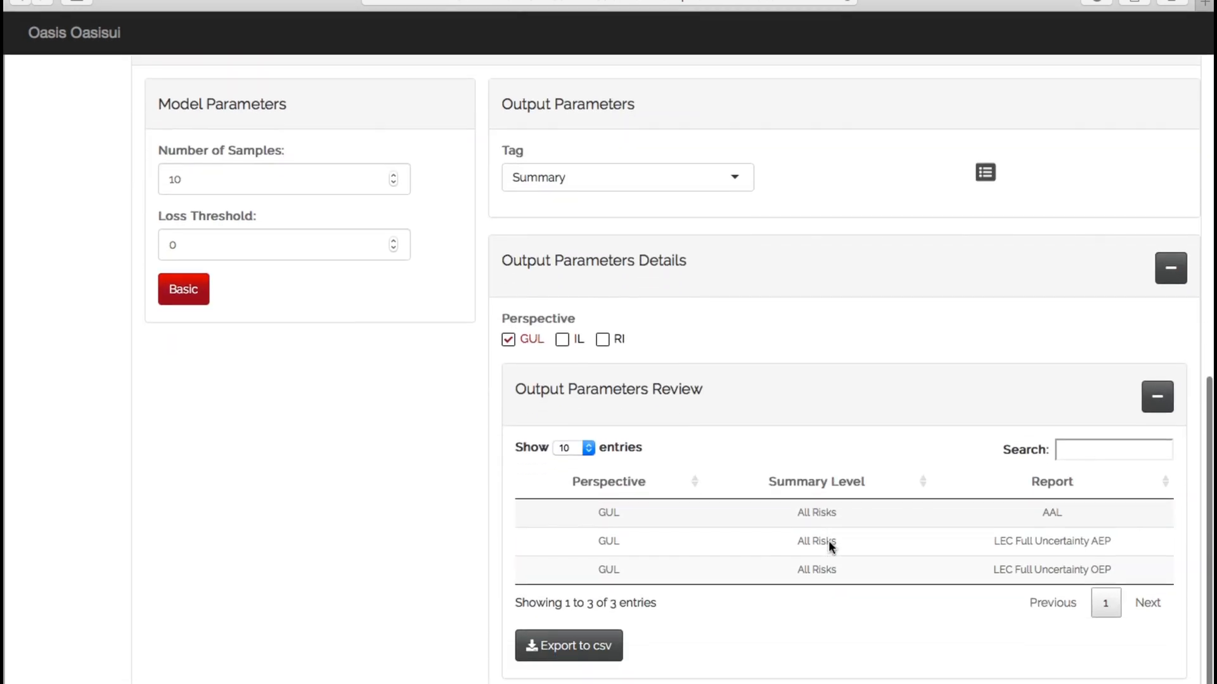
scroll(down, 3)
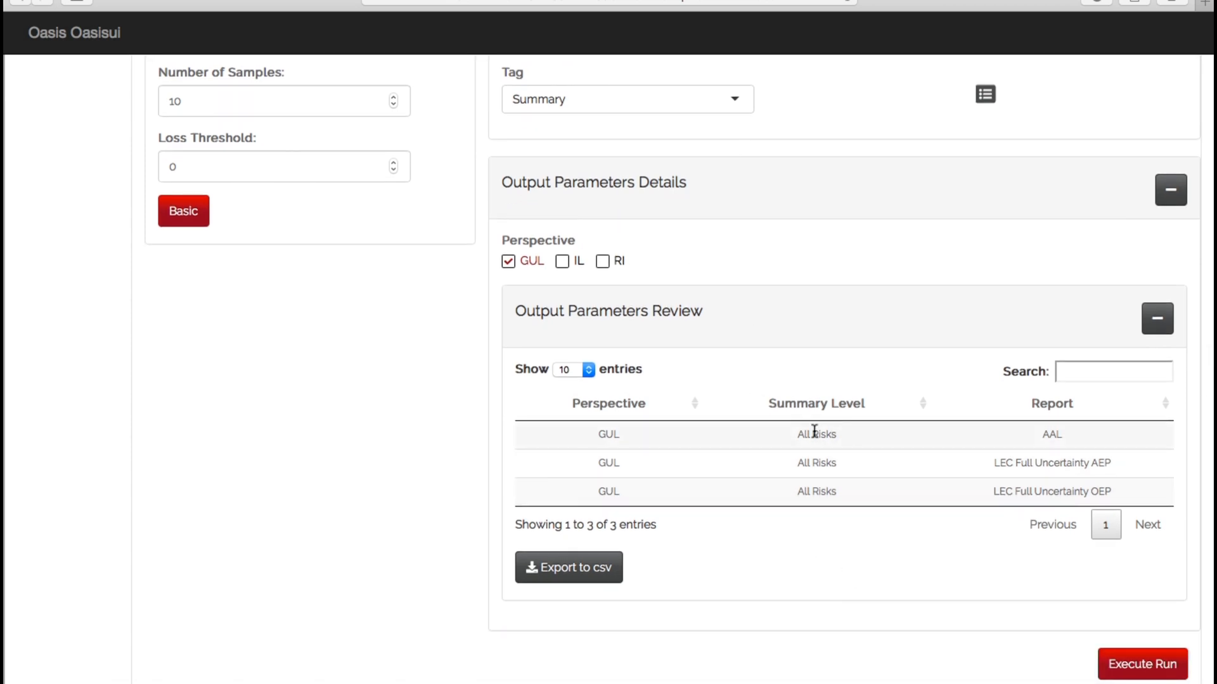
mouse_move(798, 433)
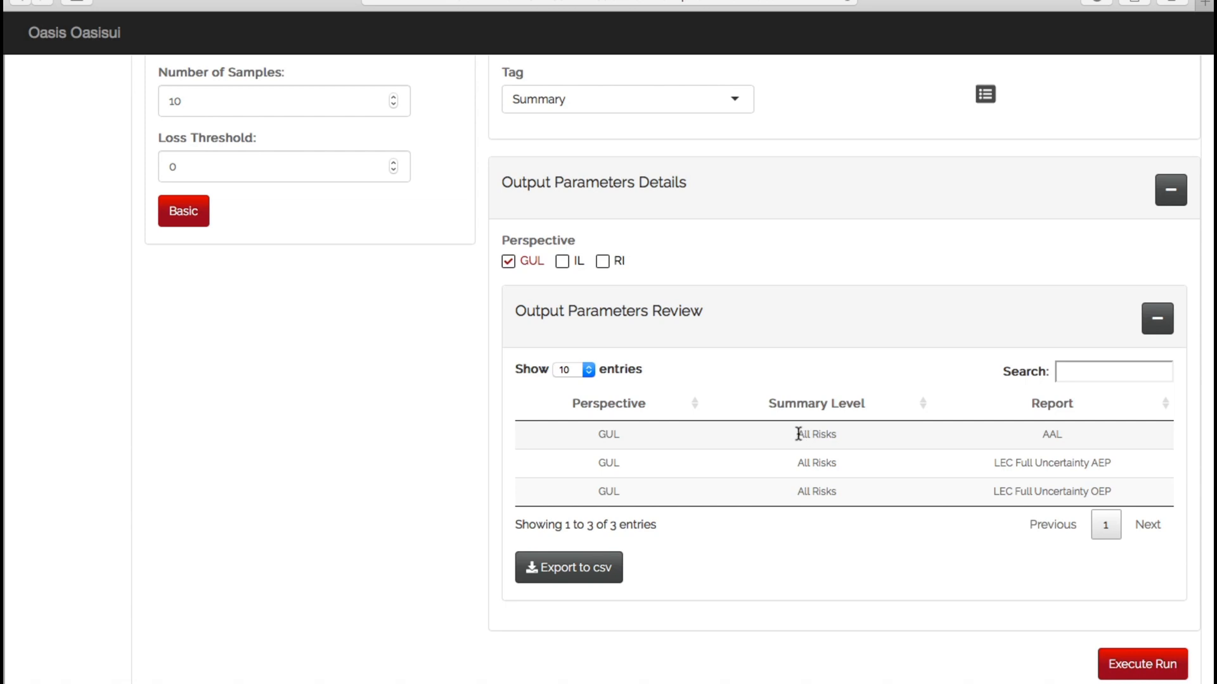
mouse_move(1085, 441)
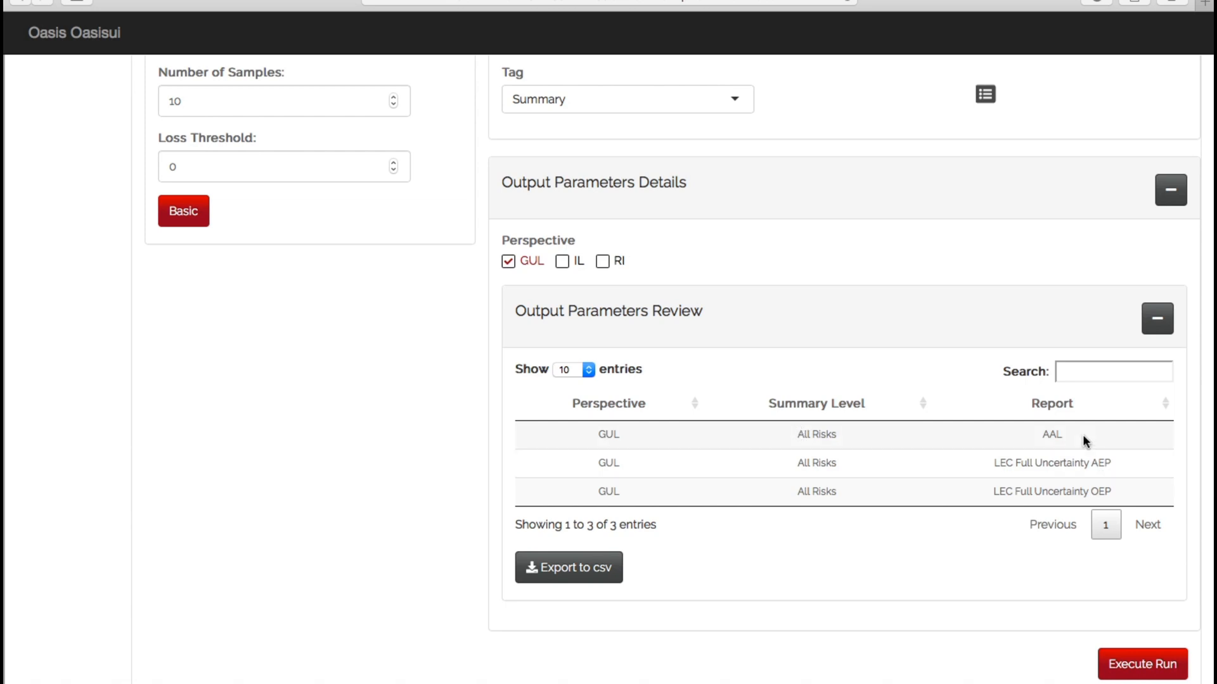
mouse_move(740, 344)
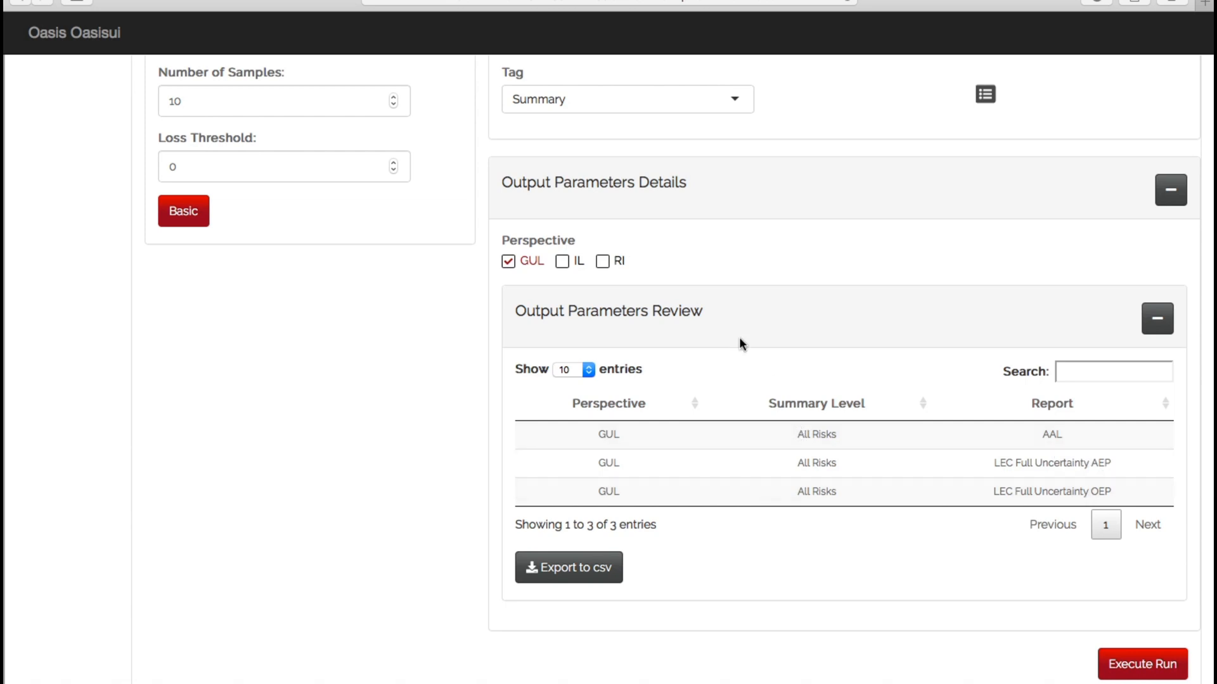
mouse_move(563, 262)
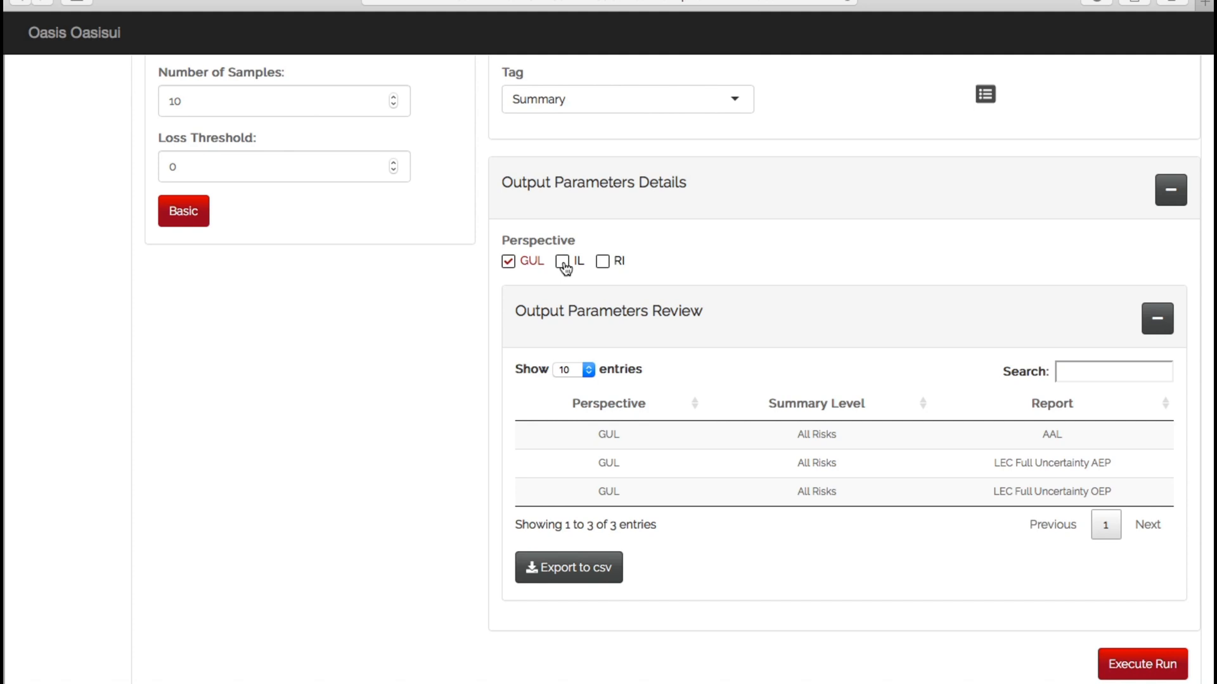
click(560, 262)
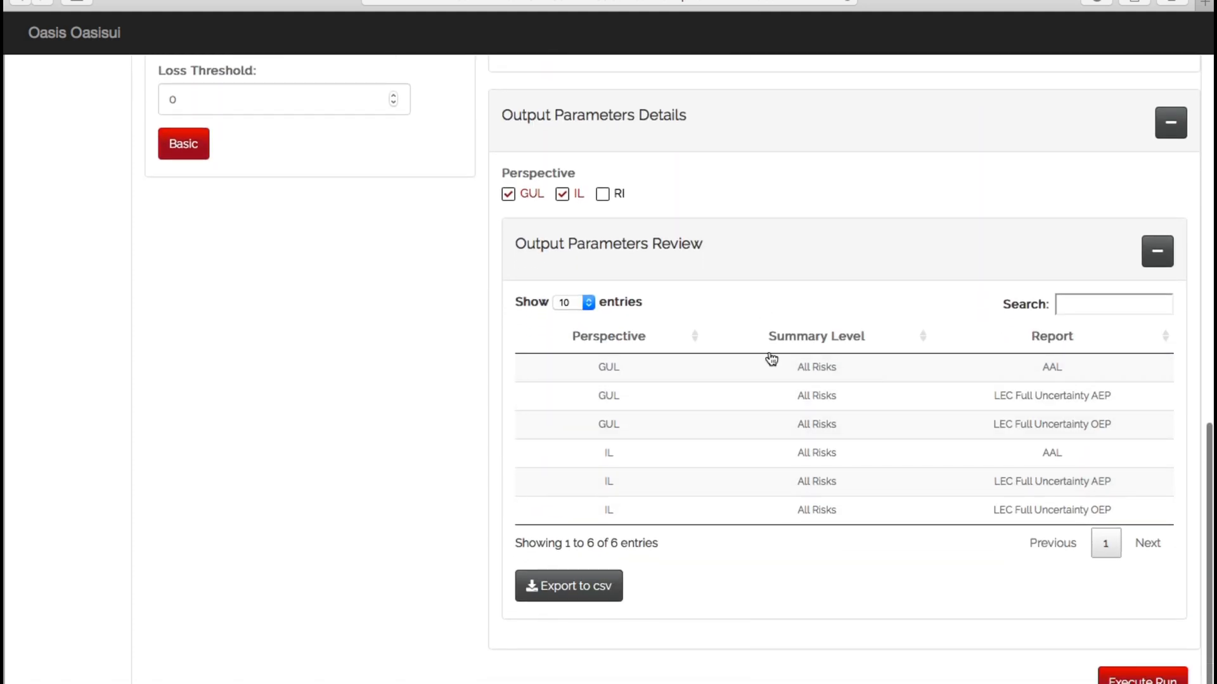
mouse_move(640, 467)
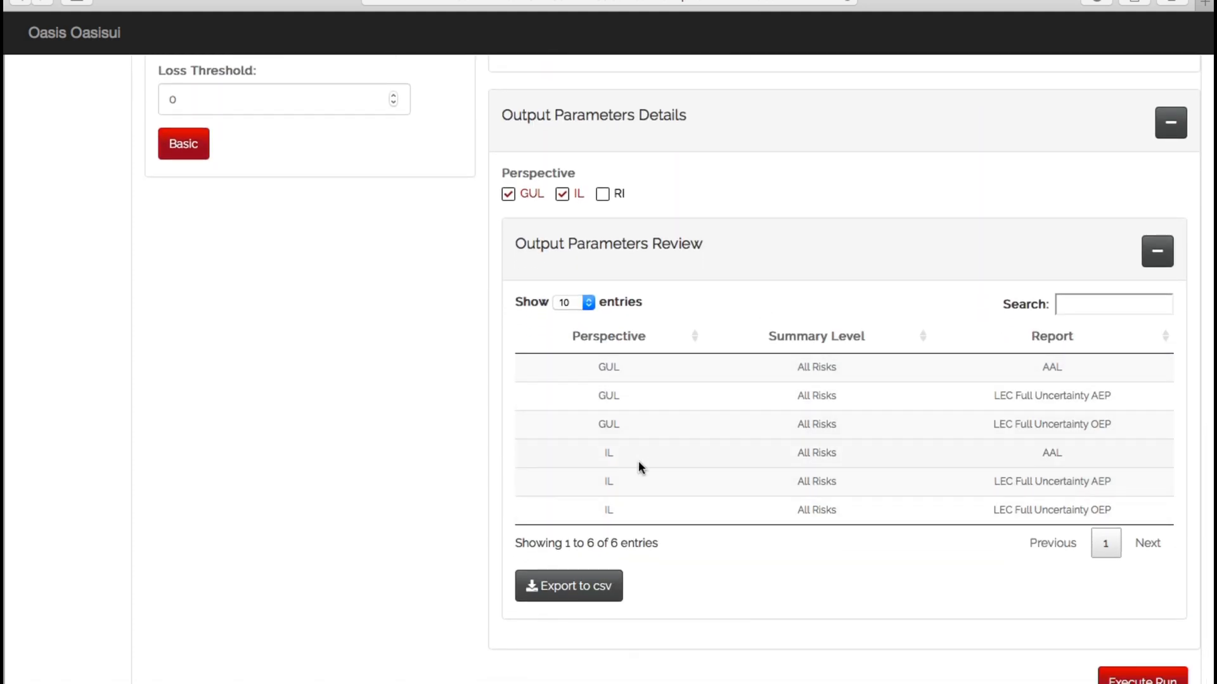
click(562, 194)
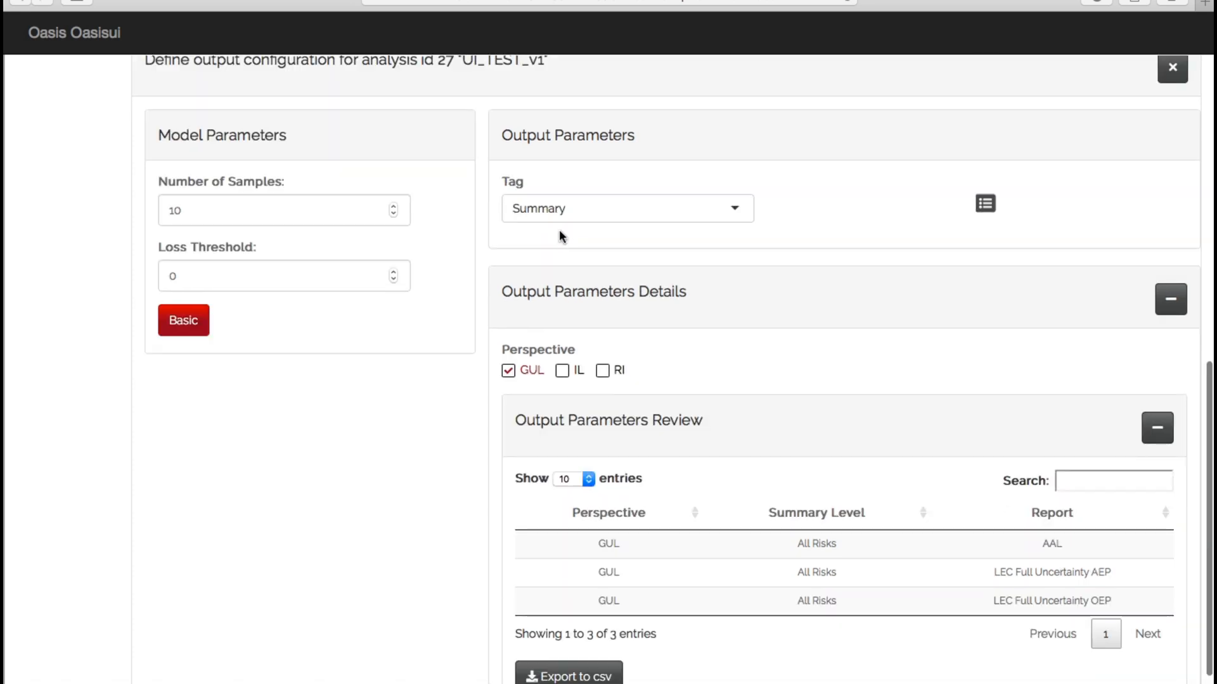
Step: Switch the tag to Drill-down with constructioncode and occupancycode summary levels
click(626, 208)
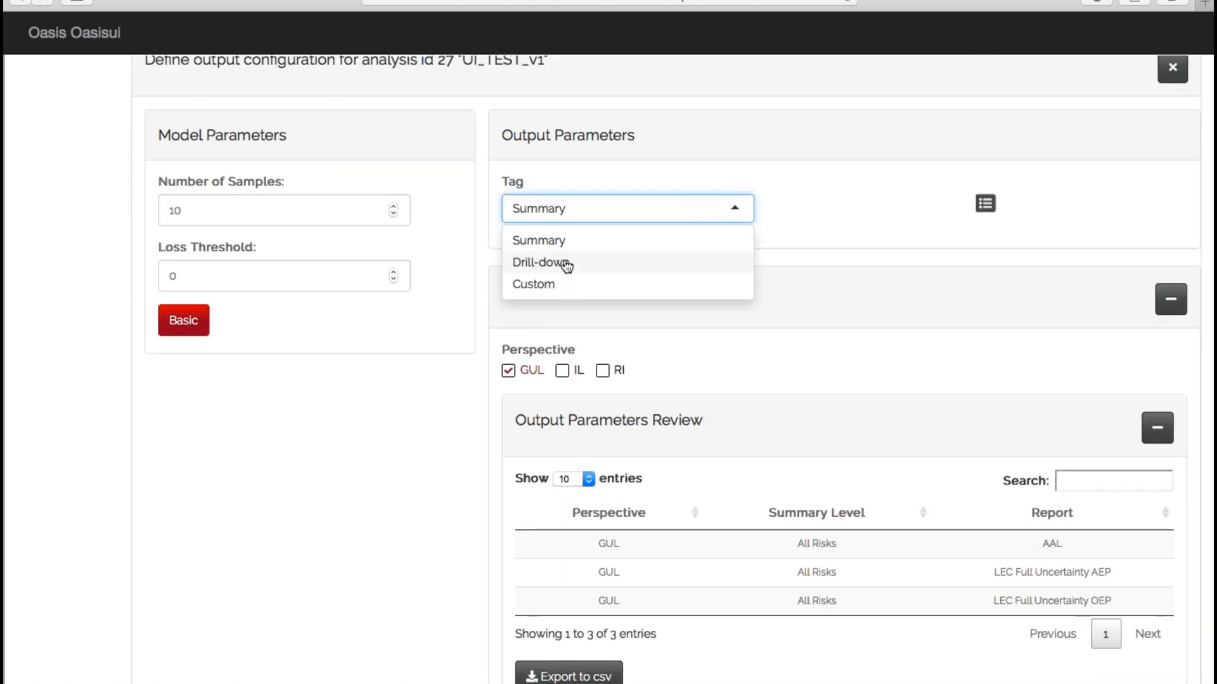
click(543, 262)
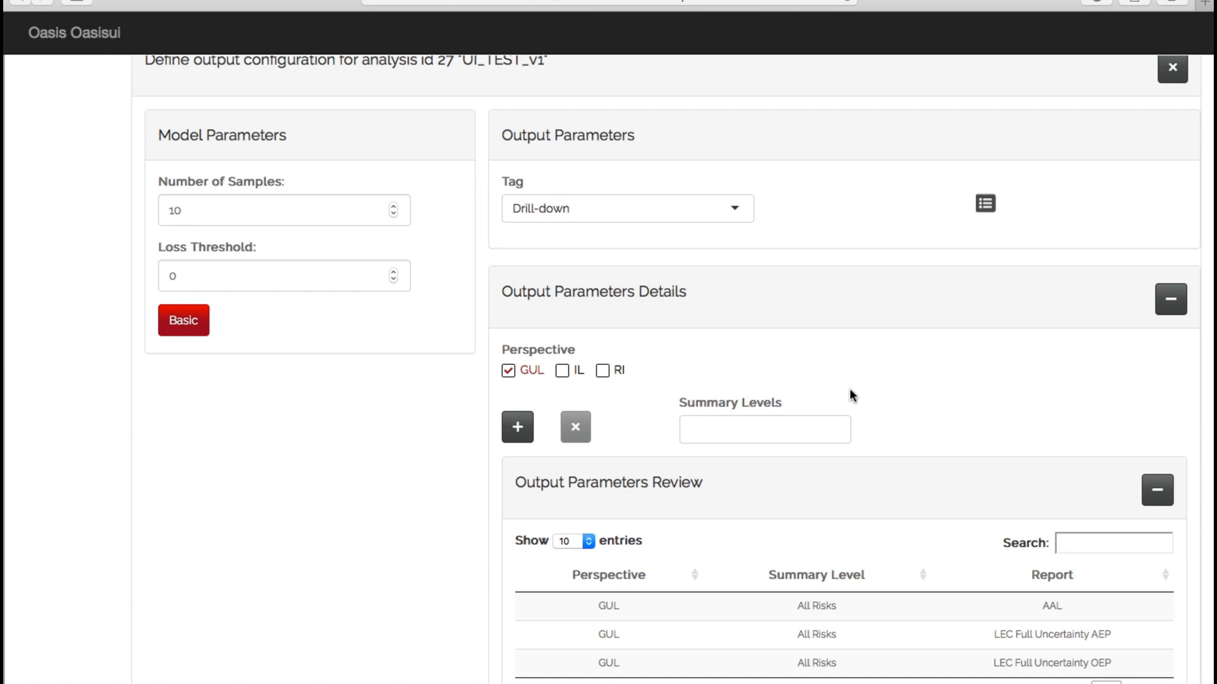
scroll(down, 3)
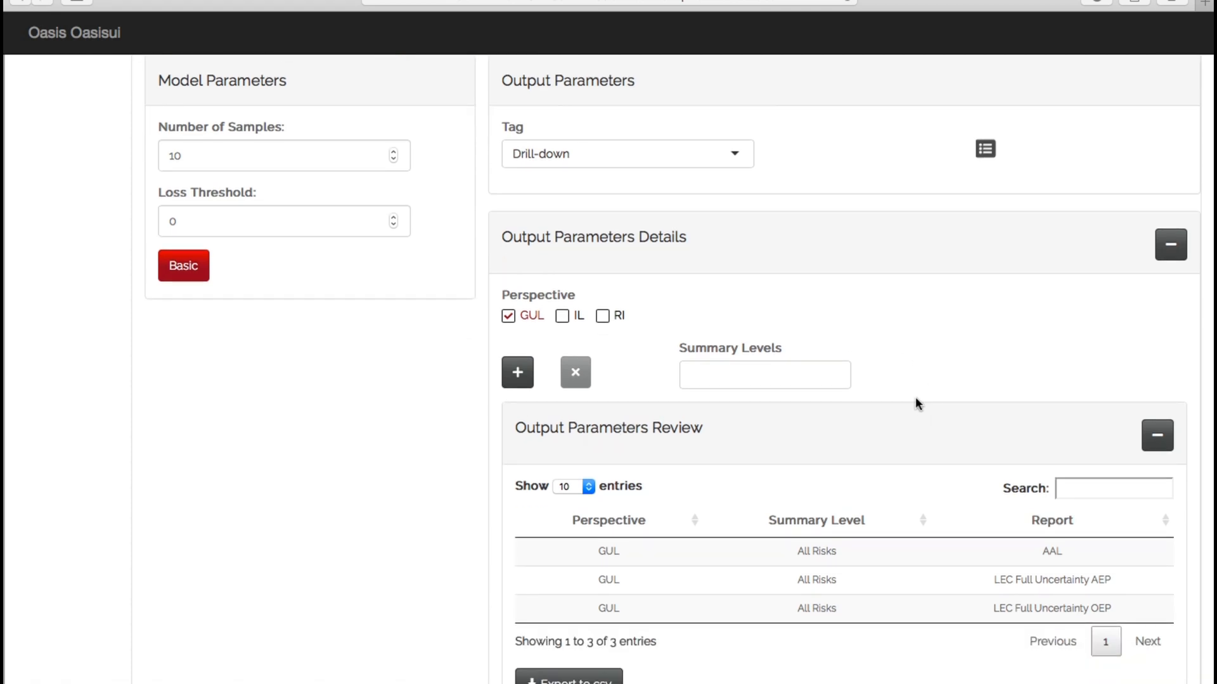
click(763, 374)
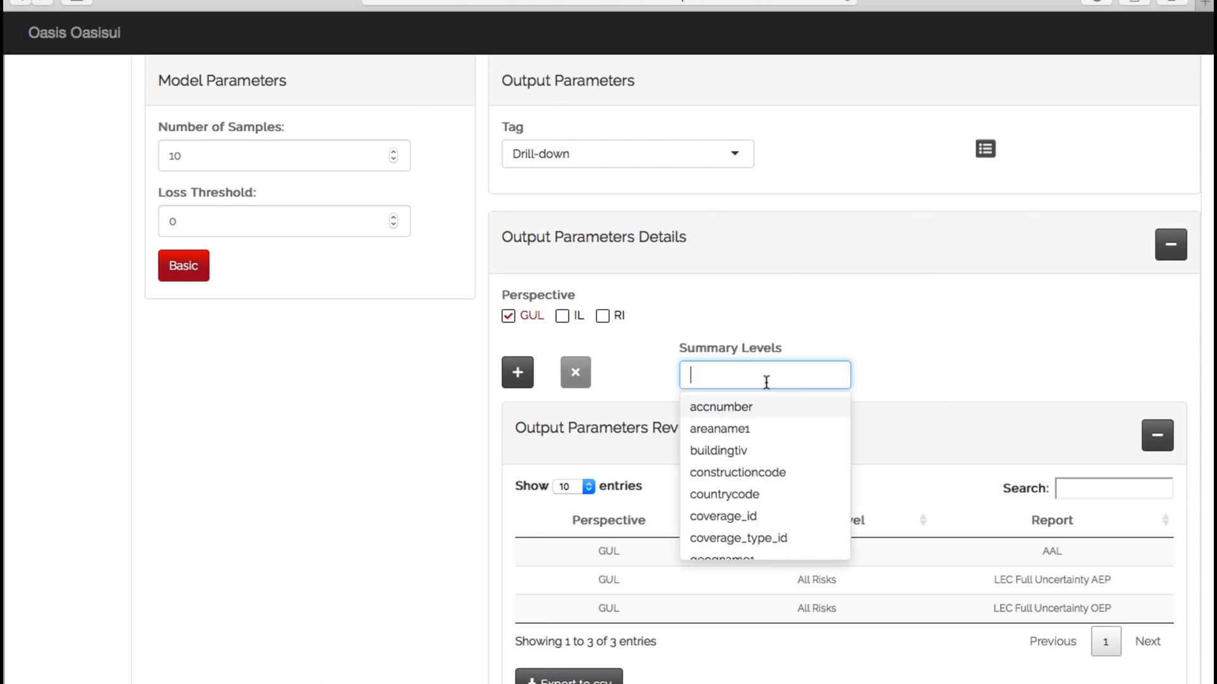
mouse_move(767, 403)
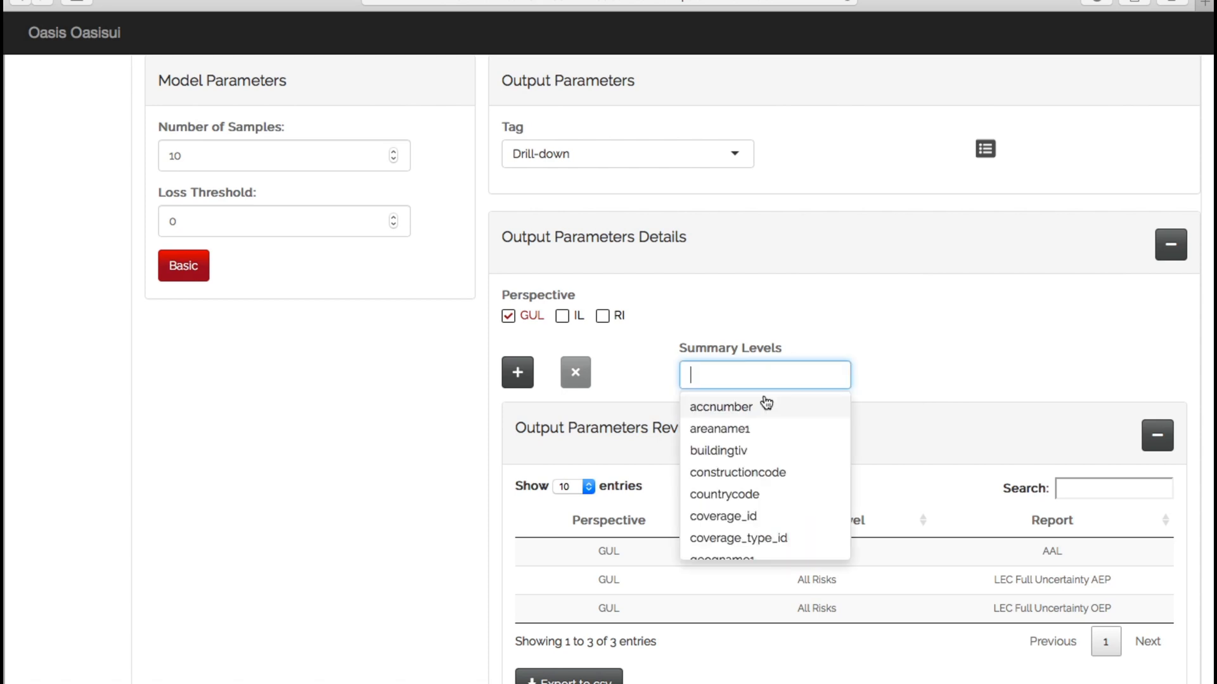
mouse_move(757, 477)
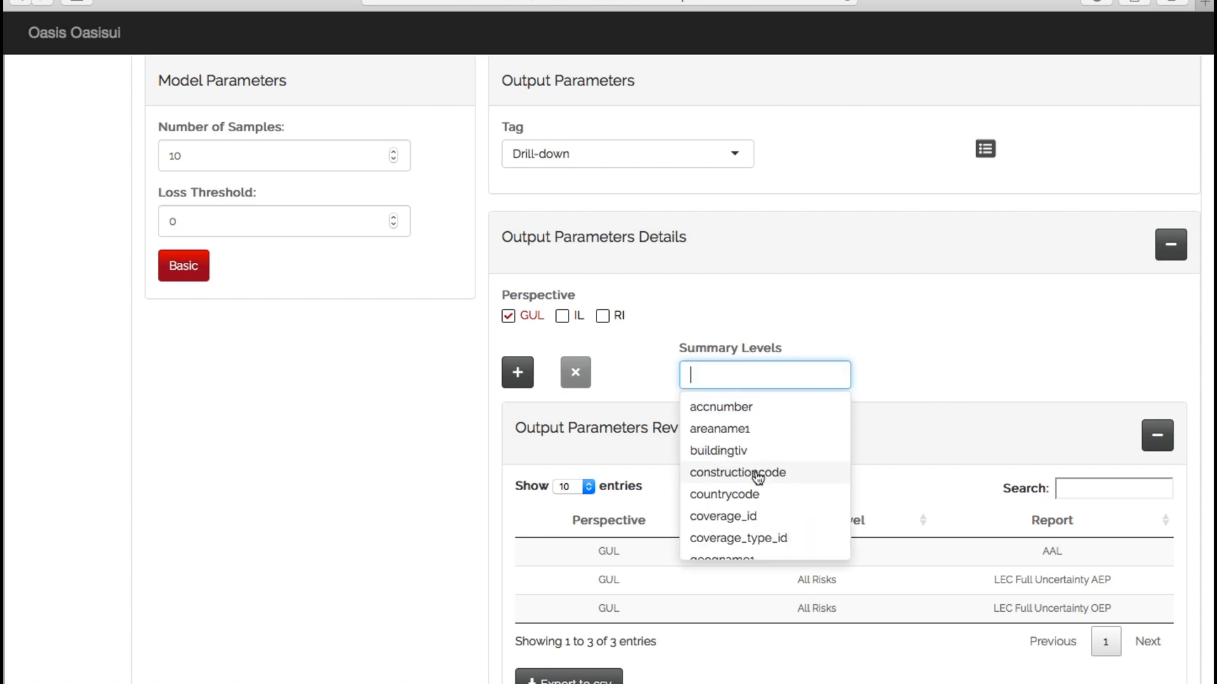
click(736, 472)
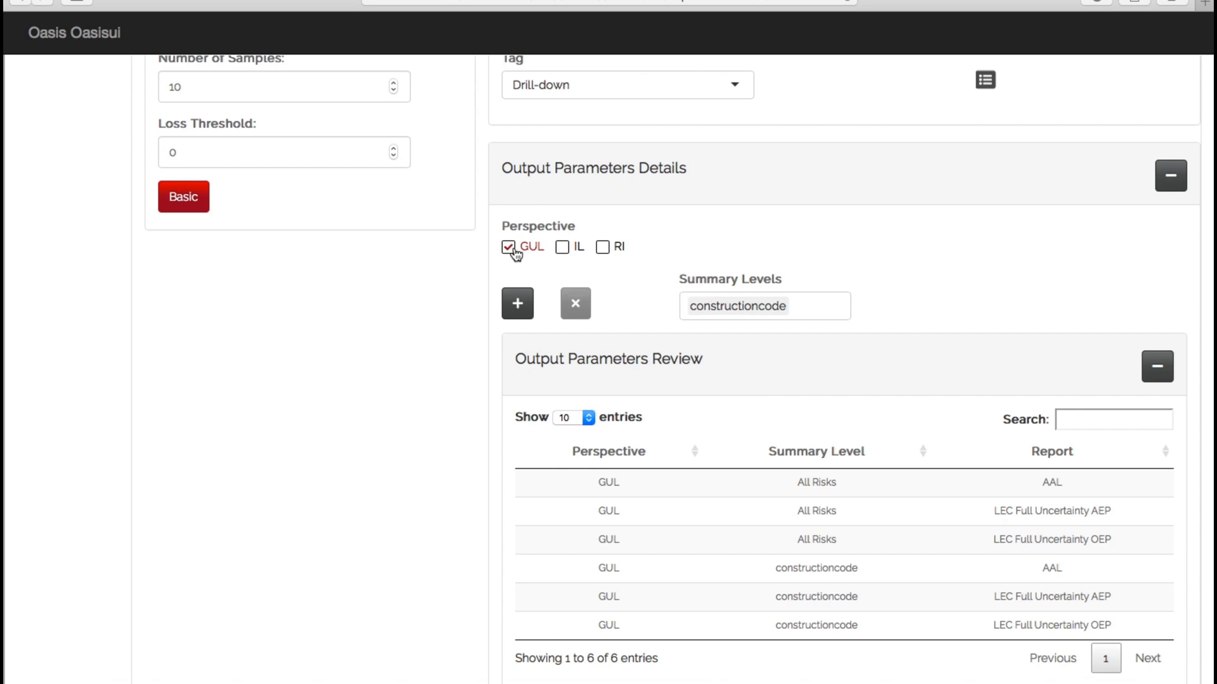
mouse_move(844, 510)
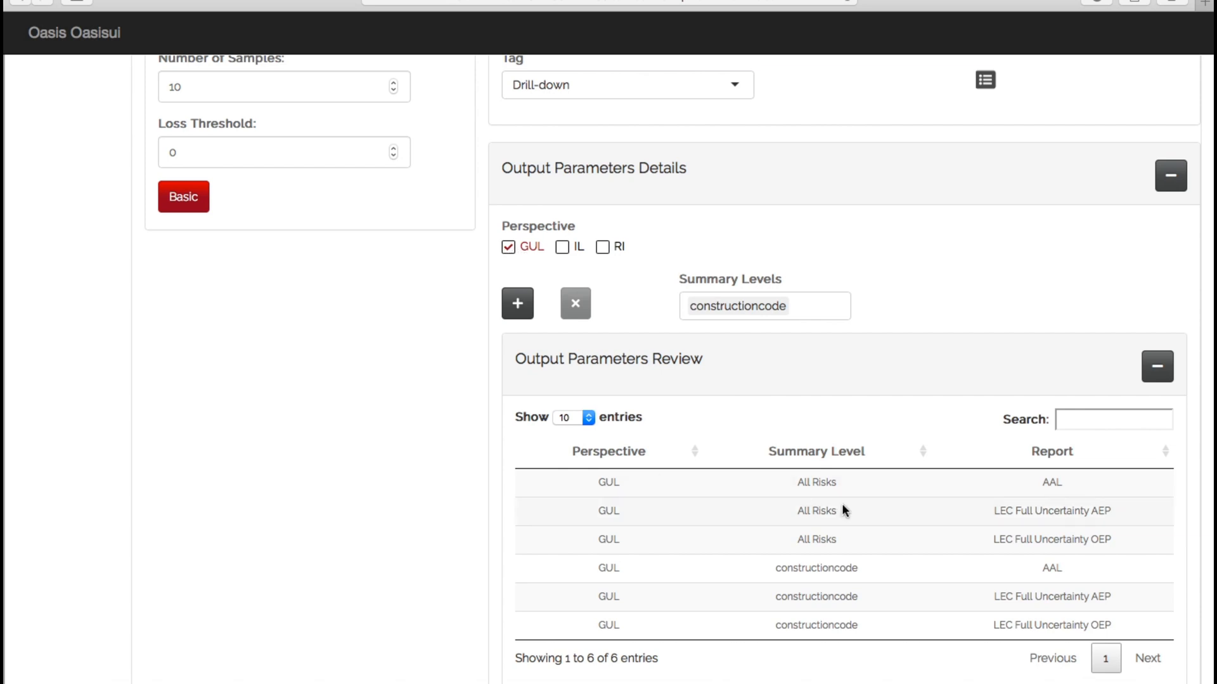
mouse_move(846, 497)
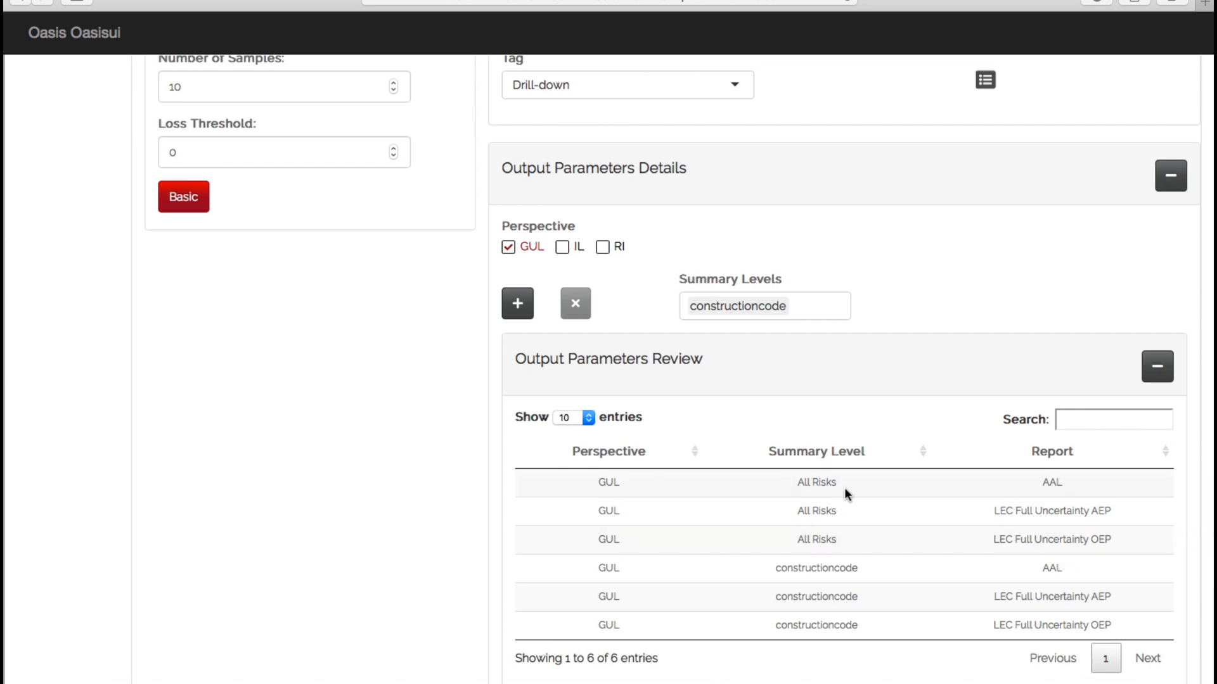
mouse_move(853, 585)
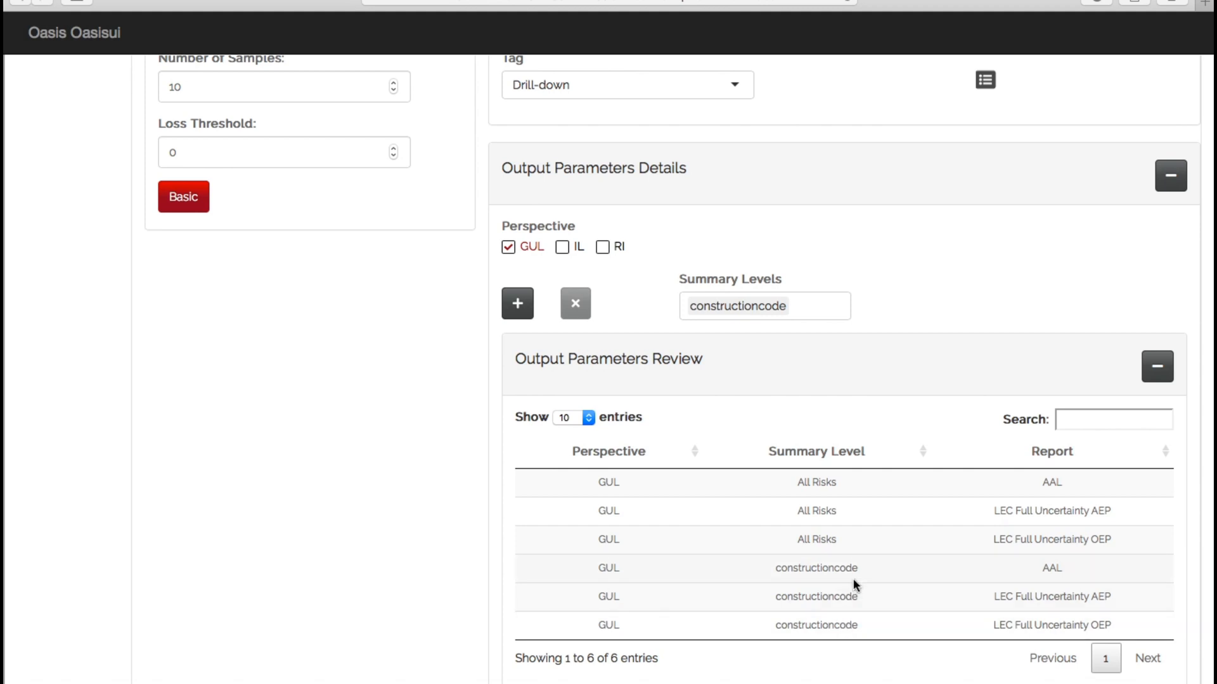
click(763, 305)
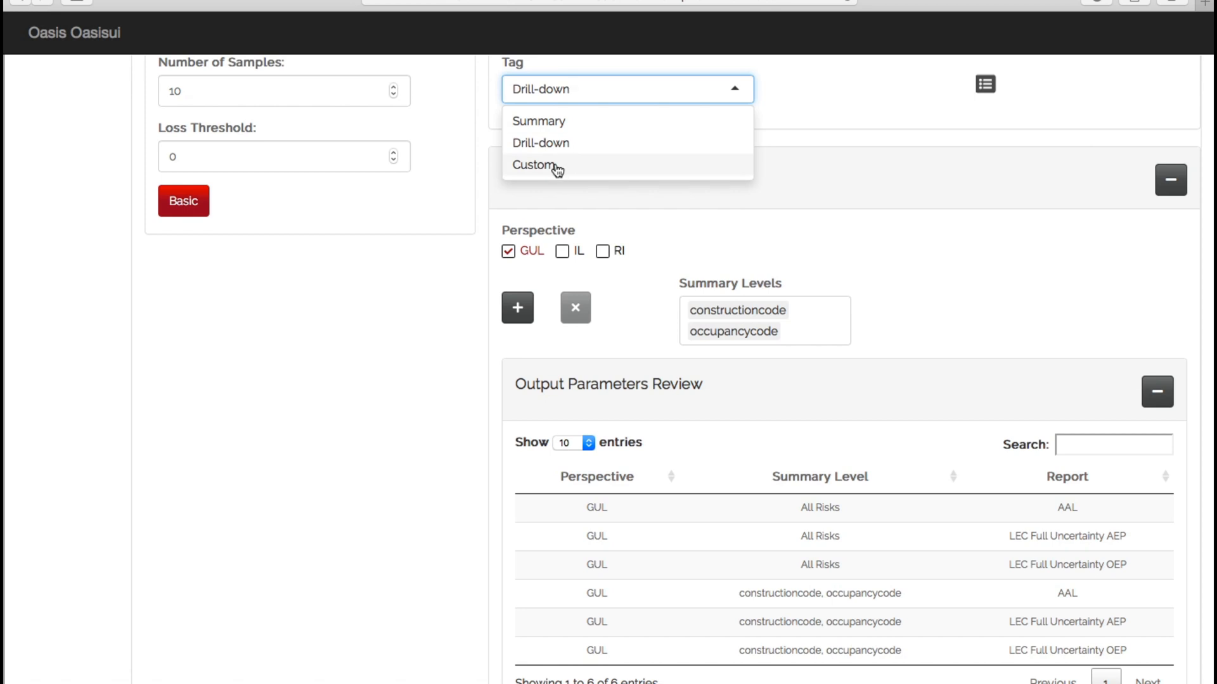
Step: Use the Custom tag: constructioncode with Full Sample, PLT, AAL, ELT and LEC Full Uncertainty OEP
click(532, 166)
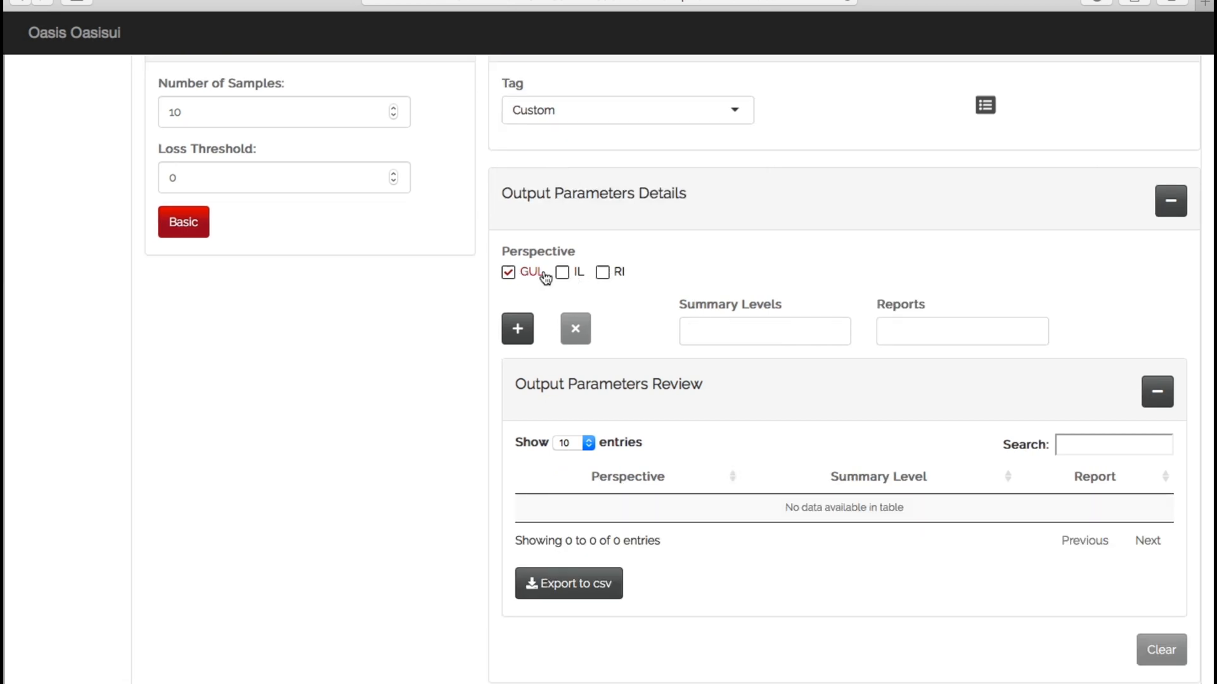
click(763, 331)
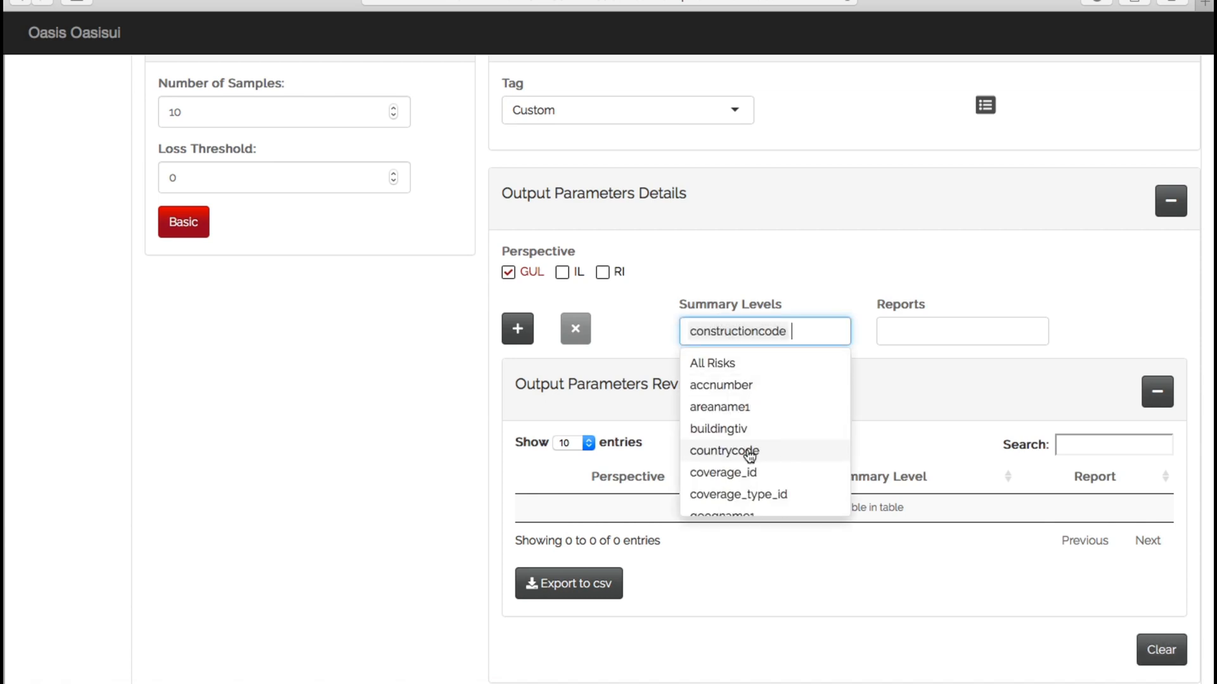
mouse_move(920, 366)
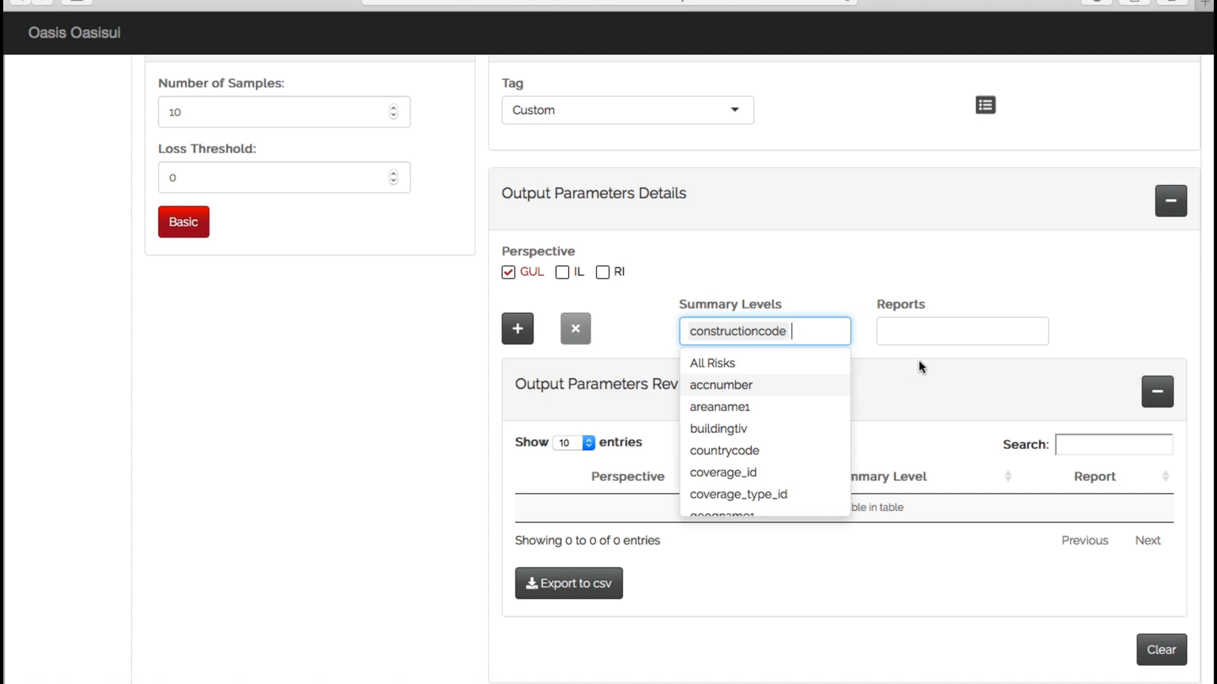
click(960, 331)
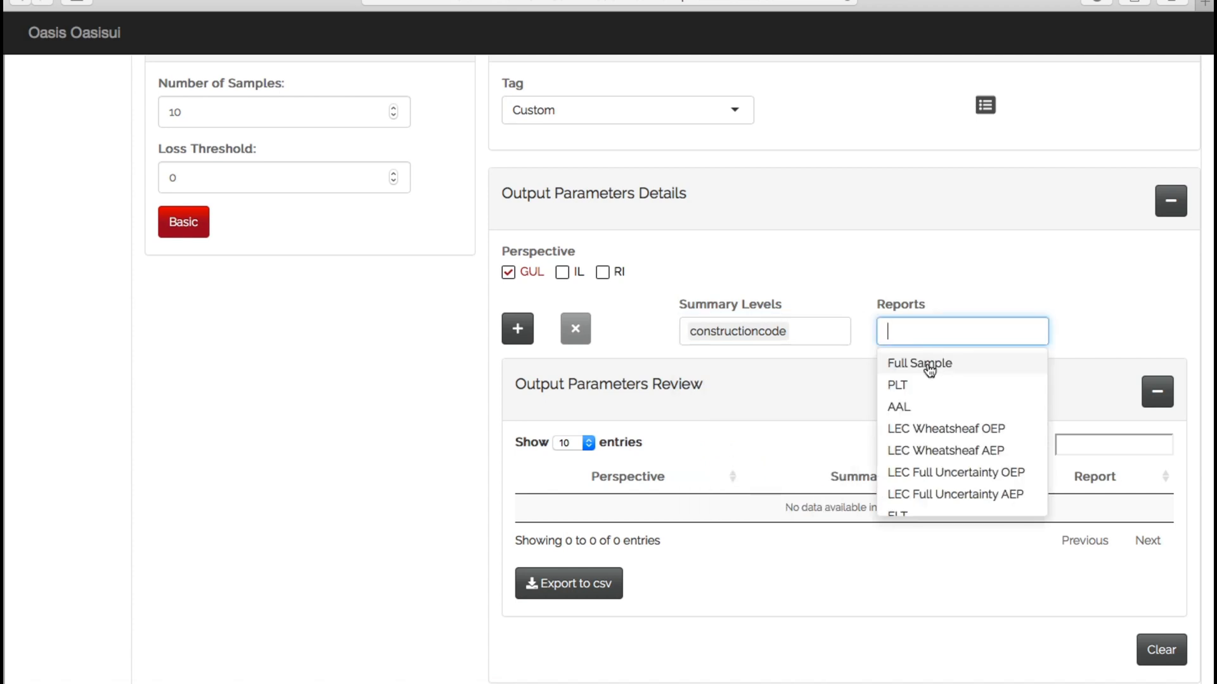
click(897, 385)
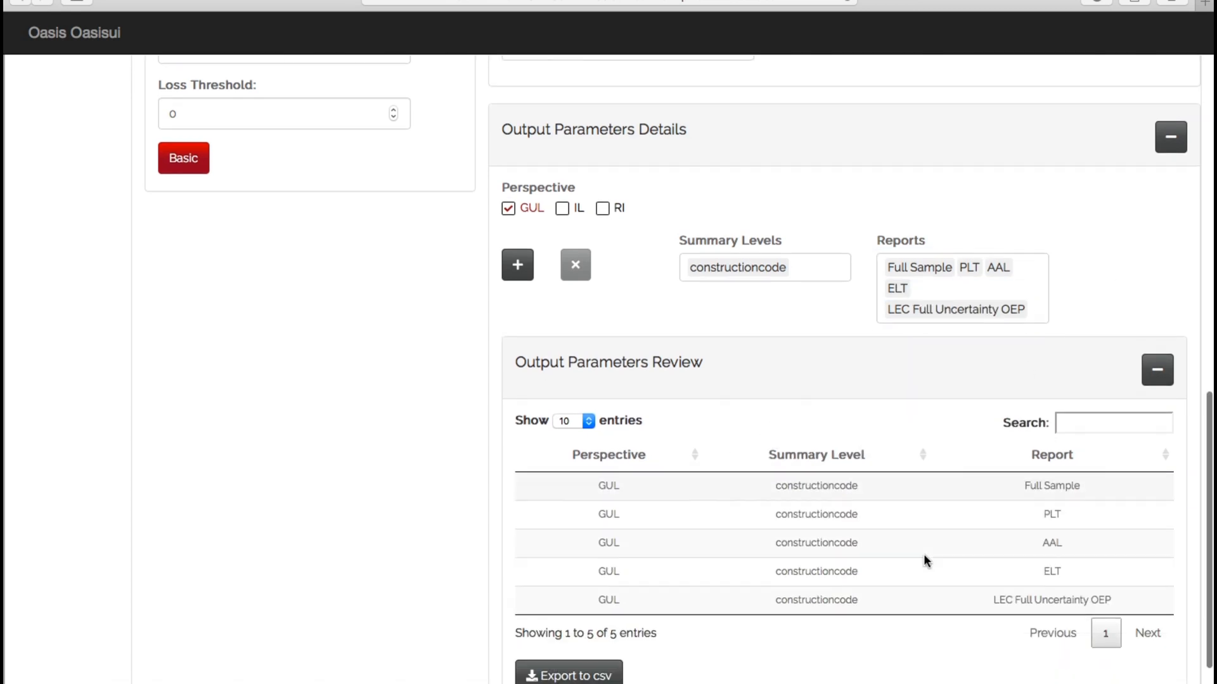
scroll(down, 3)
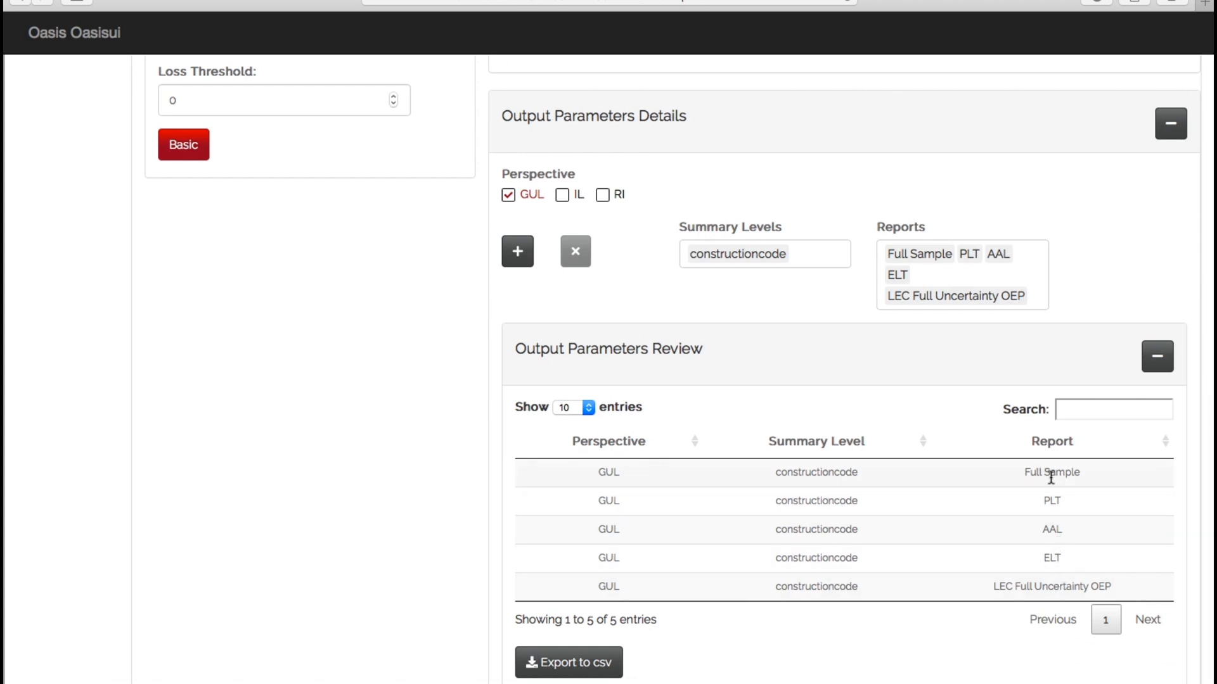
mouse_move(842, 487)
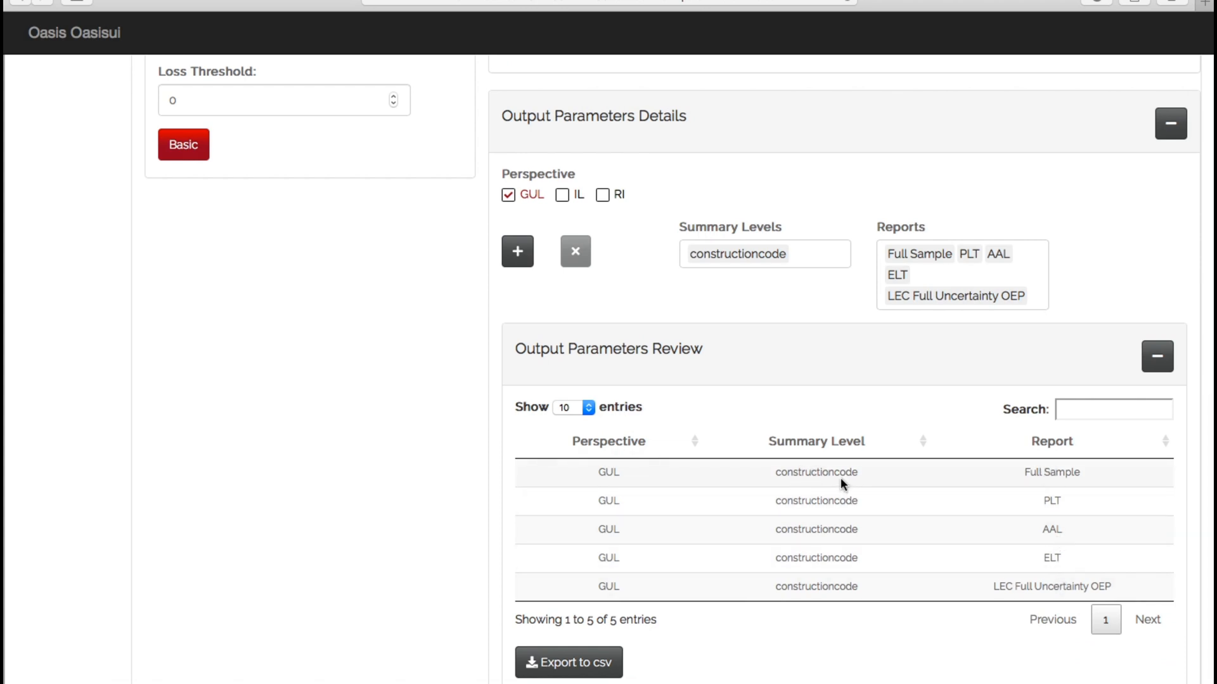
mouse_move(518, 272)
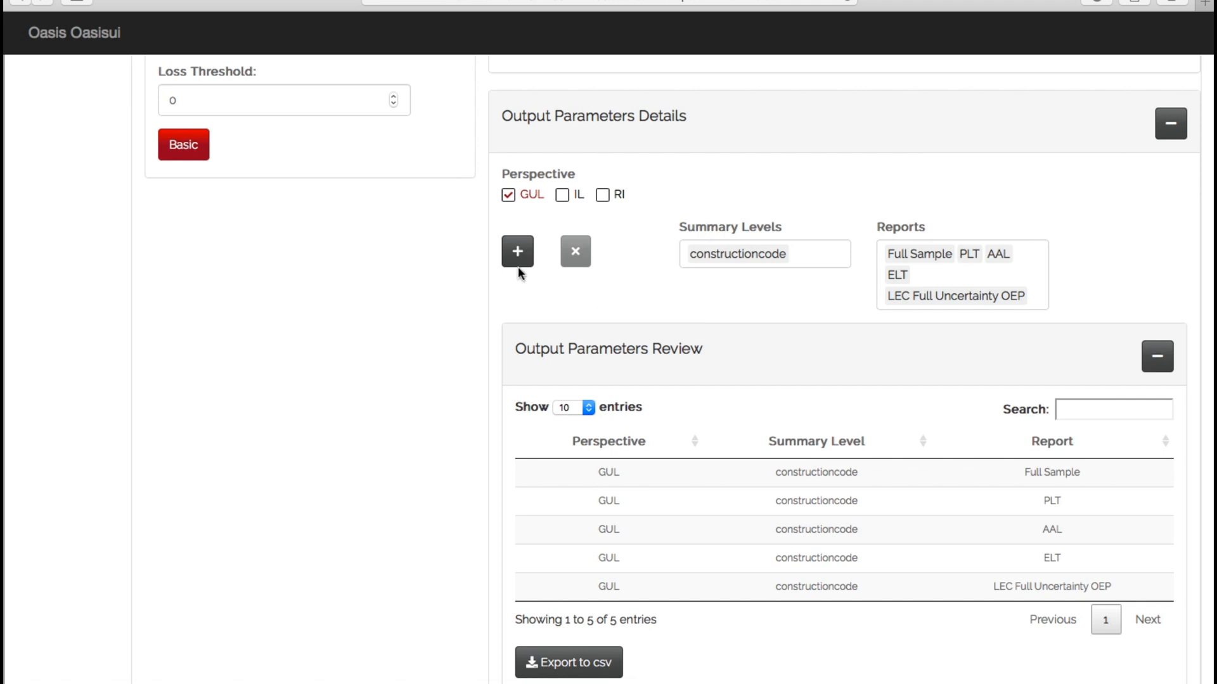
Step: Add output rows: occupancycode with PLT and LEC Full Uncertainty OEP, and countrycode with PLT
click(517, 250)
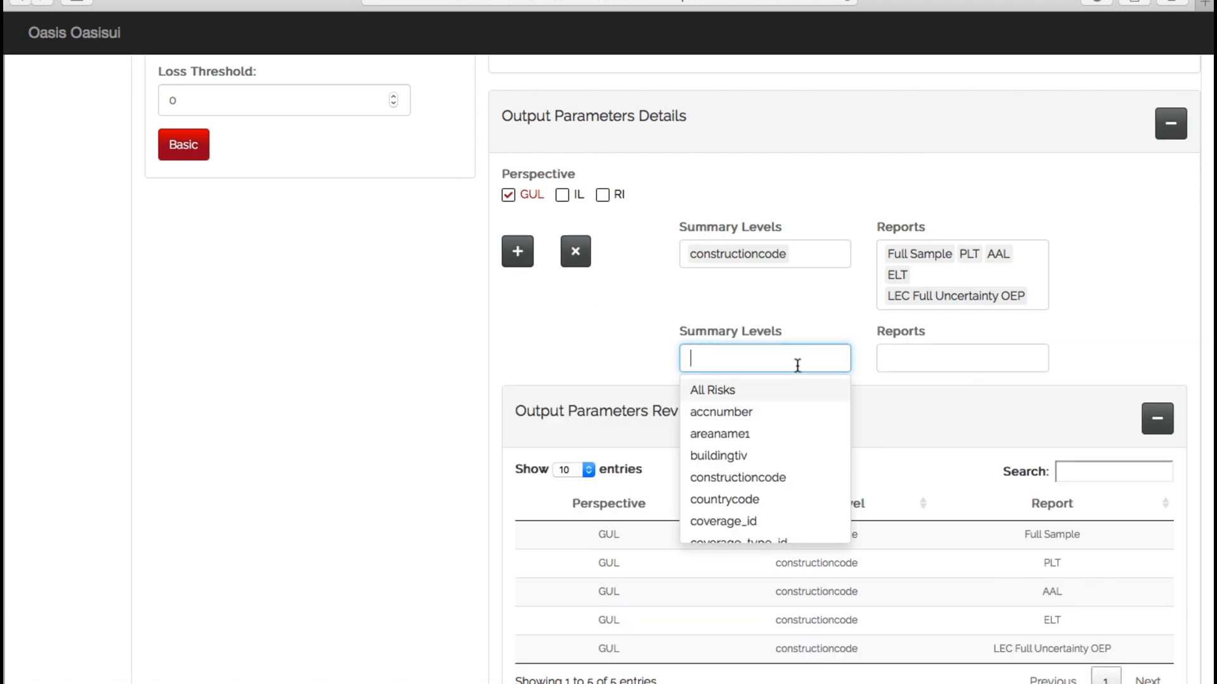
scroll(down, 3)
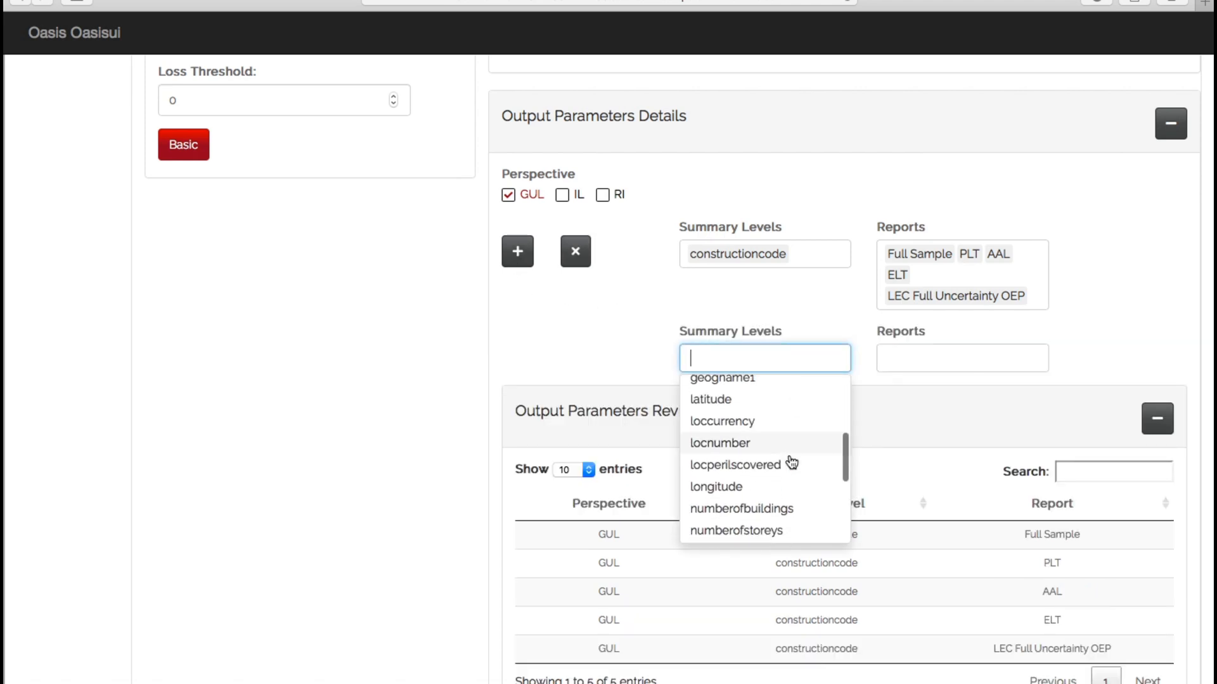
text(occupancycode)
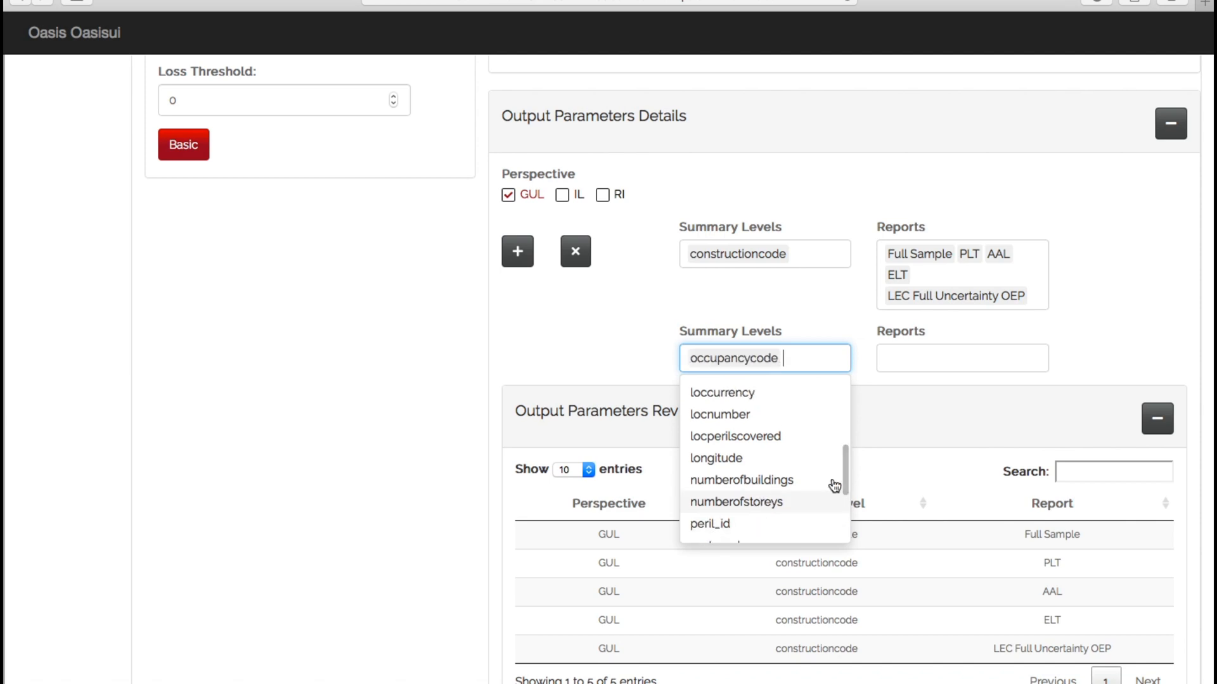
click(960, 357)
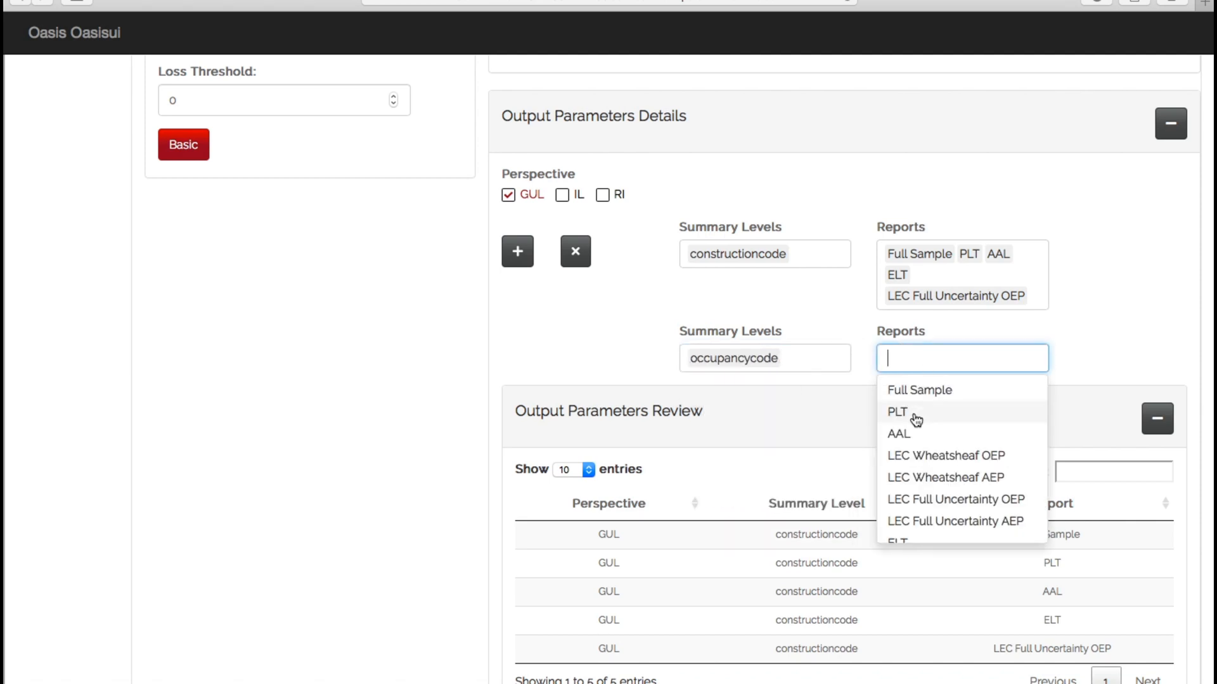
click(955, 499)
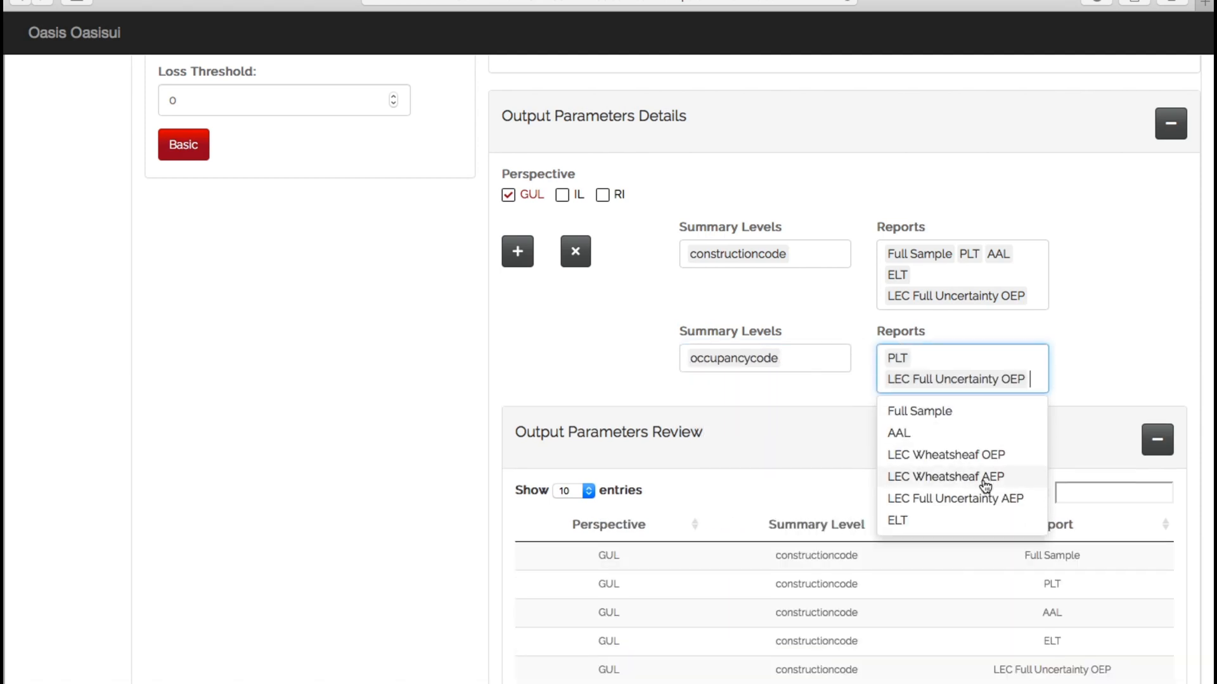
scroll(down, 3)
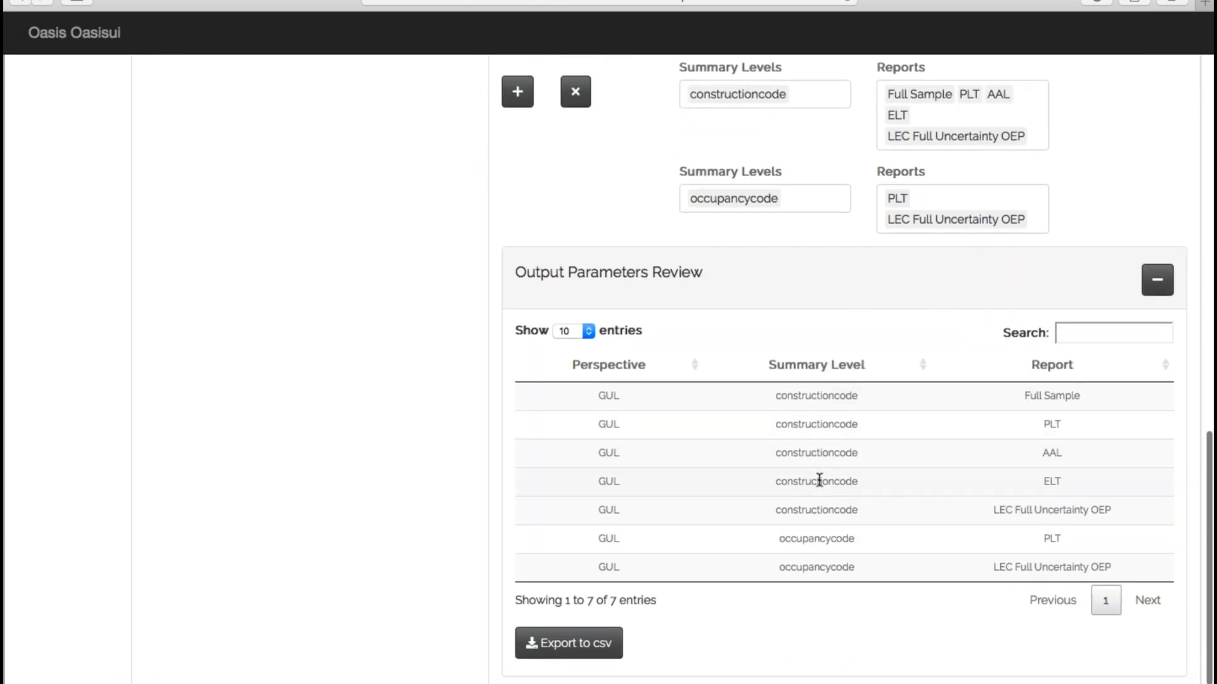
mouse_move(1020, 401)
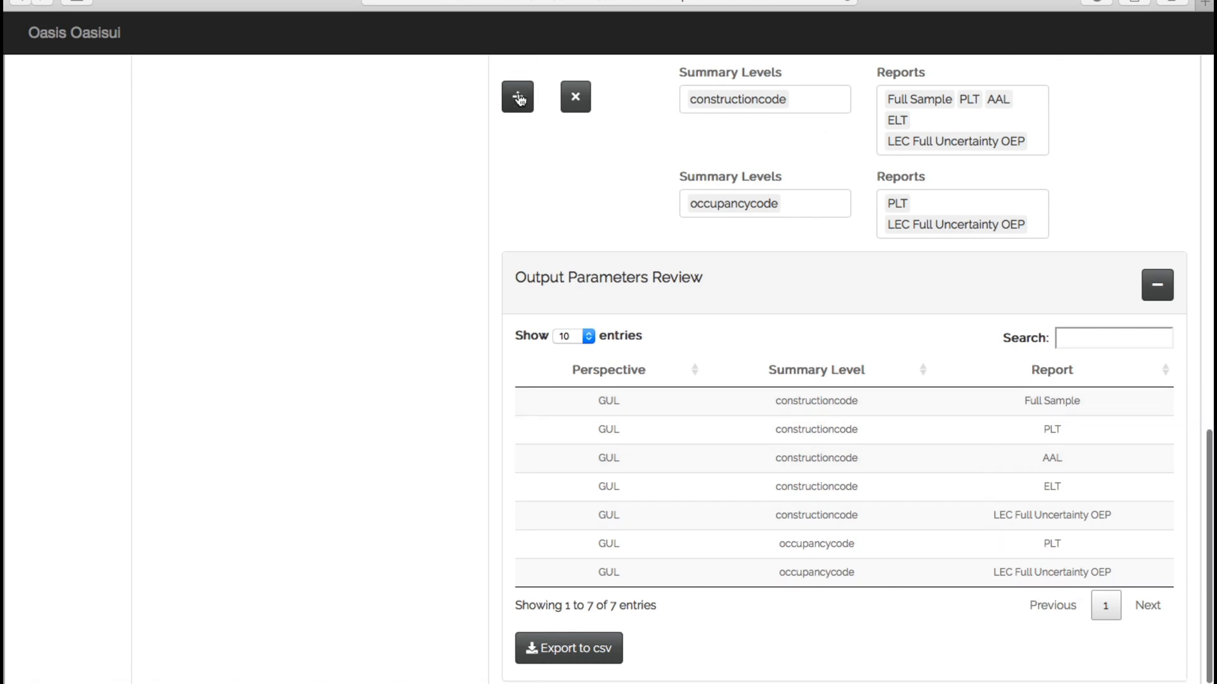
click(517, 97)
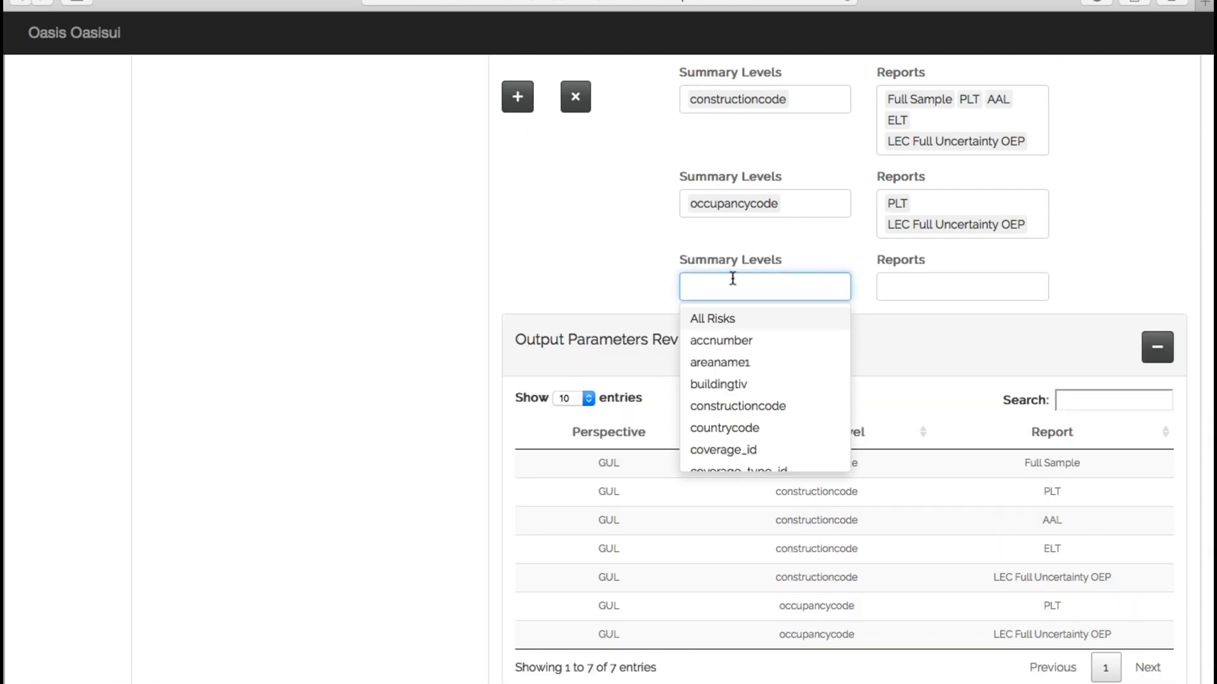
click(723, 428)
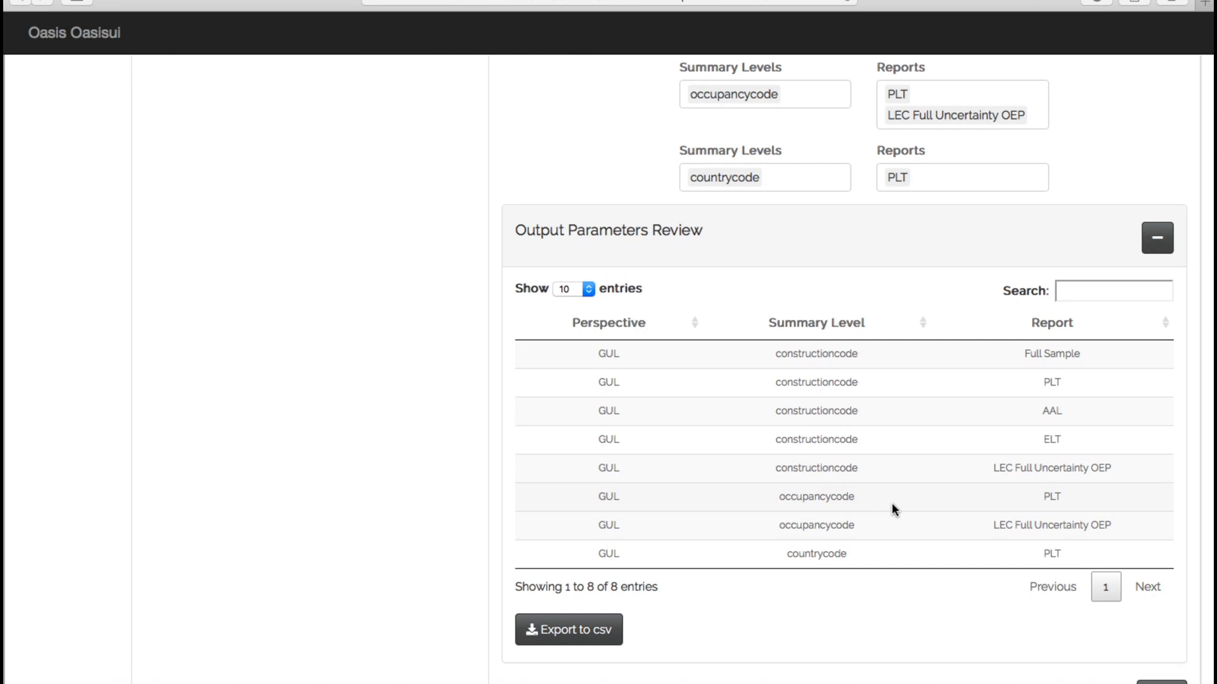
mouse_move(915, 512)
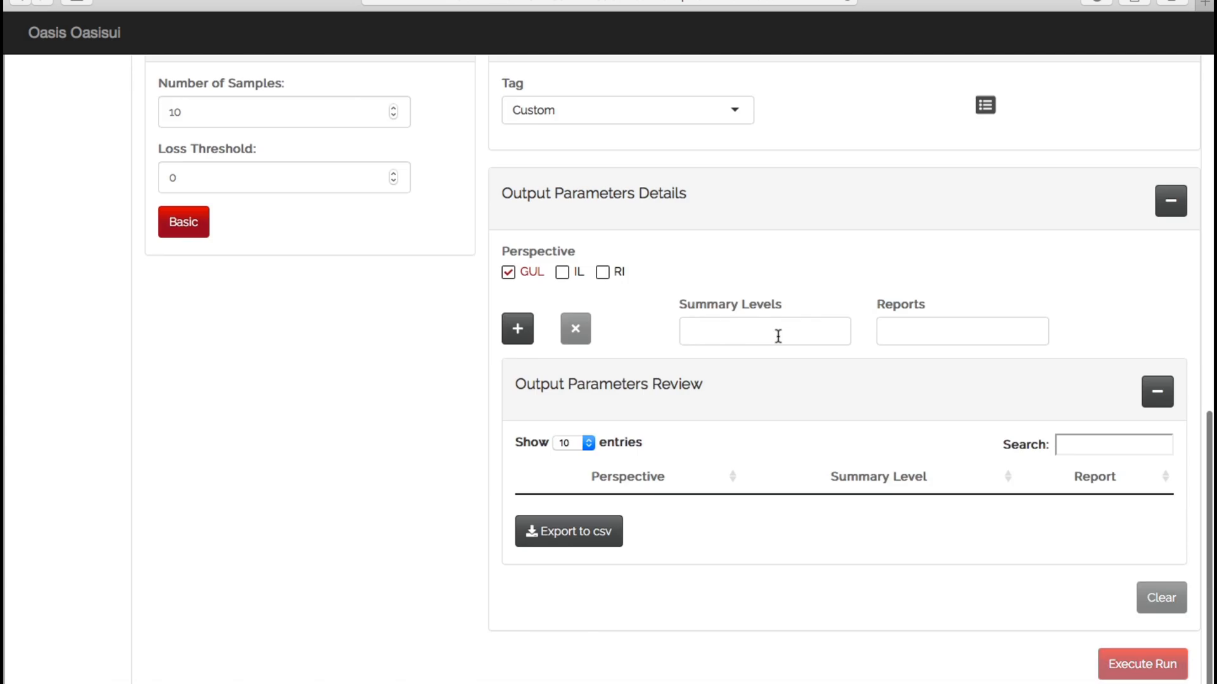
Step: Switch back to Drill-down at constructioncode and execute the UI_TEST_v1 run
click(626, 109)
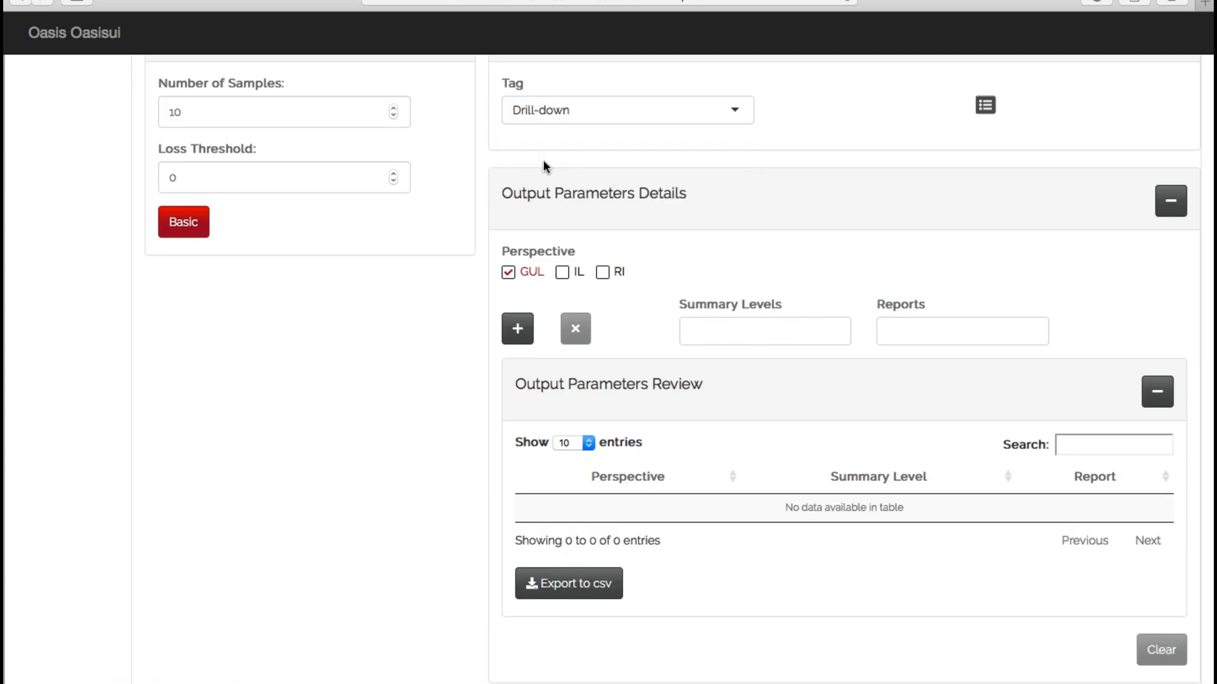
text(constructioncode)
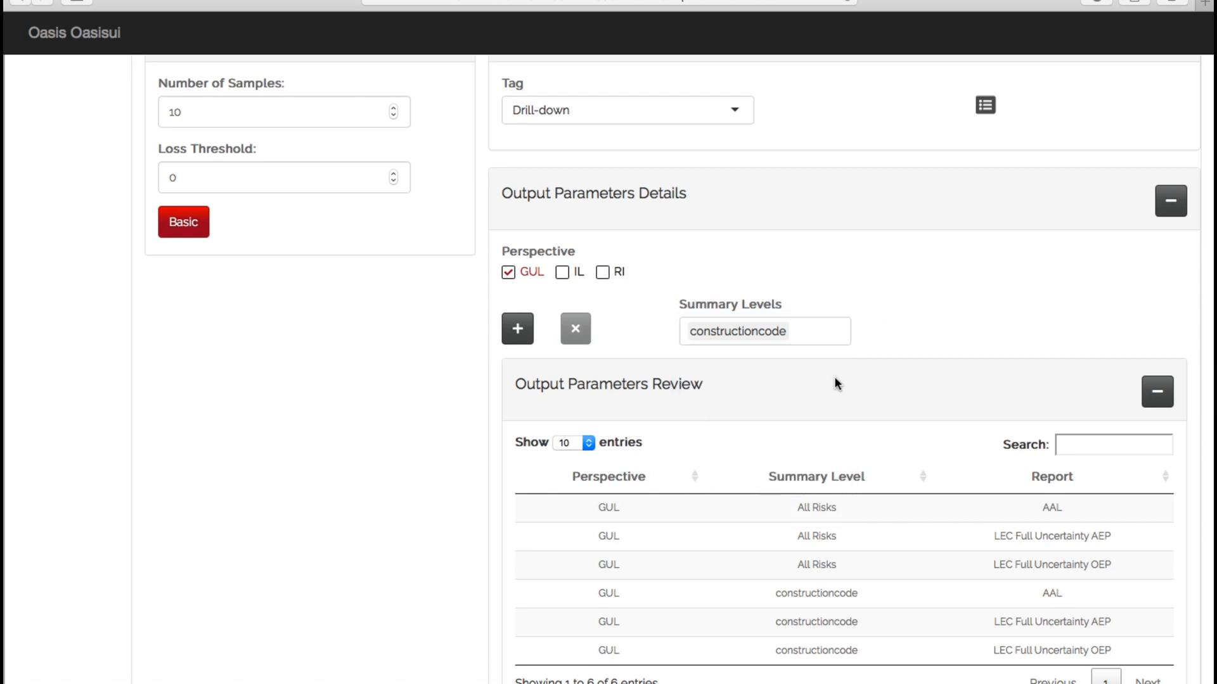
scroll(down, 3)
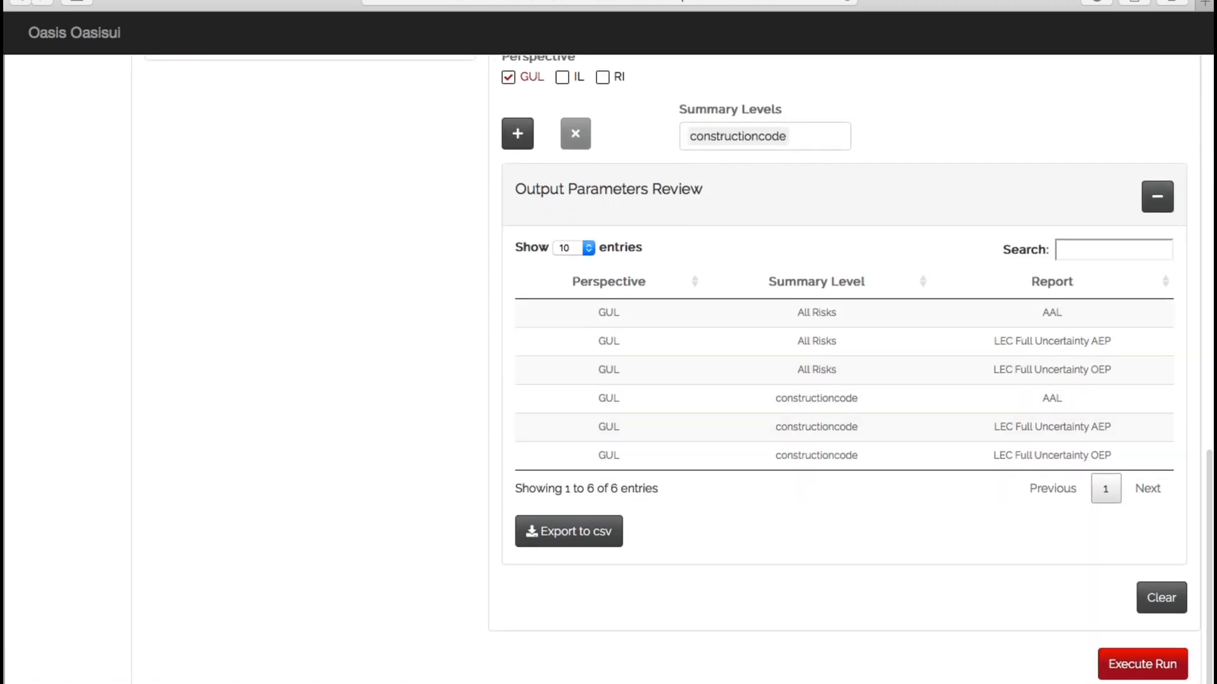
click(1141, 664)
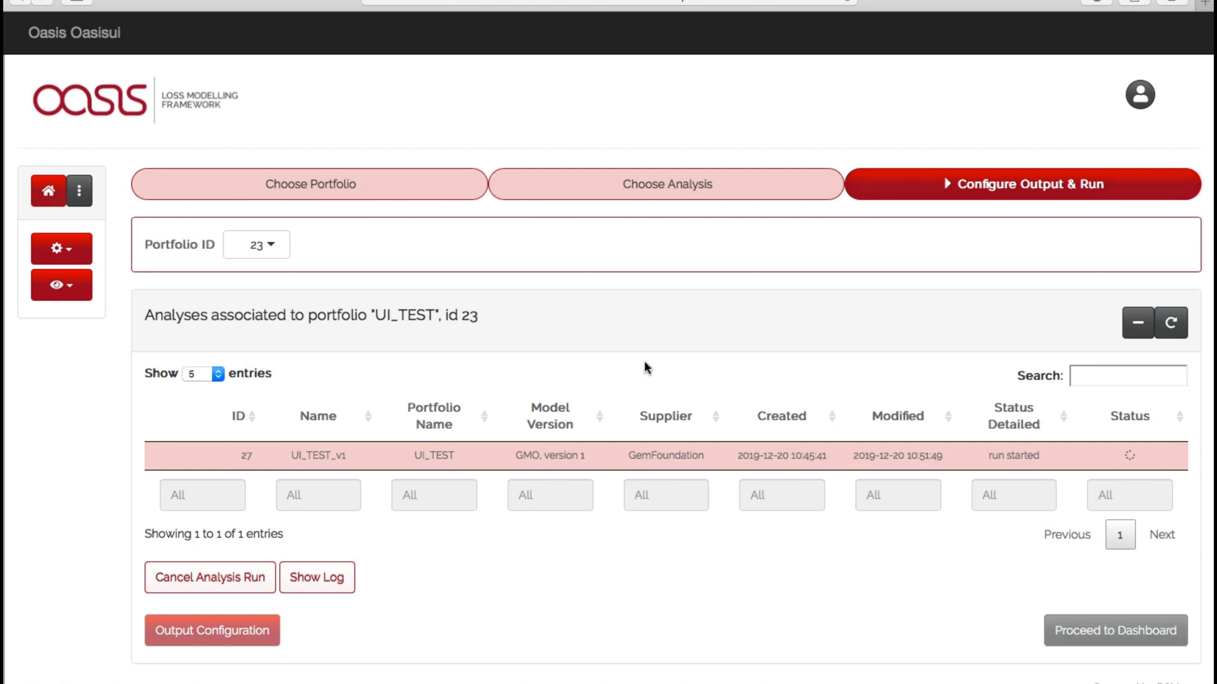
Step: Refresh until the run shows completed, then scroll through the six GUL report configuration
click(1169, 324)
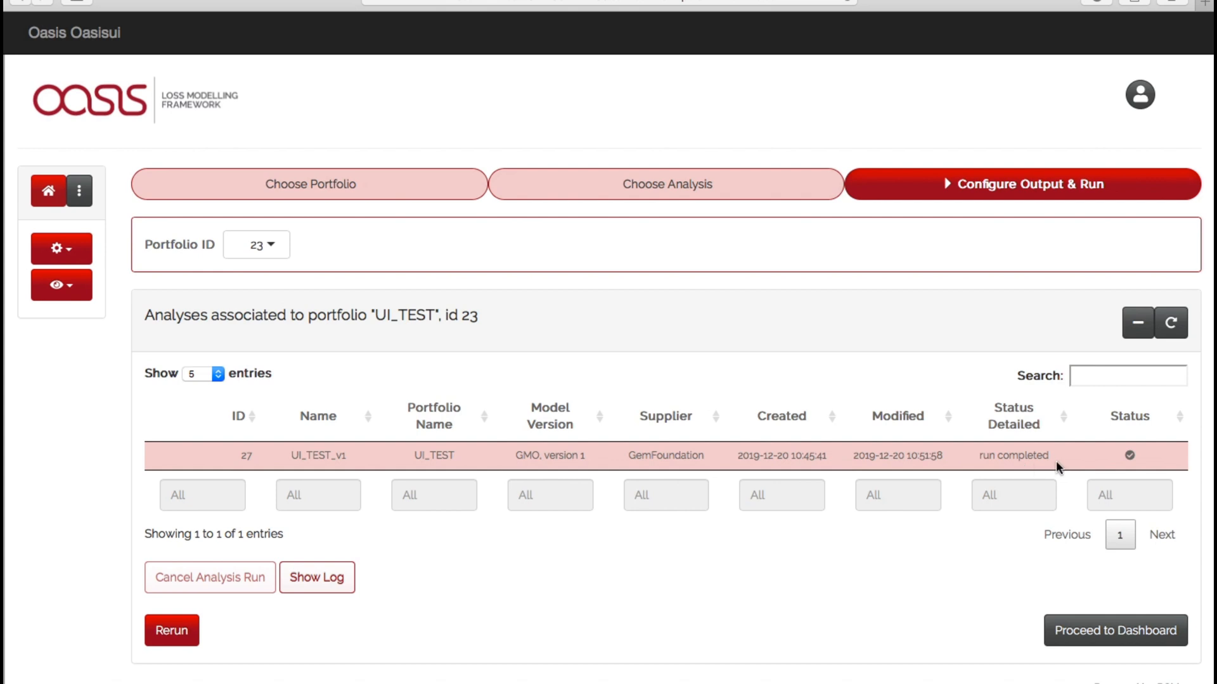
mouse_move(747, 496)
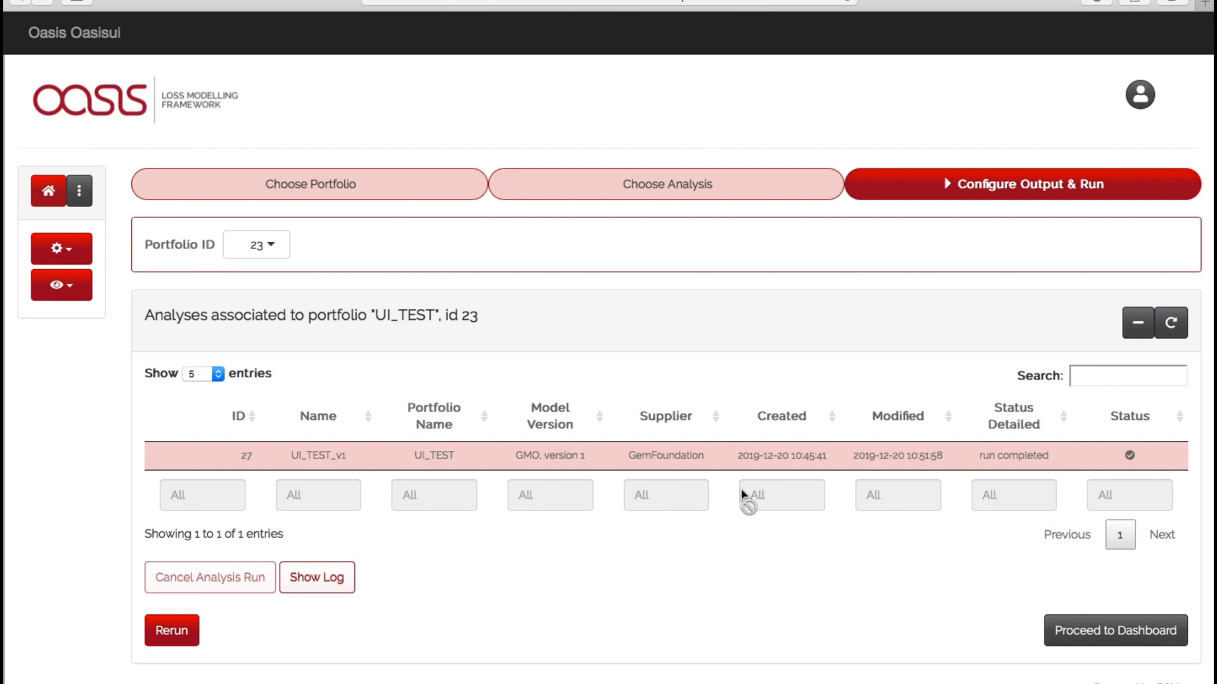
mouse_move(605, 472)
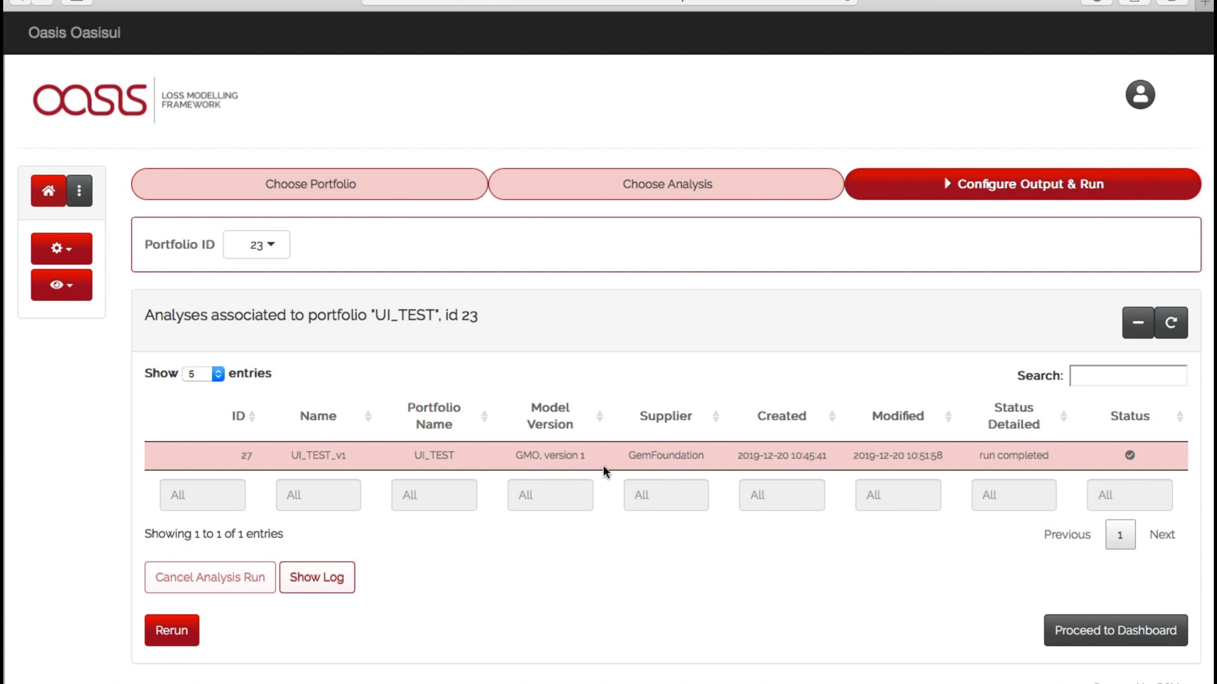
scroll(down, 3)
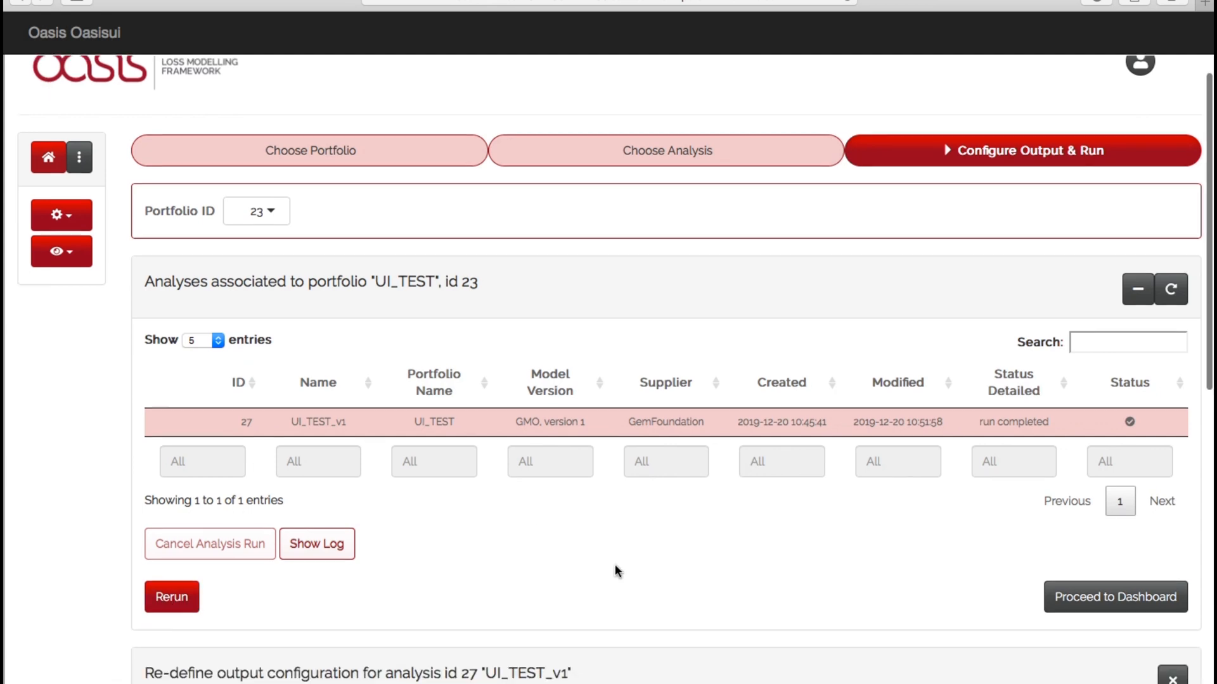
scroll(down, 3)
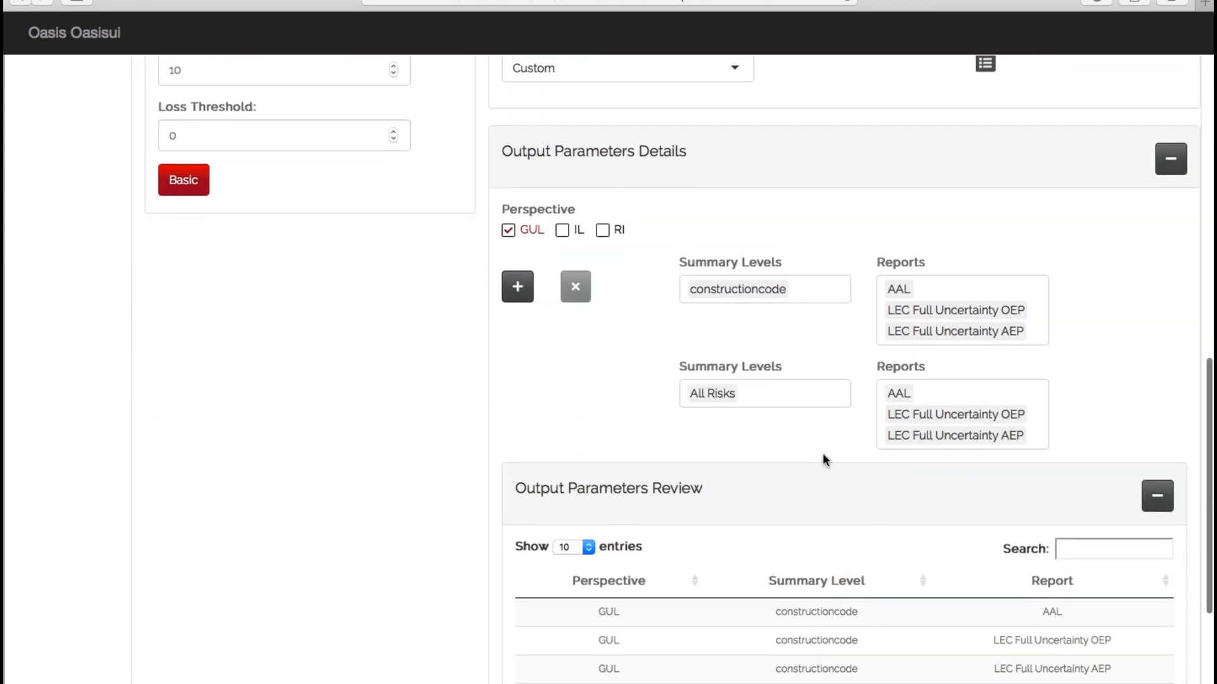
scroll(down, 3)
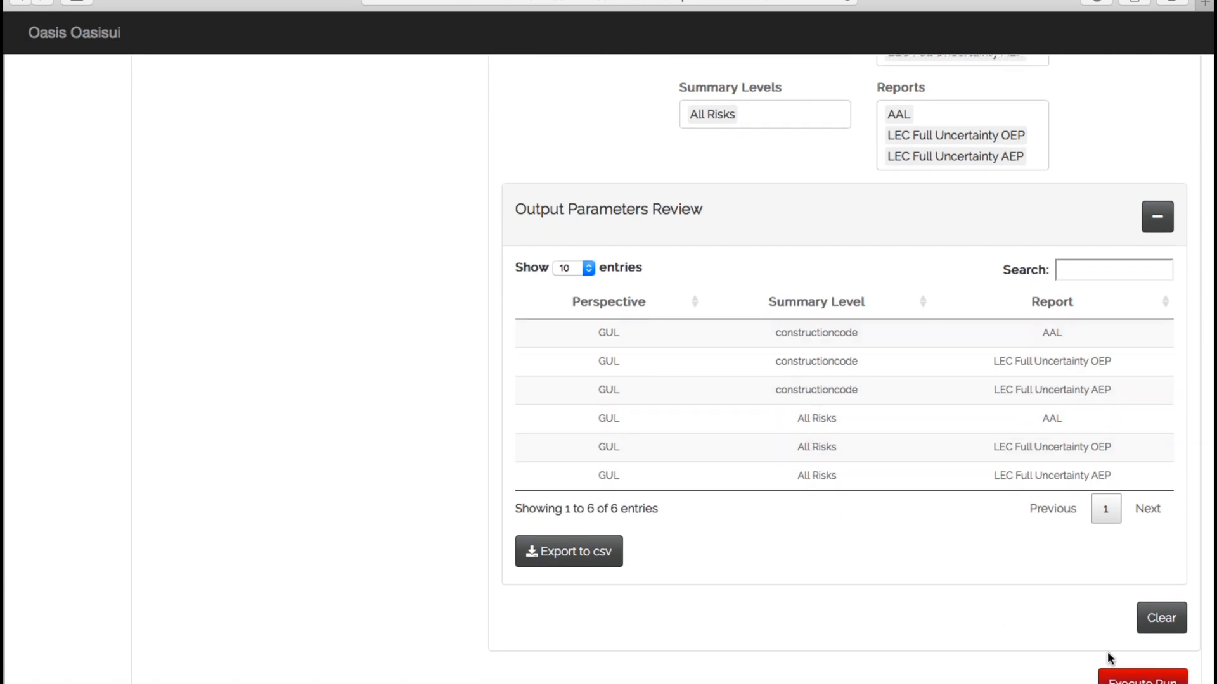
mouse_move(763, 254)
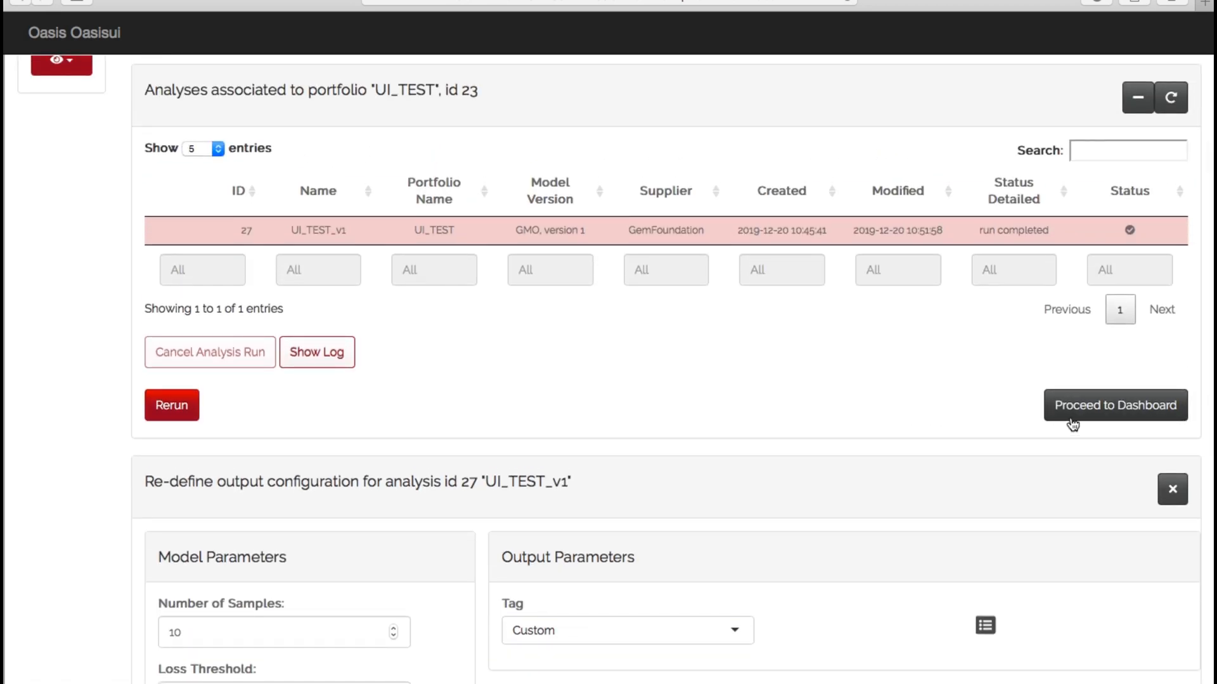
Step: Proceed to the UI_TEST_v1 dashboard with inputs, parameters, AAL outputs and GUL EP curve
click(1115, 405)
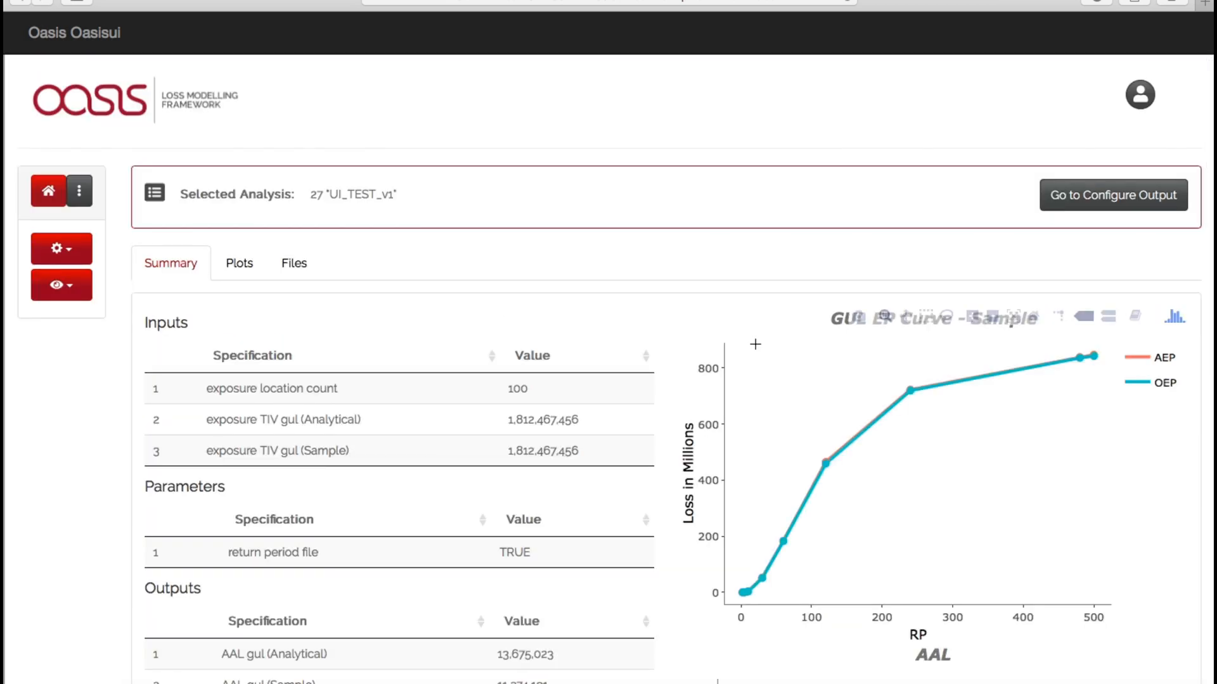
mouse_move(993, 504)
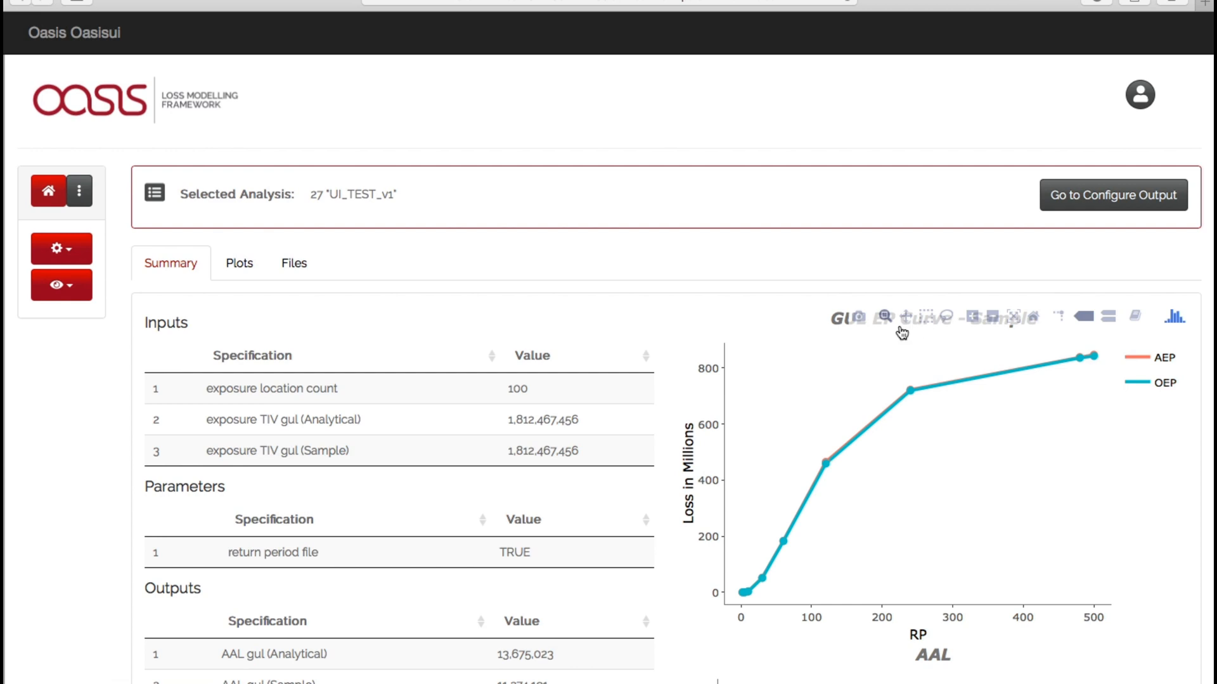
mouse_move(948, 322)
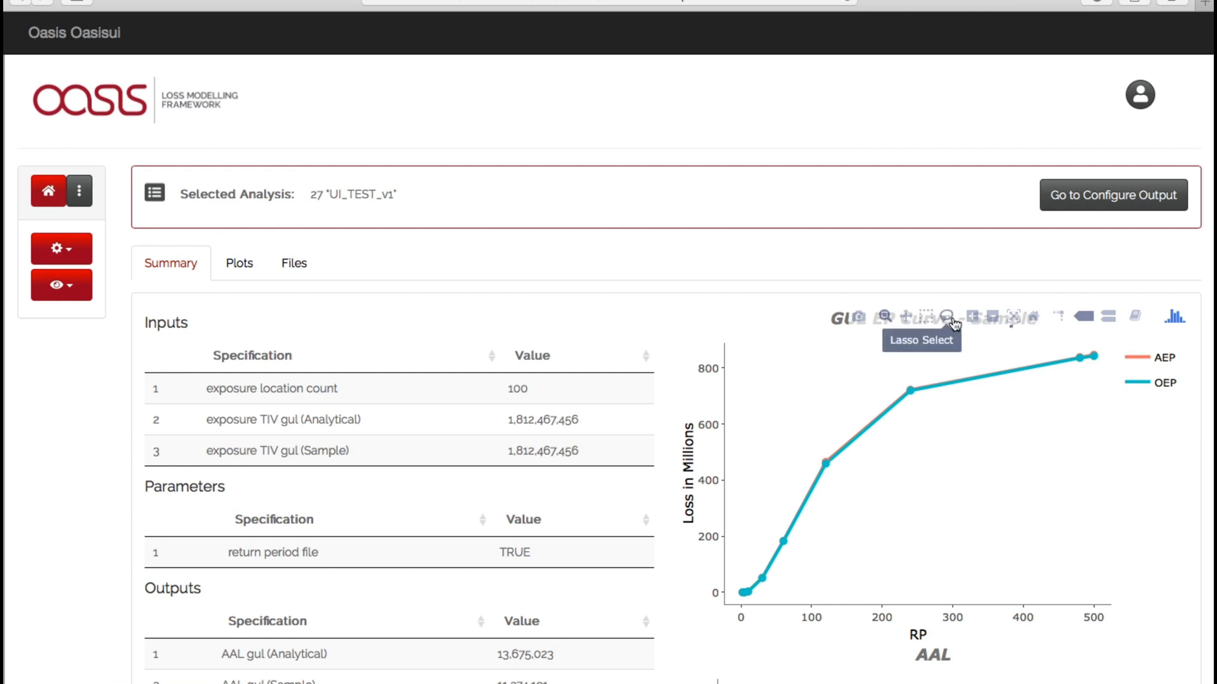
mouse_move(507, 344)
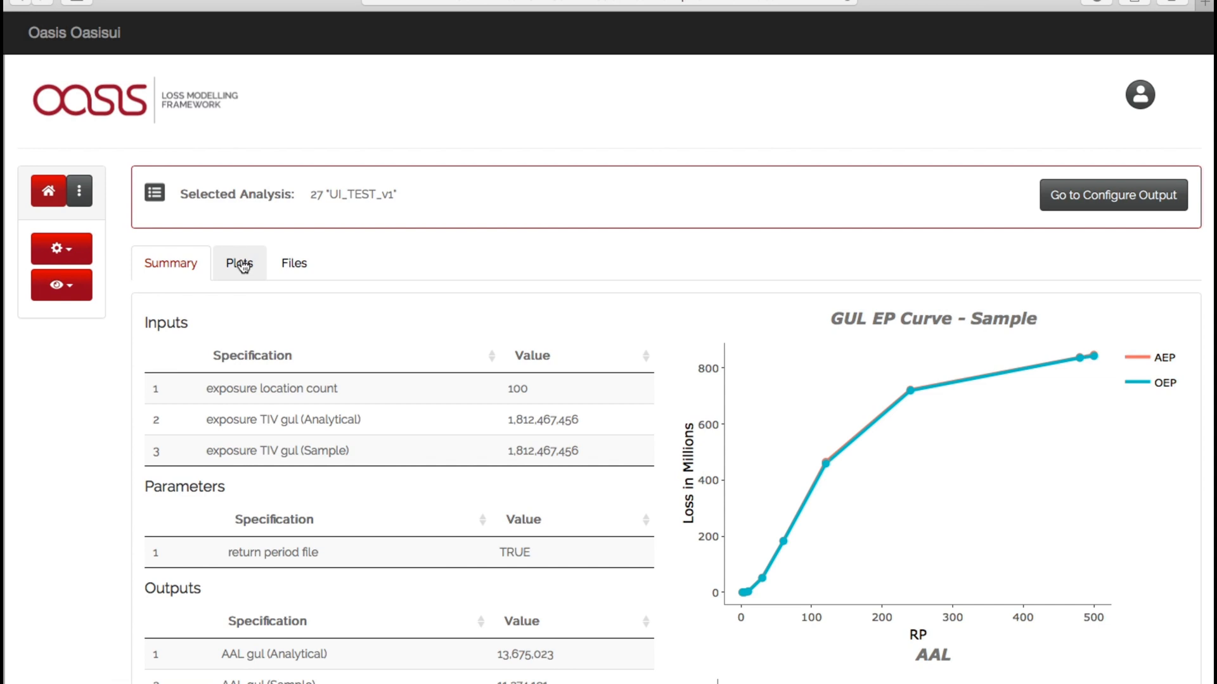
Step: Draw a custom UI_TEST LEC Full Uncertainty OEP plot by constructioncode
click(239, 262)
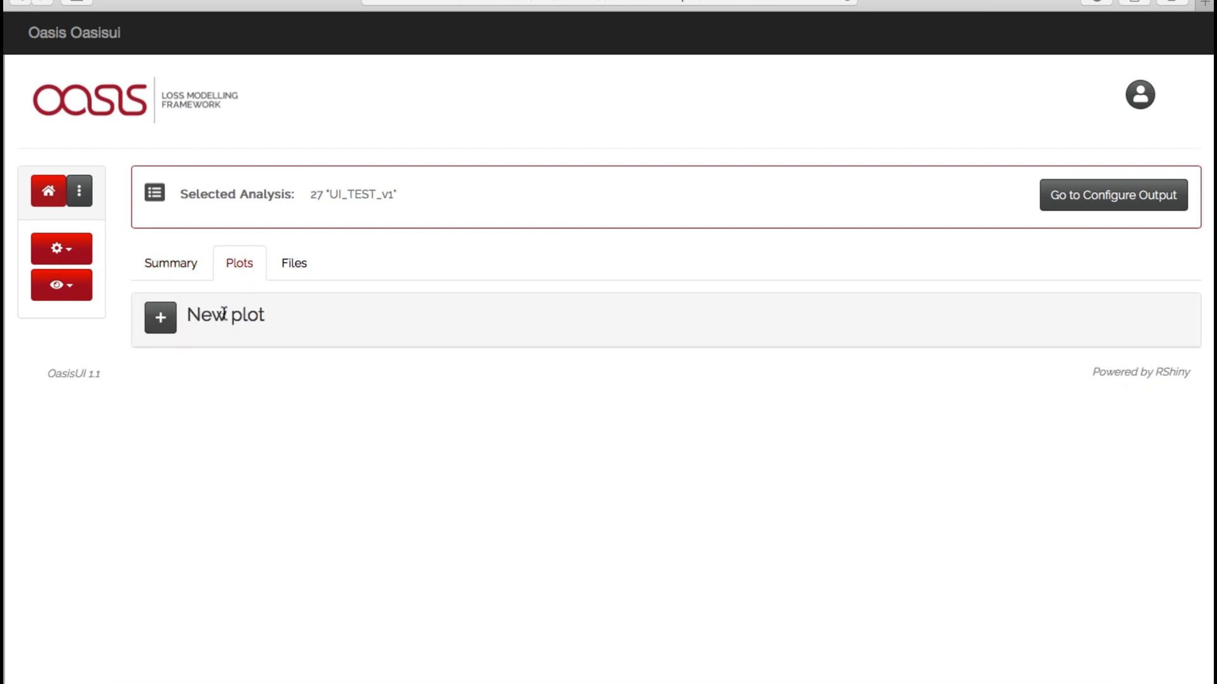
click(160, 318)
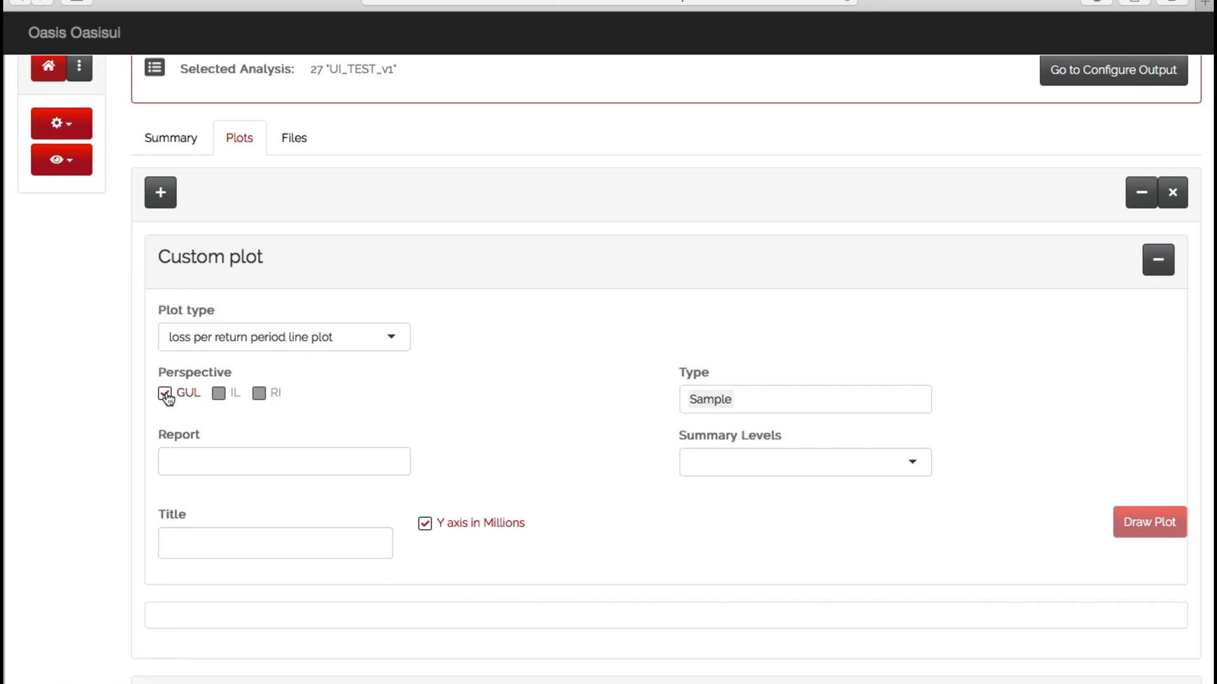
text(LEC Full Uncertainty OEP)
text(UI)
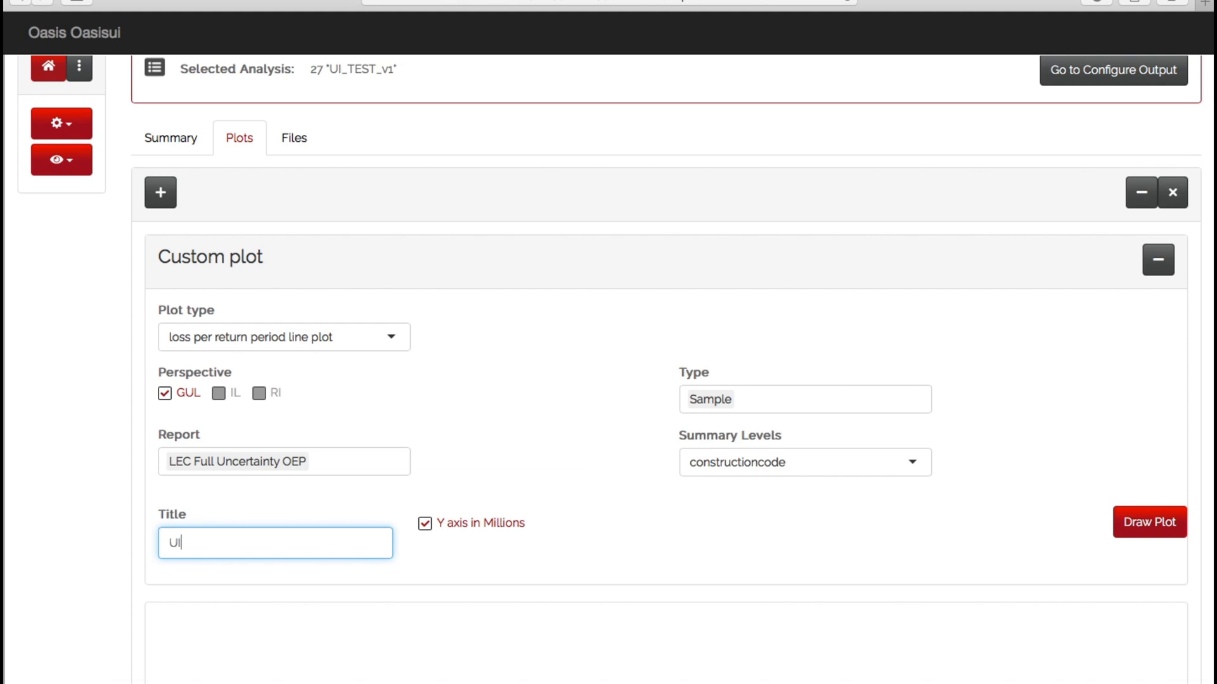
text(_TEST)
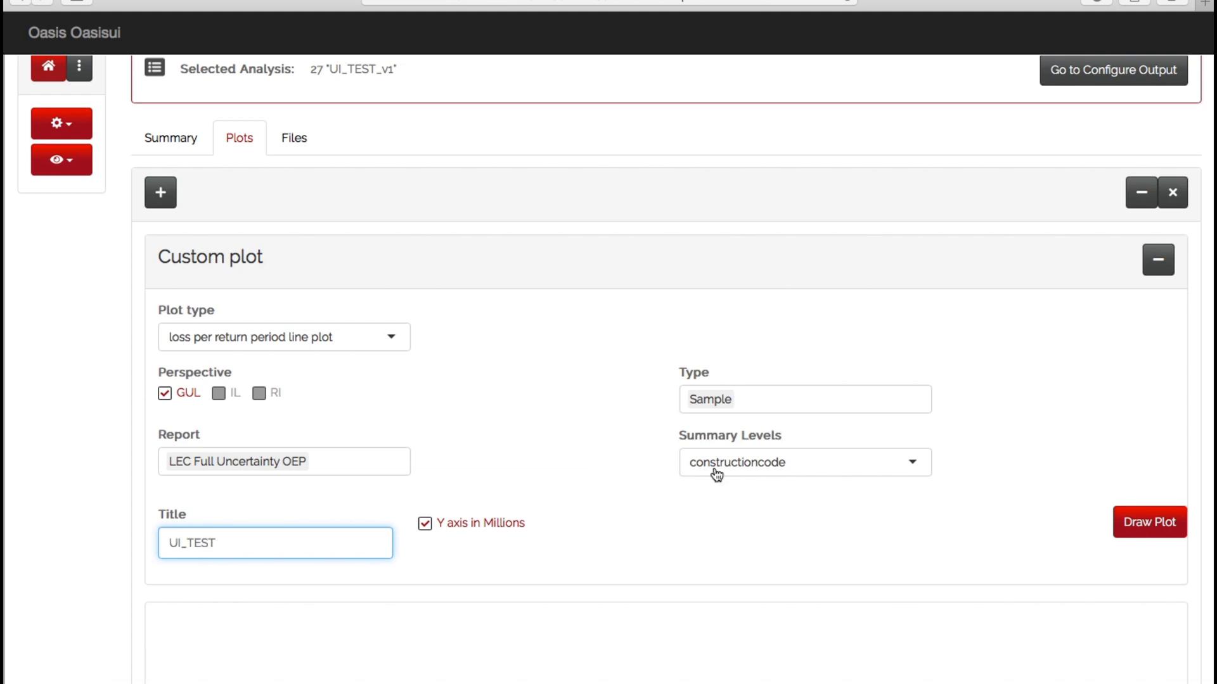
click(803, 462)
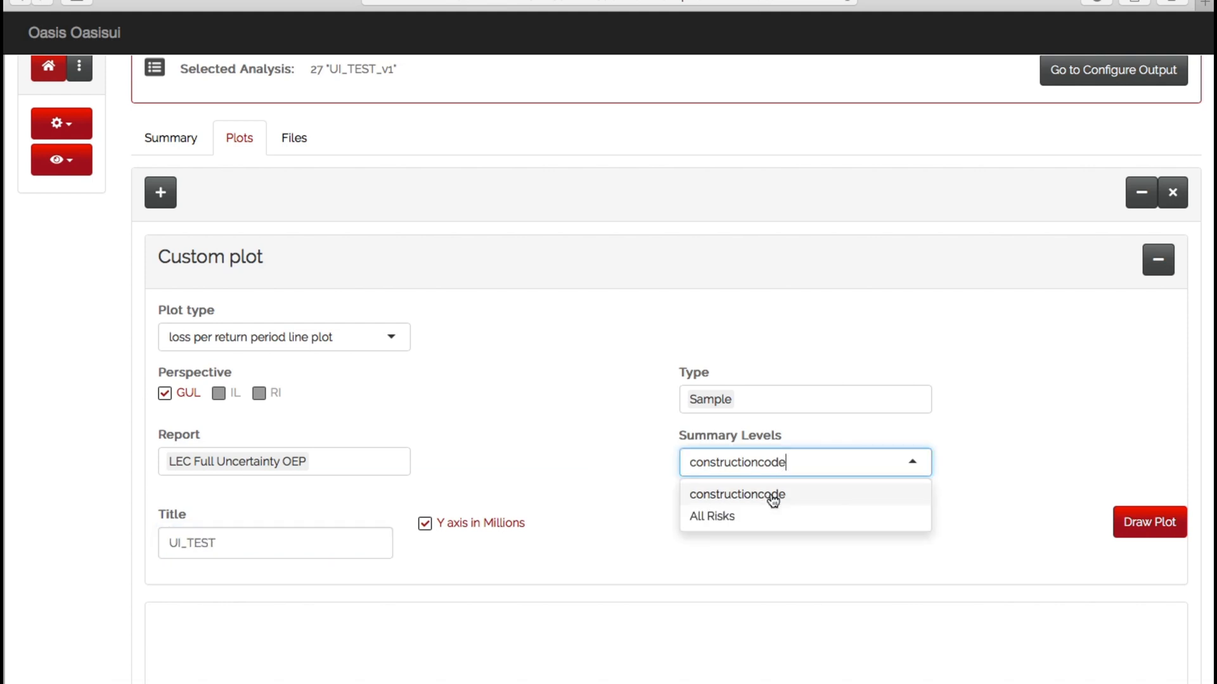
click(736, 494)
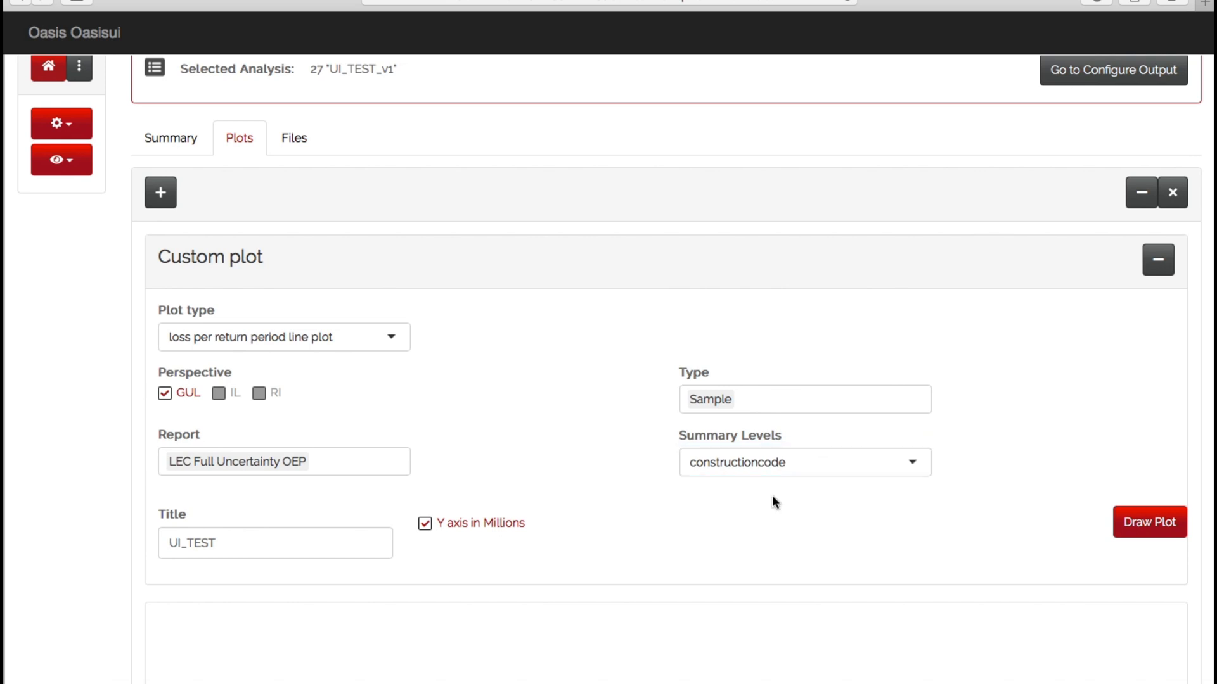
click(1148, 521)
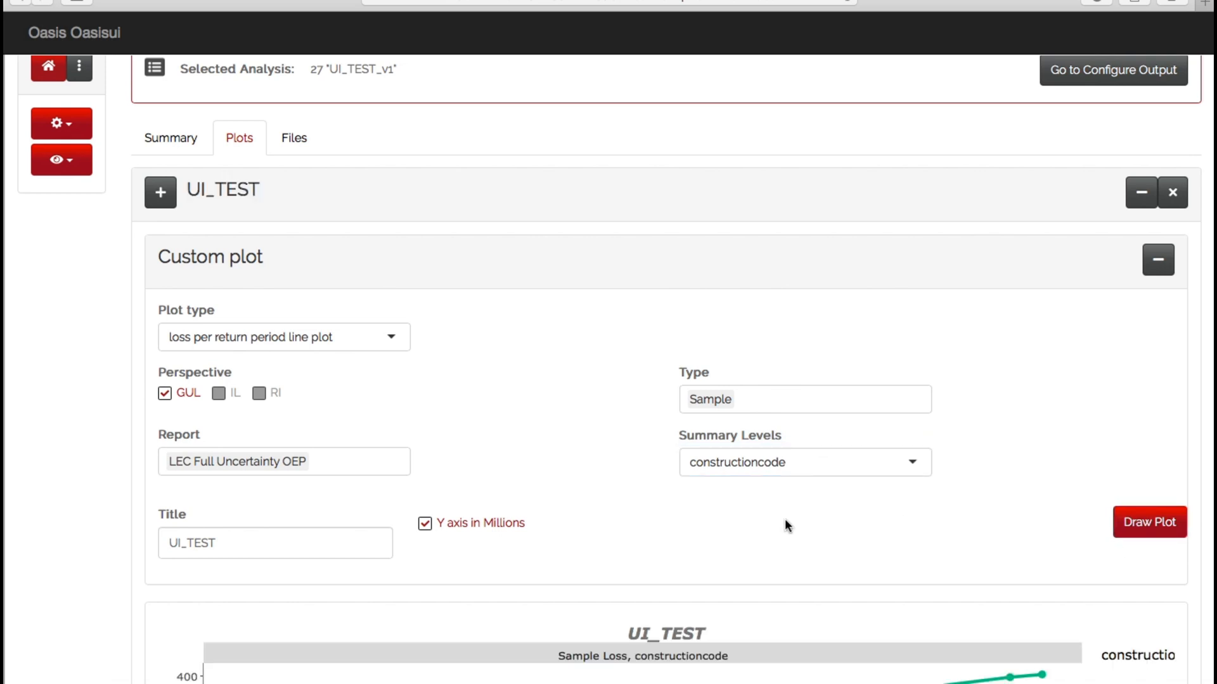
Step: Redraw the plot with All Risks as the summary level
scroll(down, 3)
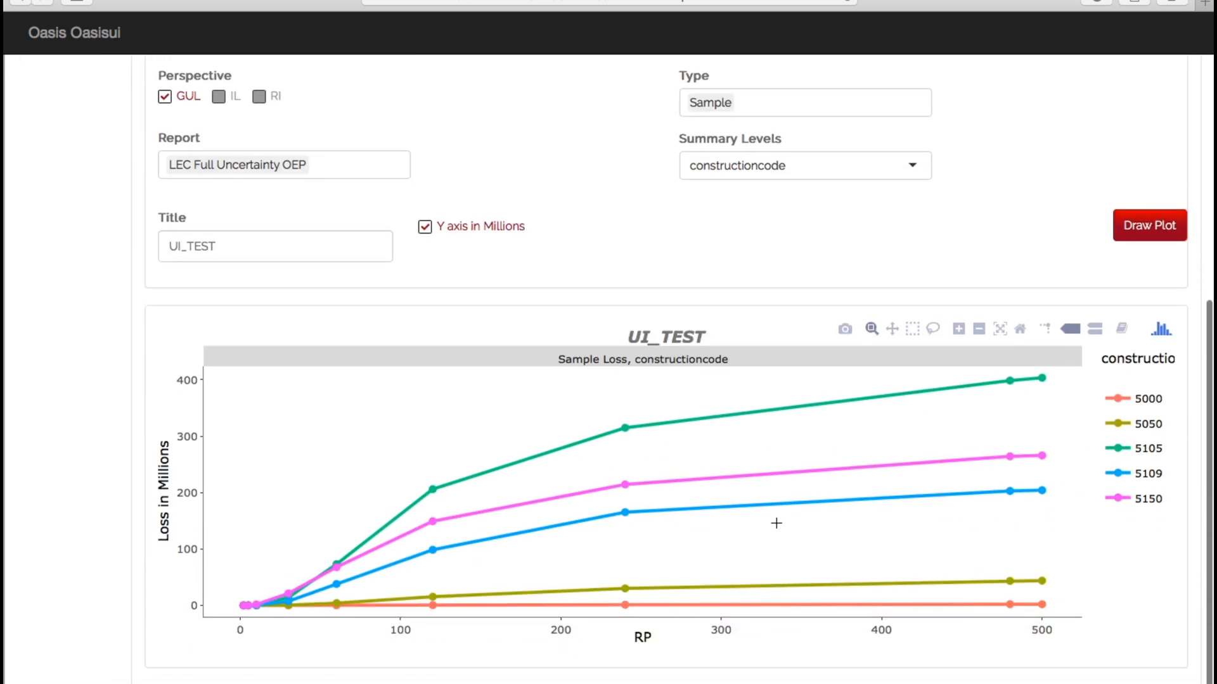
mouse_move(1130, 449)
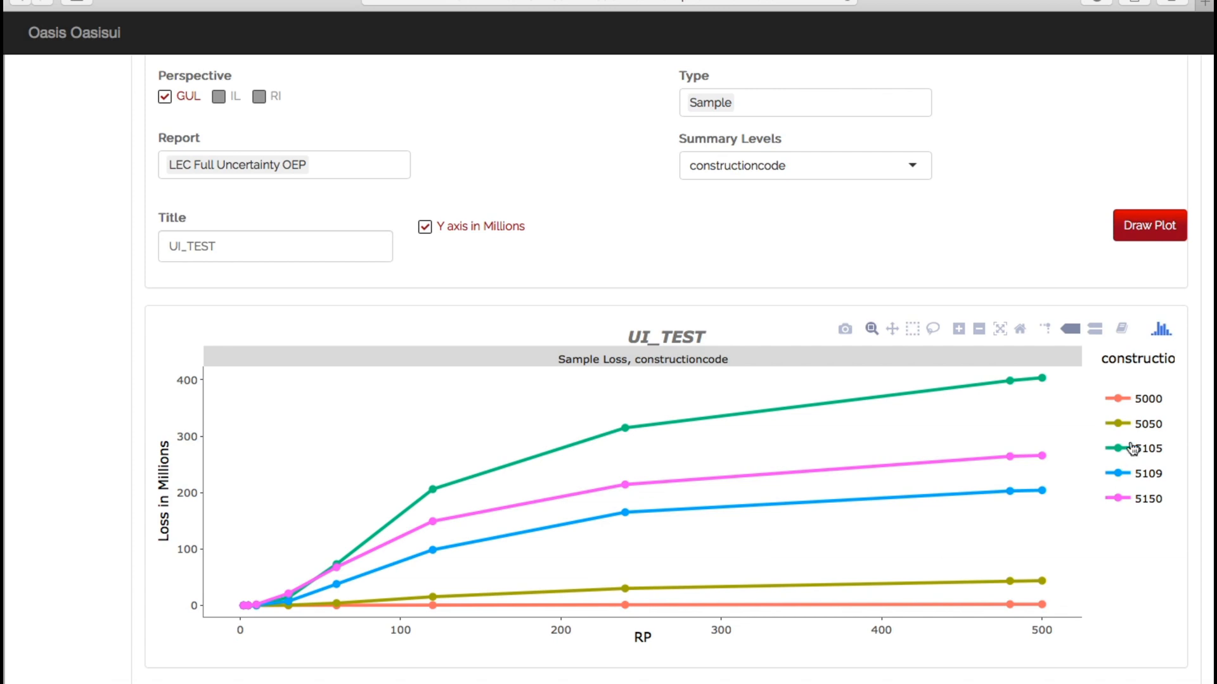
mouse_move(955, 207)
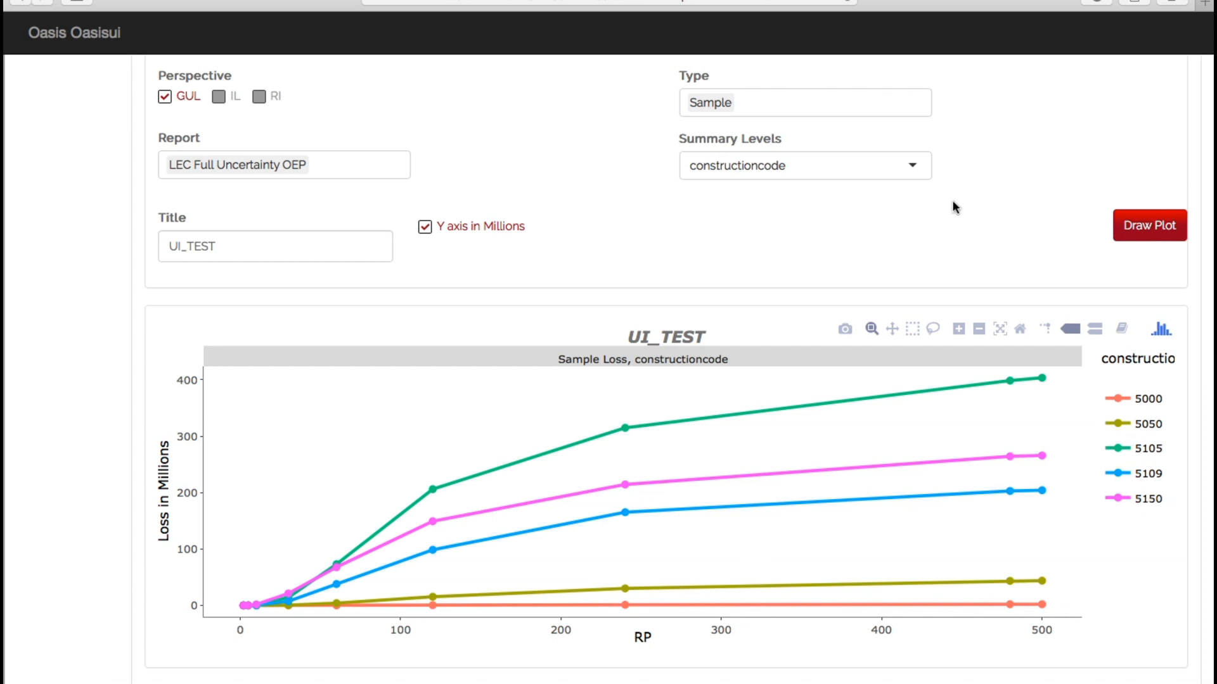
click(805, 166)
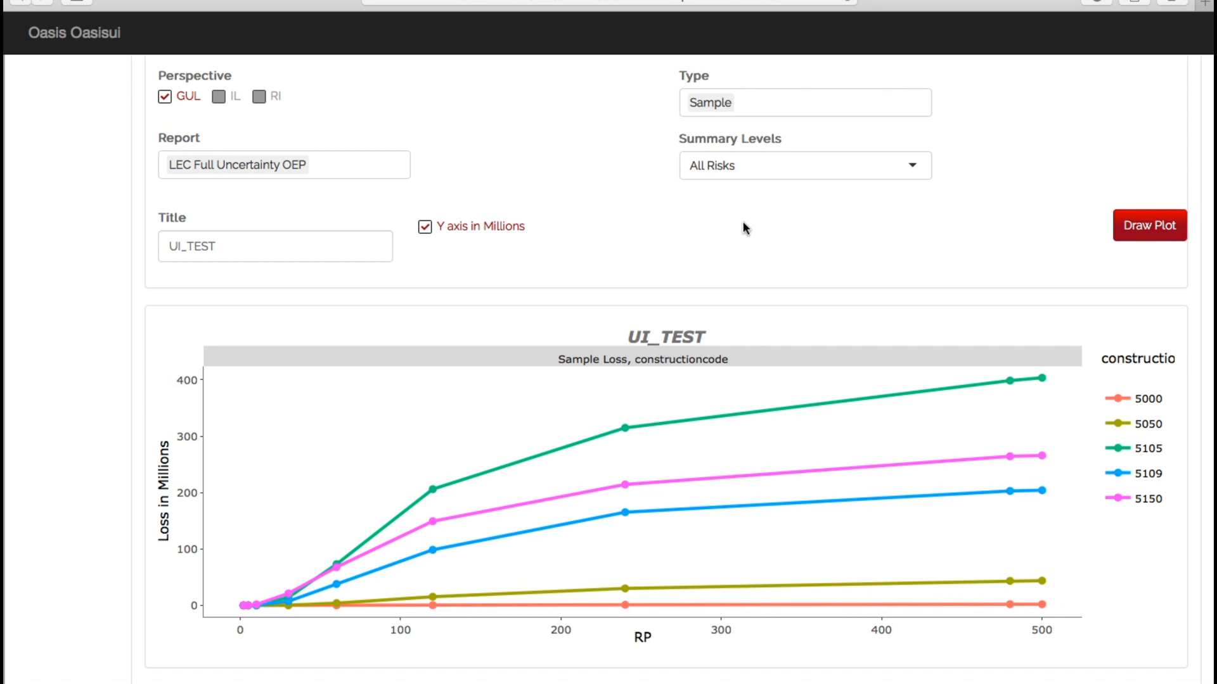
click(1148, 225)
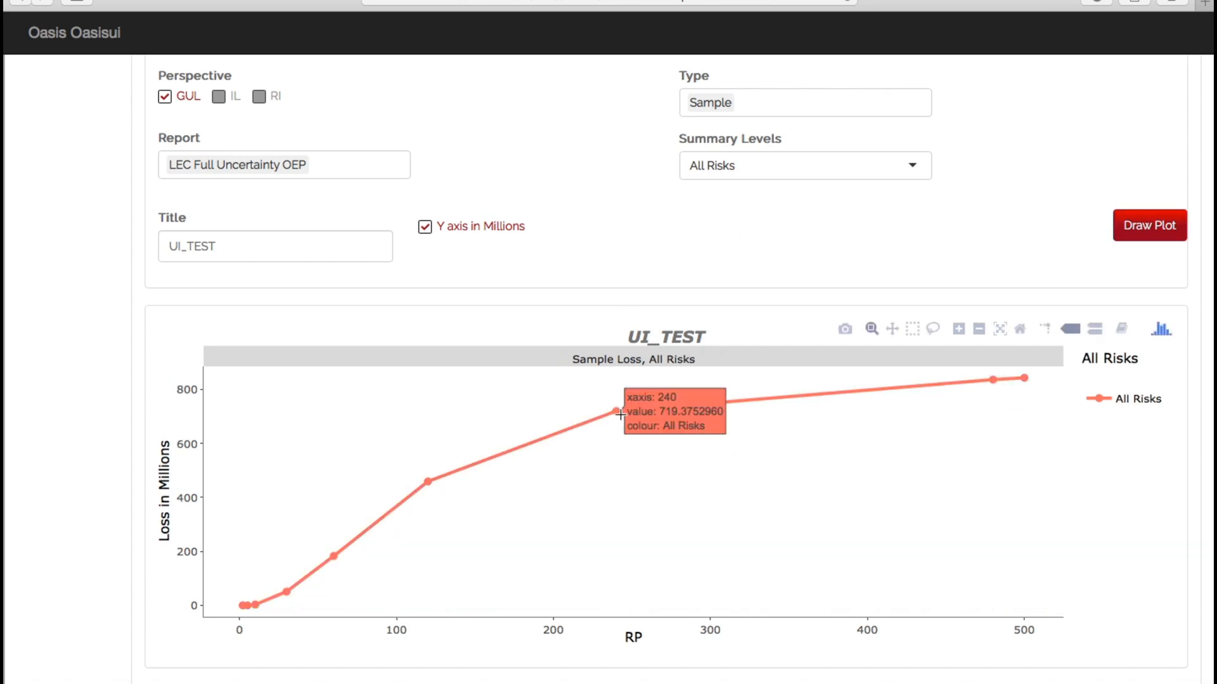
mouse_move(977, 439)
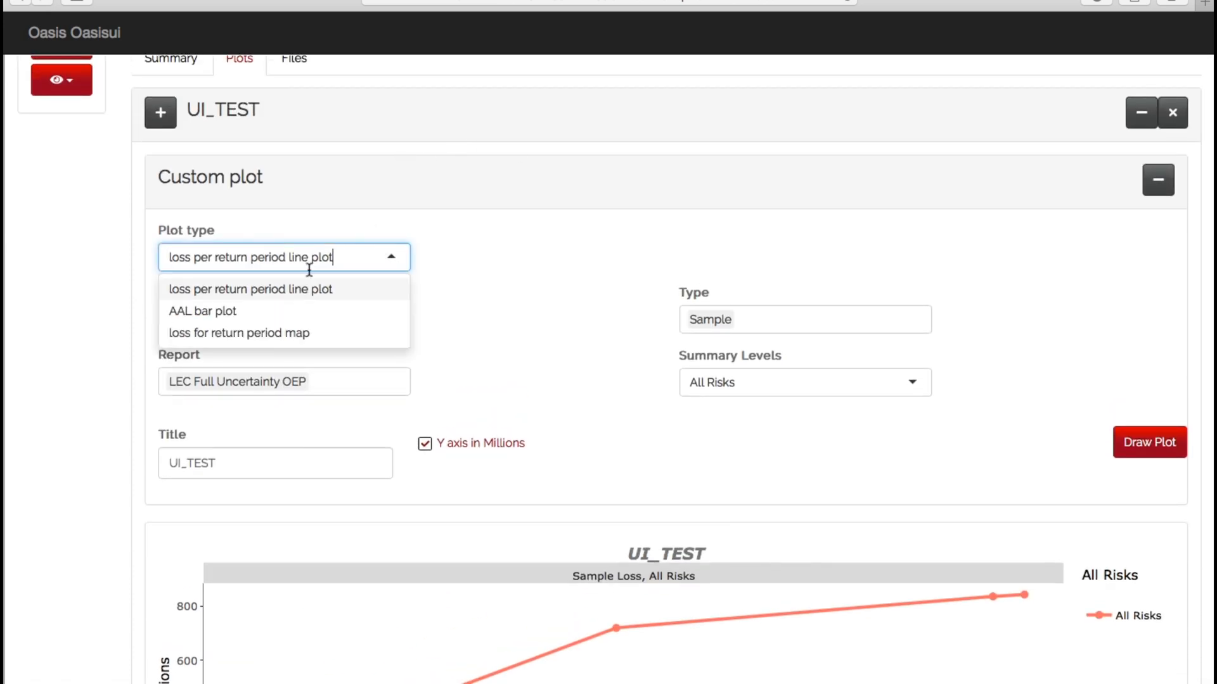
Step: Draw the ground-up AAL as a bar chart for All Risks
click(203, 310)
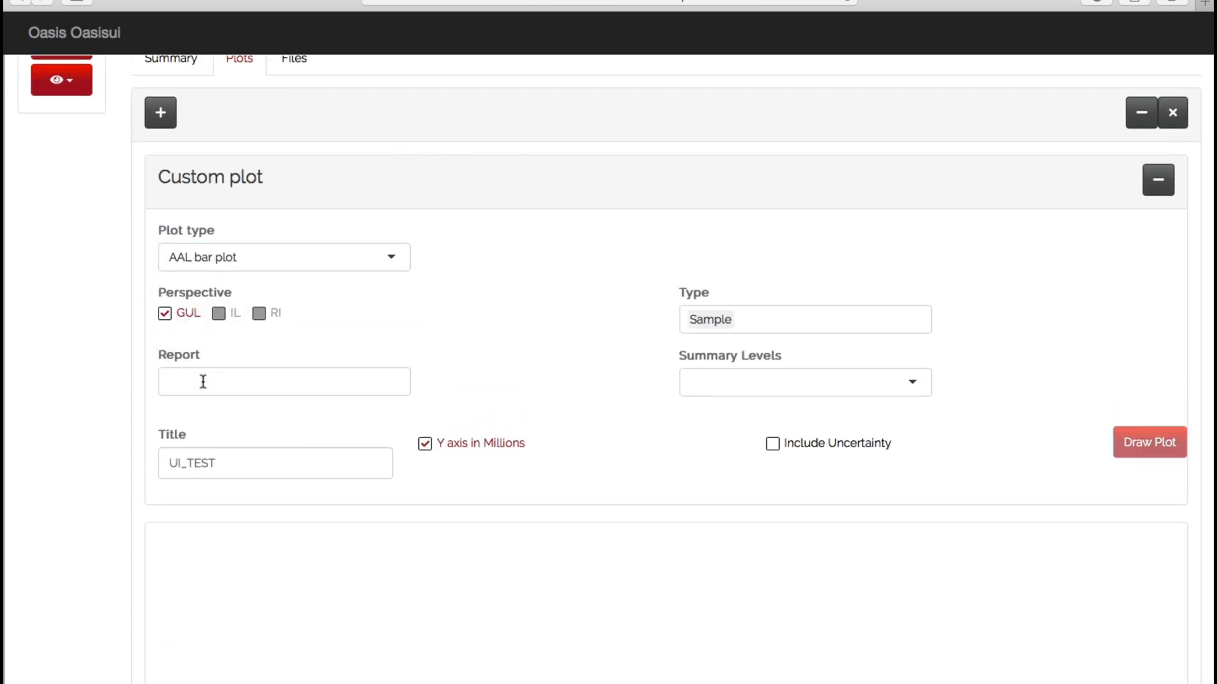
text(AAL)
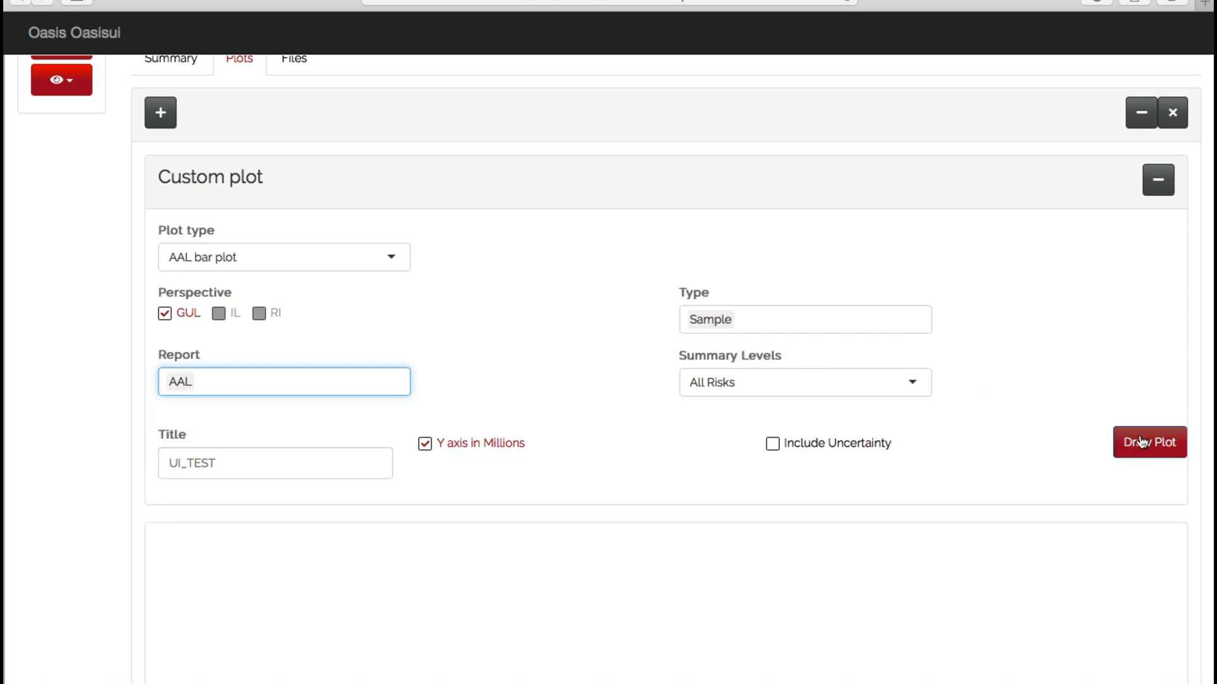
click(1148, 441)
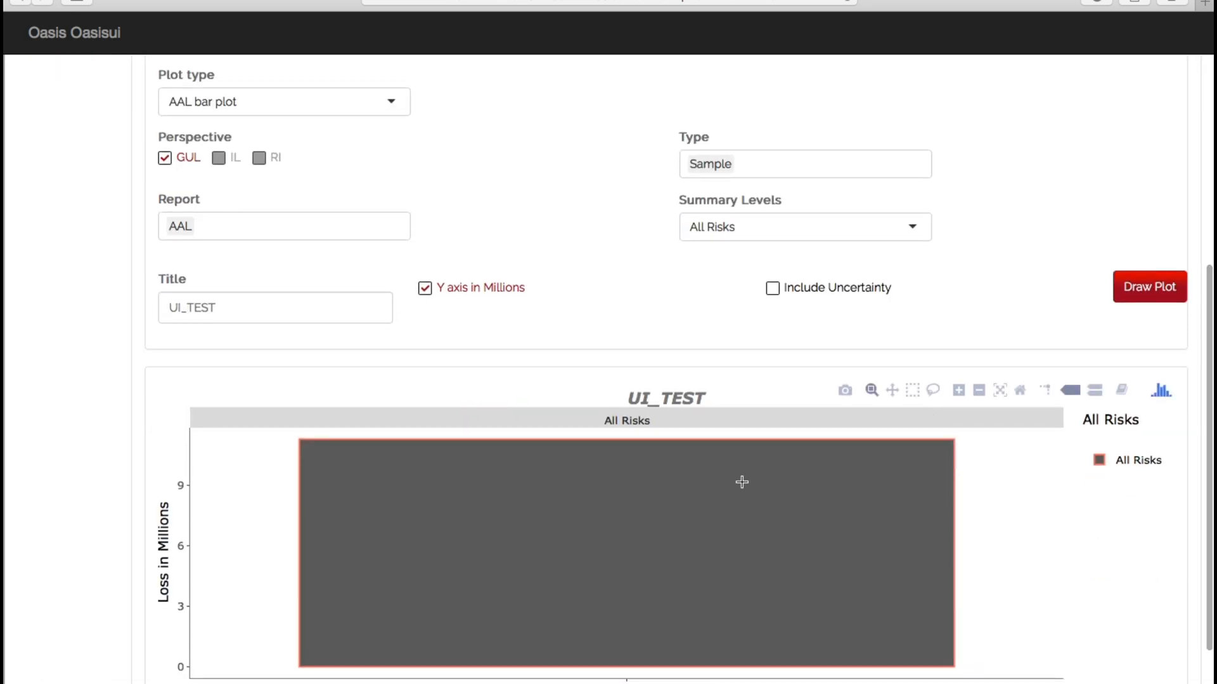
Step: Redraw the AAL bar chart split by constructioncode, showing five code bars
click(803, 226)
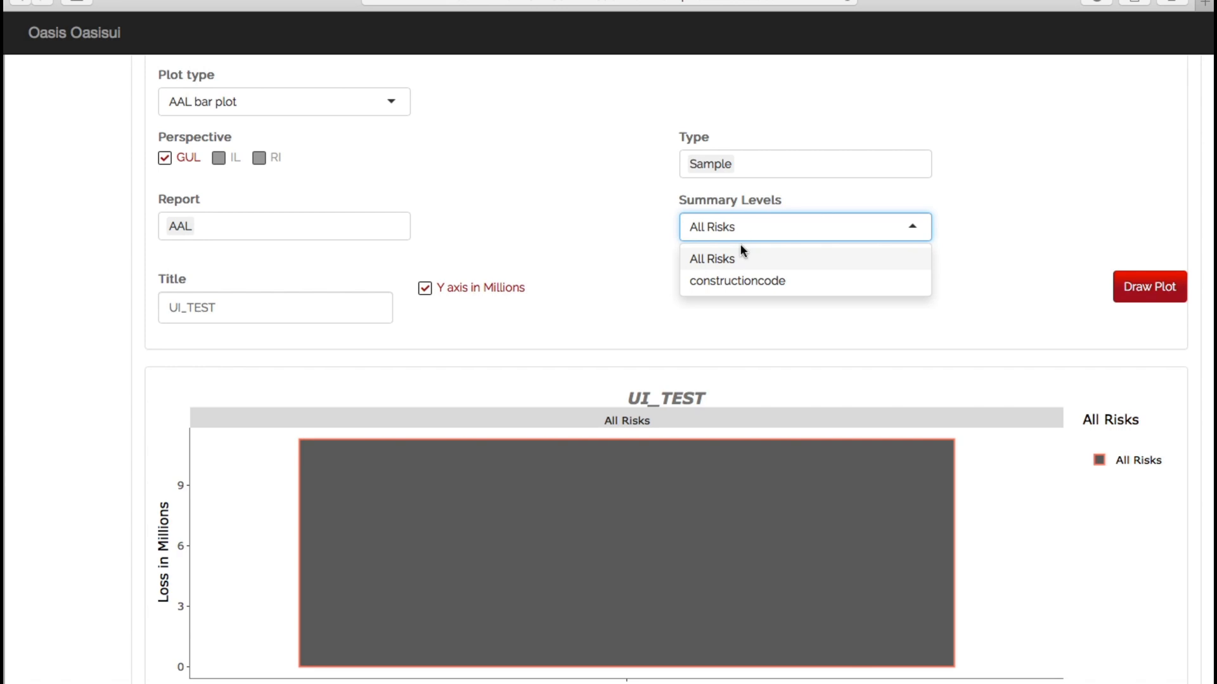
click(735, 280)
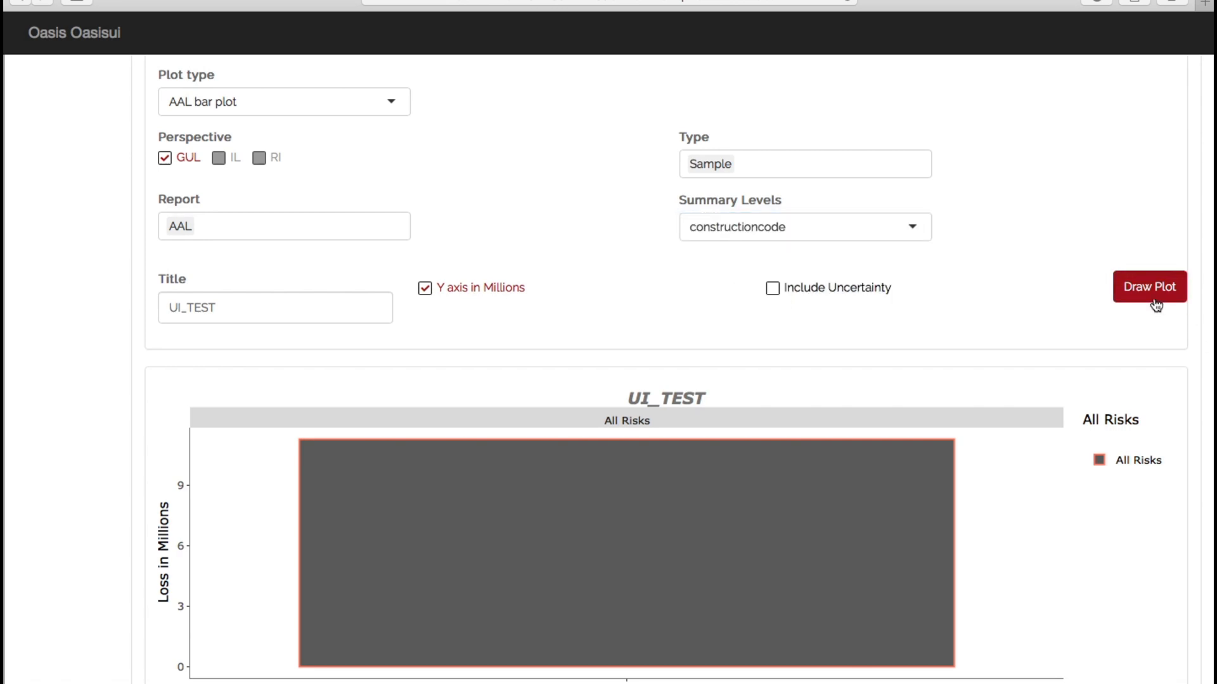
click(1148, 287)
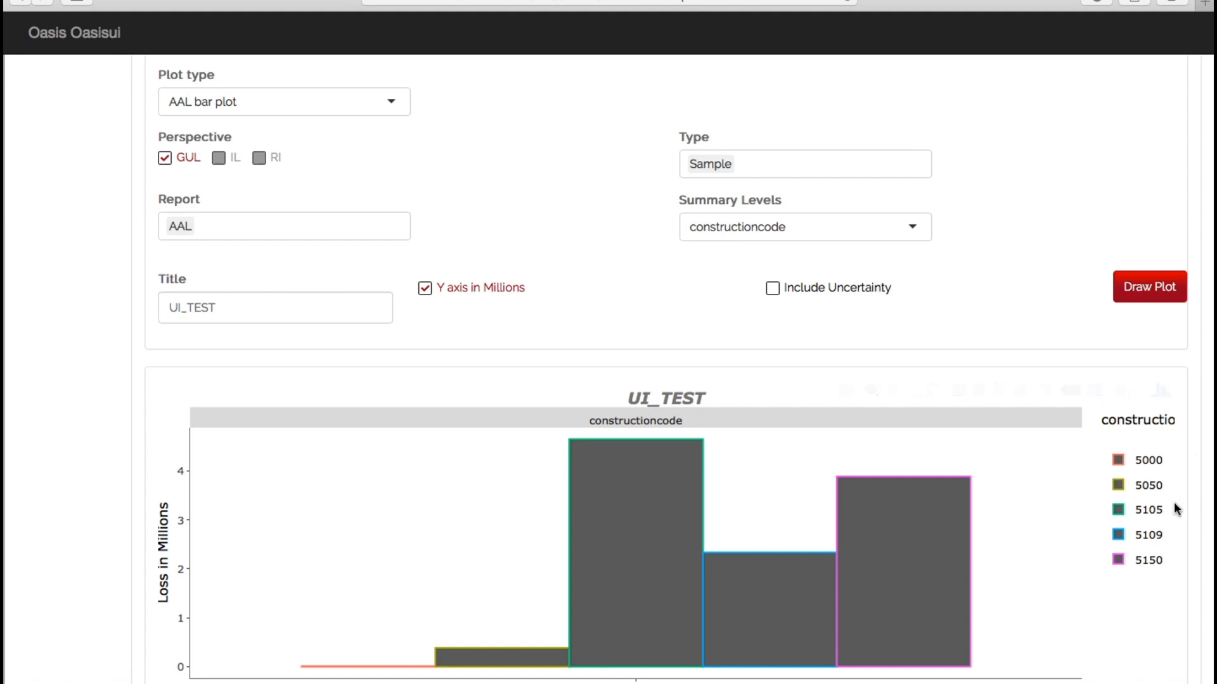
scroll(up, 3)
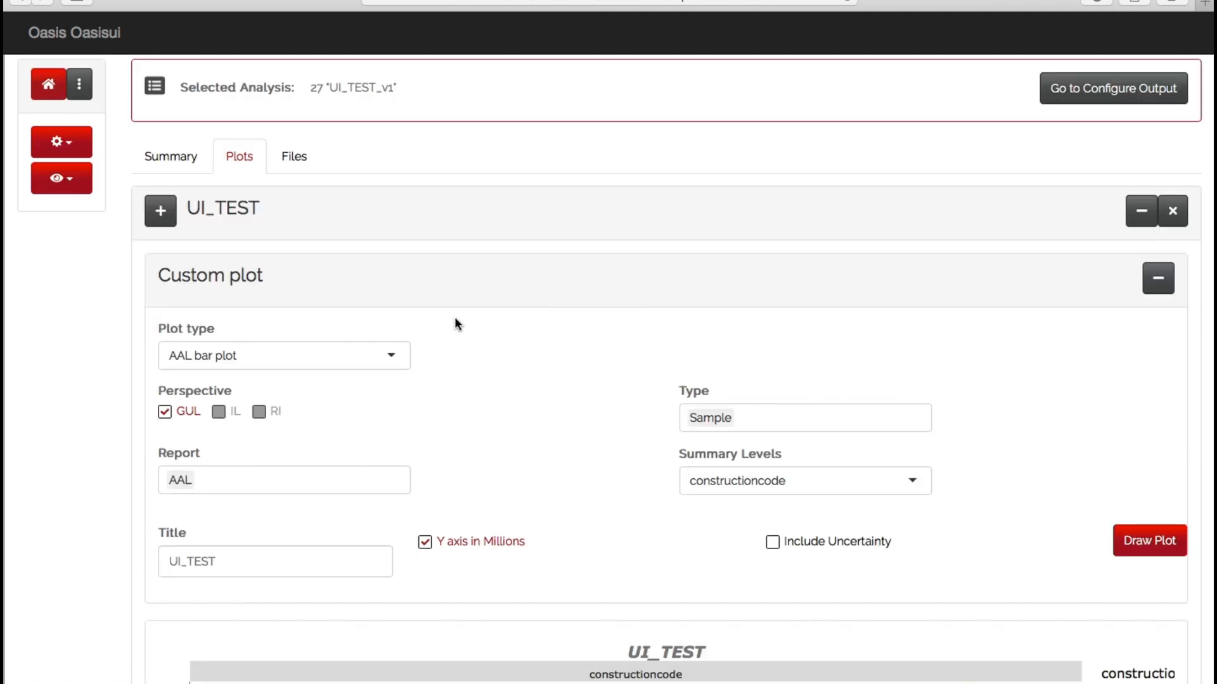
Step: Switch the plot type to 'loss for return period map', which reports an invalid file
click(283, 356)
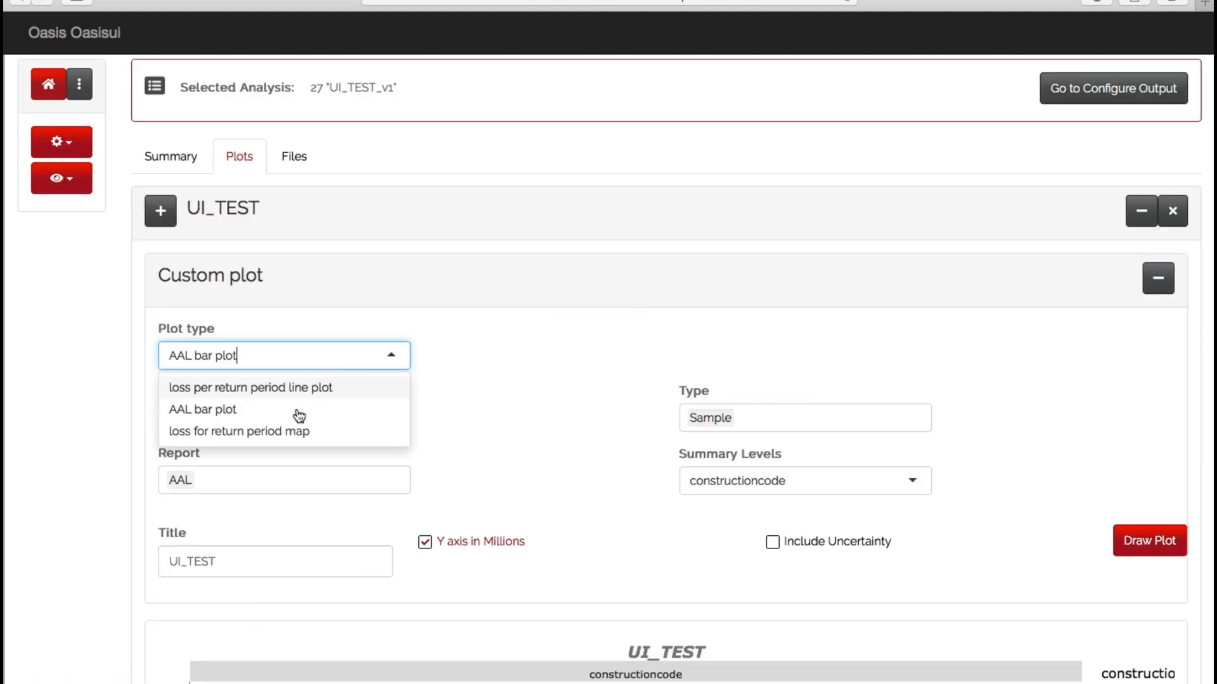
click(238, 431)
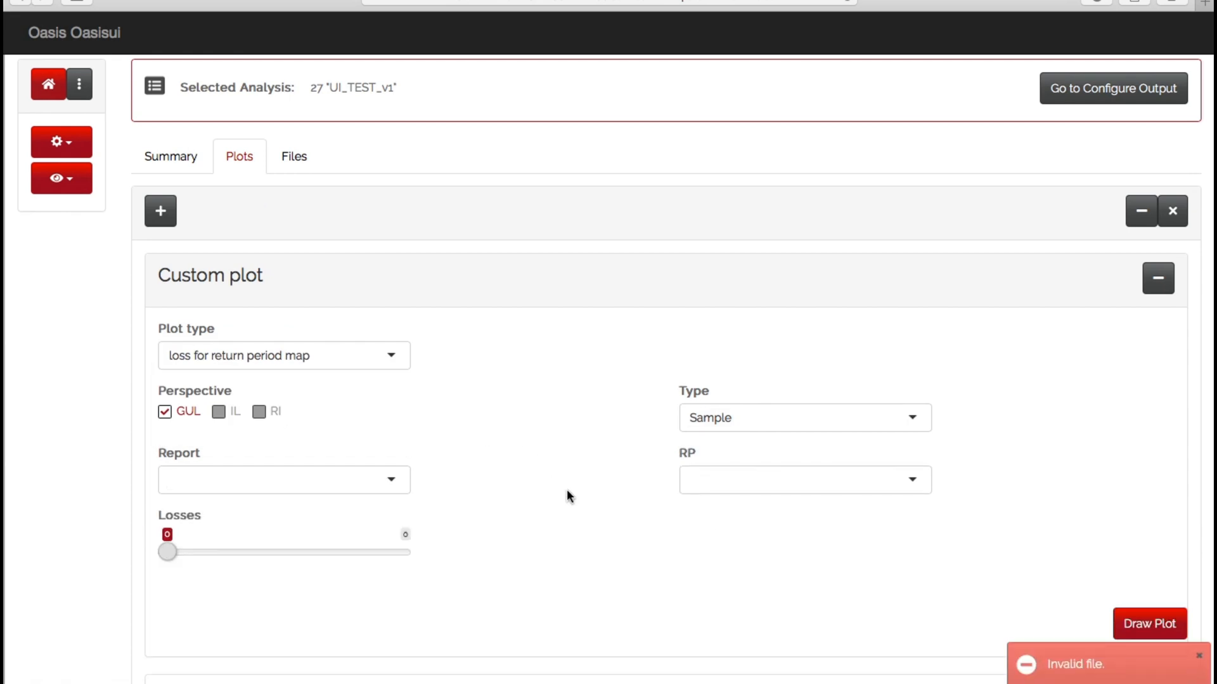
mouse_move(937, 617)
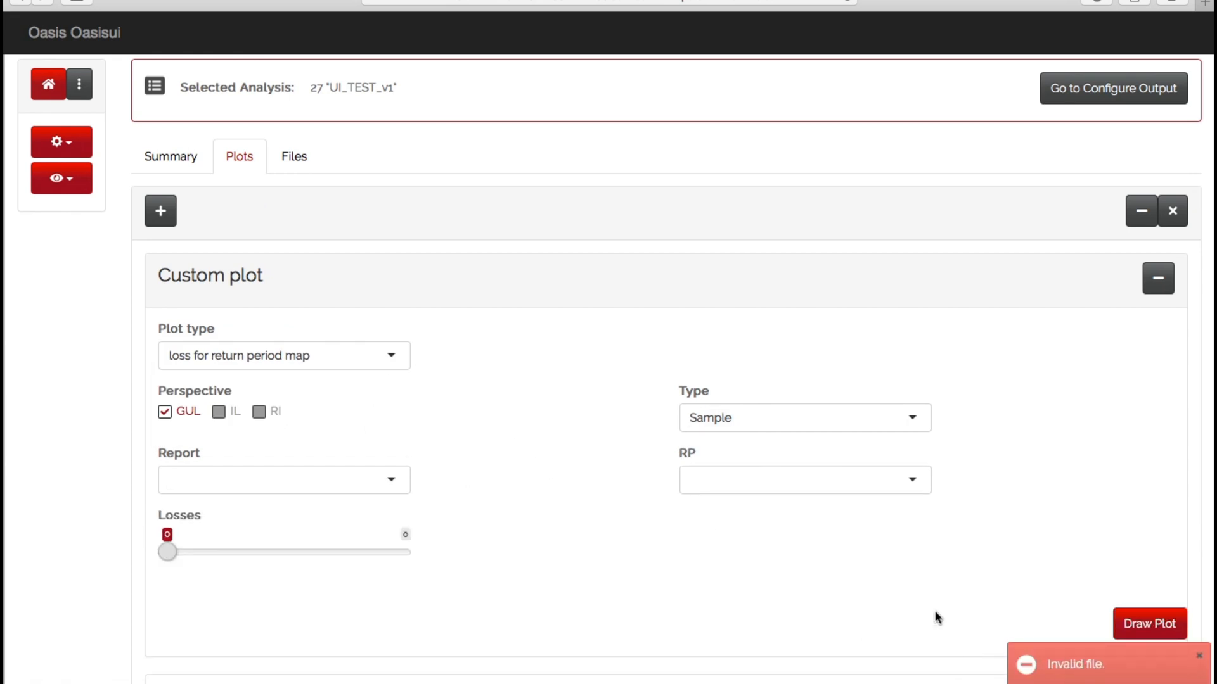
mouse_move(651, 535)
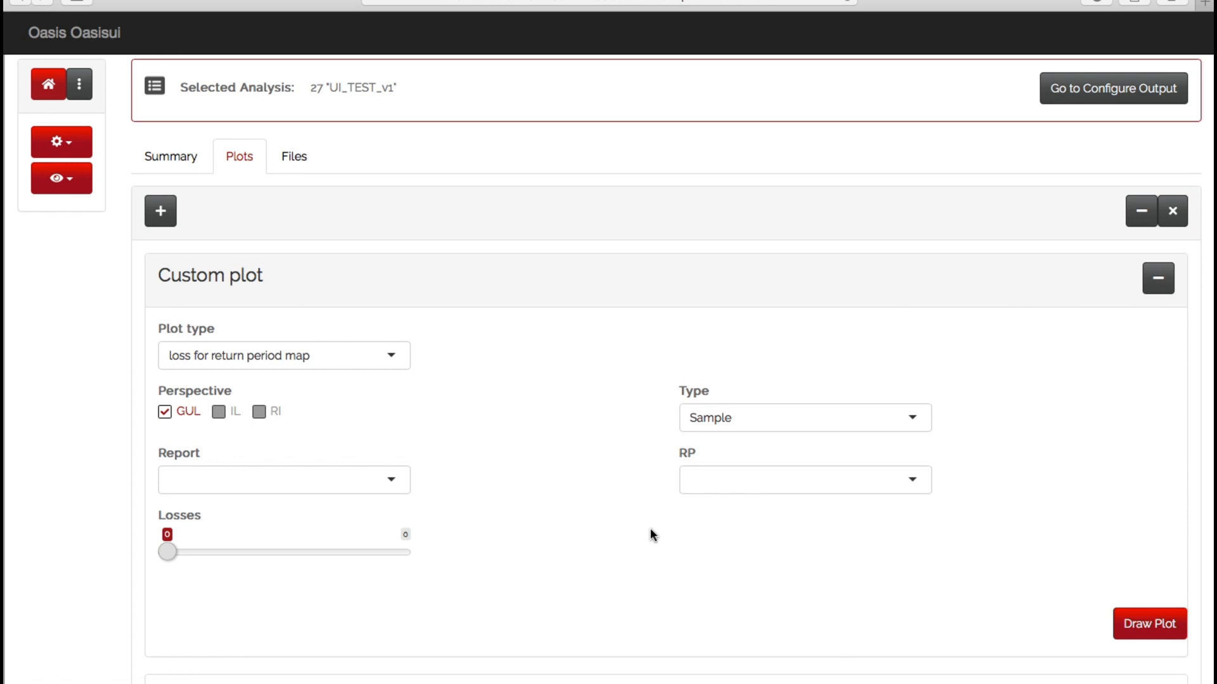
mouse_move(647, 534)
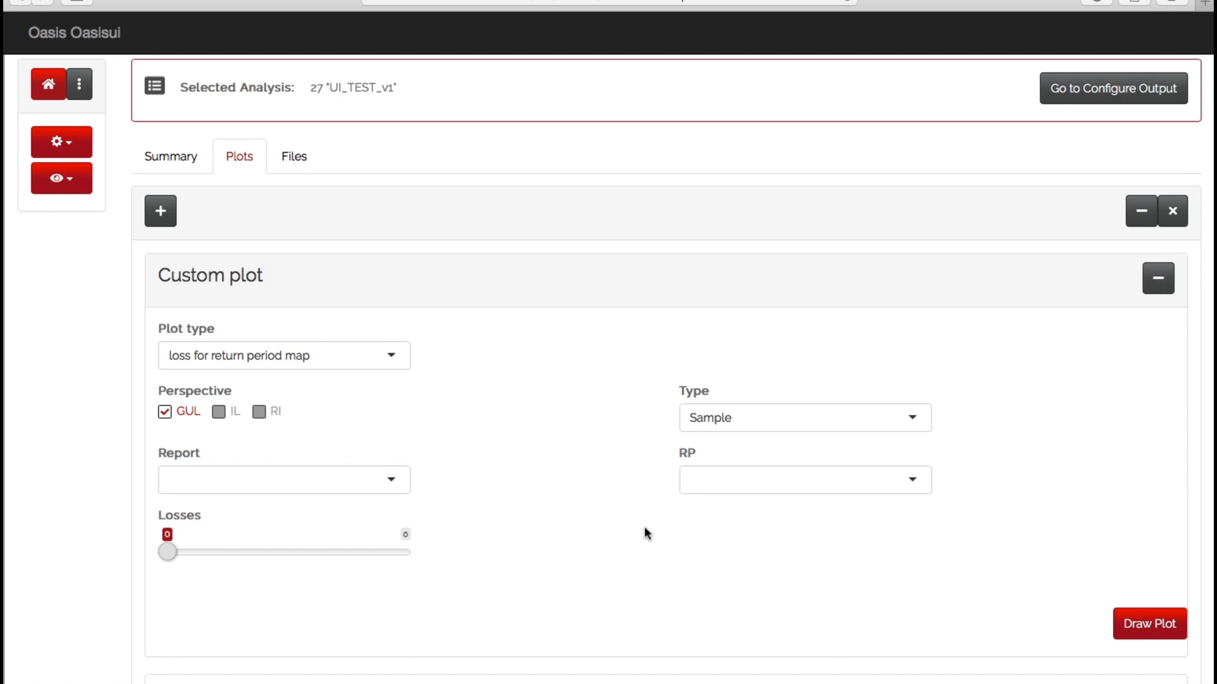
mouse_move(1113, 97)
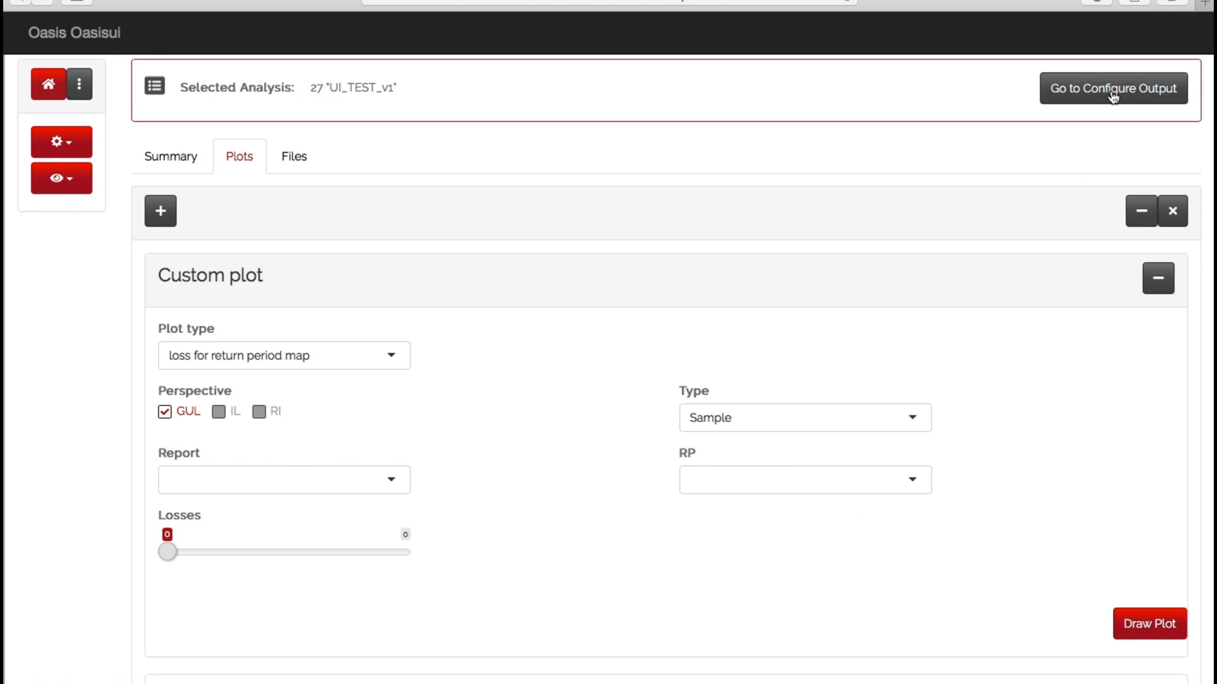
Step: Set UI_TEST_v1's output tag to Drill-down, add locnumber beside constructioncode, and rerun
click(1112, 87)
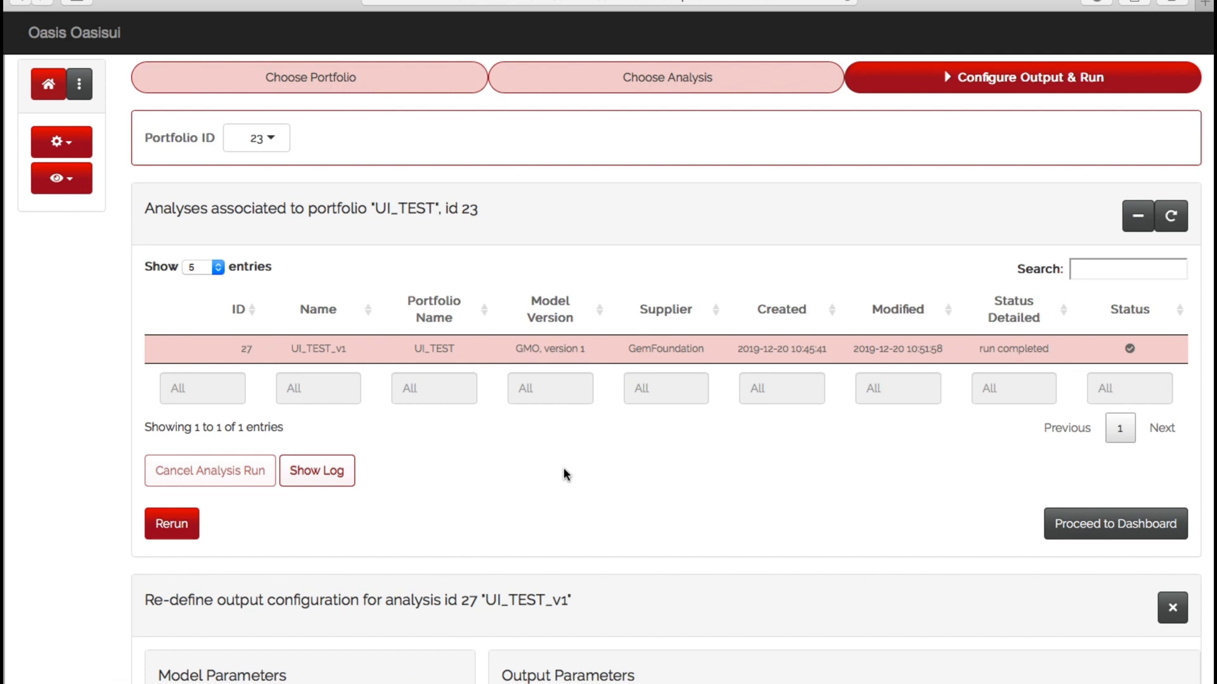
scroll(down, 3)
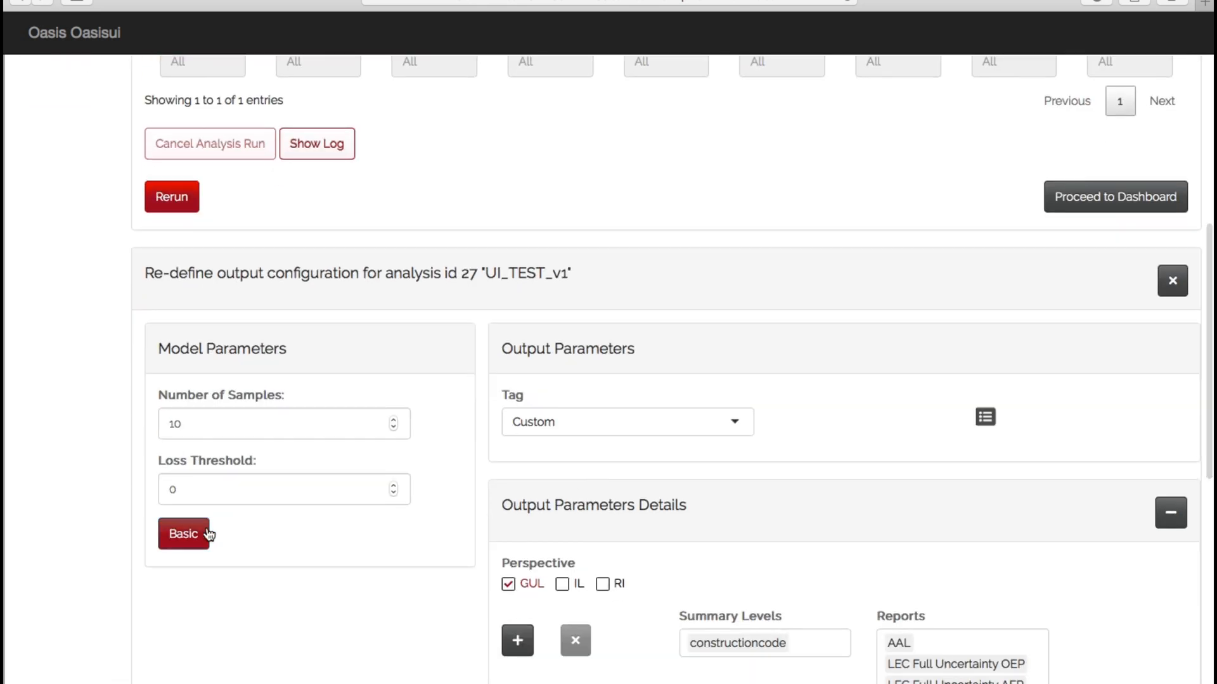
scroll(down, 3)
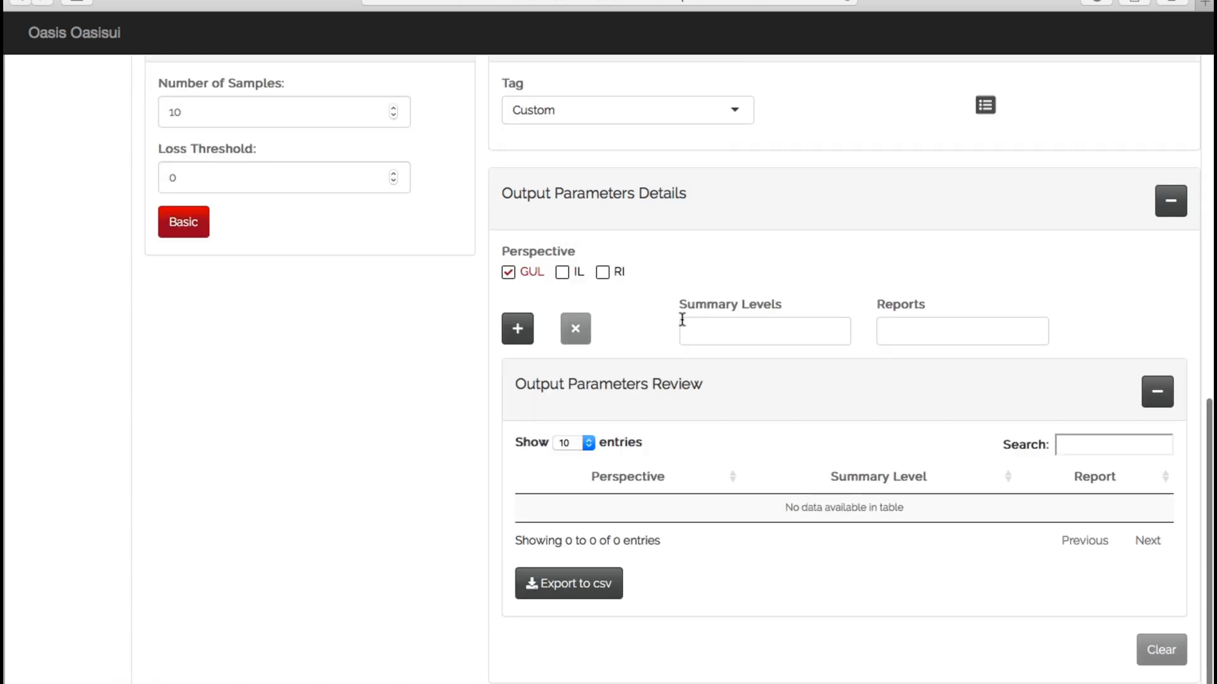
click(625, 110)
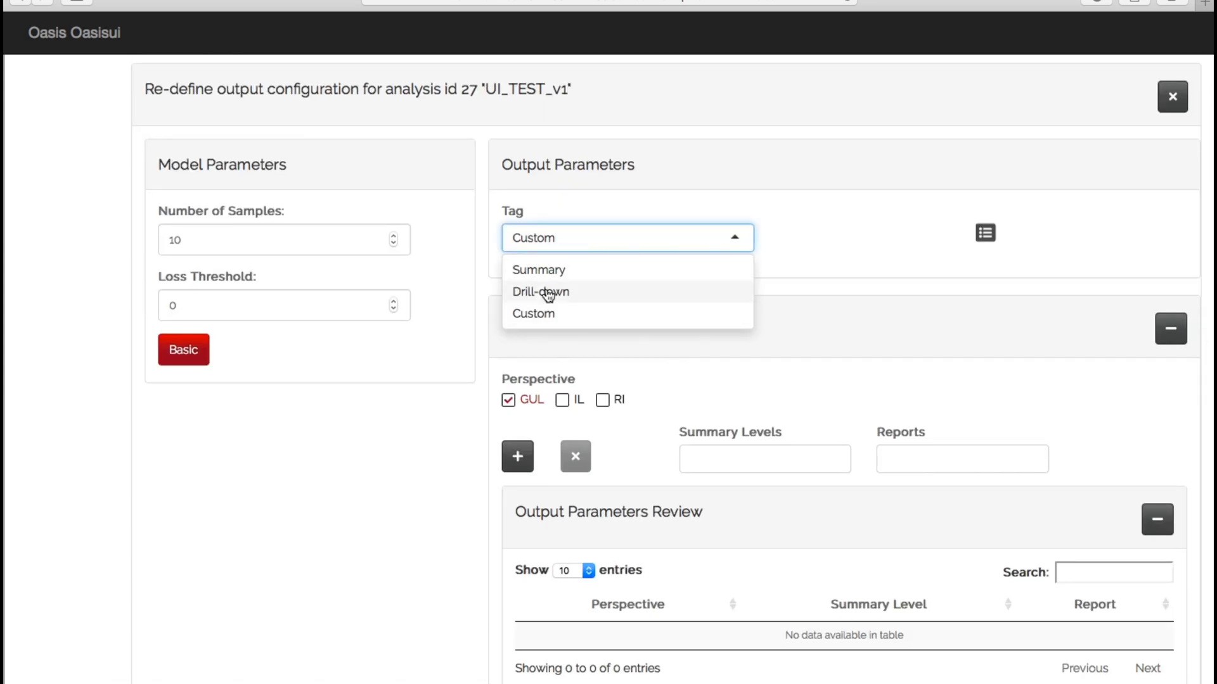
click(540, 291)
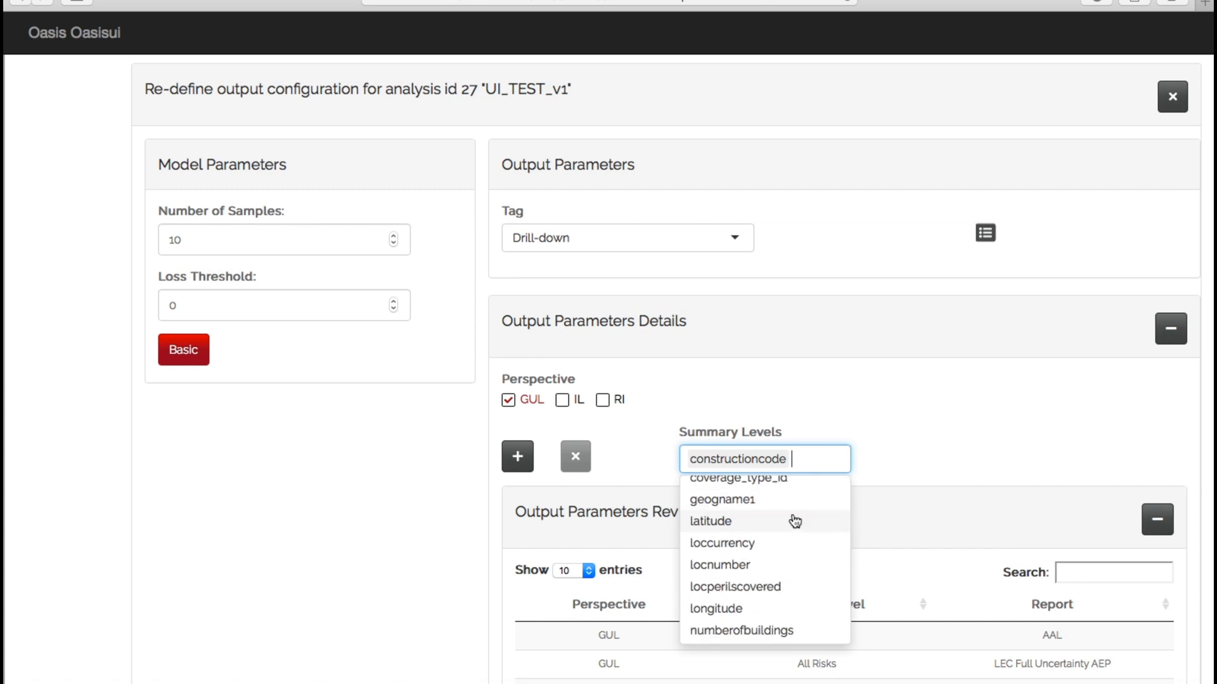
click(717, 564)
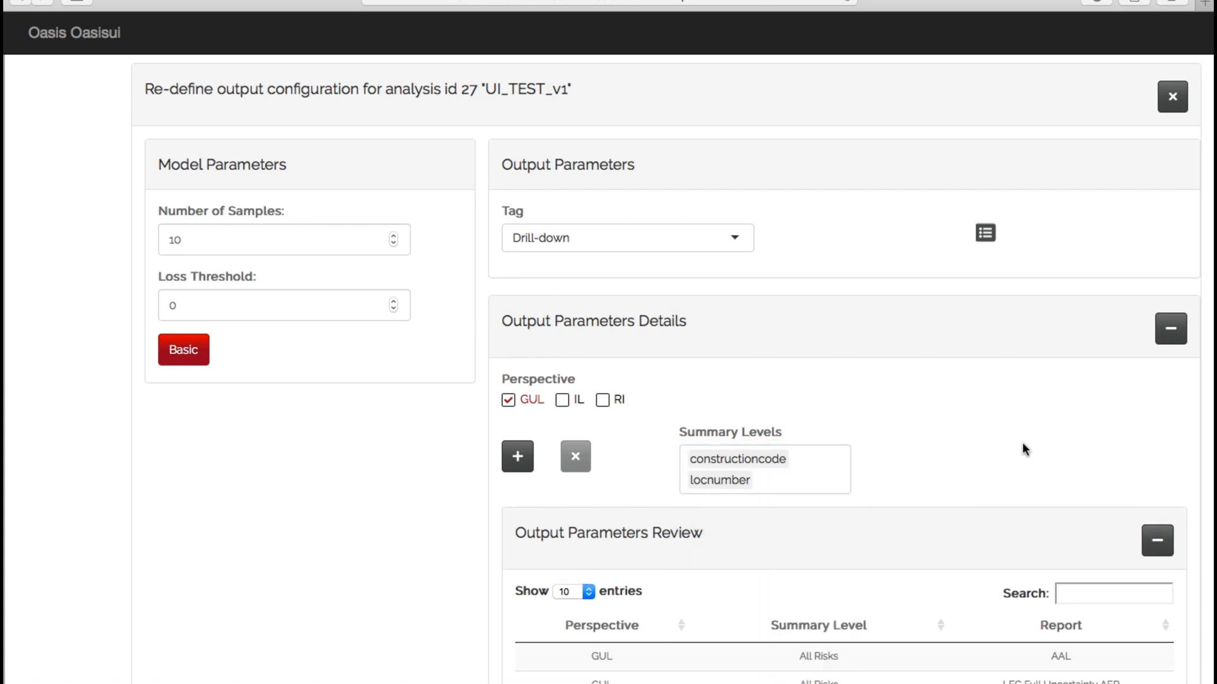
scroll(down, 3)
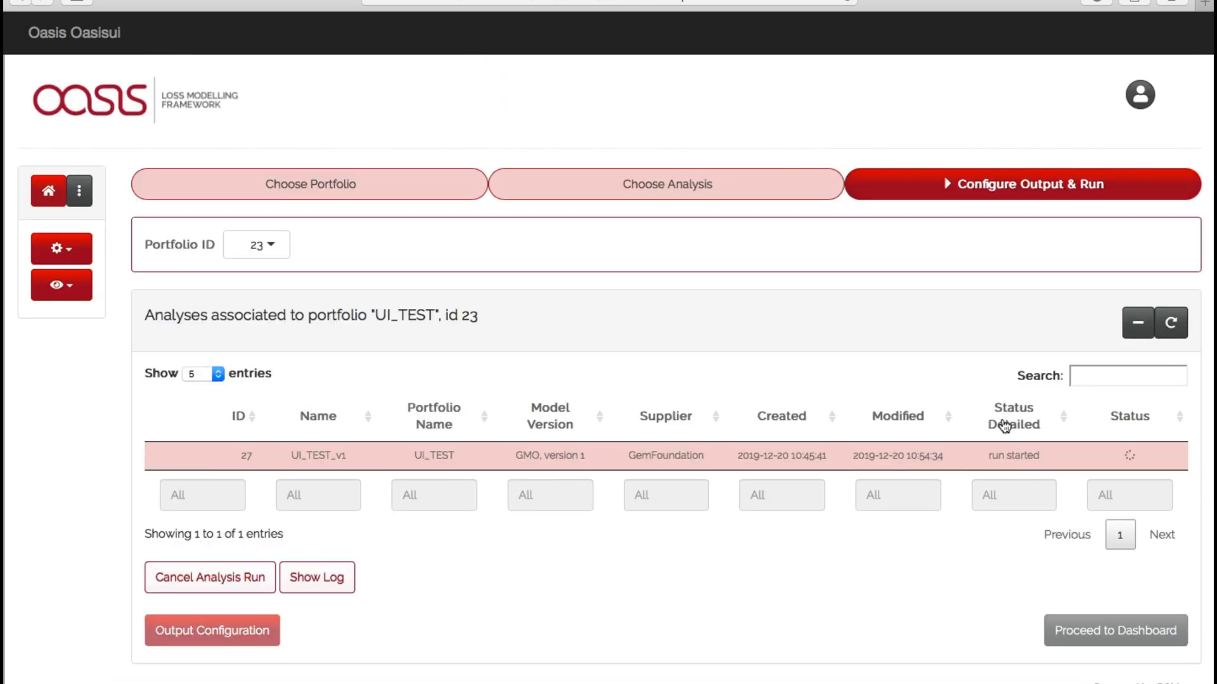
mouse_move(1171, 395)
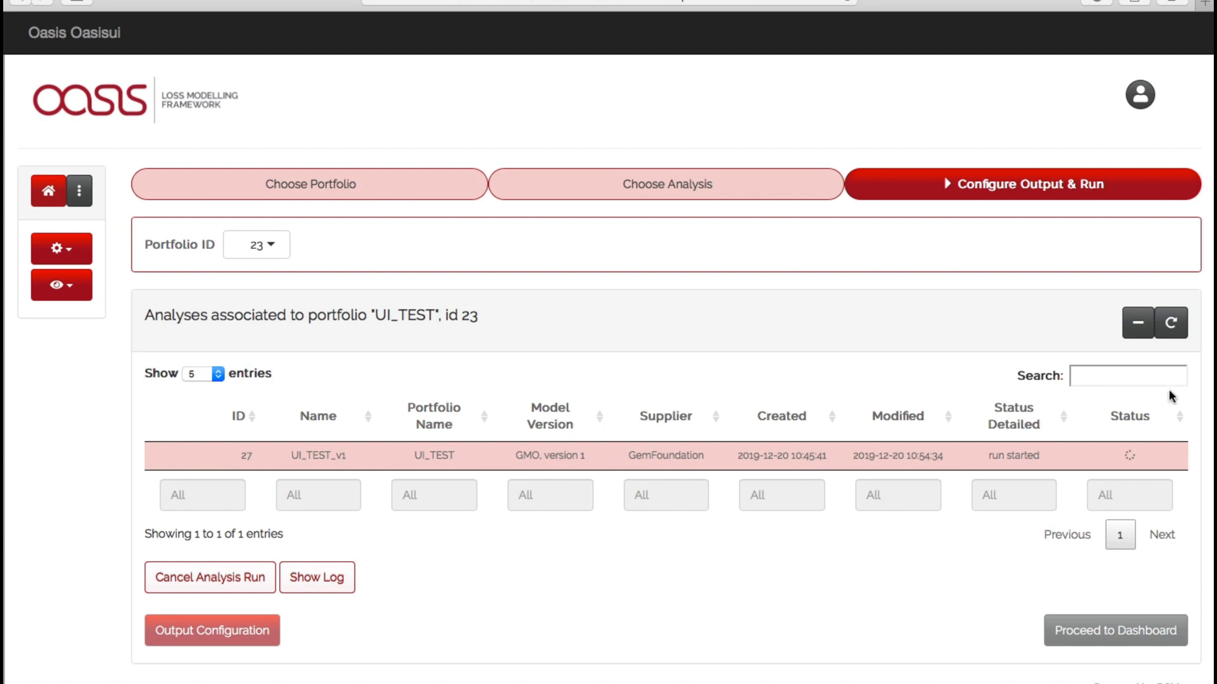
Step: Refresh the analyses list twice until UI_TEST_v1 reads run completed
click(1170, 323)
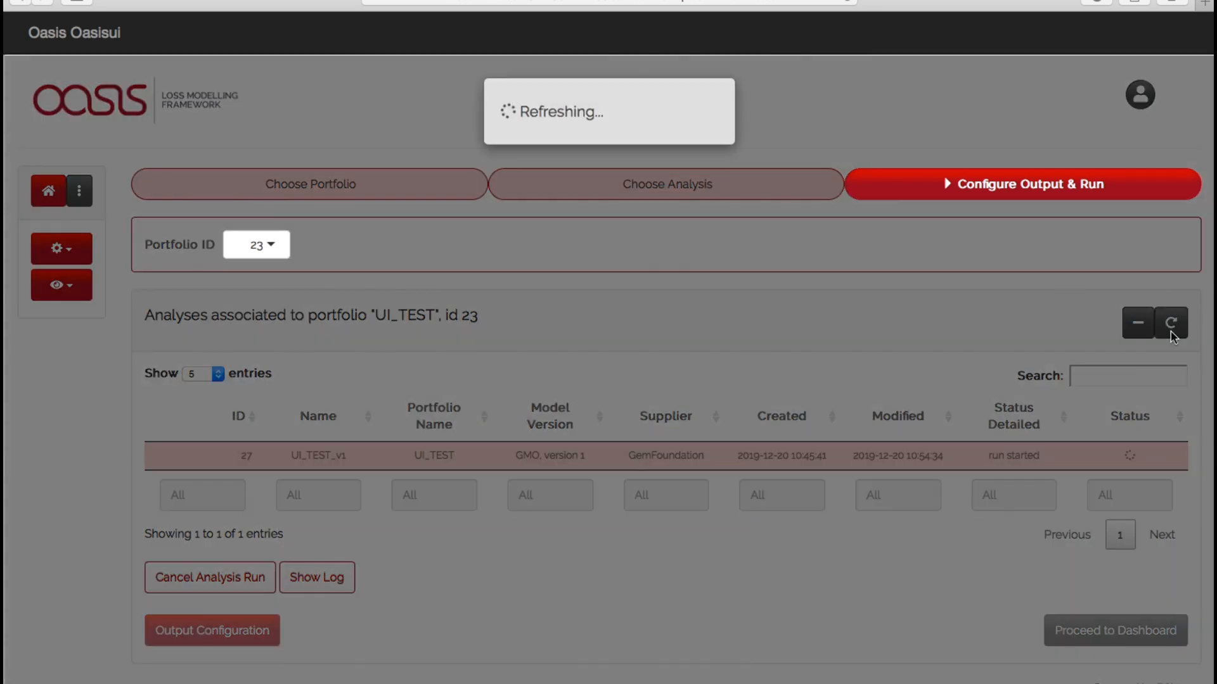
click(1171, 324)
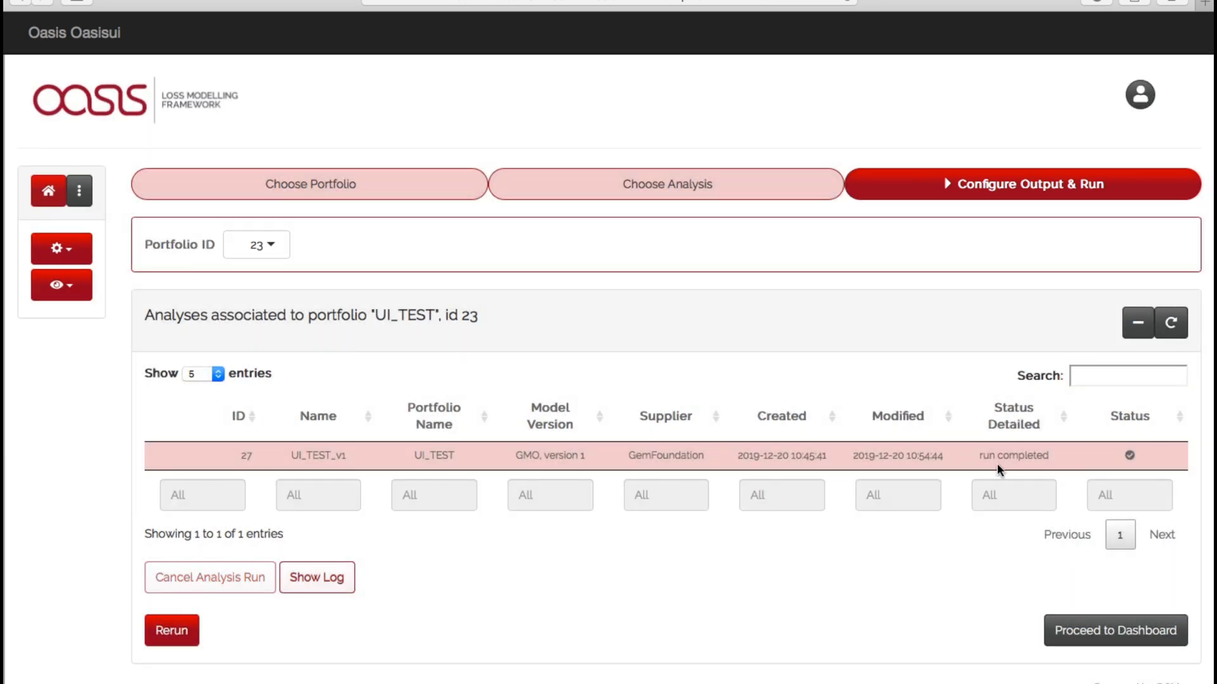
mouse_move(1078, 601)
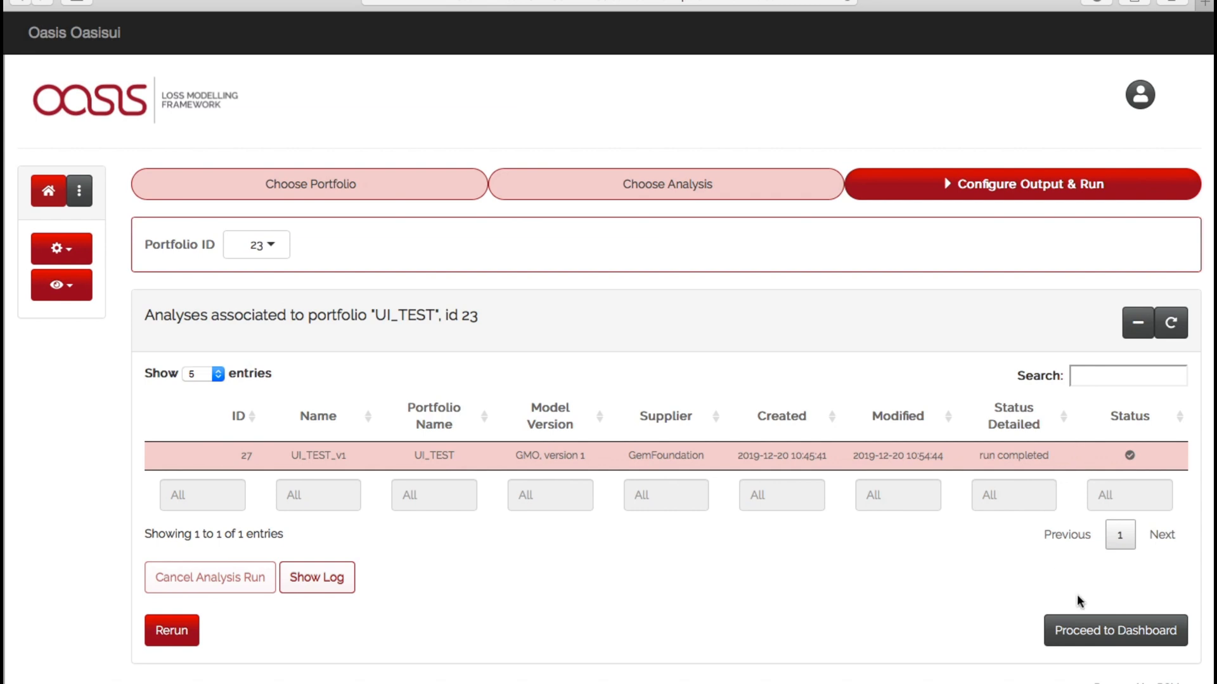
Step: Open the completed analysis dashboard and draw the GUL OEP loss map at RP 500
click(1114, 629)
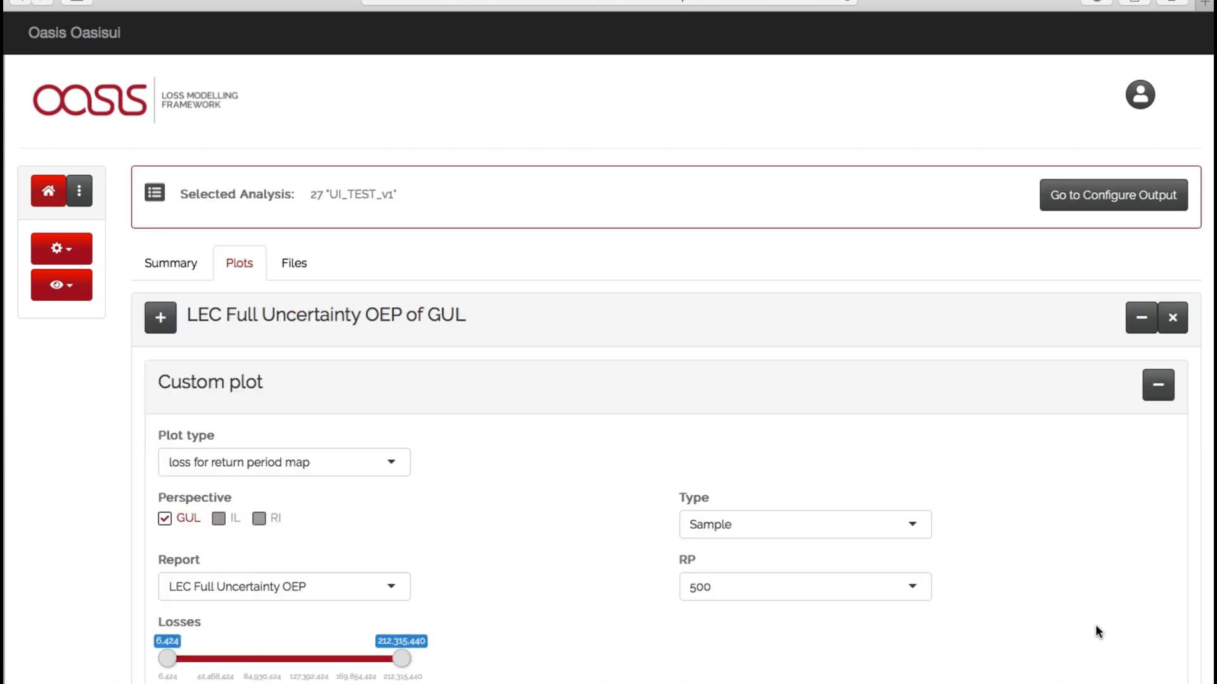
mouse_move(698, 532)
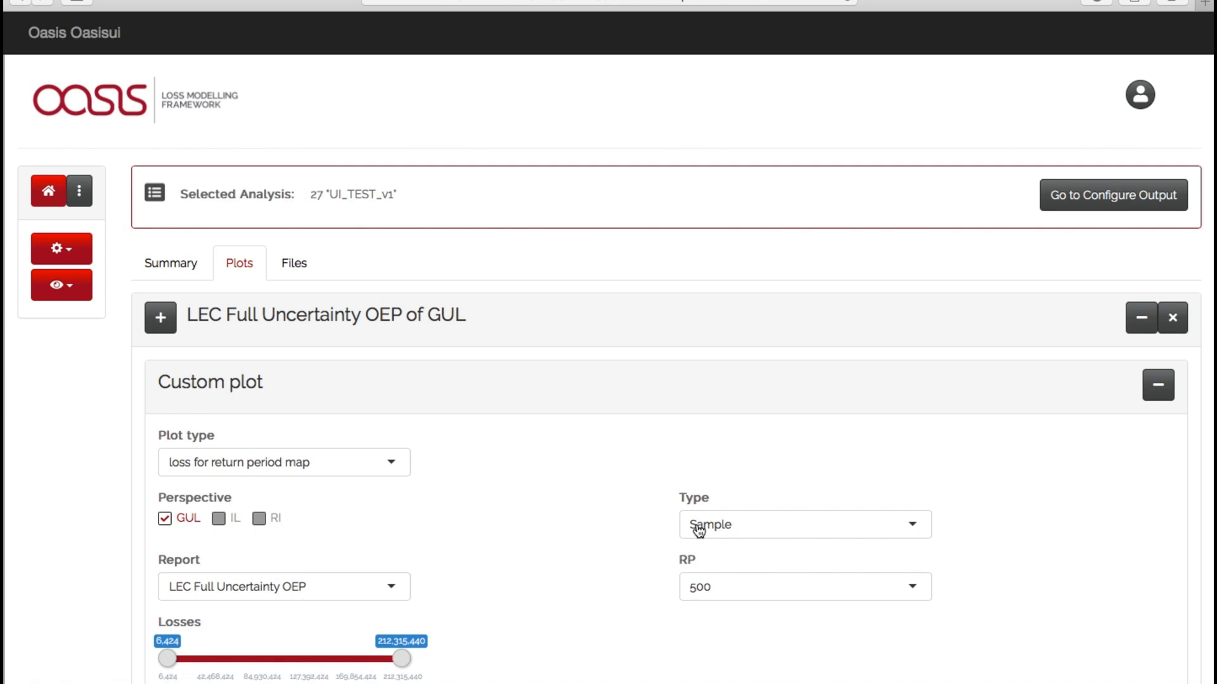
mouse_move(400, 659)
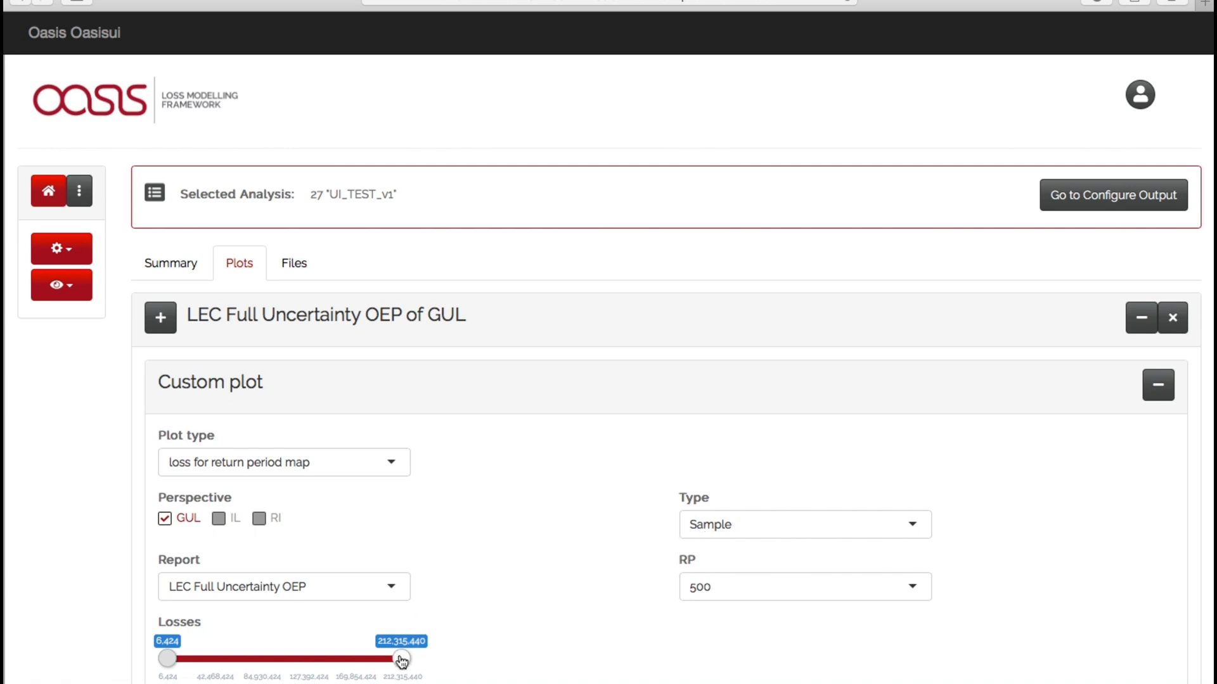
mouse_move(966, 674)
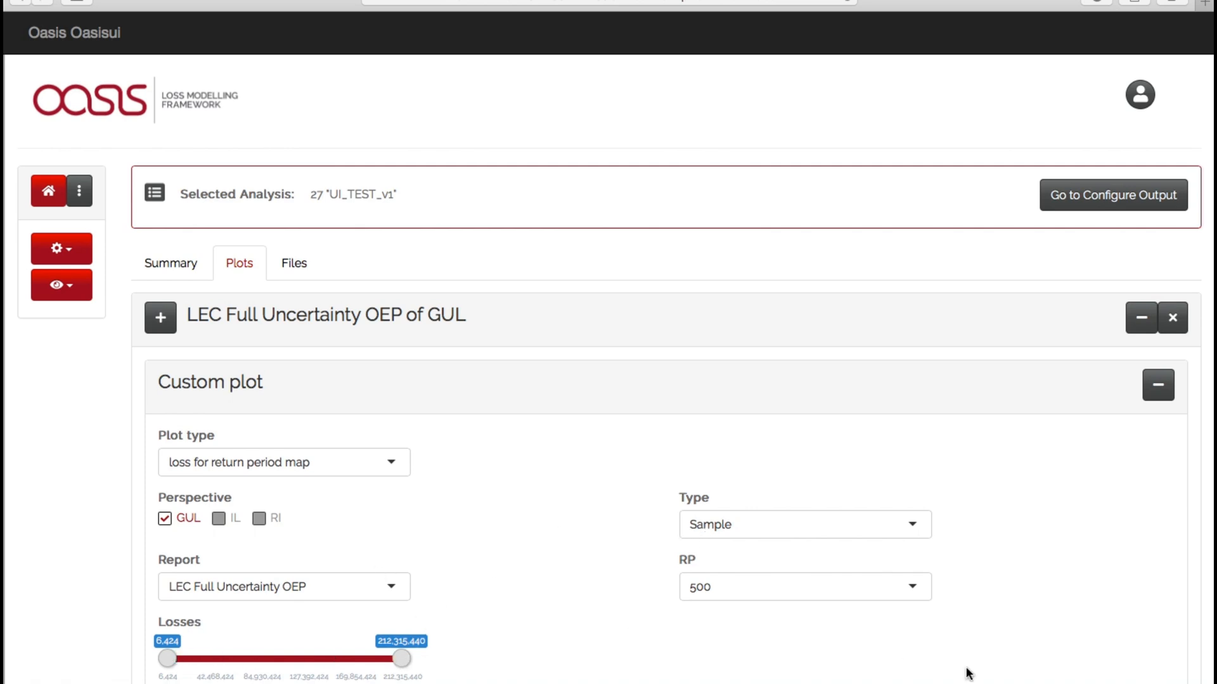
scroll(down, 3)
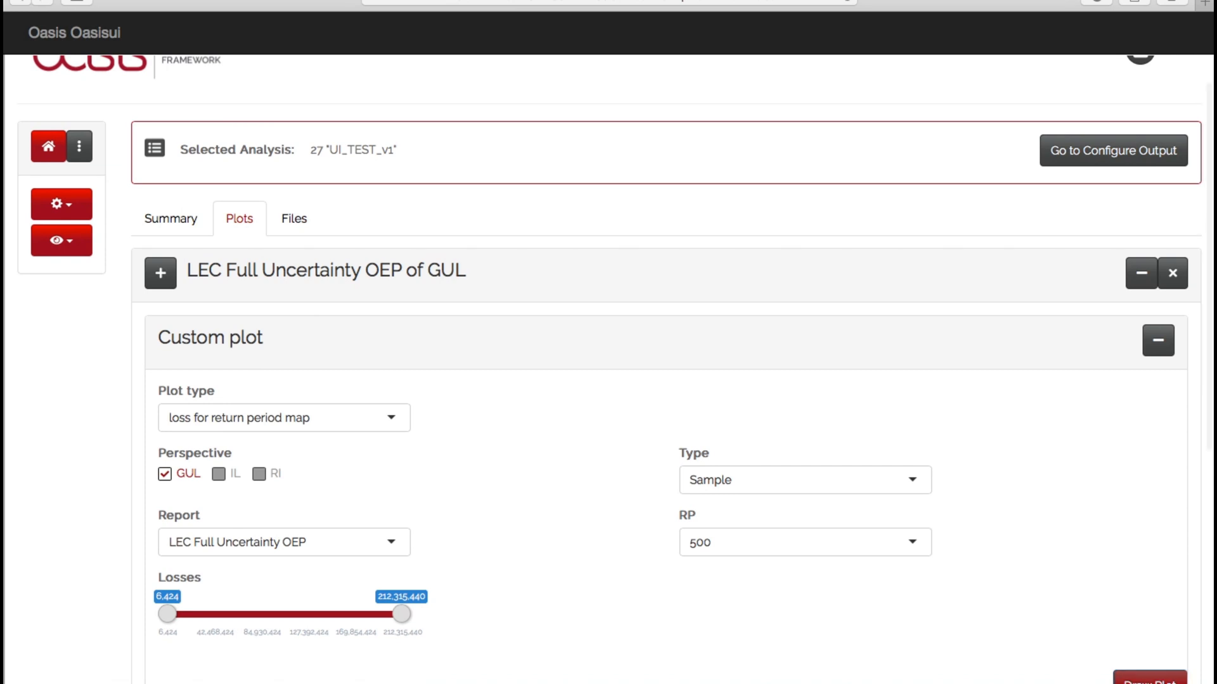
scroll(down, 3)
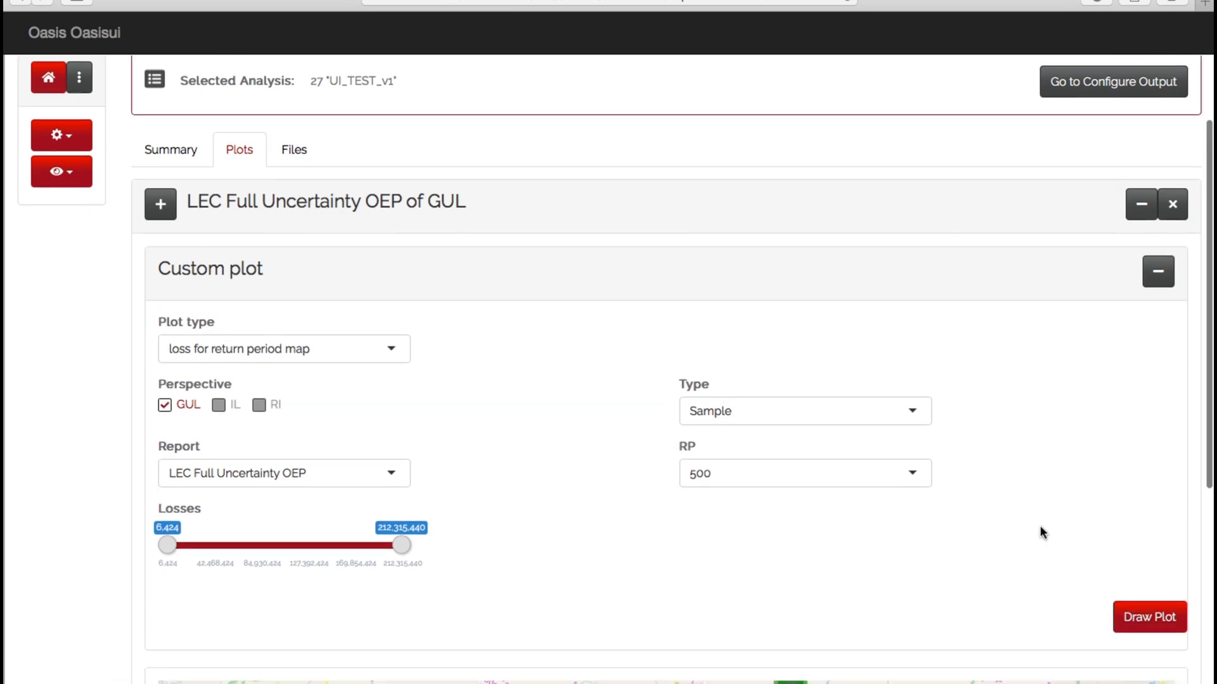
click(1149, 616)
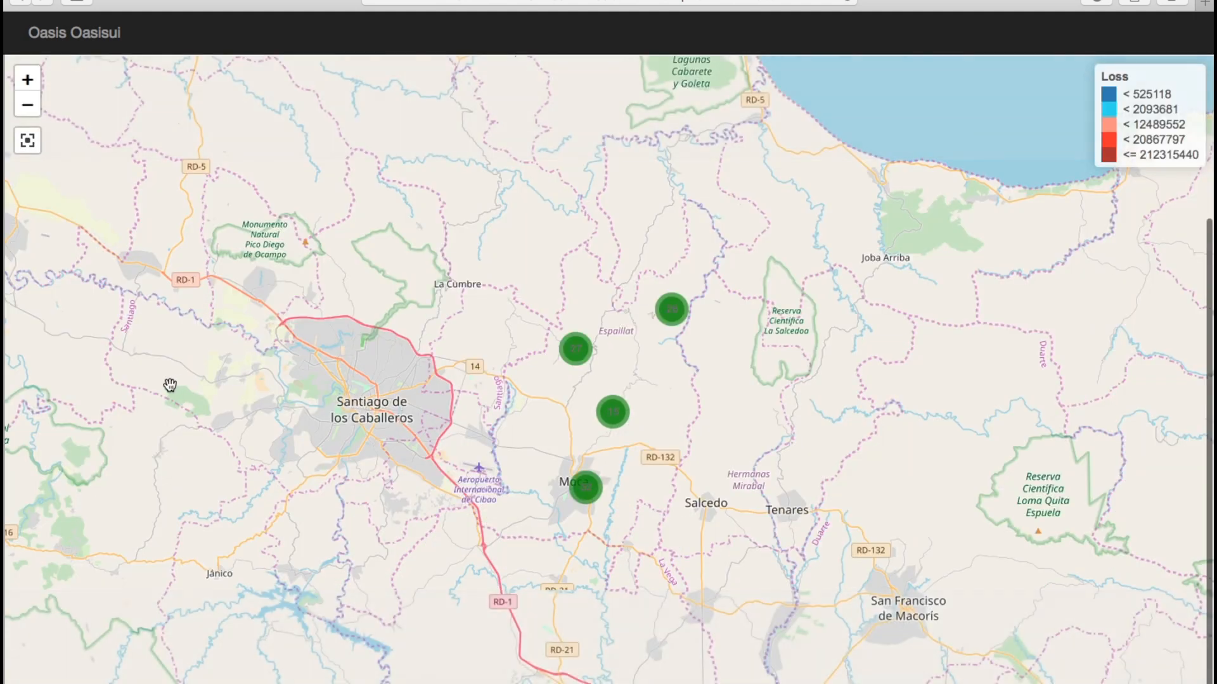
Step: Expand a cluster north of Moca and show location 51's loss of 158,459
click(670, 310)
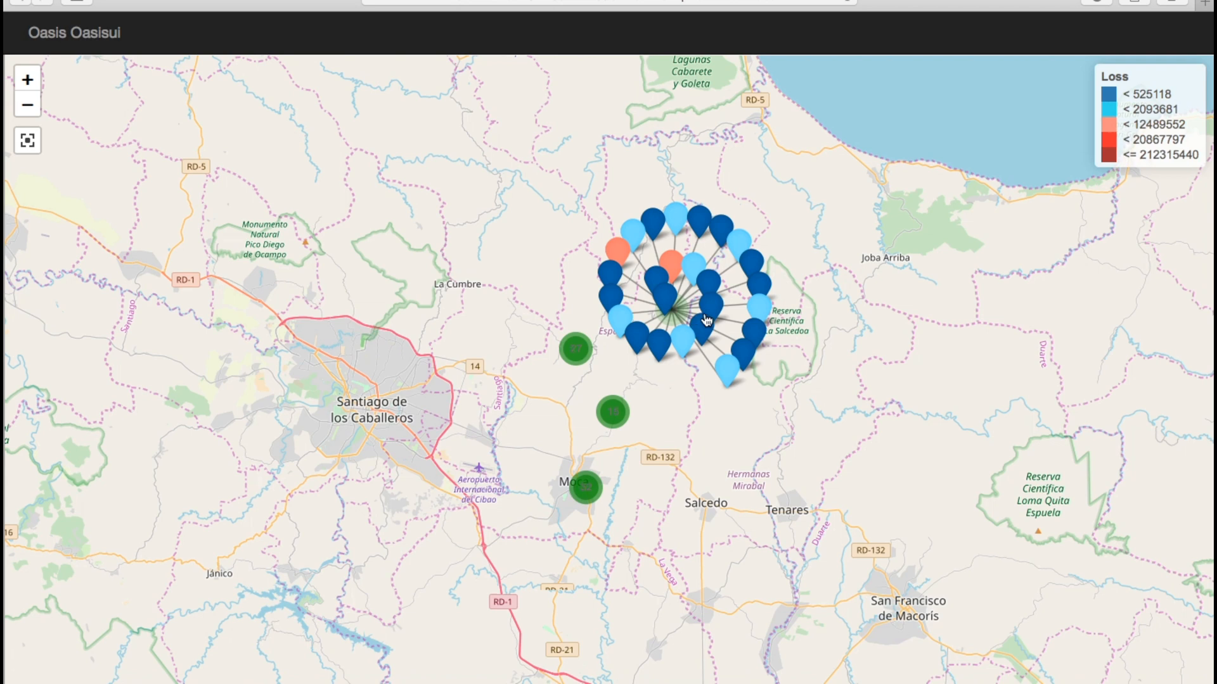
mouse_move(757, 233)
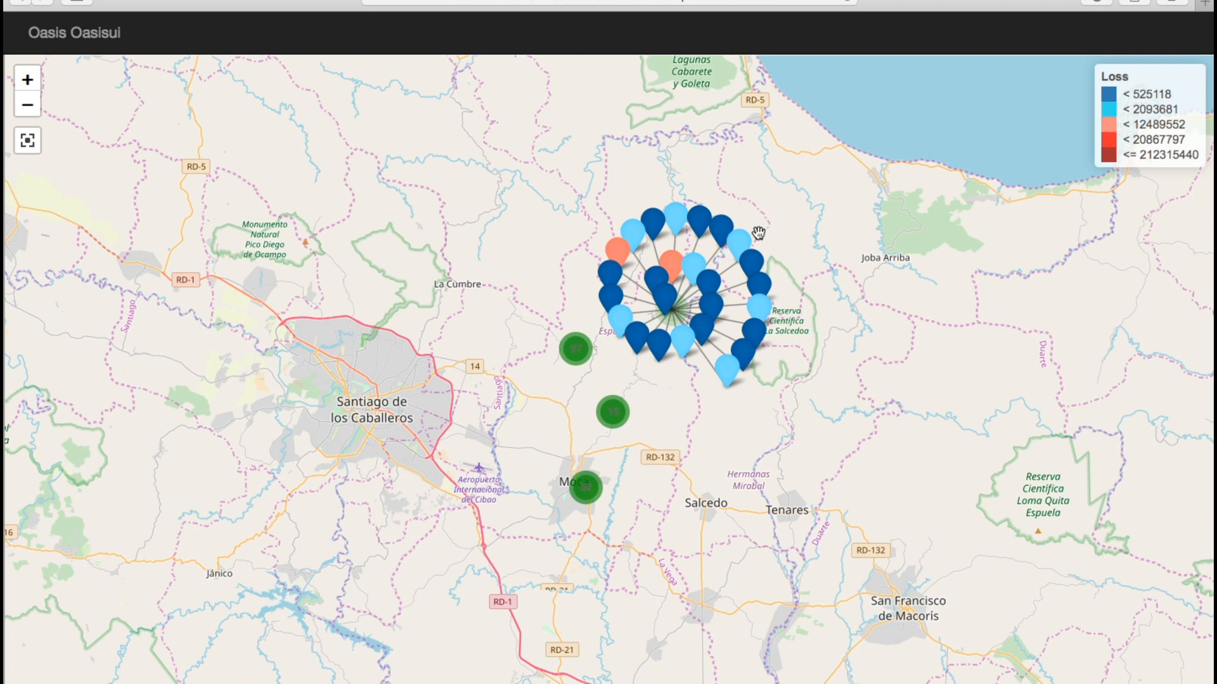
click(712, 235)
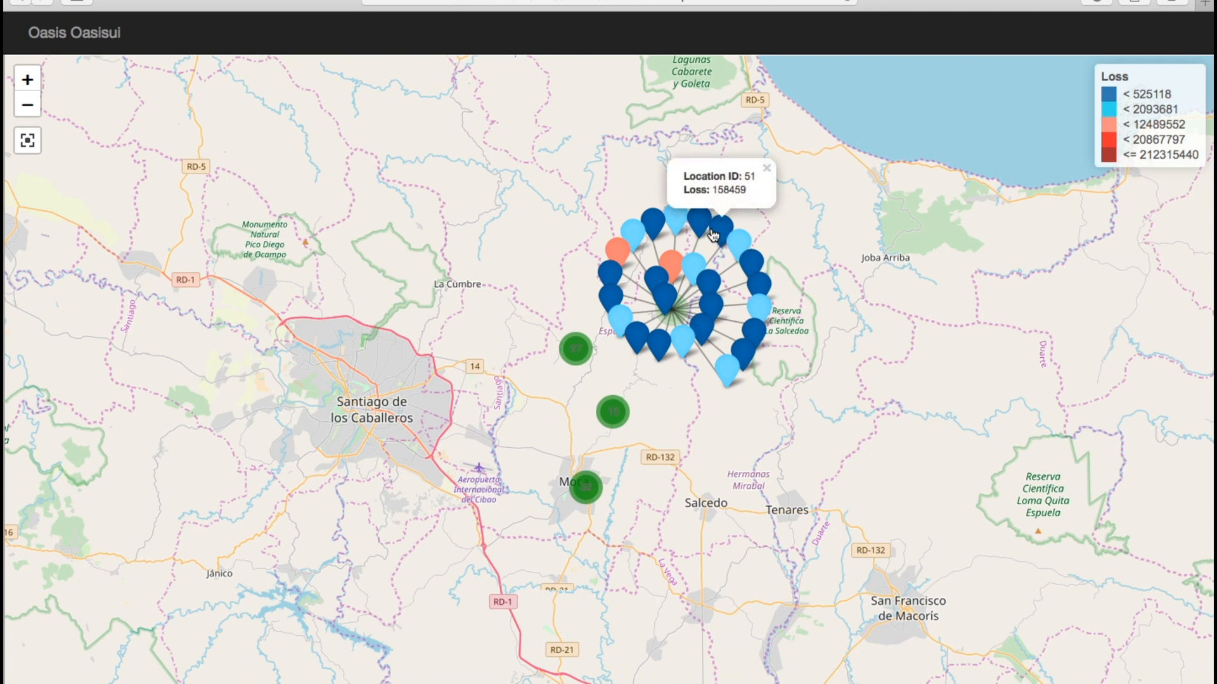
mouse_move(745, 176)
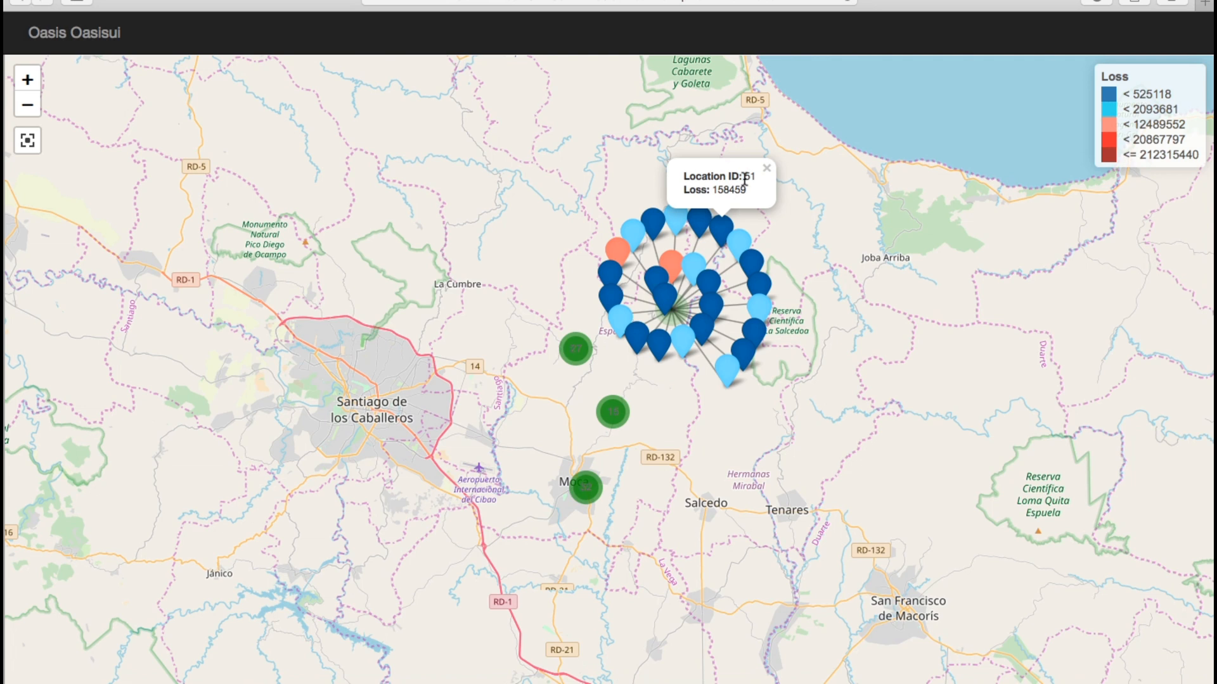
mouse_move(745, 189)
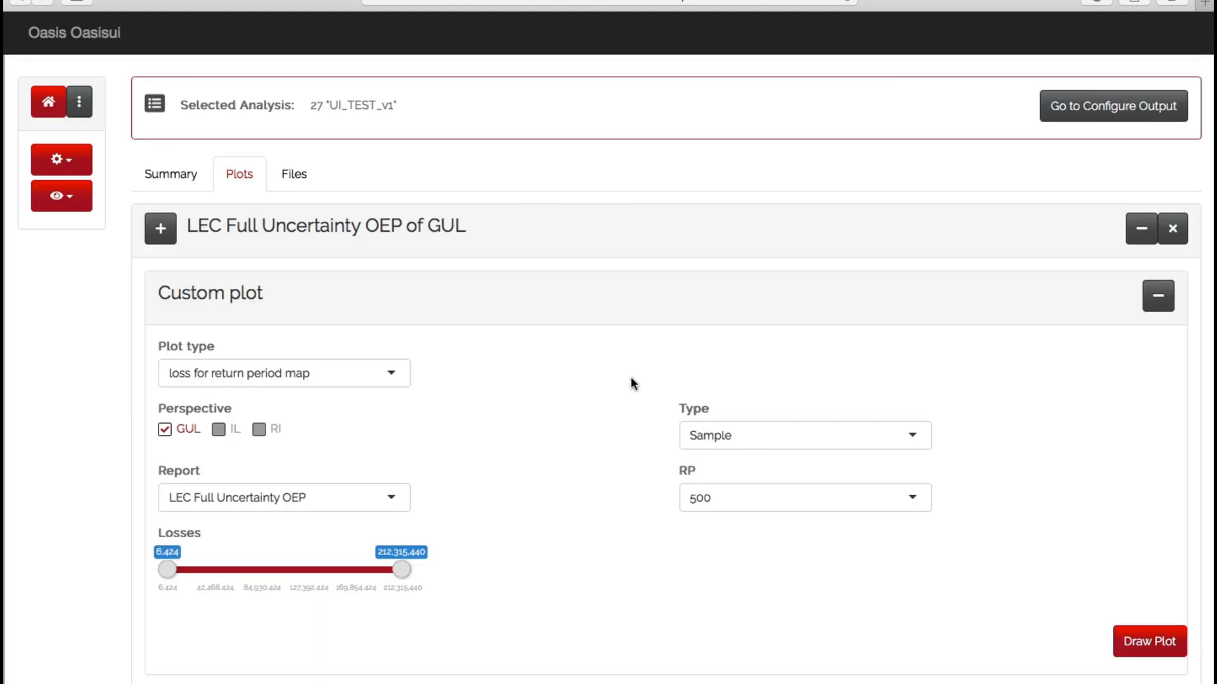
Step: Show the Files tab listing UI_TEST_v1's eight GUL output files
click(294, 173)
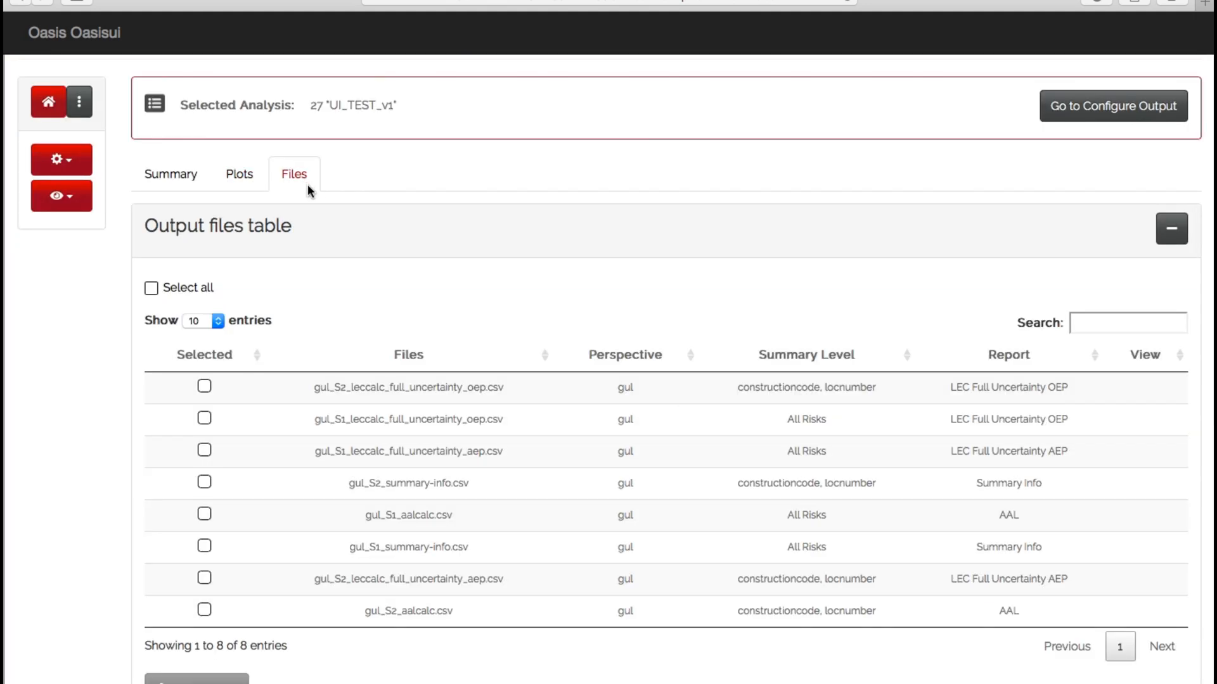
mouse_move(836, 367)
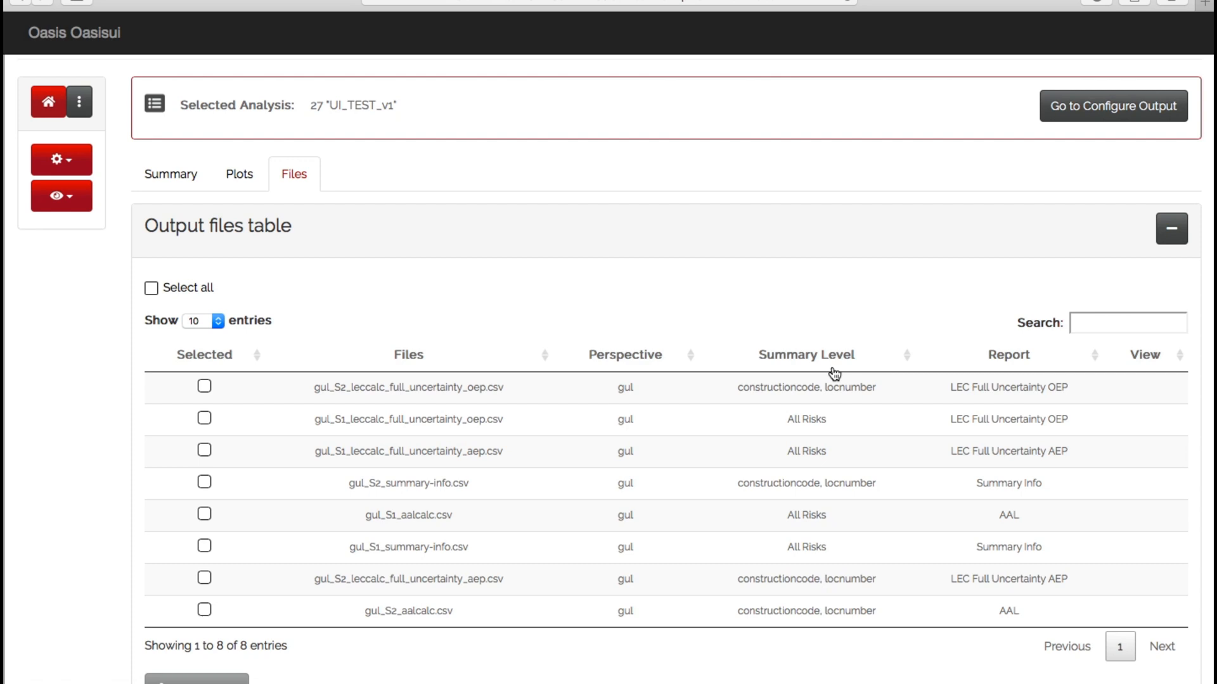
mouse_move(829, 369)
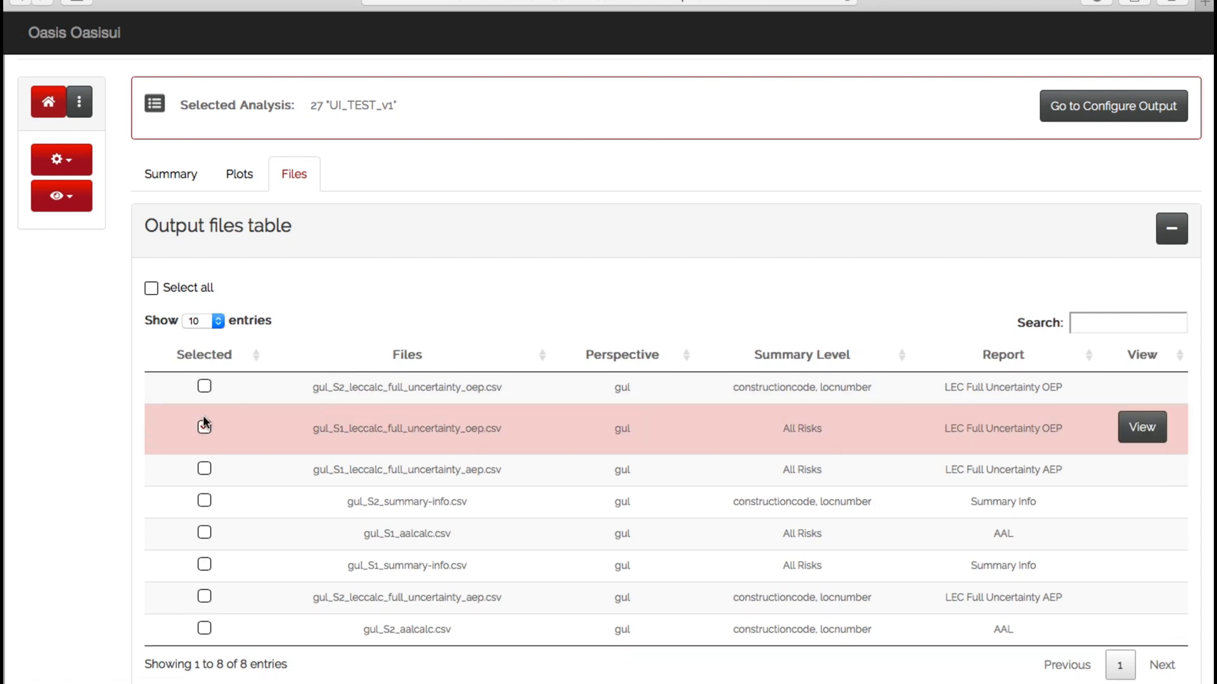
Step: View the S1 OEP file's 18 rows and the S2 AEP file's summary, then dismiss
click(1140, 427)
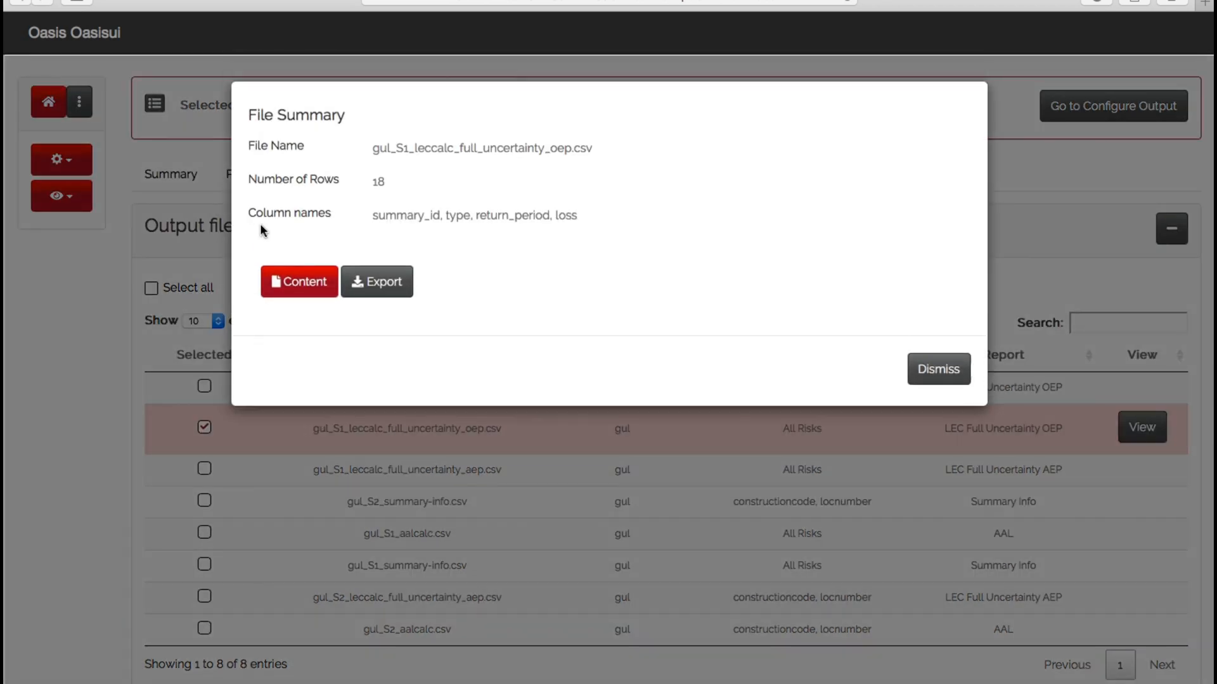
click(298, 280)
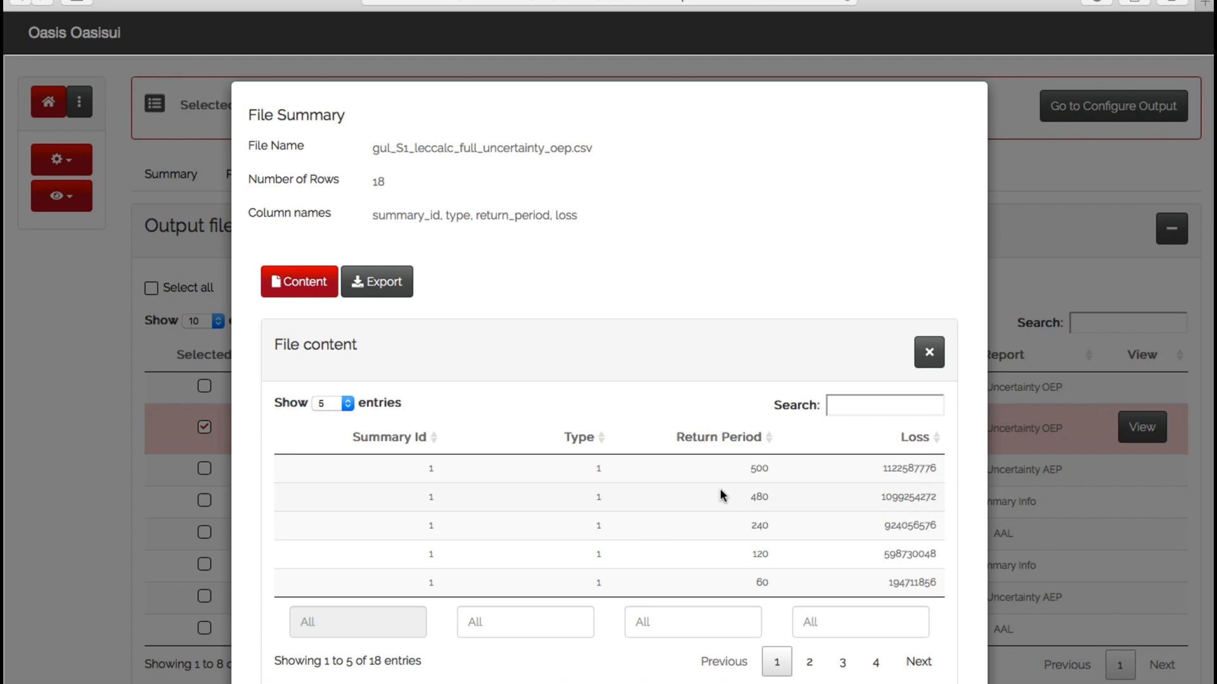
mouse_move(526, 343)
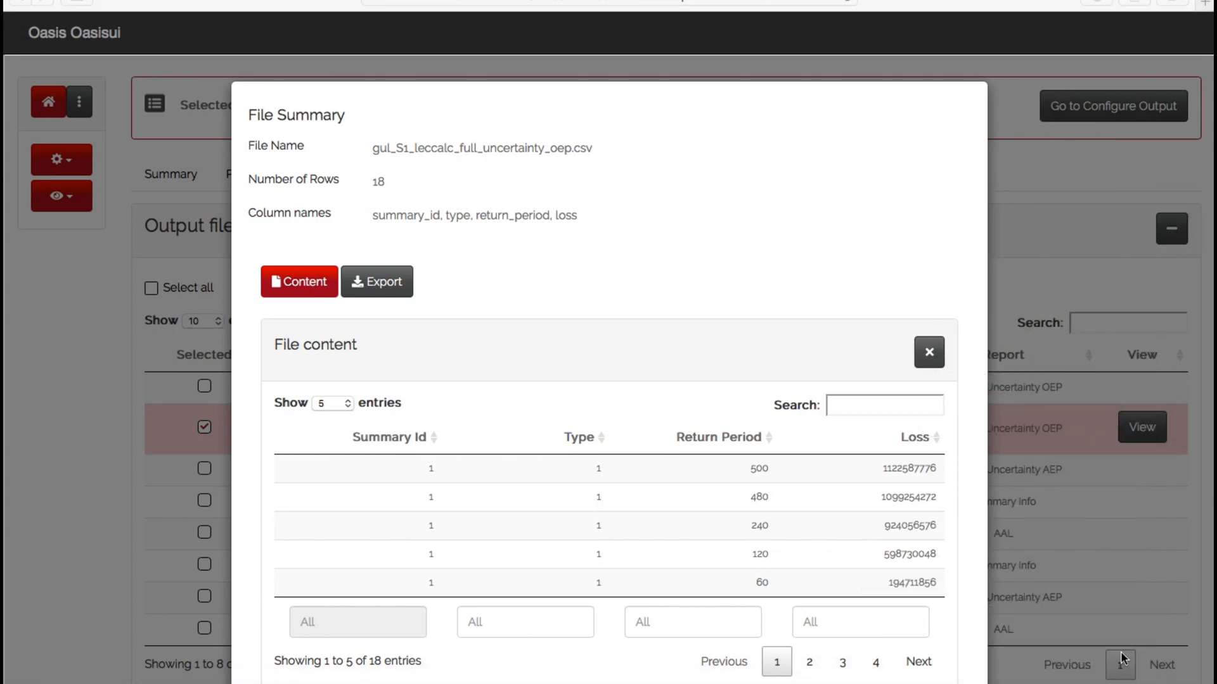
click(376, 281)
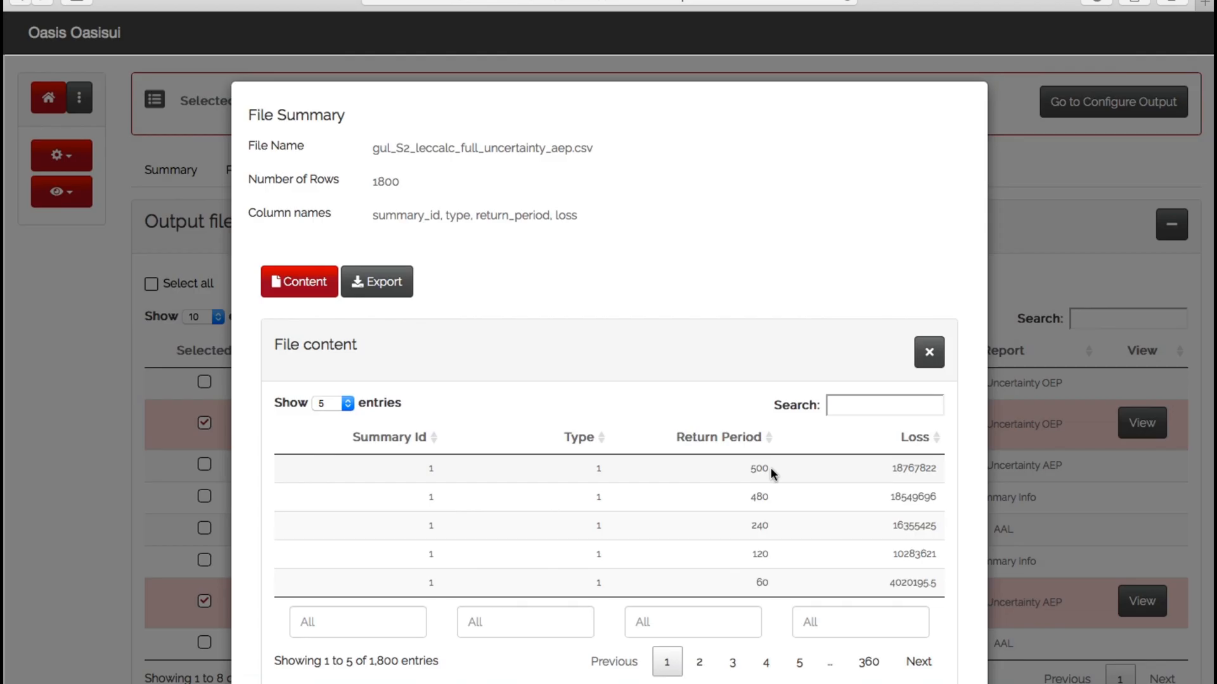
click(927, 352)
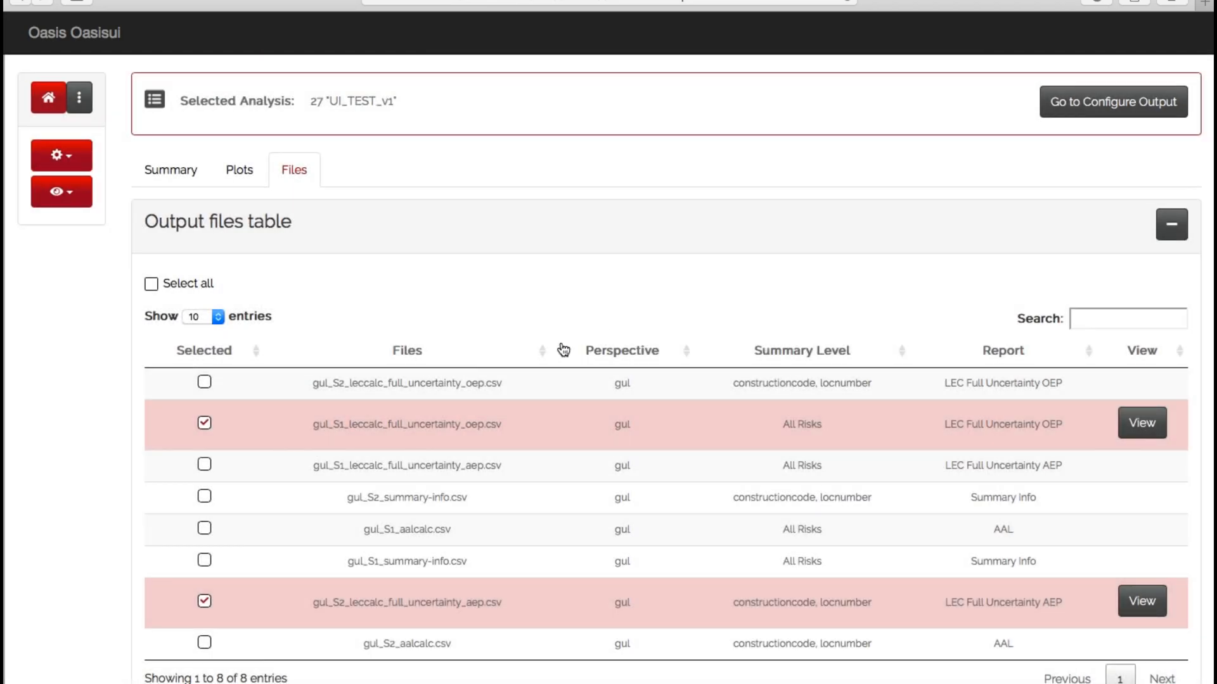
mouse_move(405, 75)
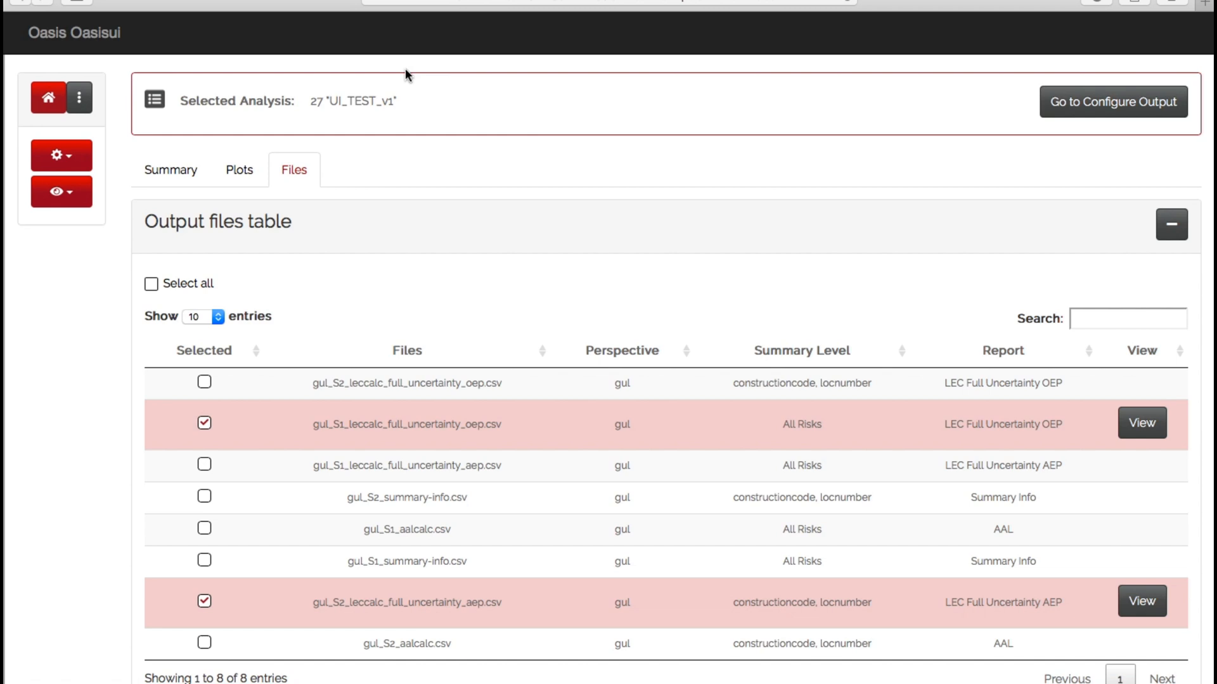
Step: Select analysis 27 UI_TEST_v1 from the Selected Analysis popup
click(154, 101)
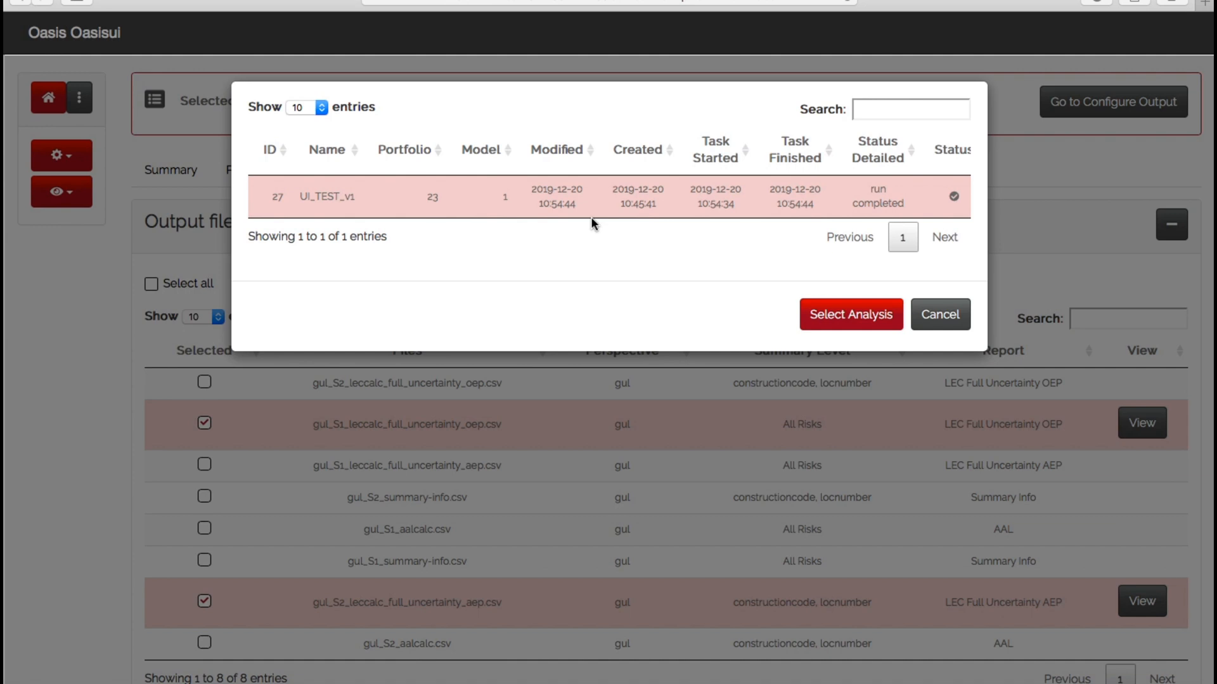
mouse_move(584, 271)
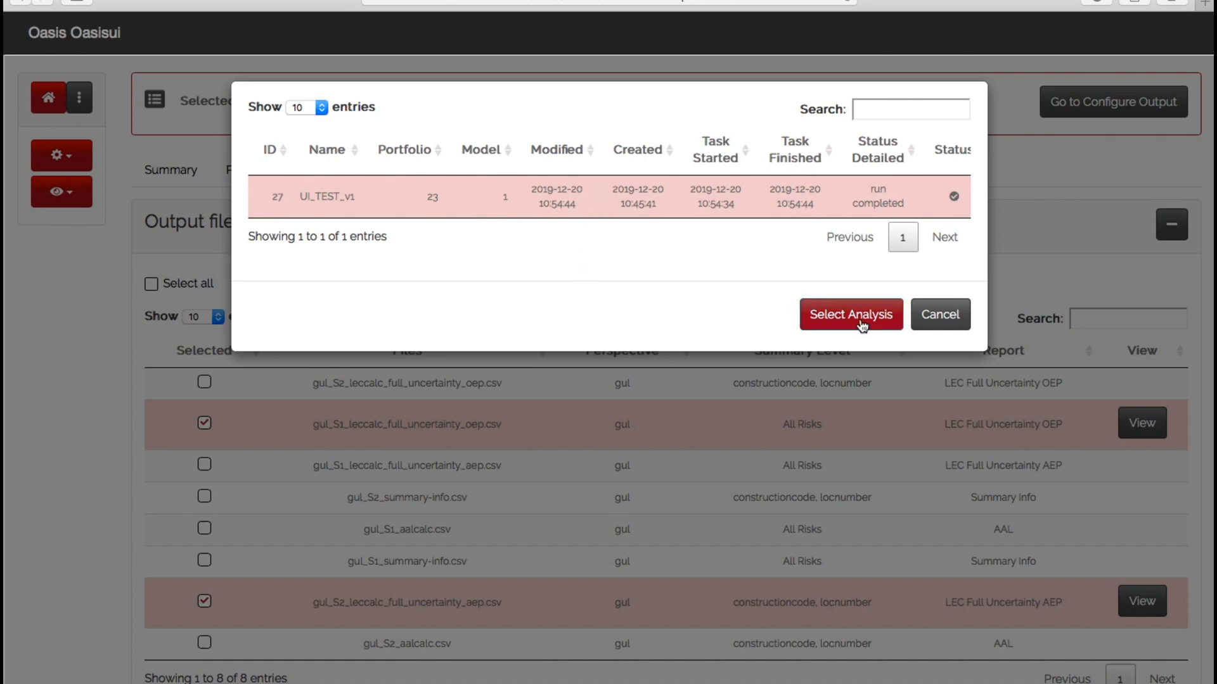
click(849, 315)
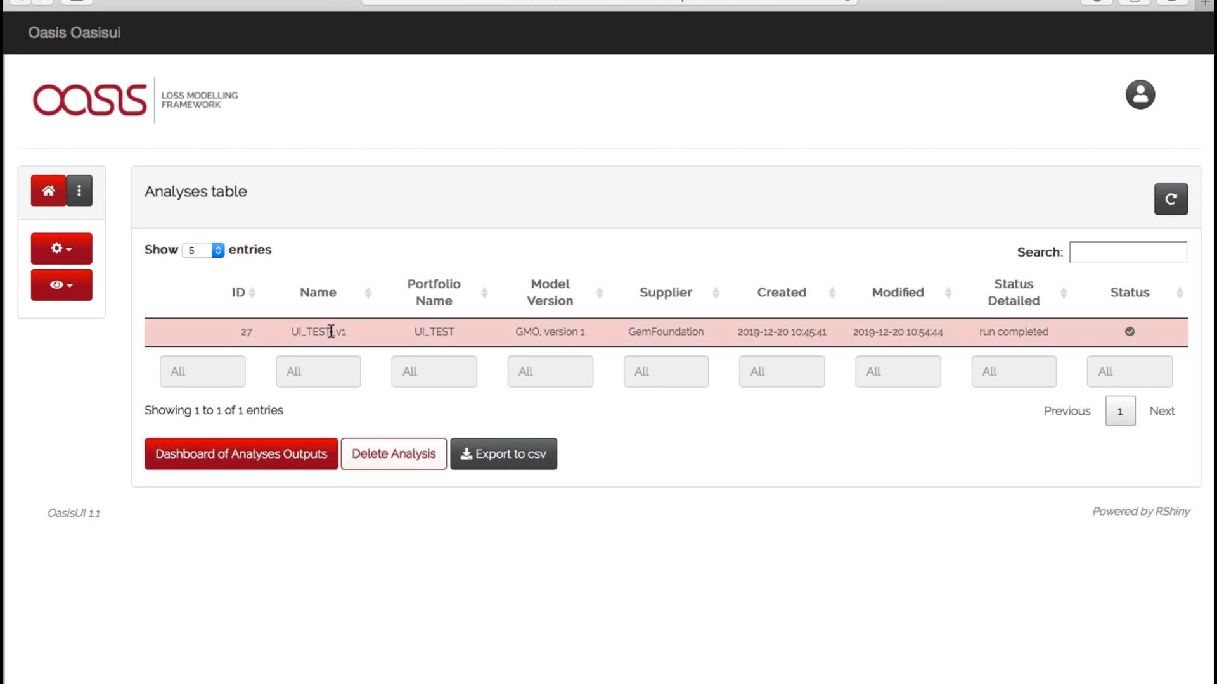
Step: Open the Single Analysis Dashboard from the sidebar's Dashboard menu
click(79, 191)
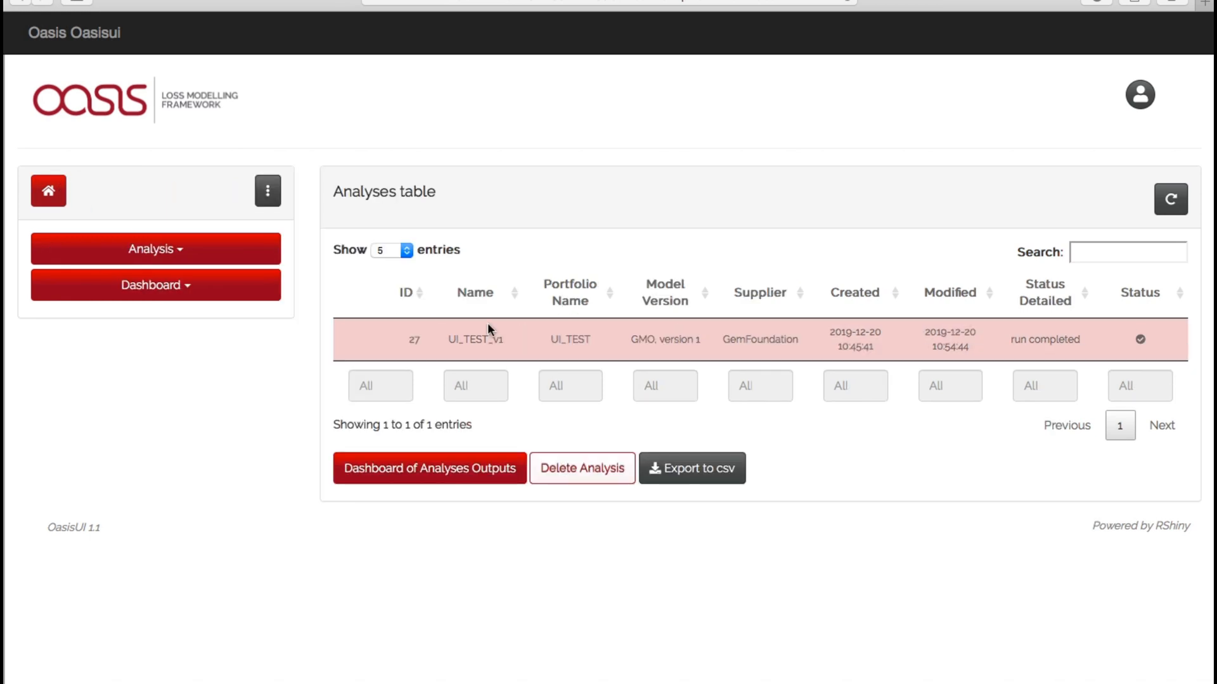
click(156, 284)
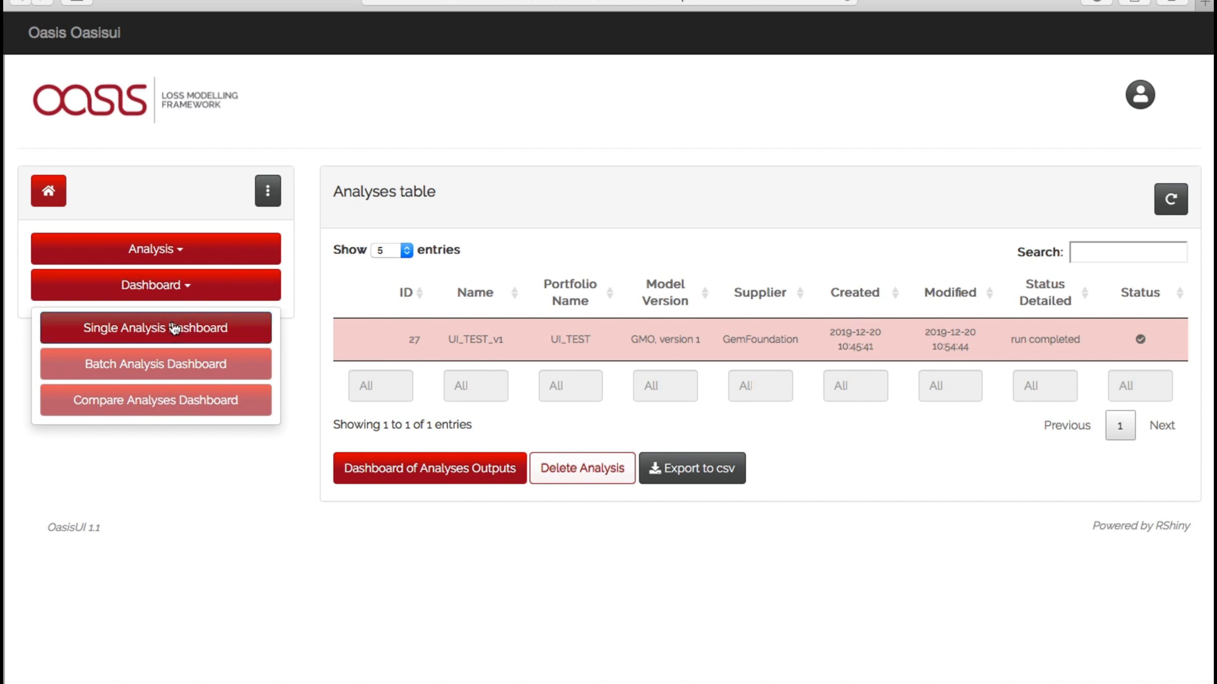
click(155, 327)
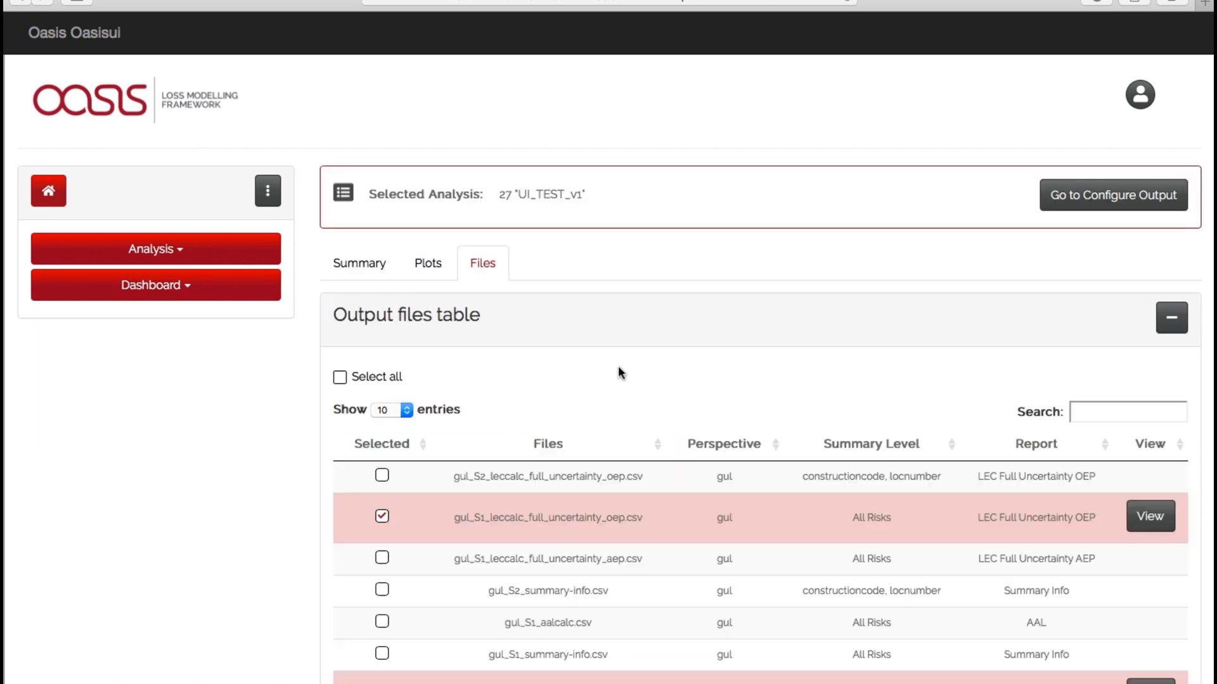